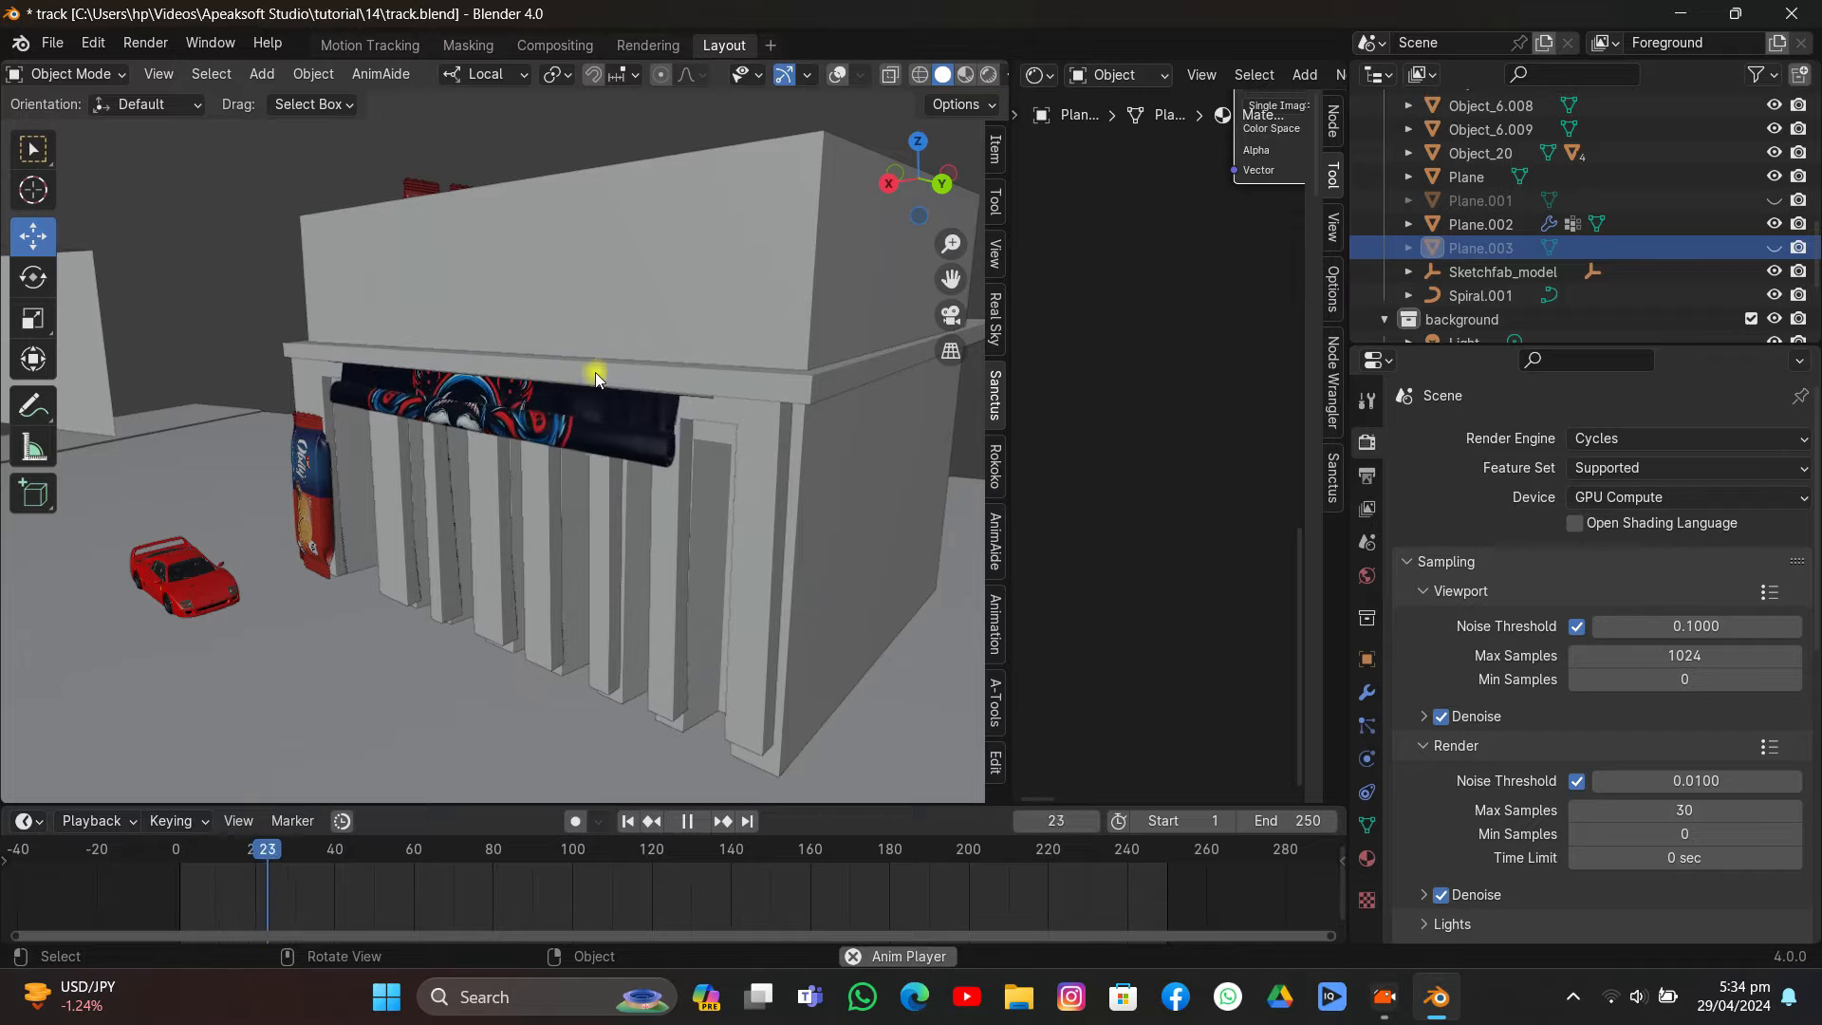
# Step: Click around the empty scene before heading to the menus
pyautogui.click(687, 825)
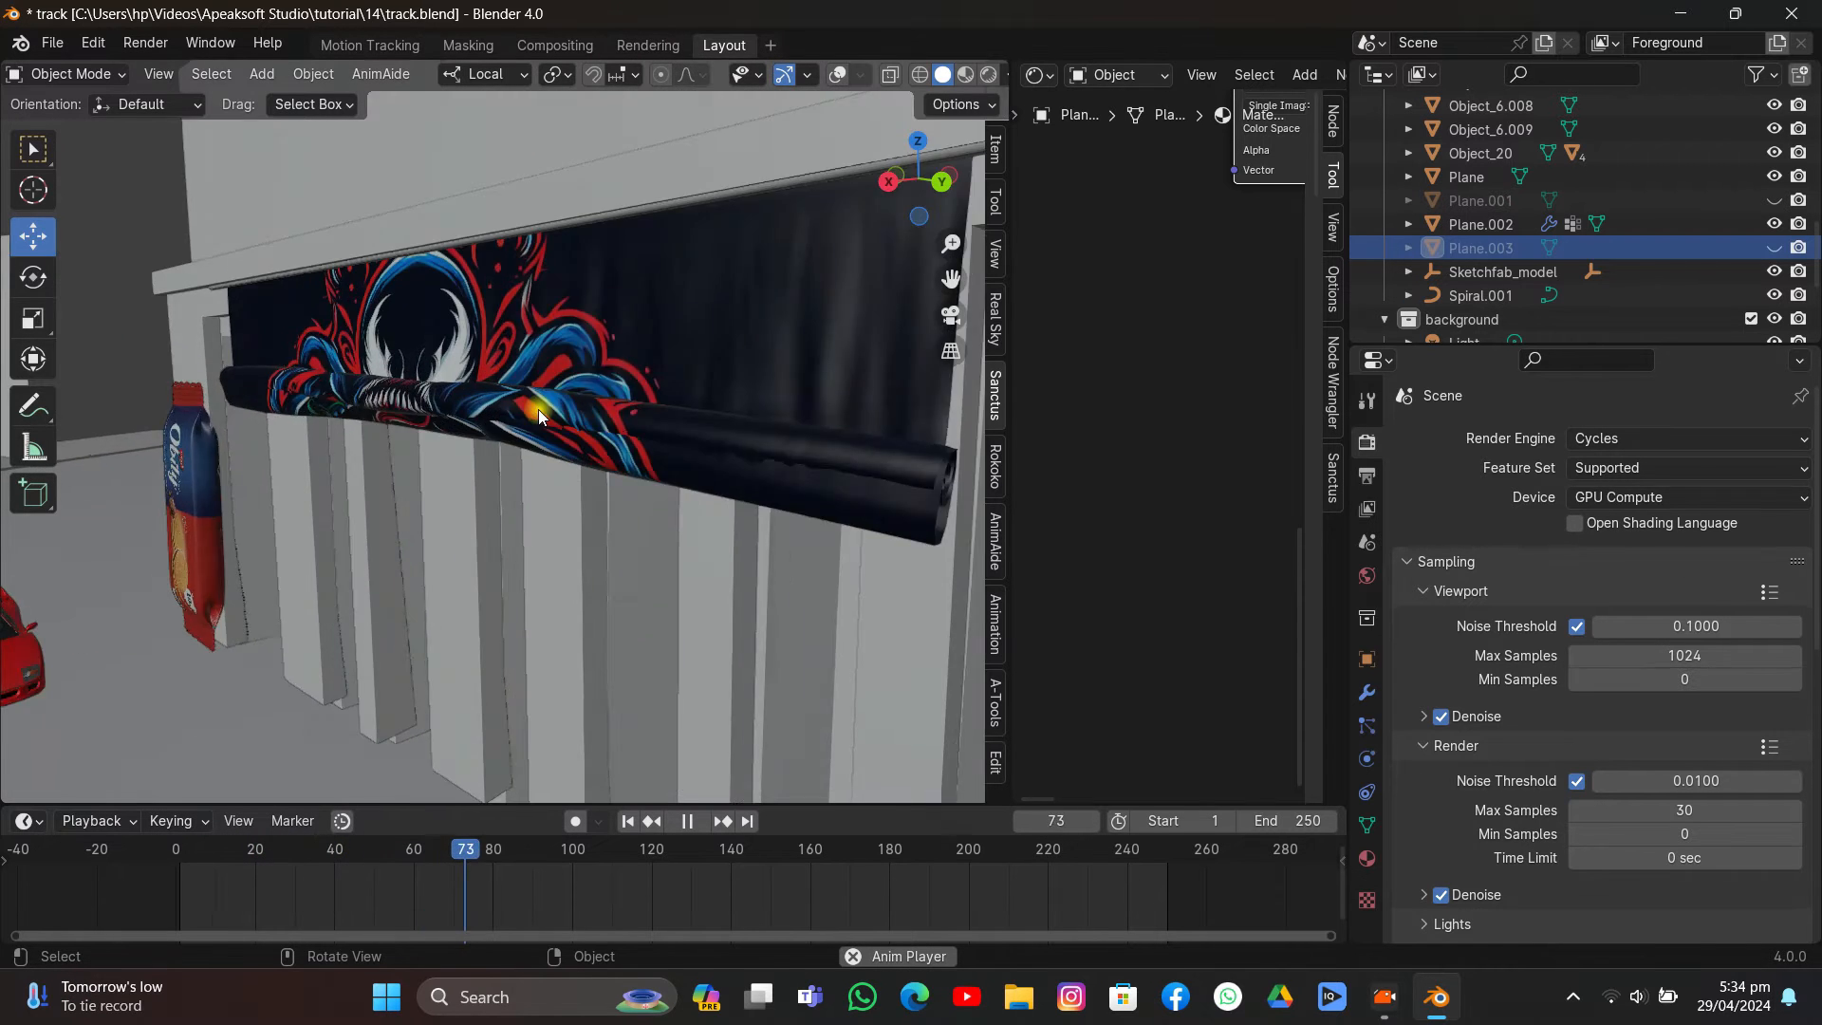
pyautogui.click(685, 820)
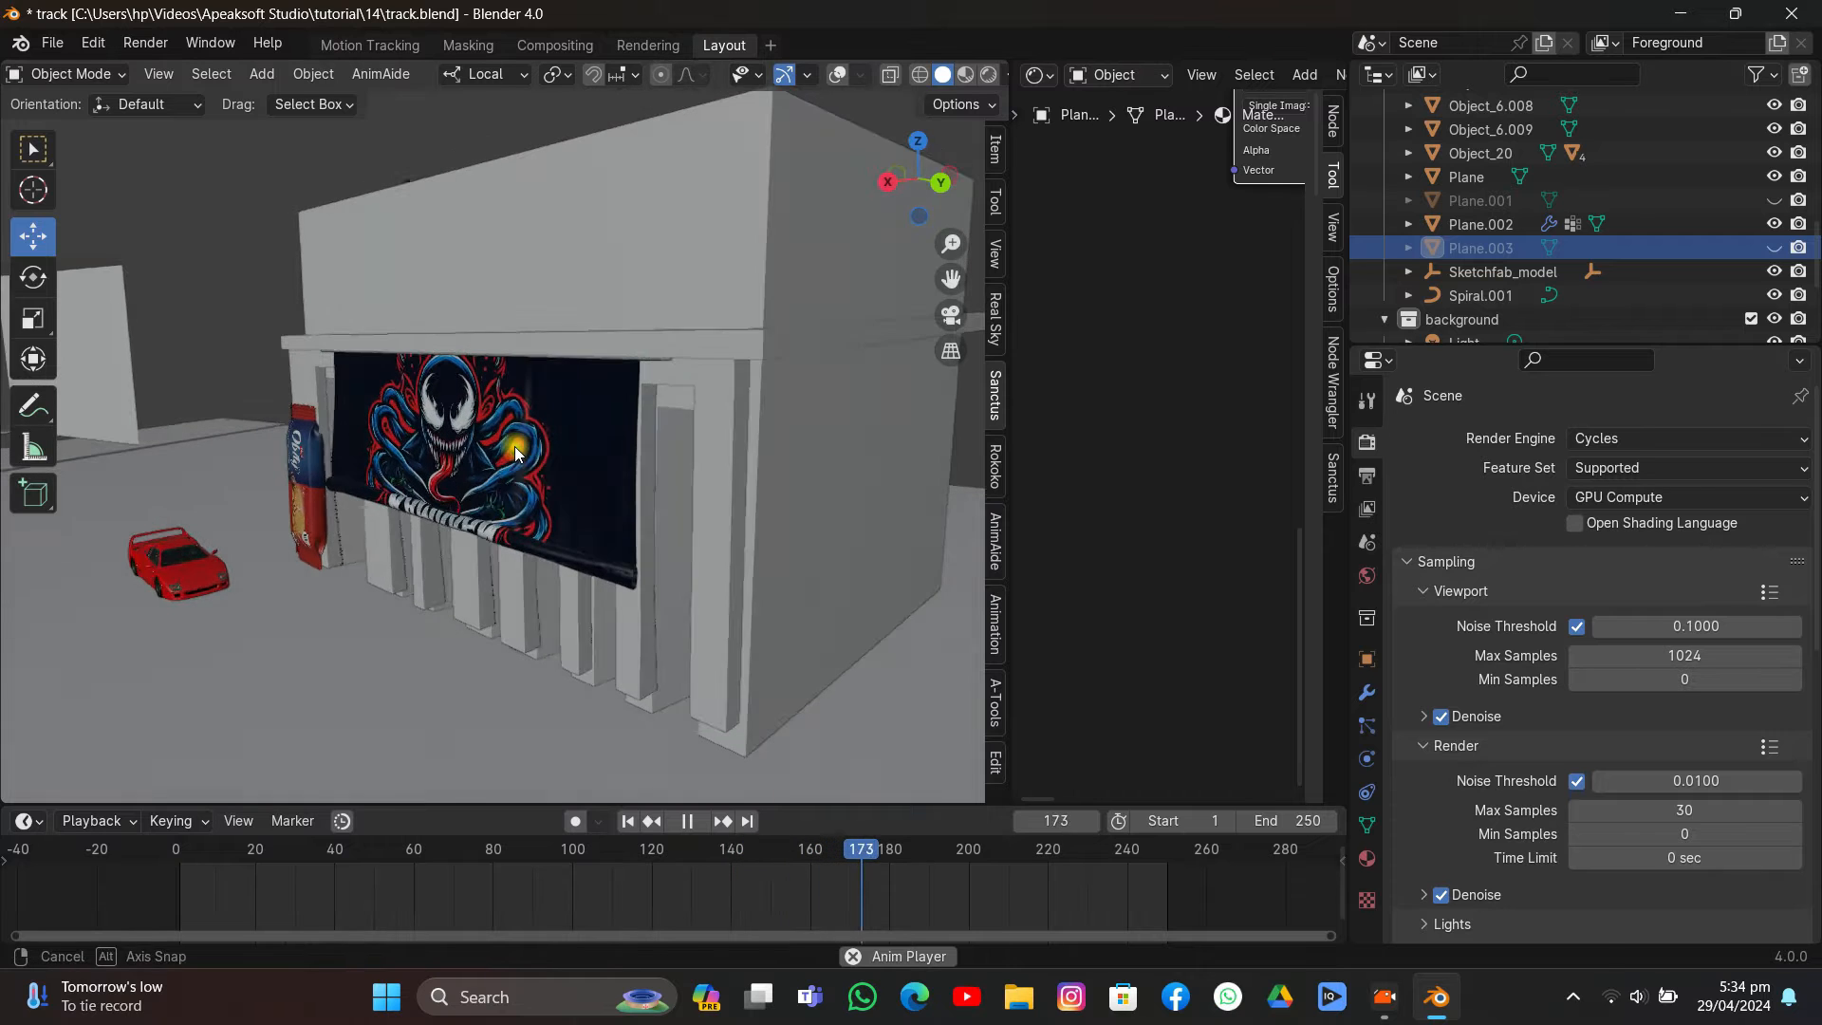
pyautogui.click(687, 825)
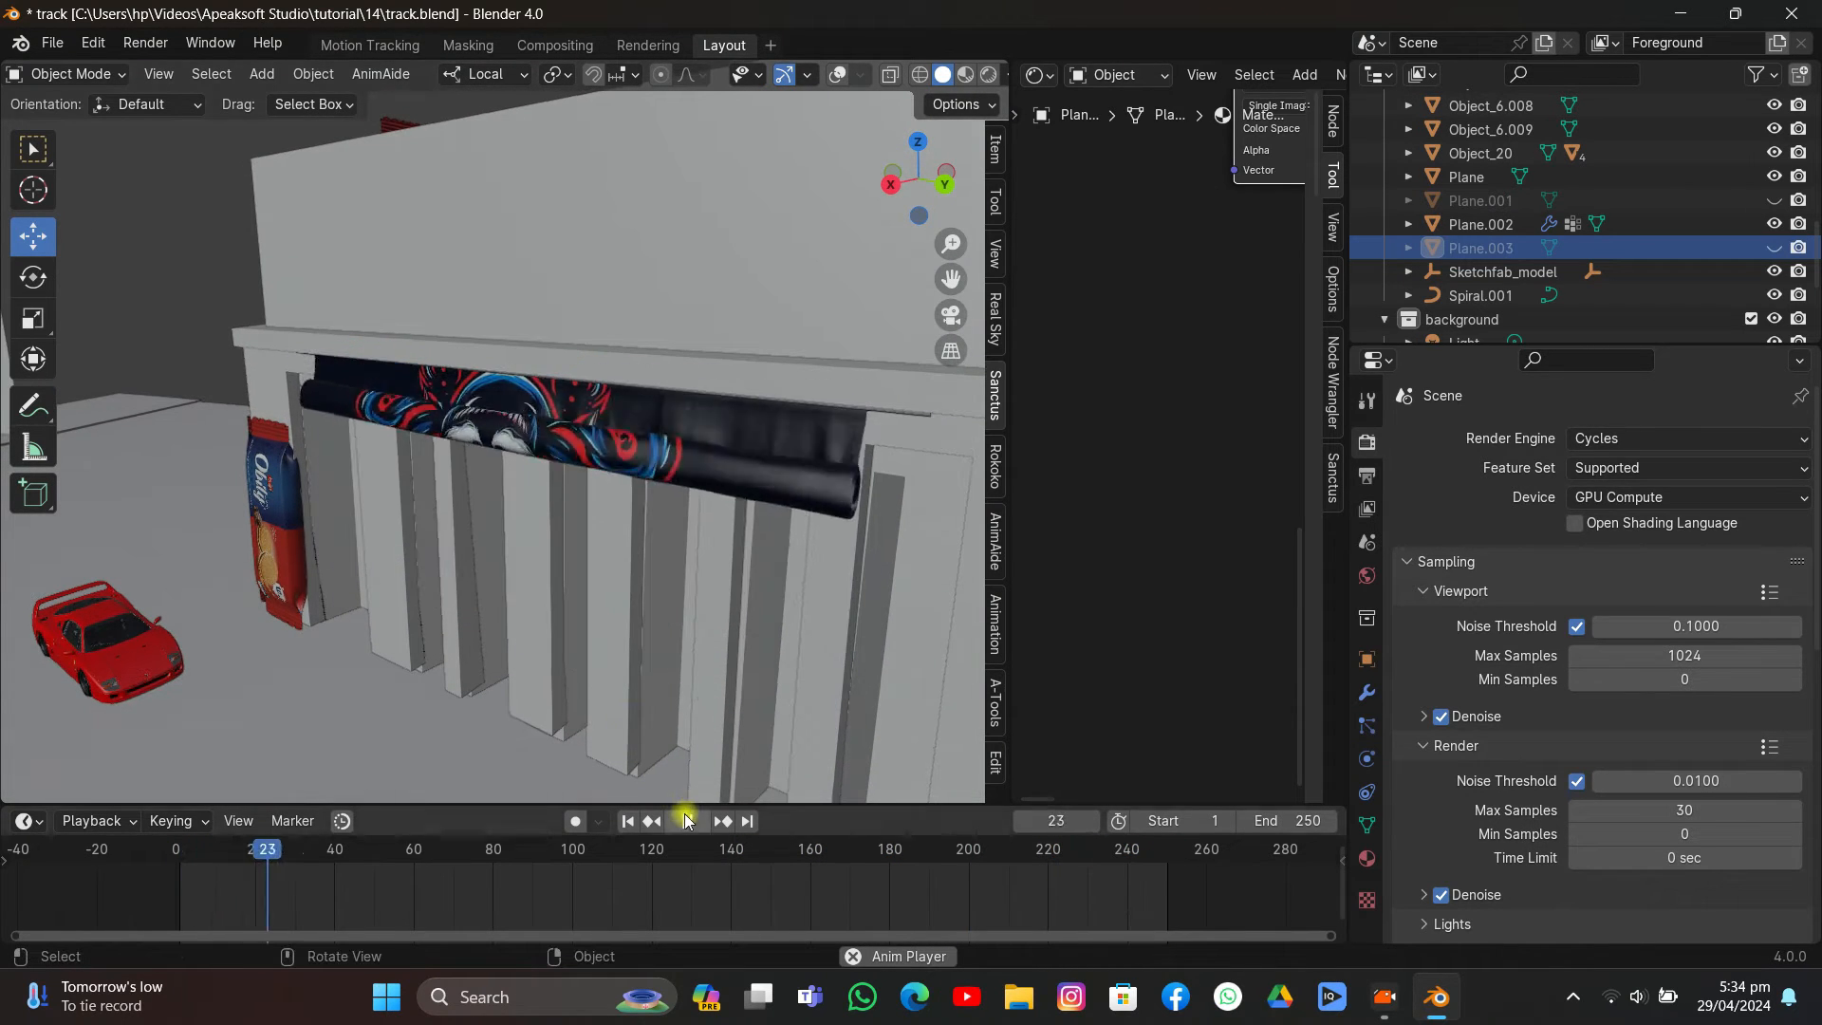
pyautogui.click(685, 820)
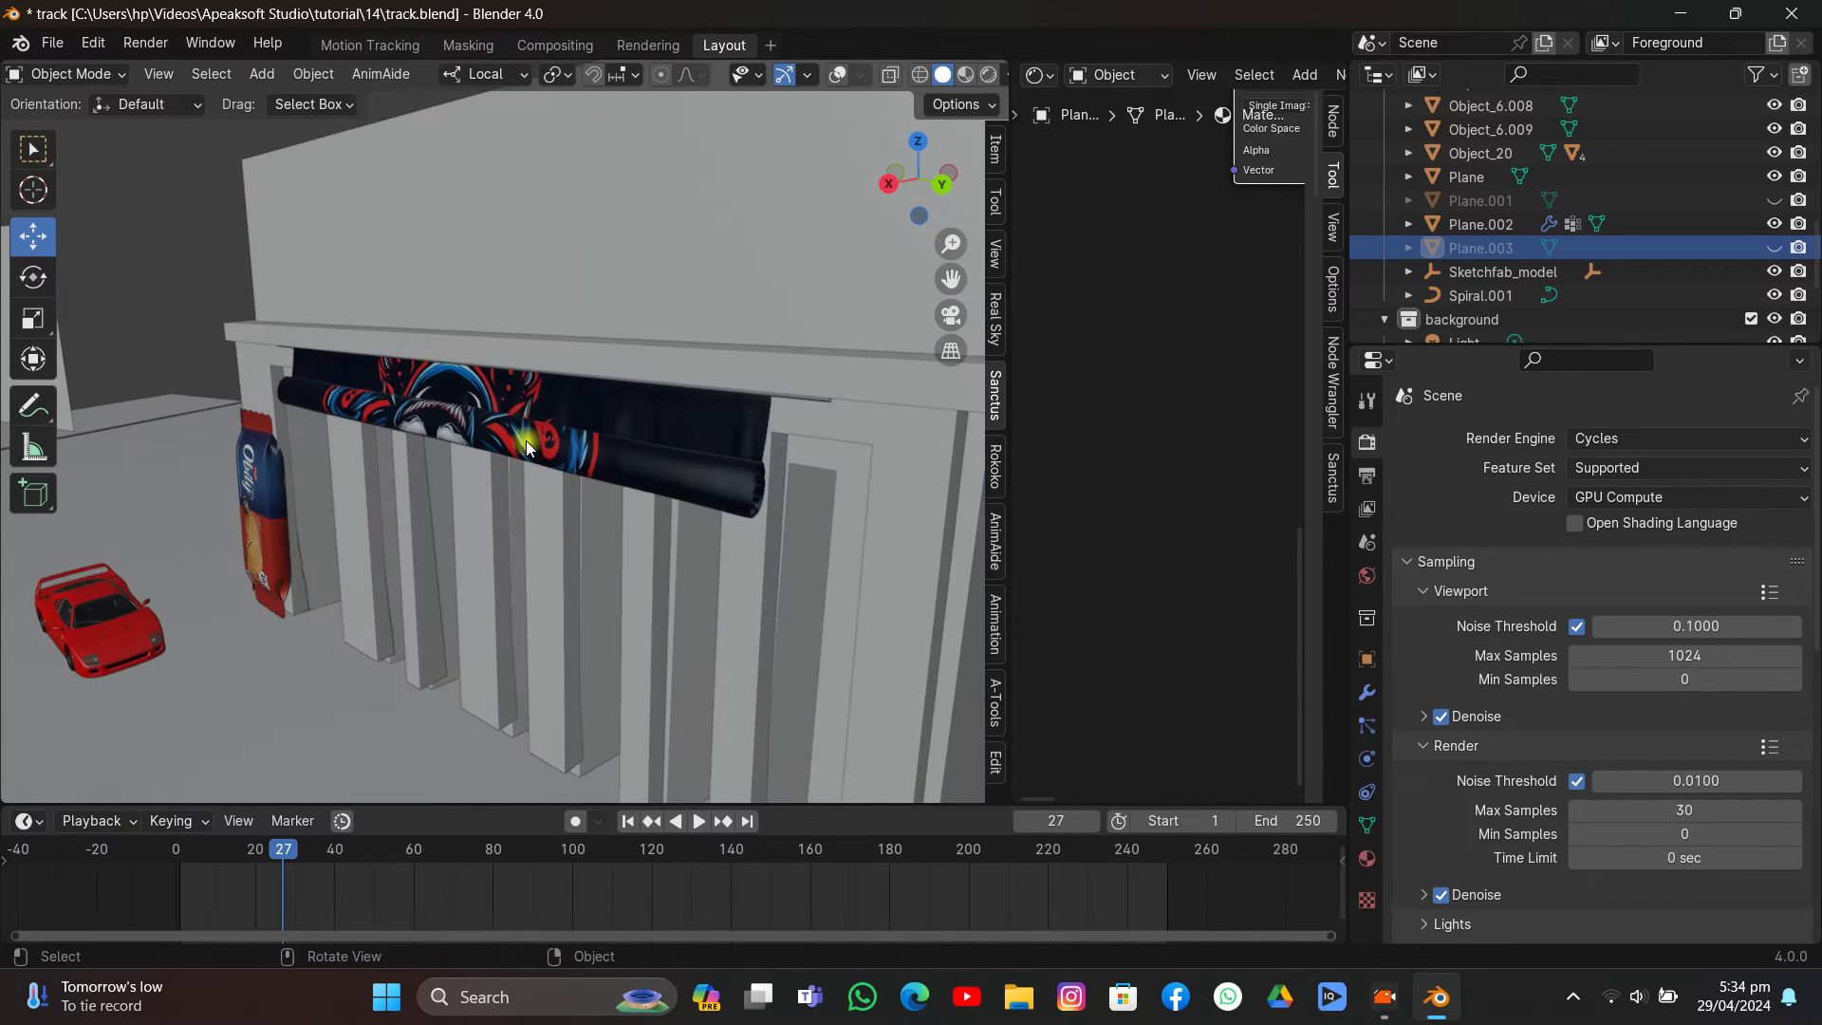
pyautogui.click(51, 44)
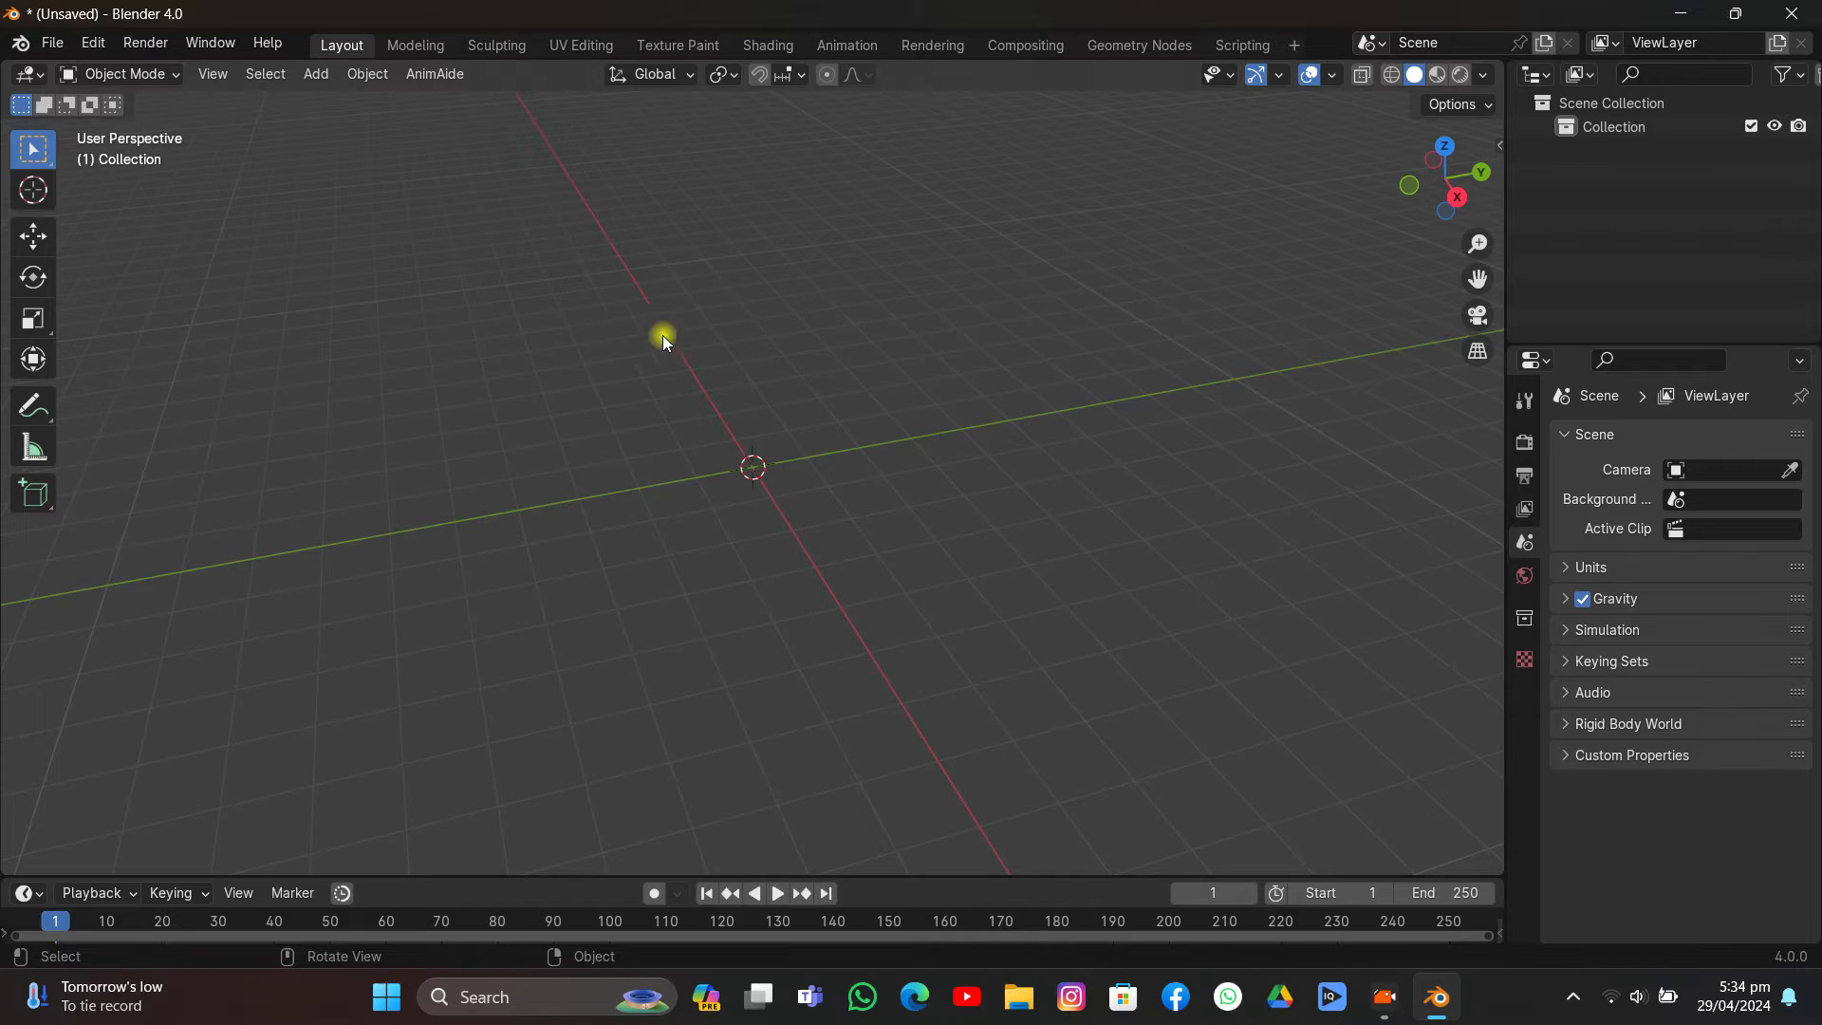
# Step: In Preferences > Add-ons, search 'cu', enable Add Curve: Simplify Curves+ and close the window
pyautogui.click(91, 44)
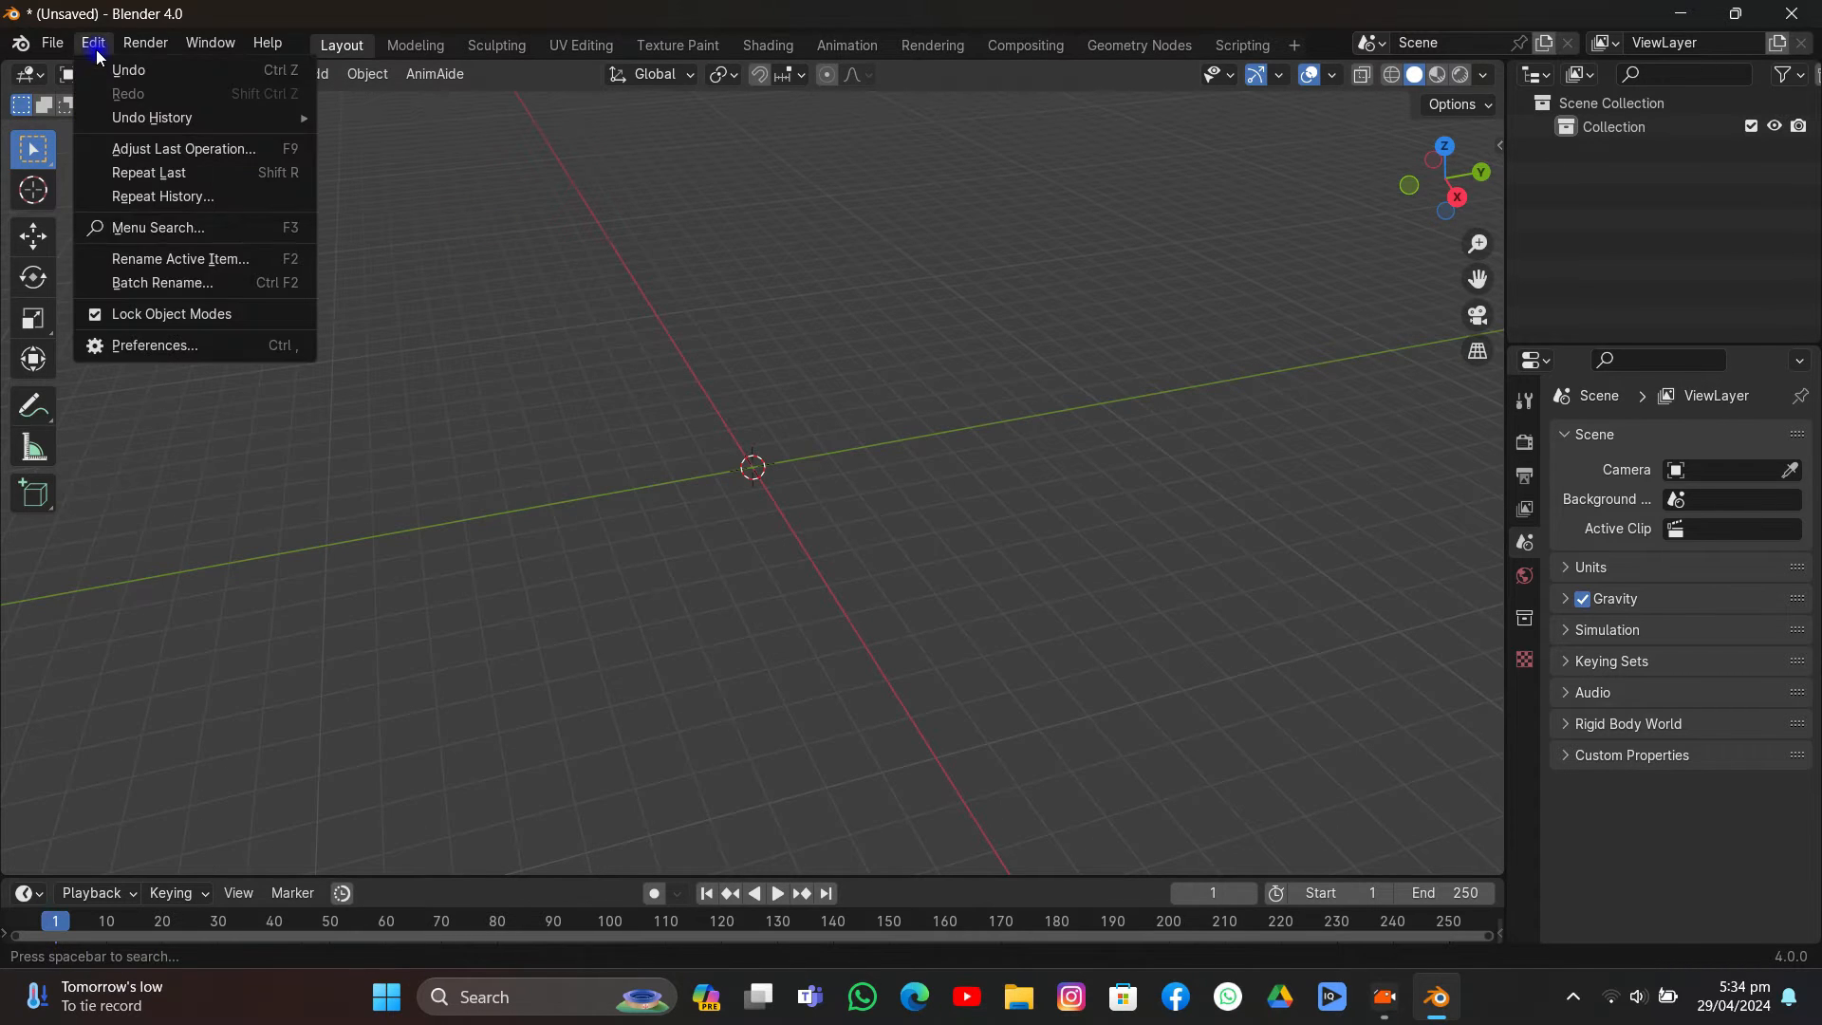
pyautogui.click(153, 345)
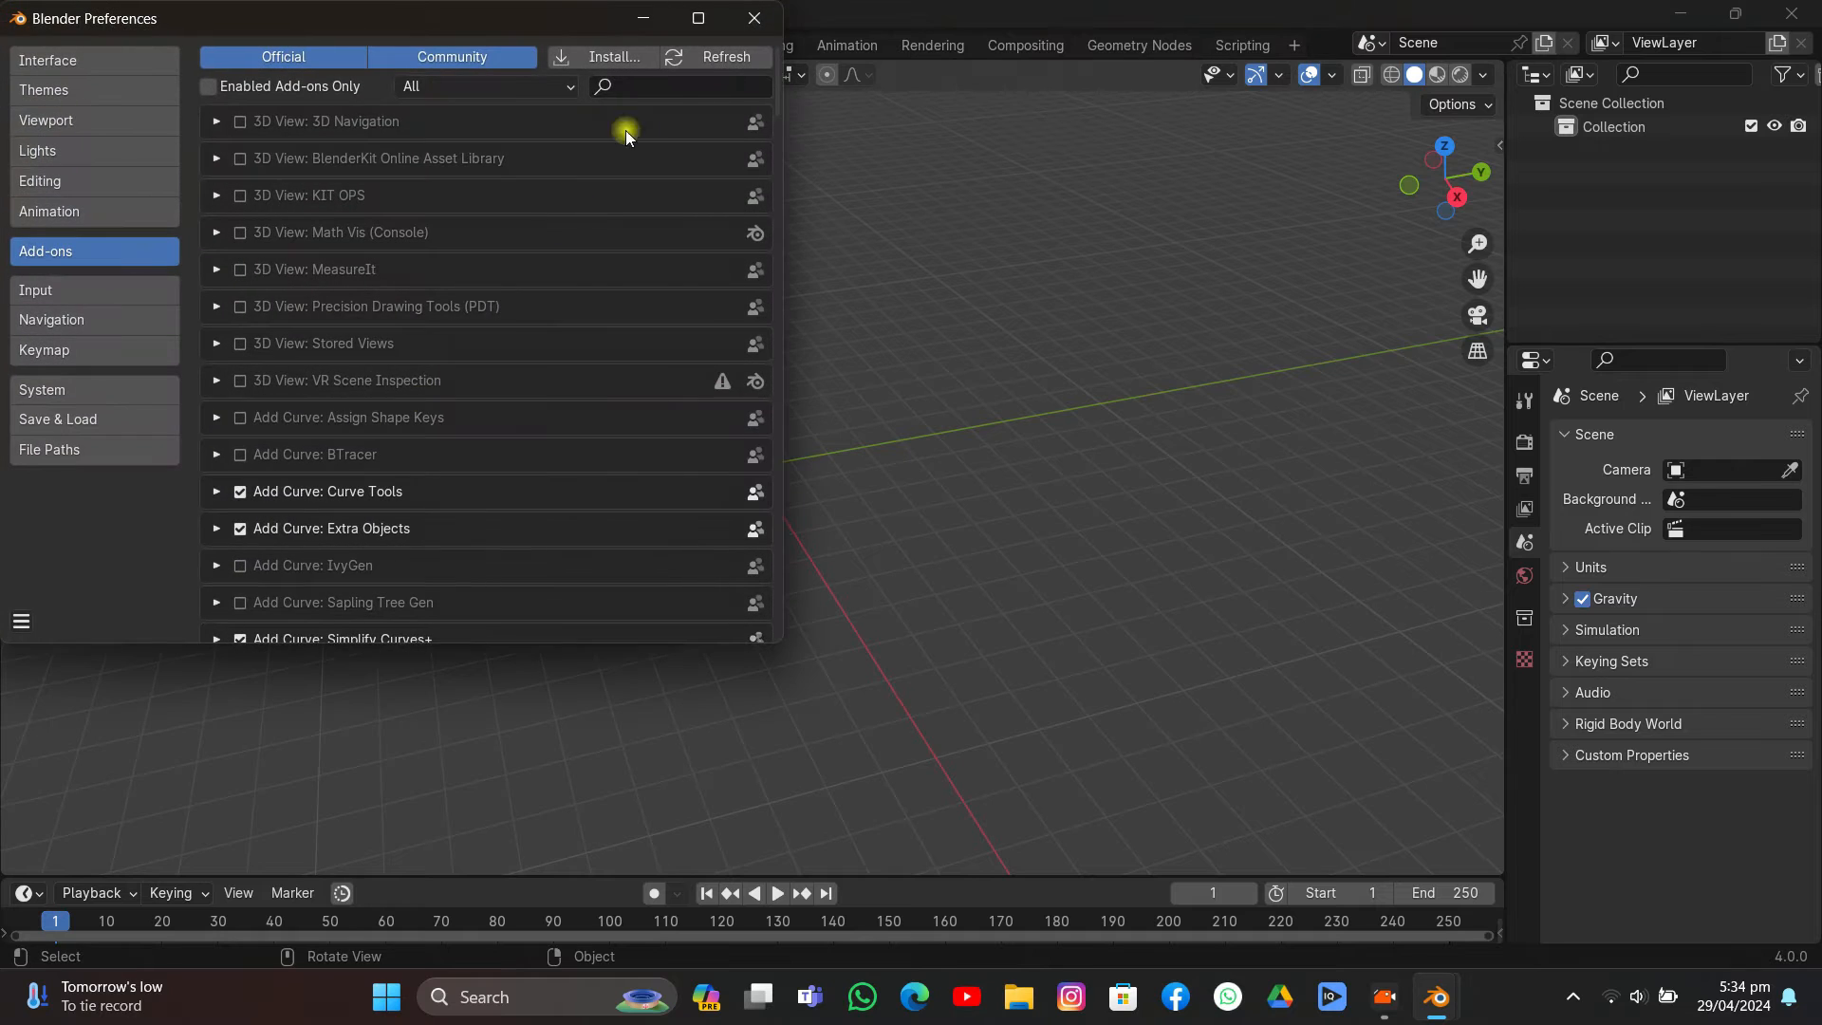
pyautogui.write('curve')
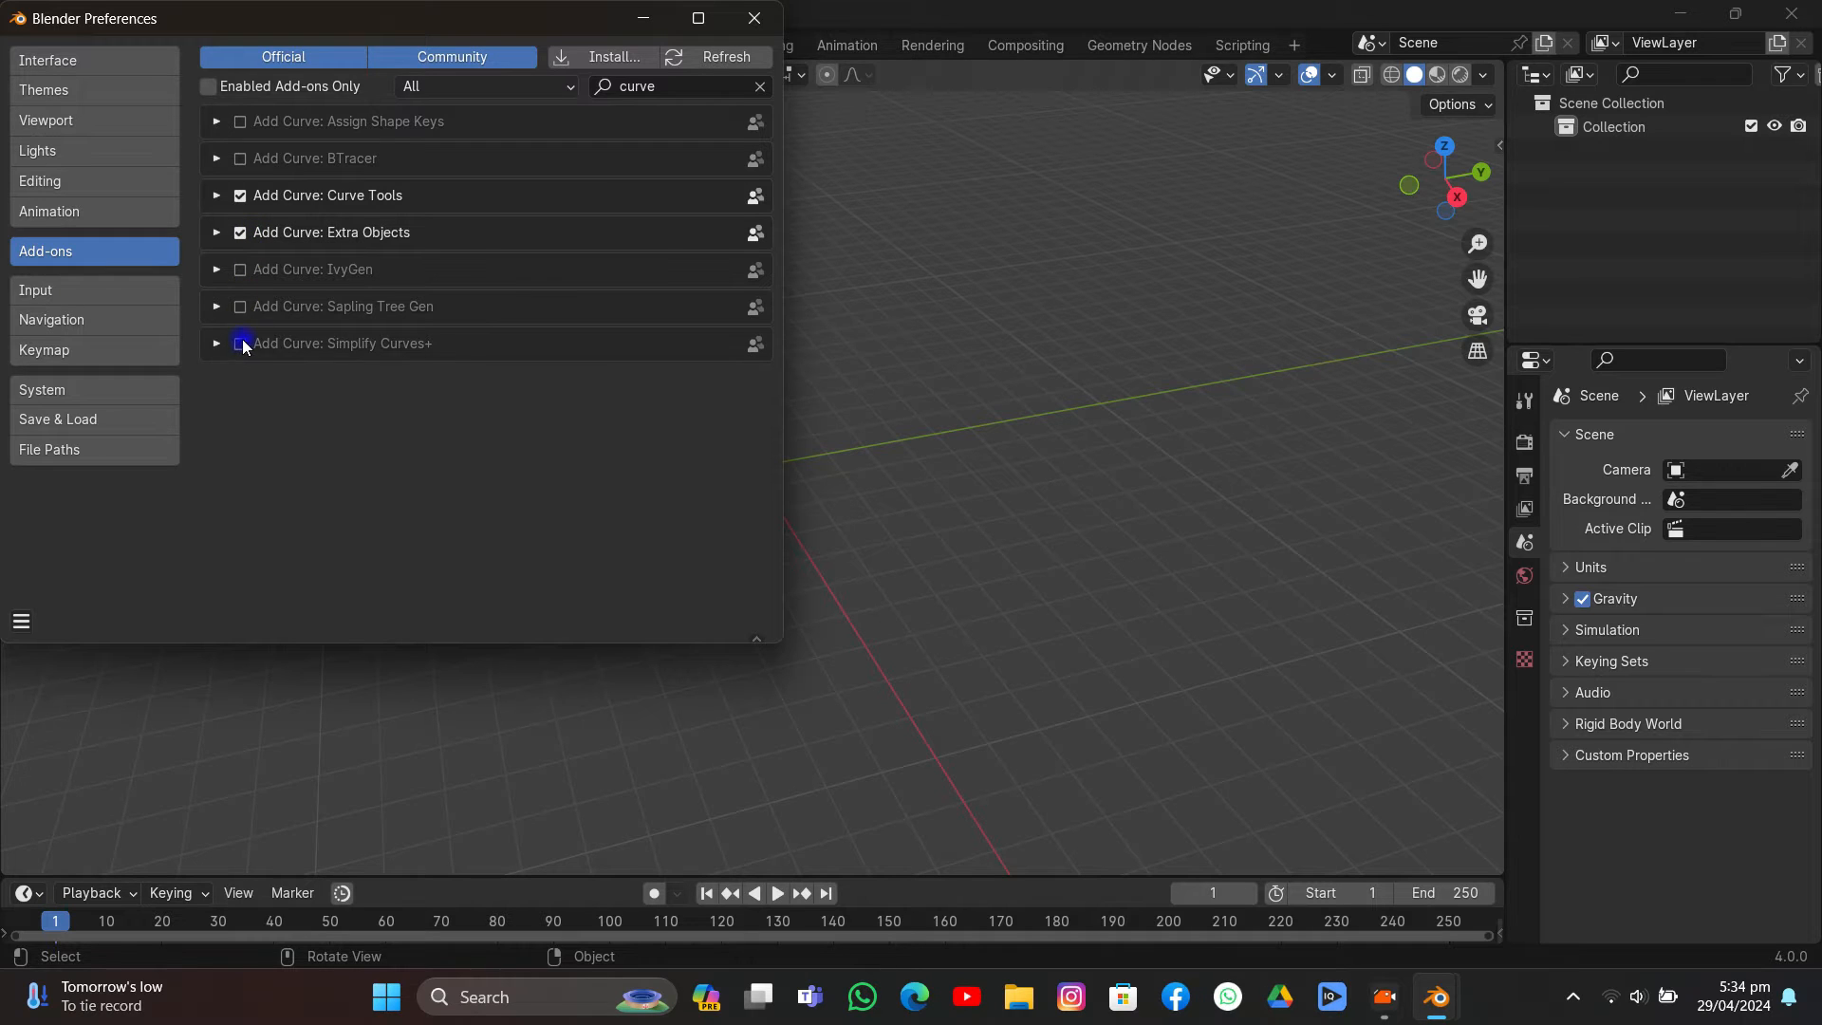
pyautogui.click(241, 344)
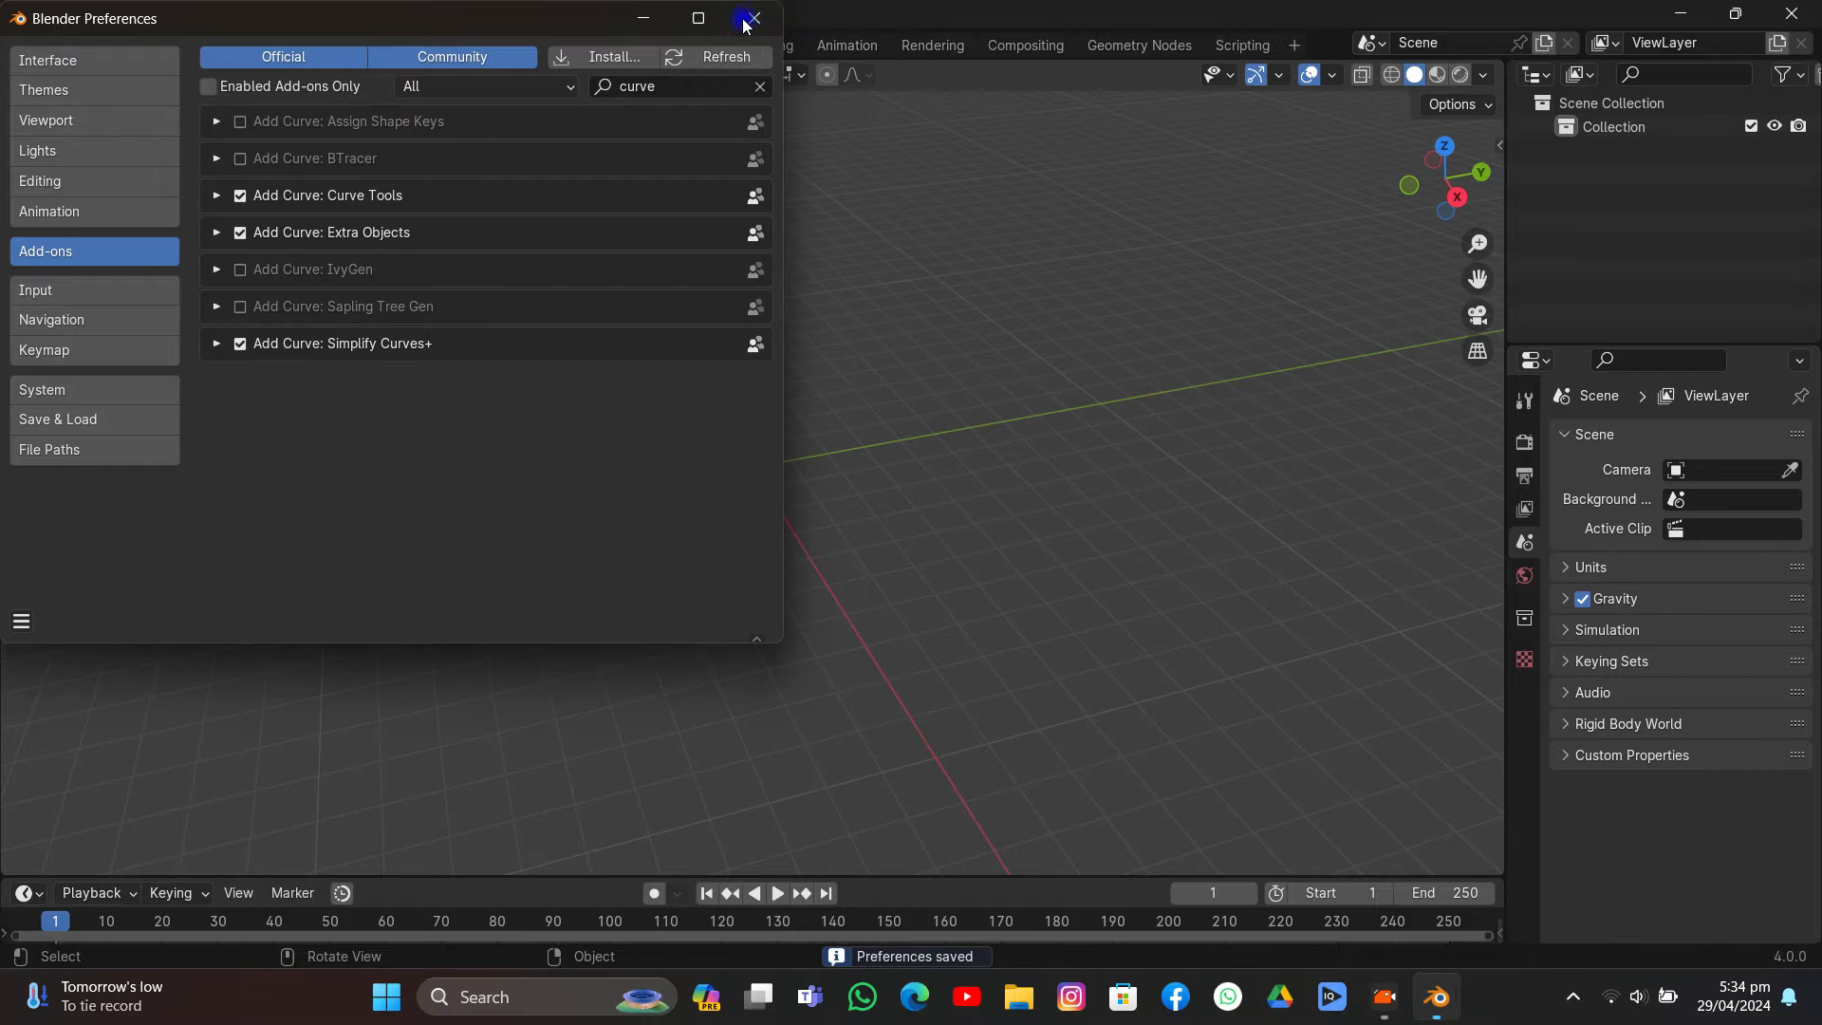
pyautogui.click(748, 19)
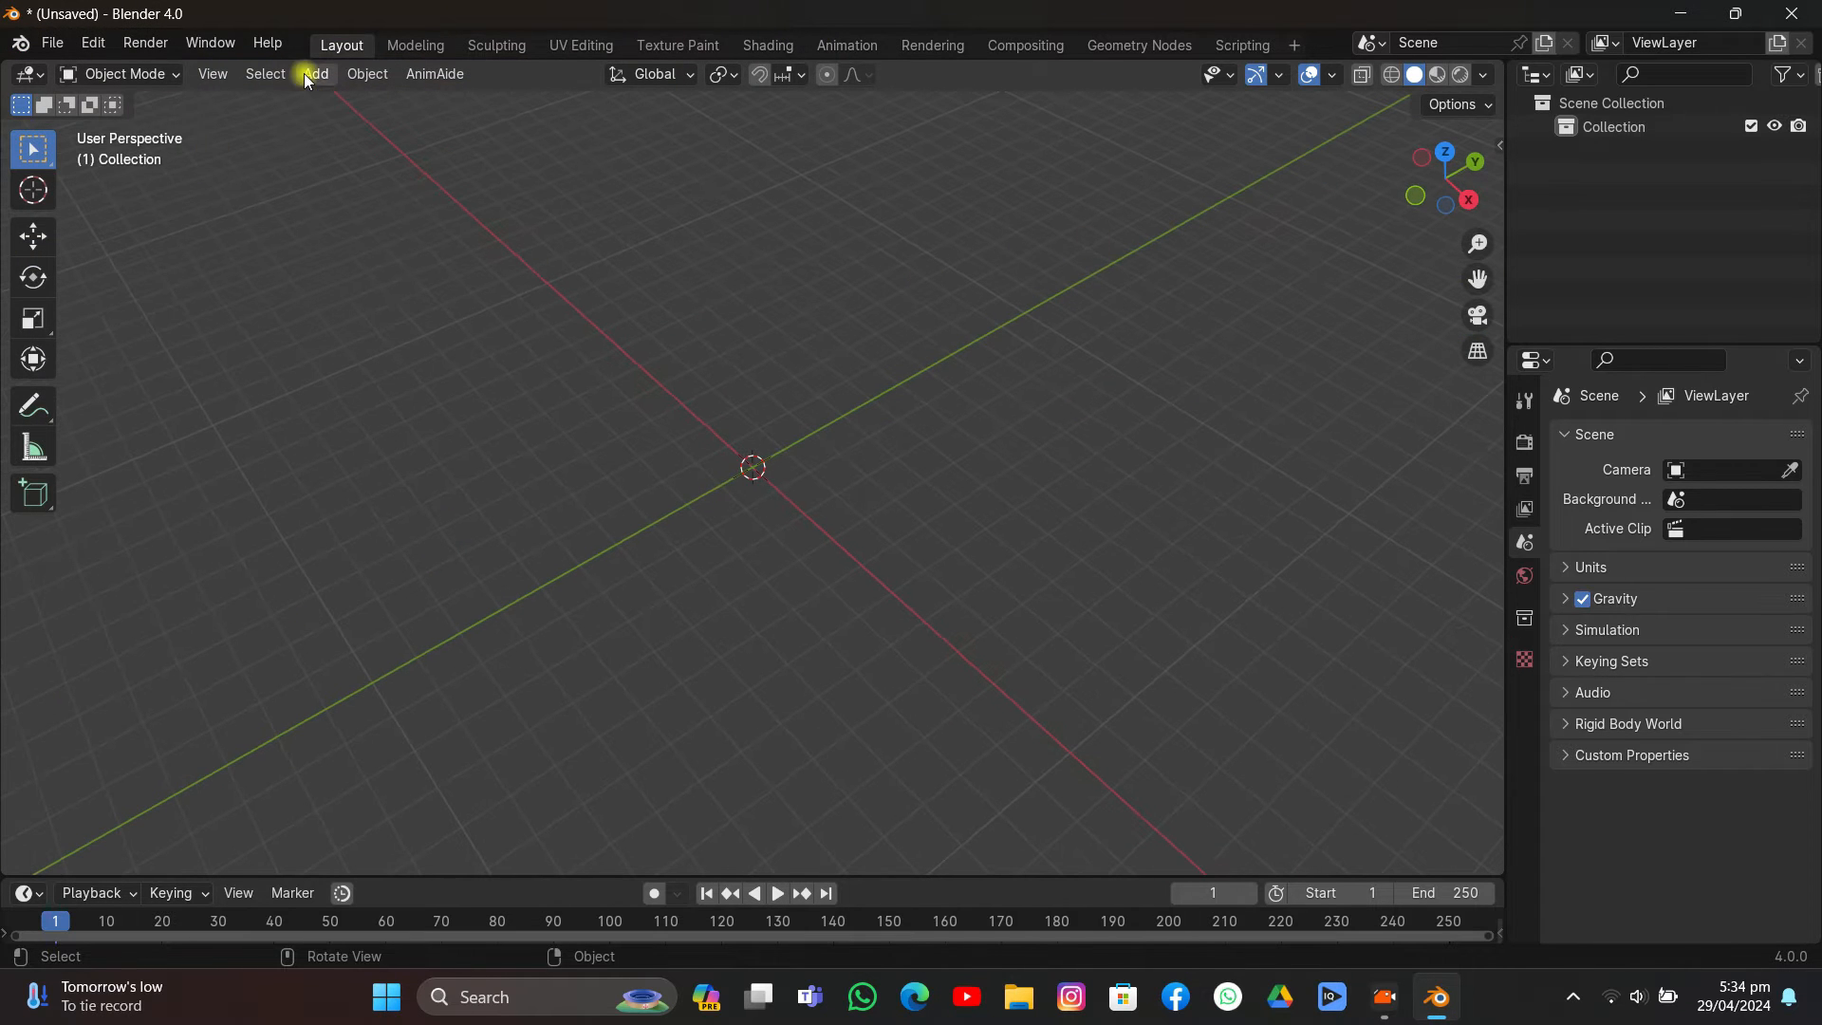
# Step: Add a plane, subdivide its mesh densely and select the top row of vertices
pyautogui.click(314, 74)
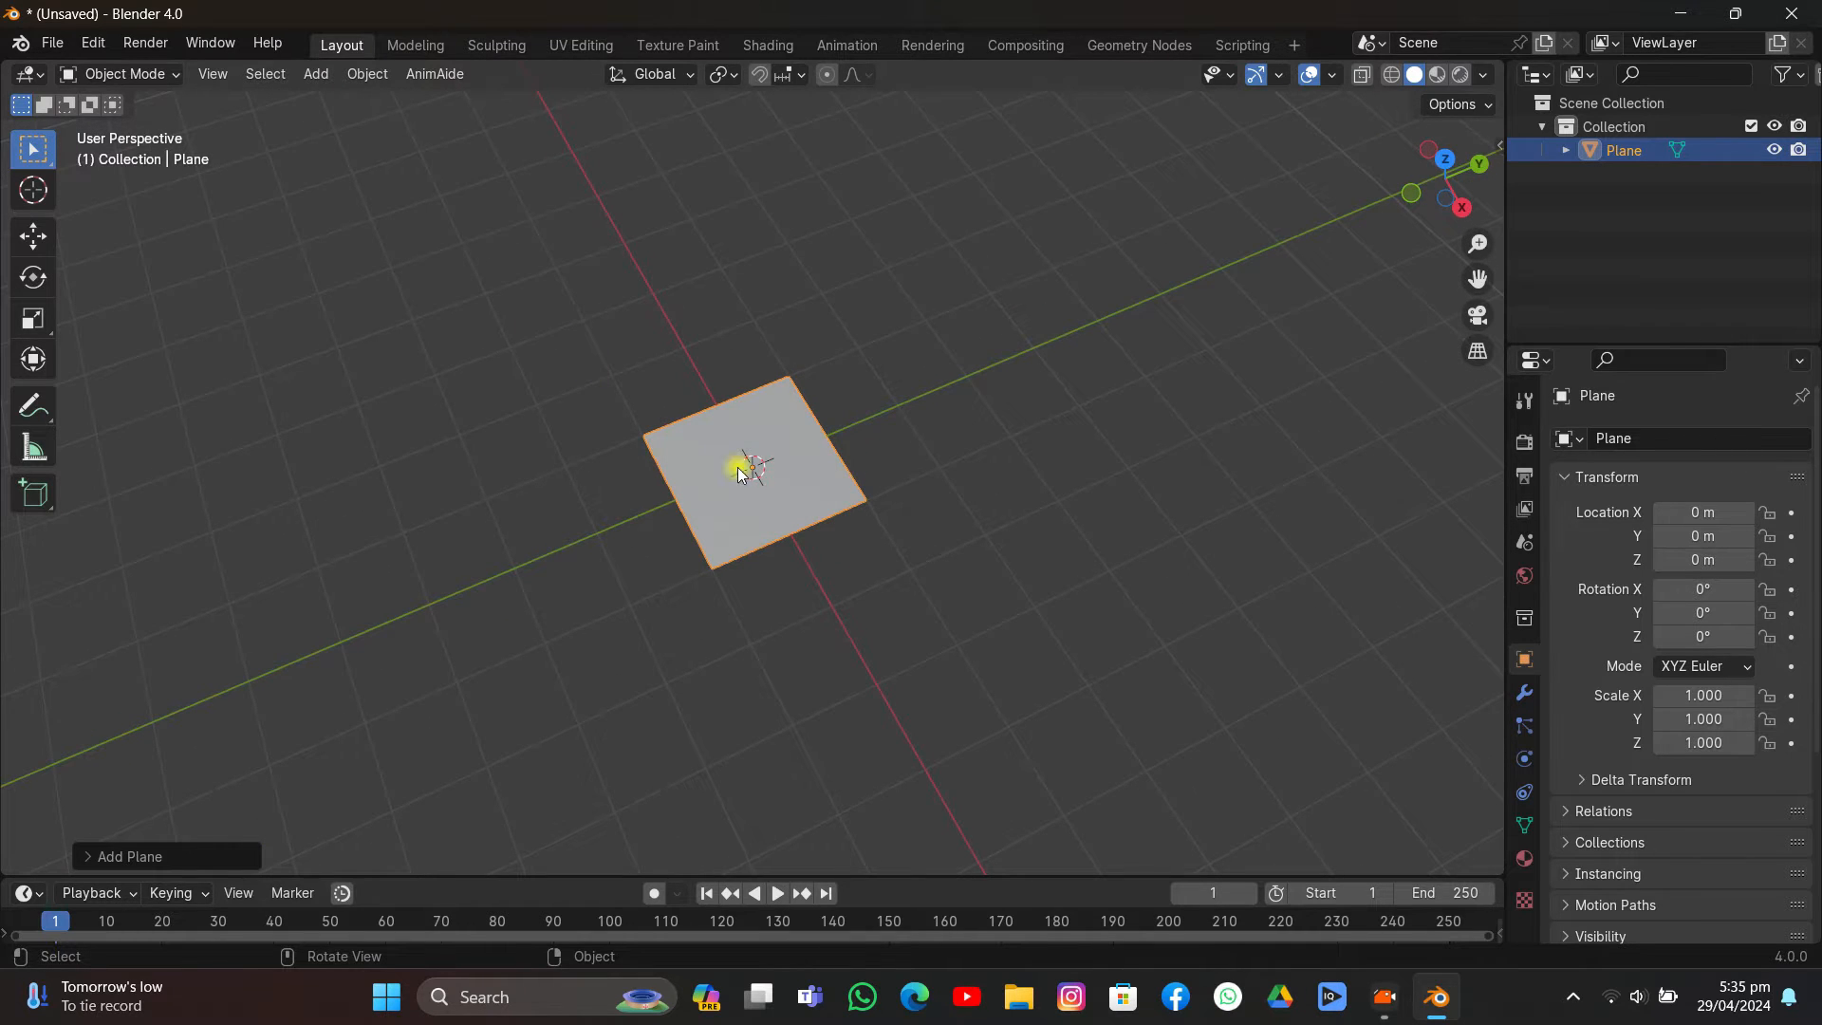
pyautogui.moveTo(793, 427)
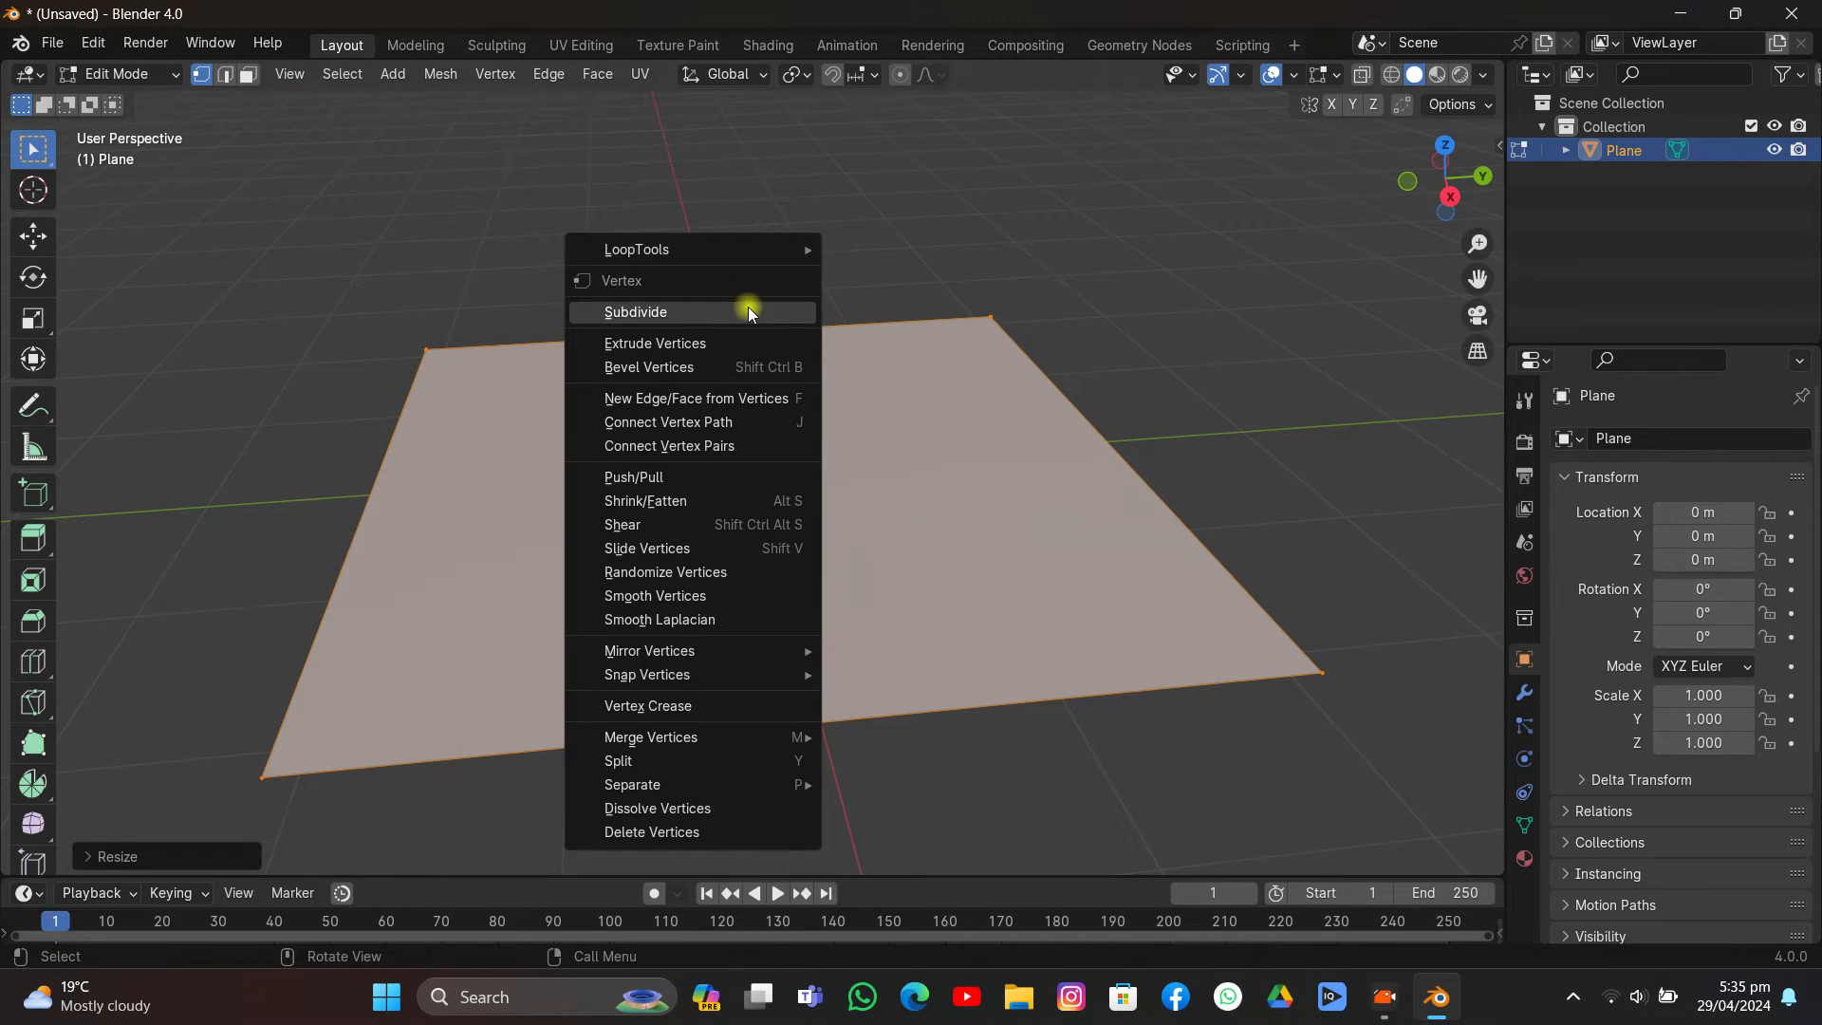
pyautogui.click(636, 311)
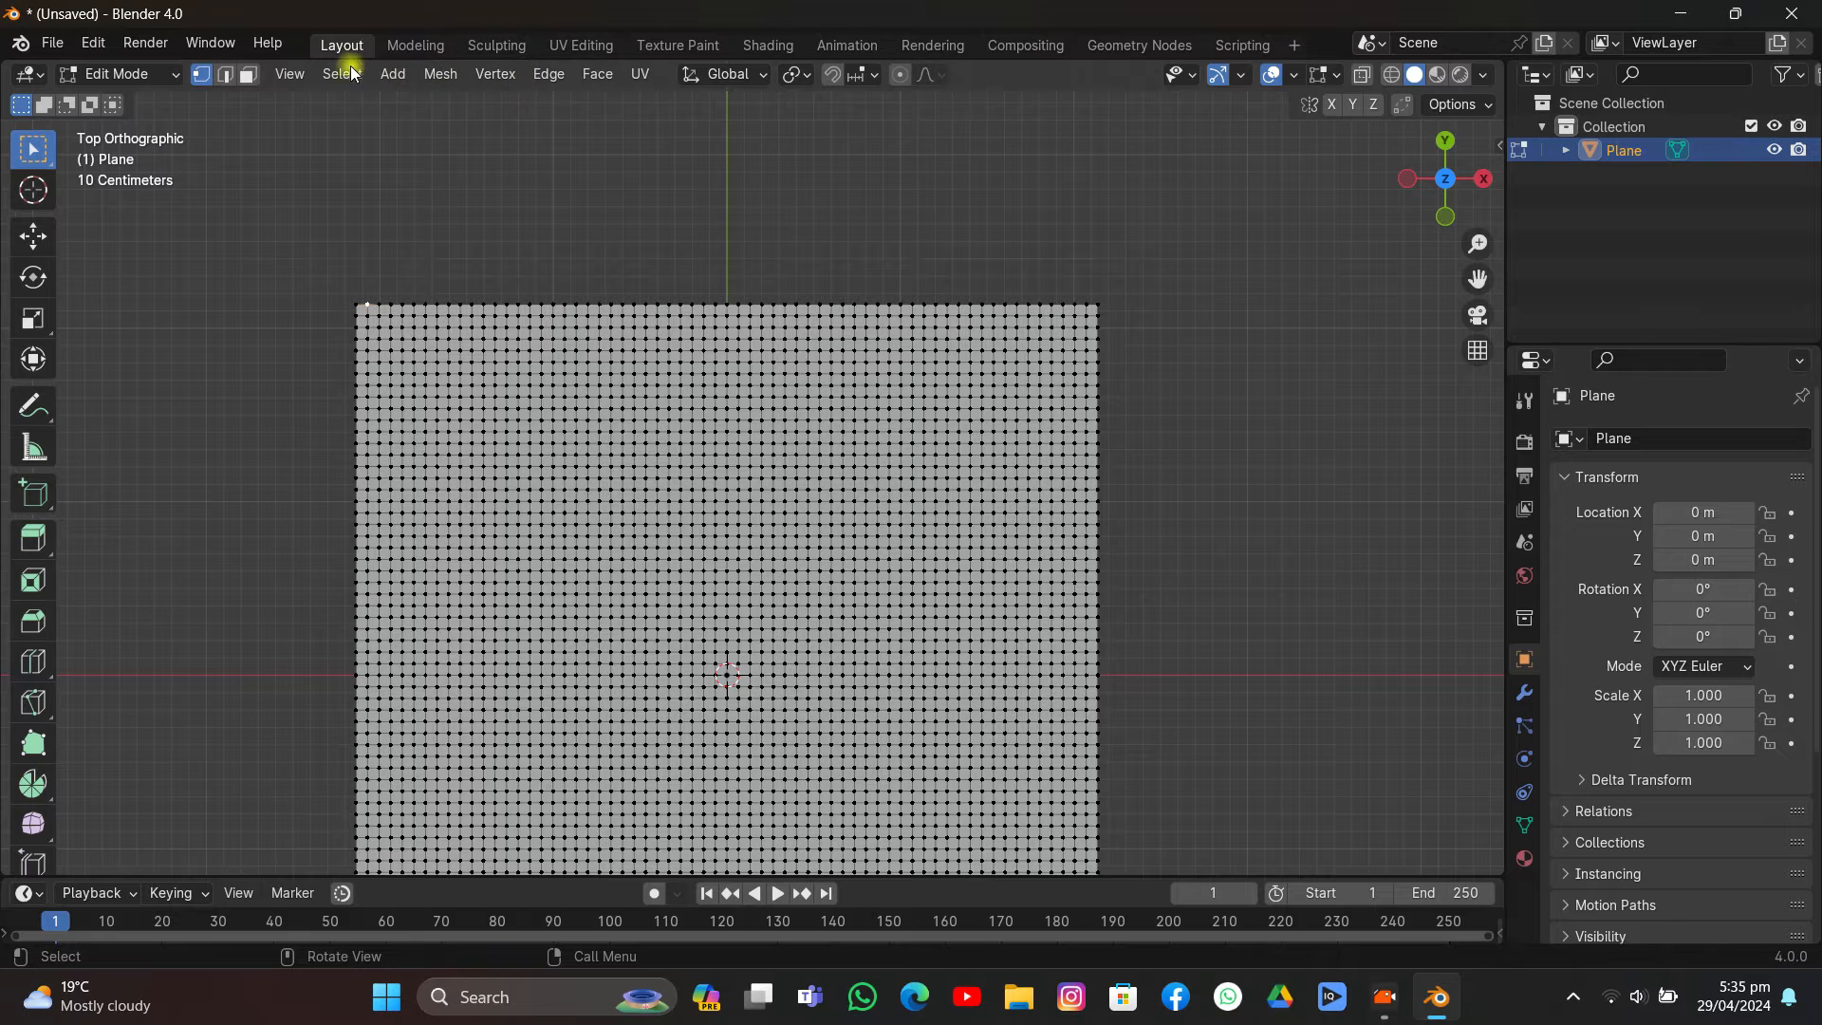
pyautogui.click(340, 74)
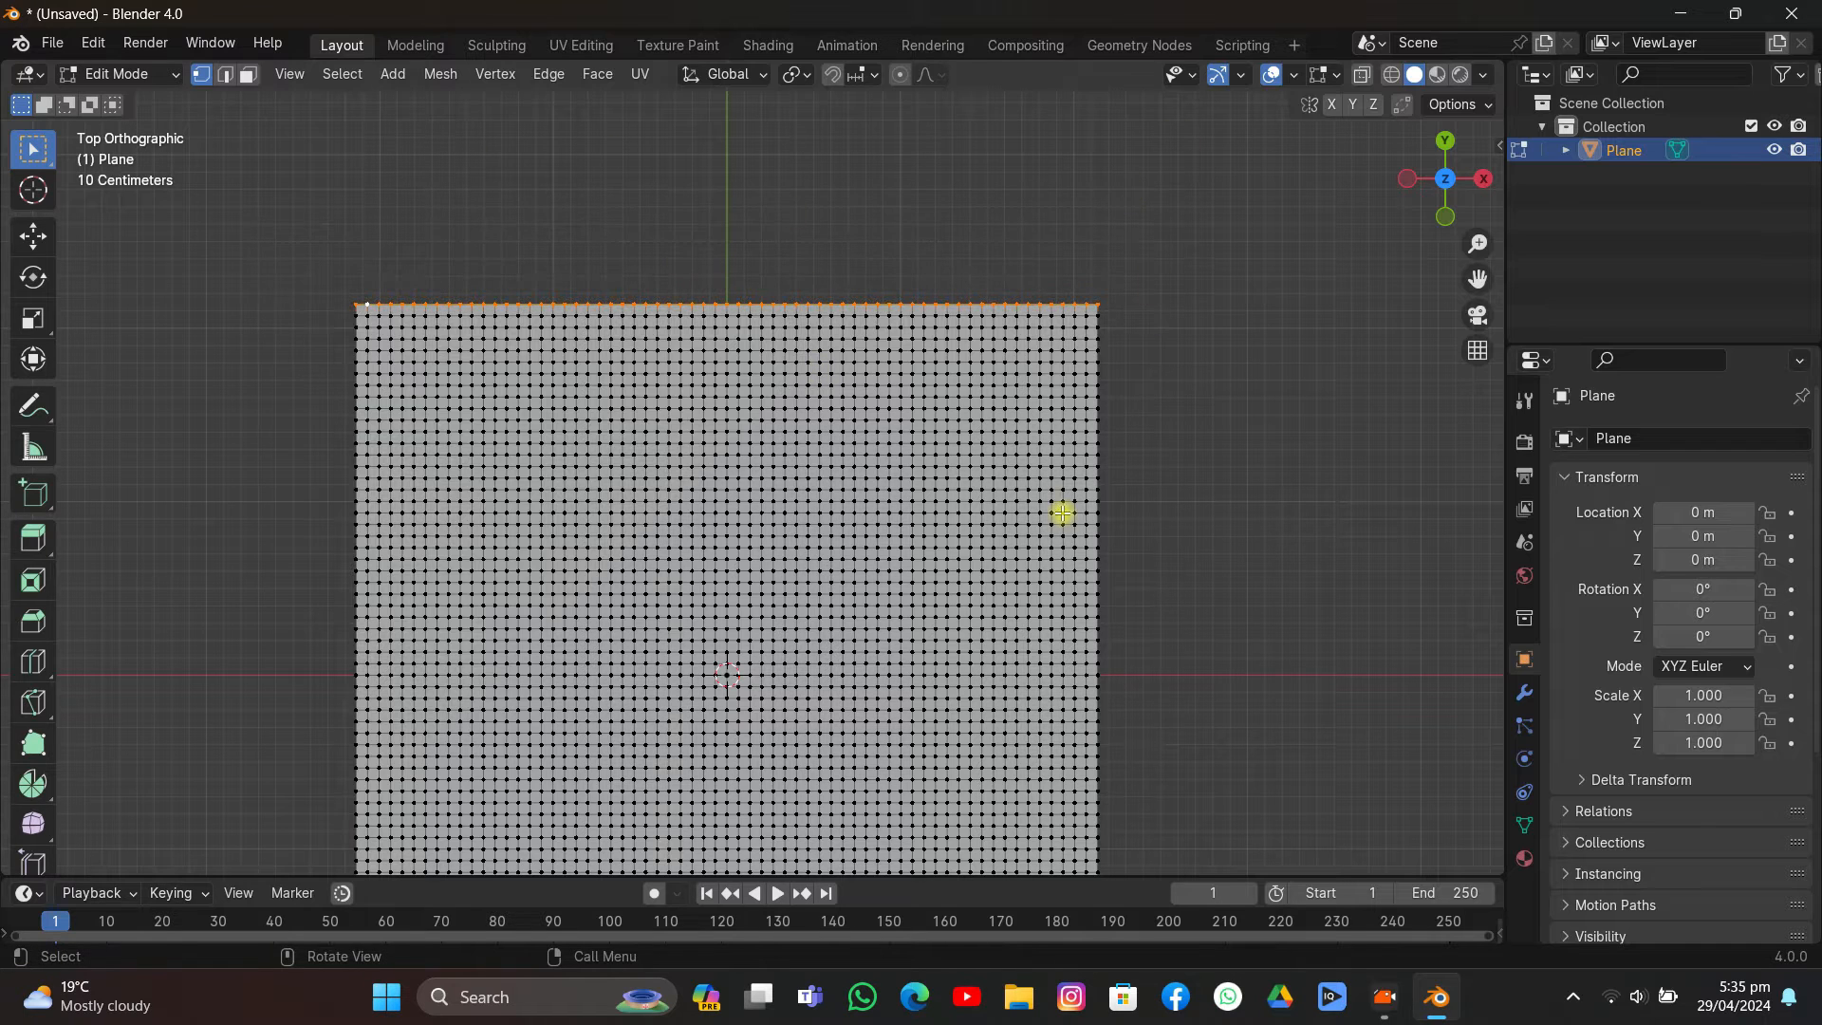
pyautogui.moveTo(1450, 831)
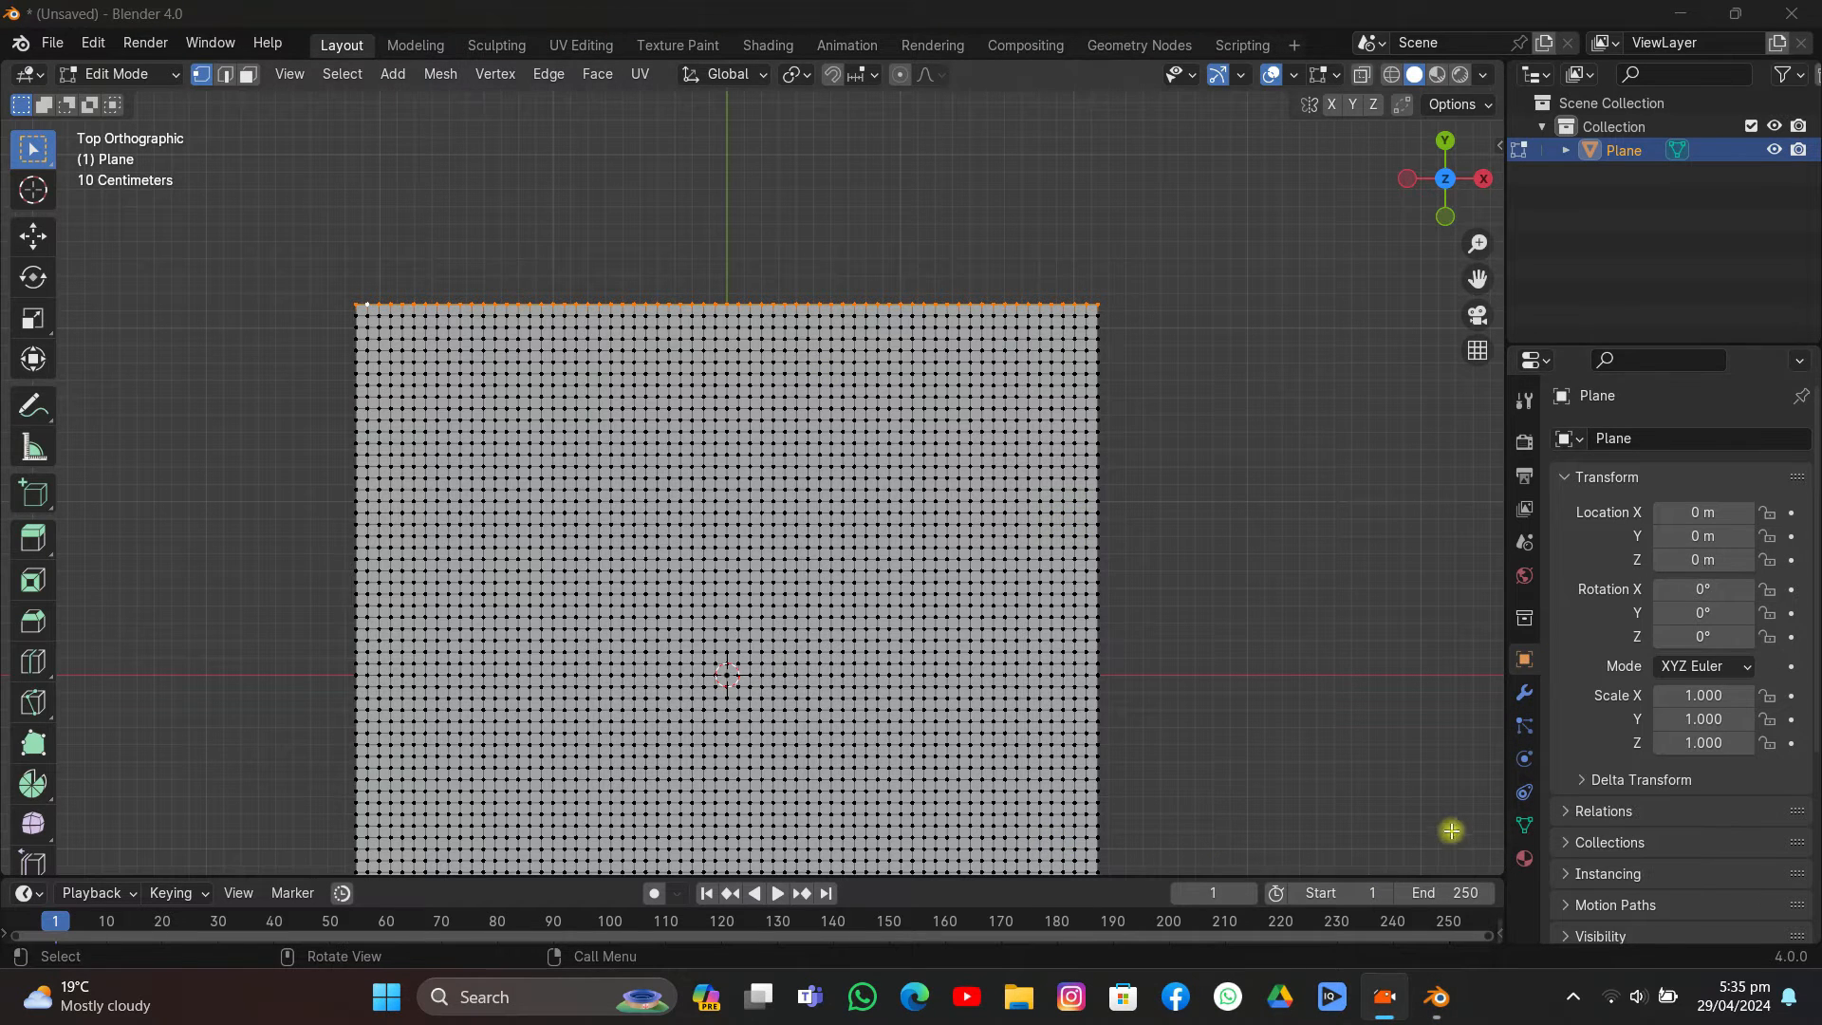
# Step: Assign the selected top row to a new vertex group and return to Object Mode
pyautogui.click(1523, 825)
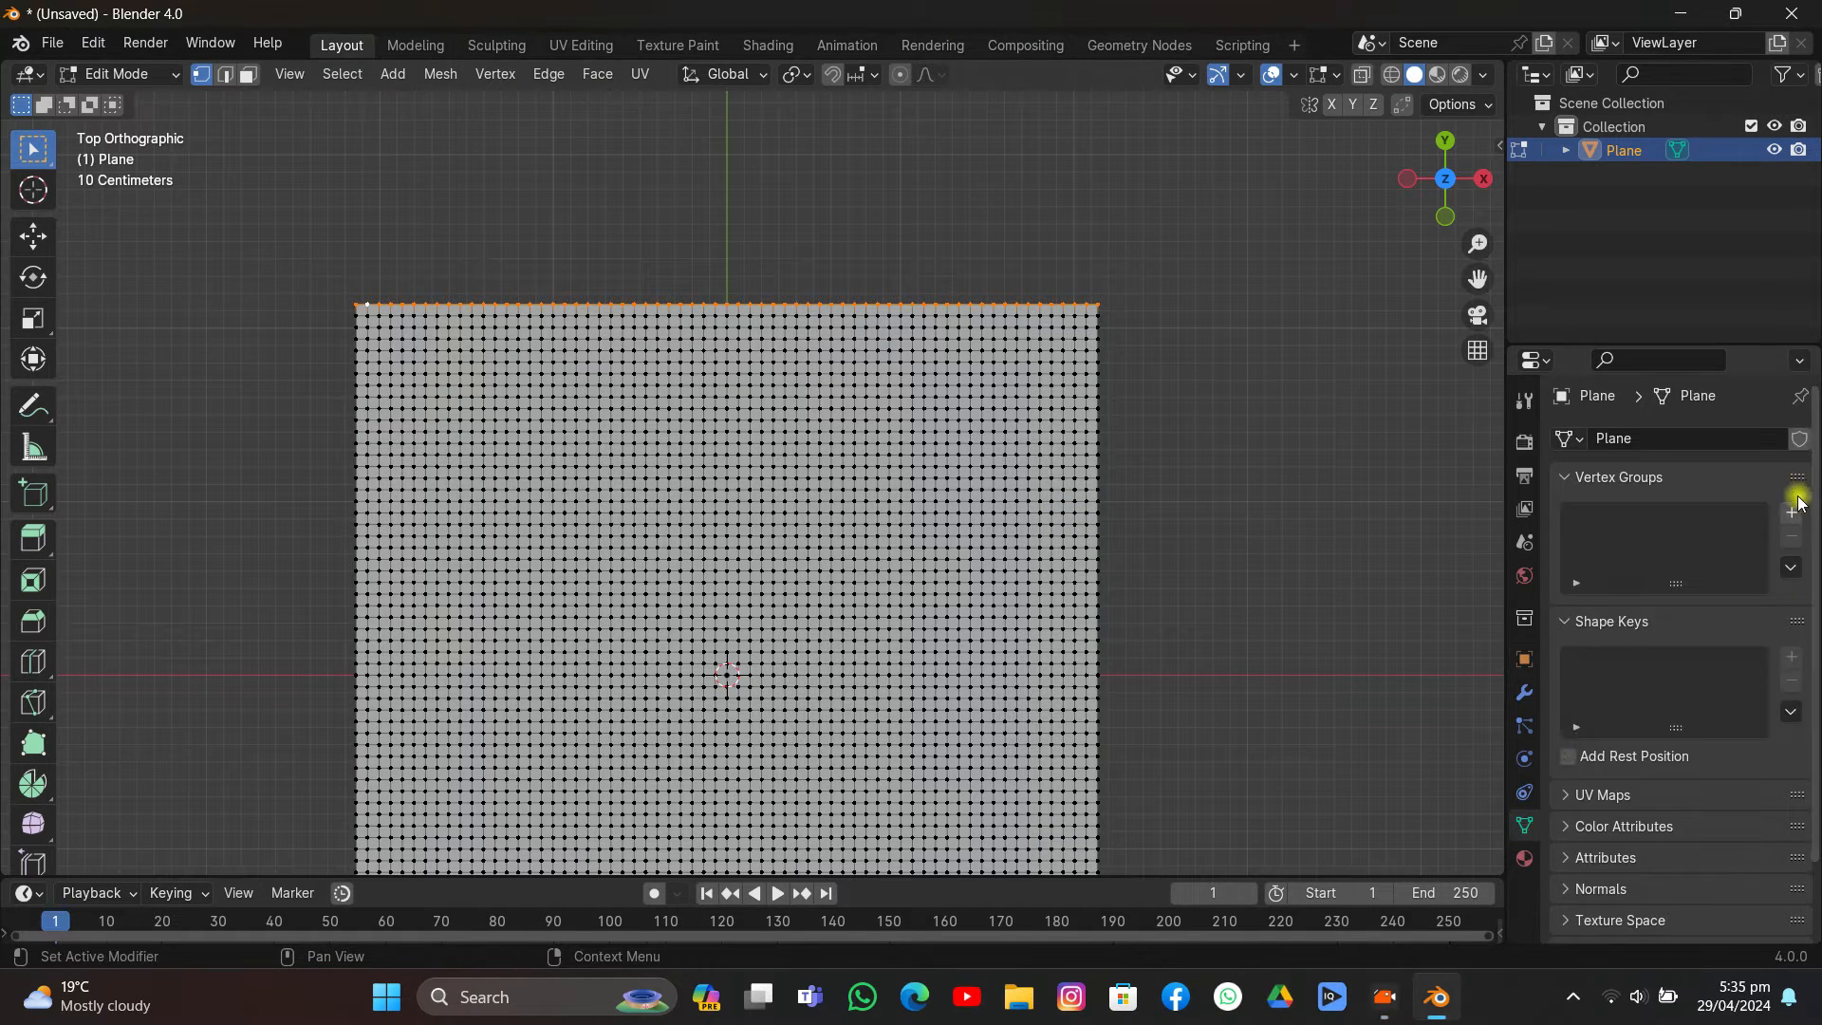
pyautogui.click(1790, 511)
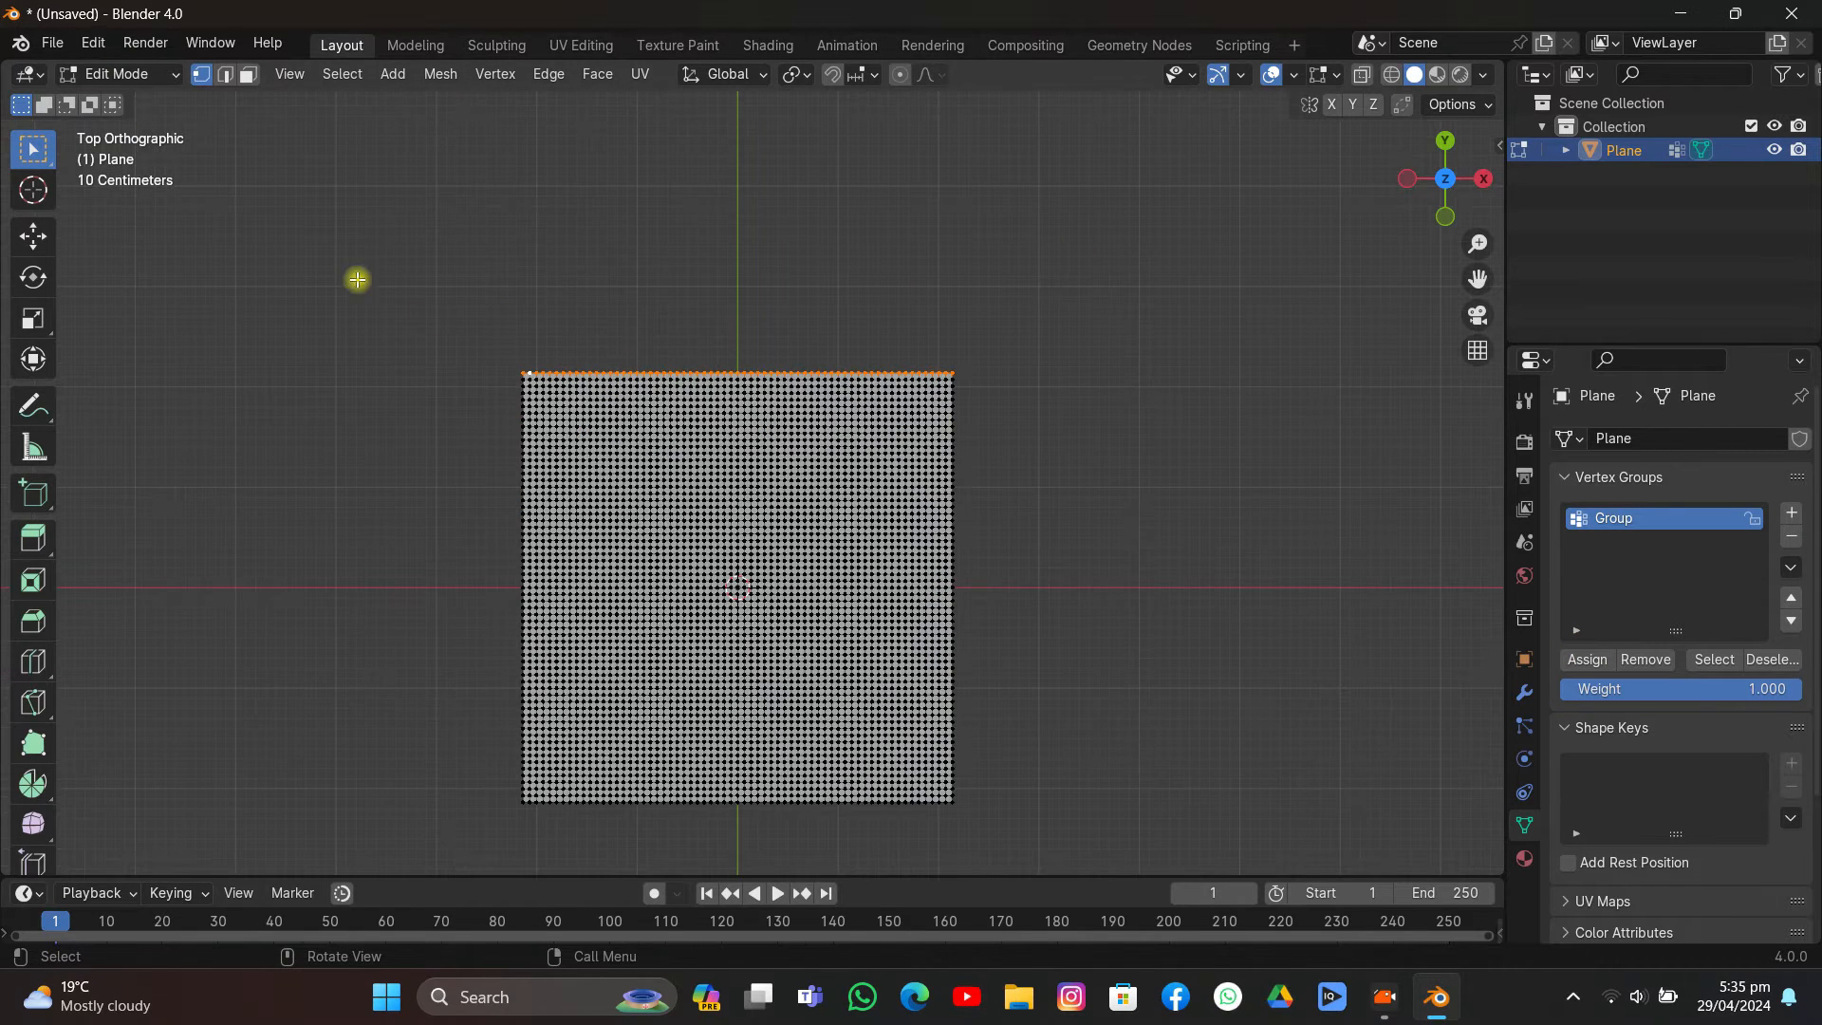
pyautogui.click(116, 74)
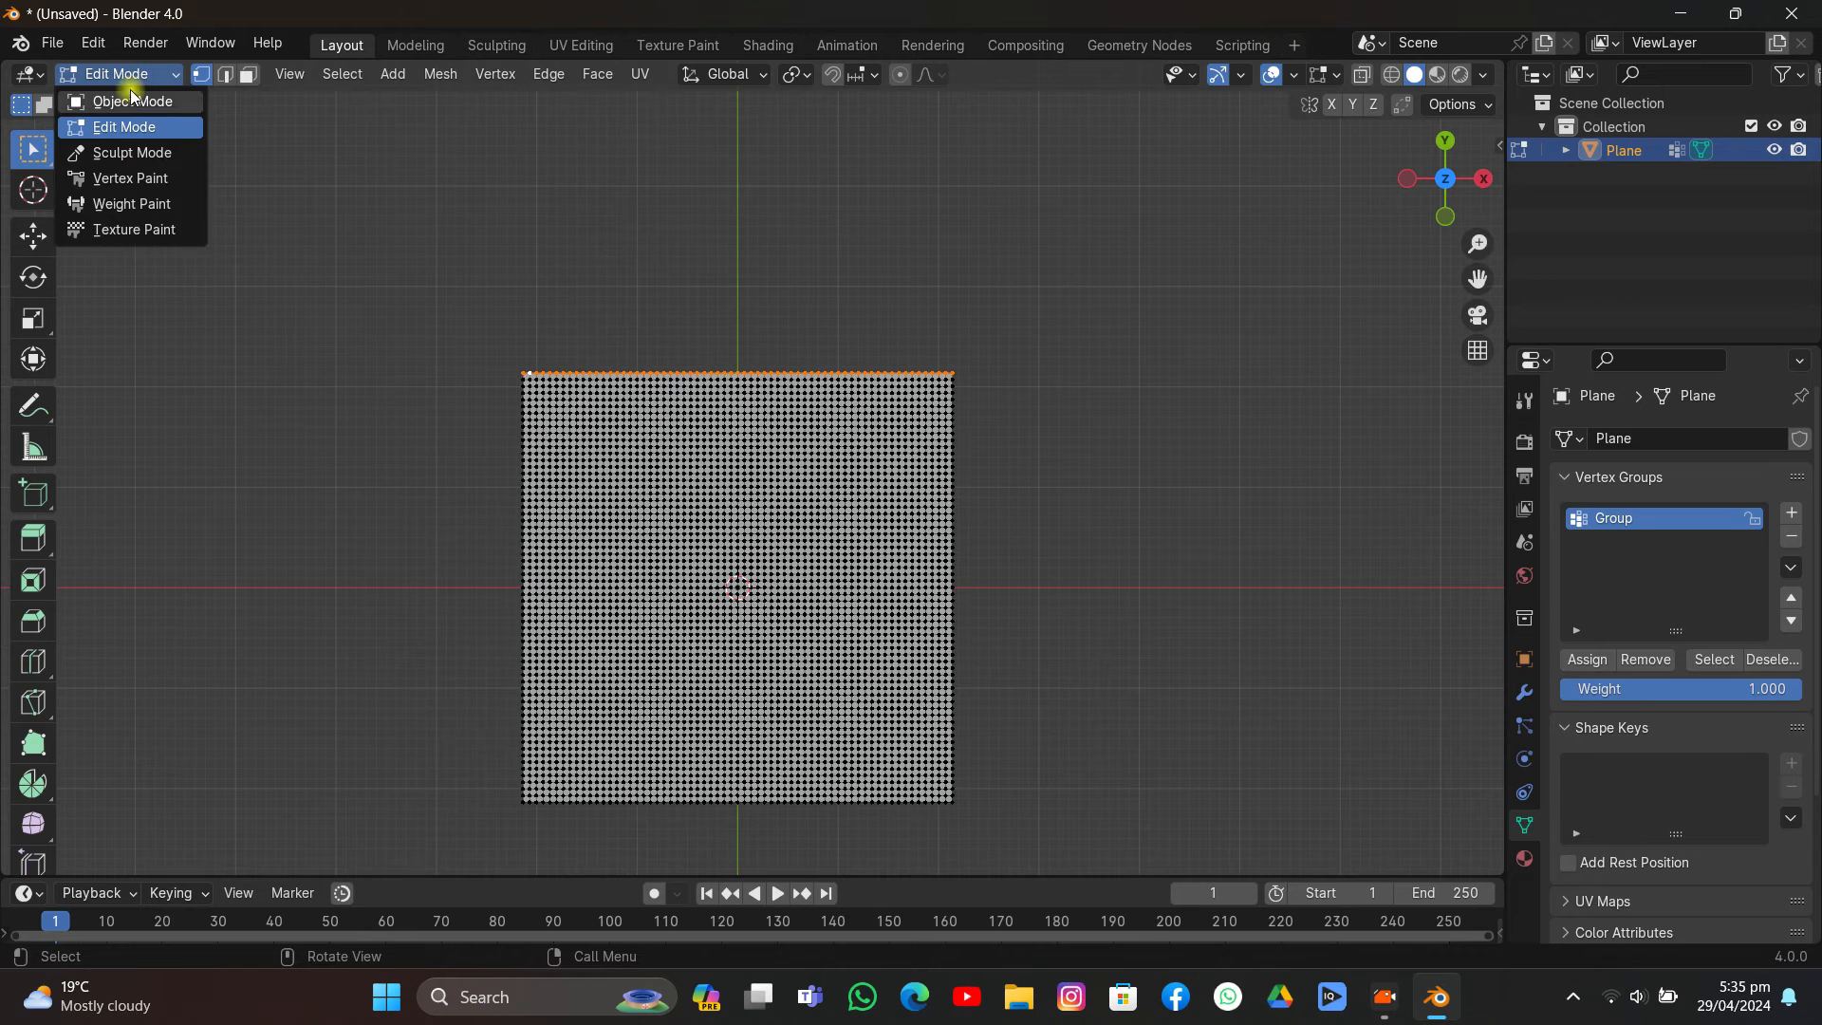
pyautogui.click(130, 100)
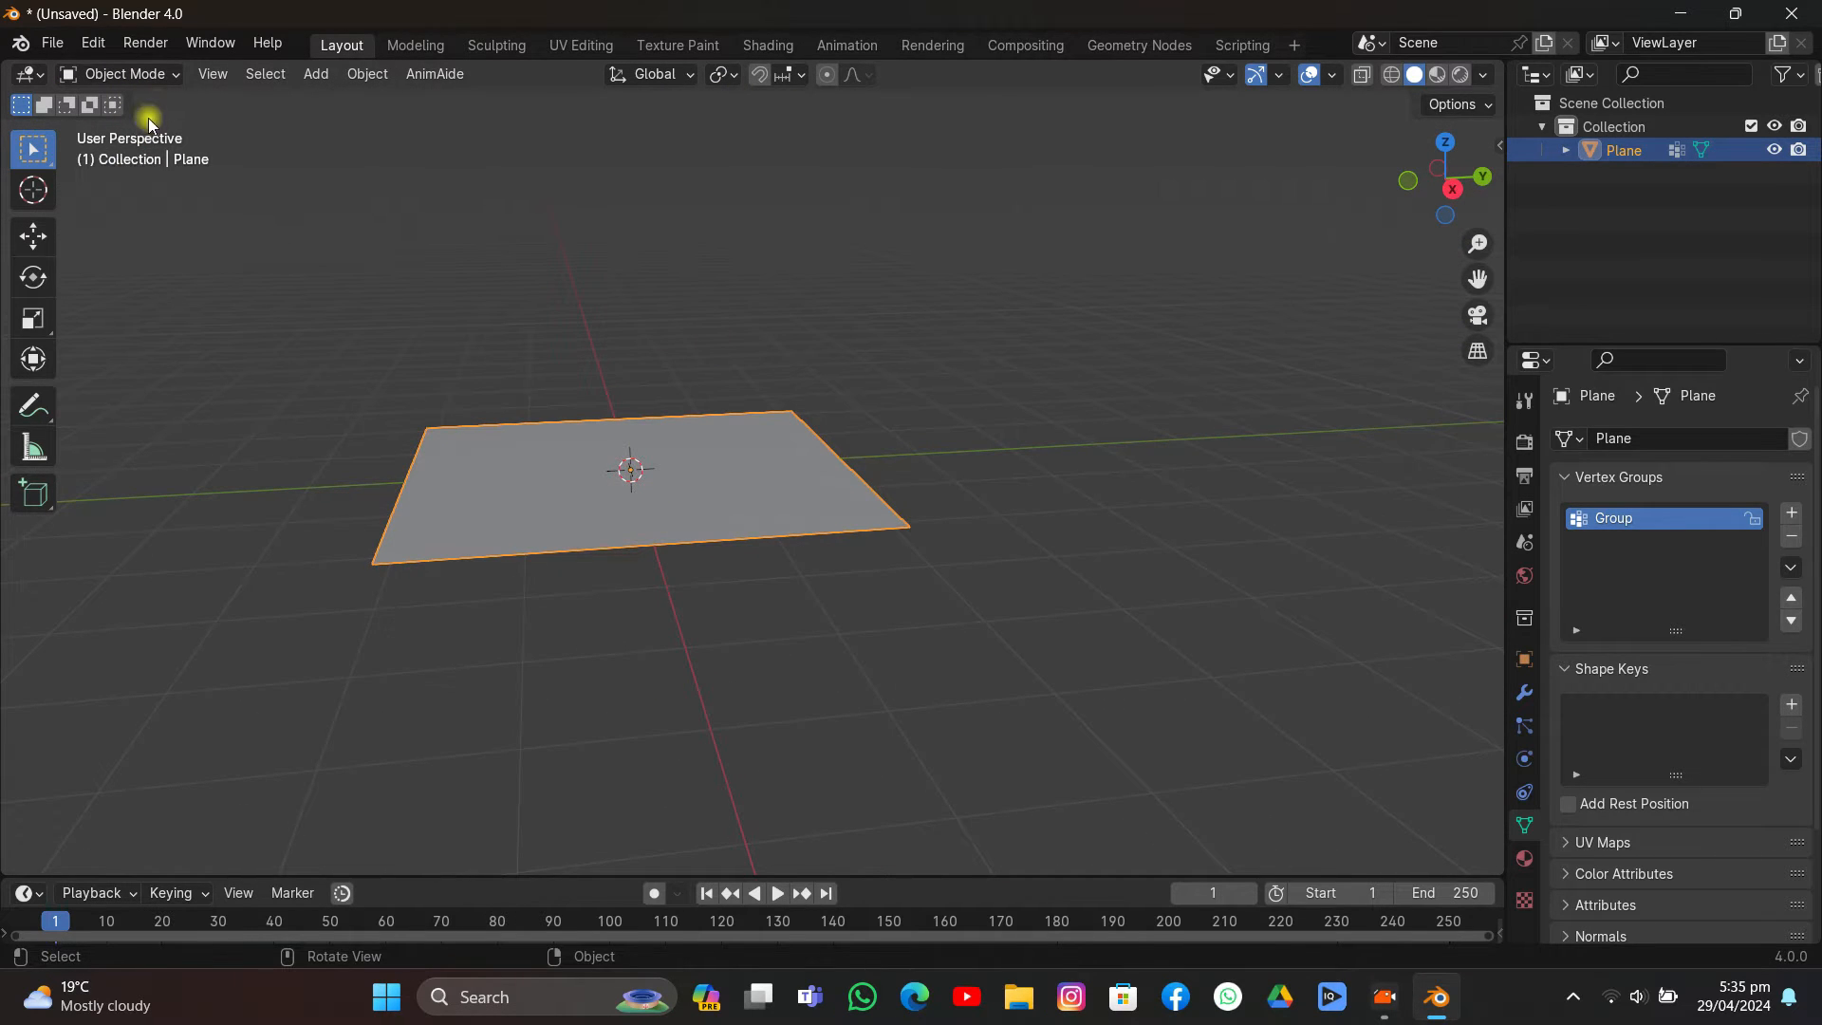
# Step: Add an Archimedean spiral curve over the plane and expand its creation settings
pyautogui.click(315, 74)
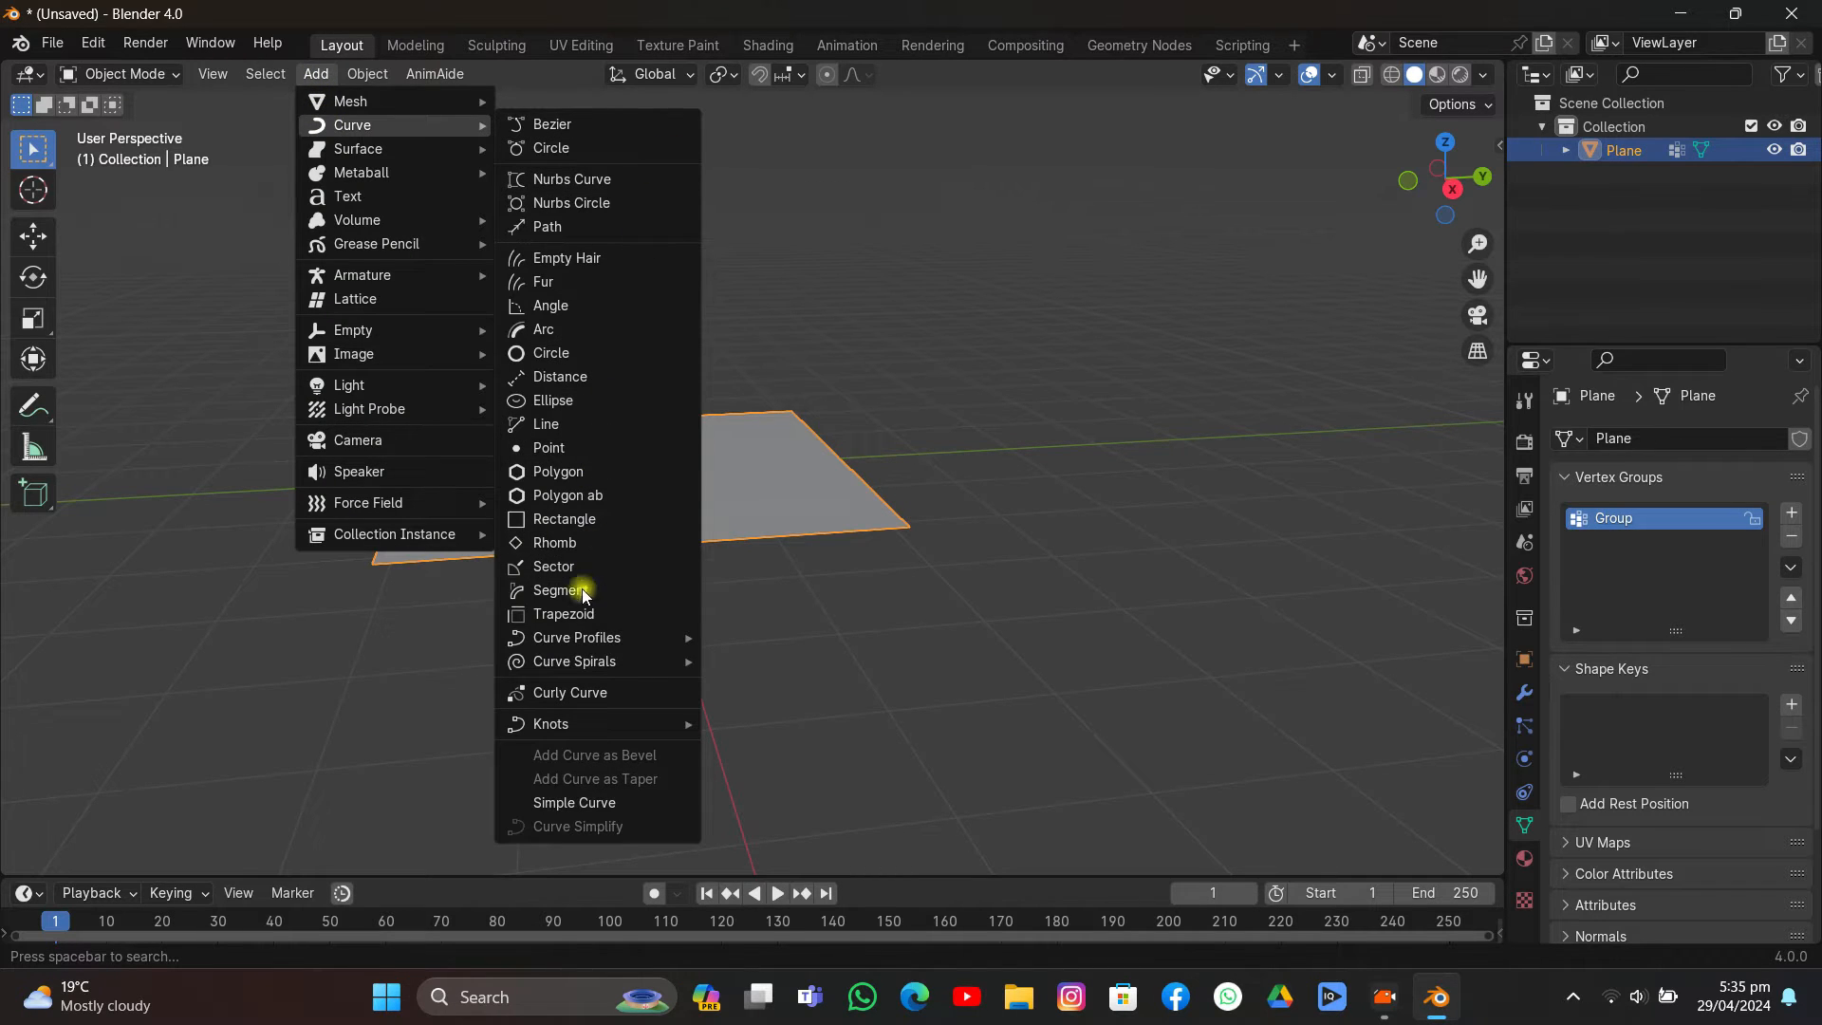
pyautogui.moveTo(573, 660)
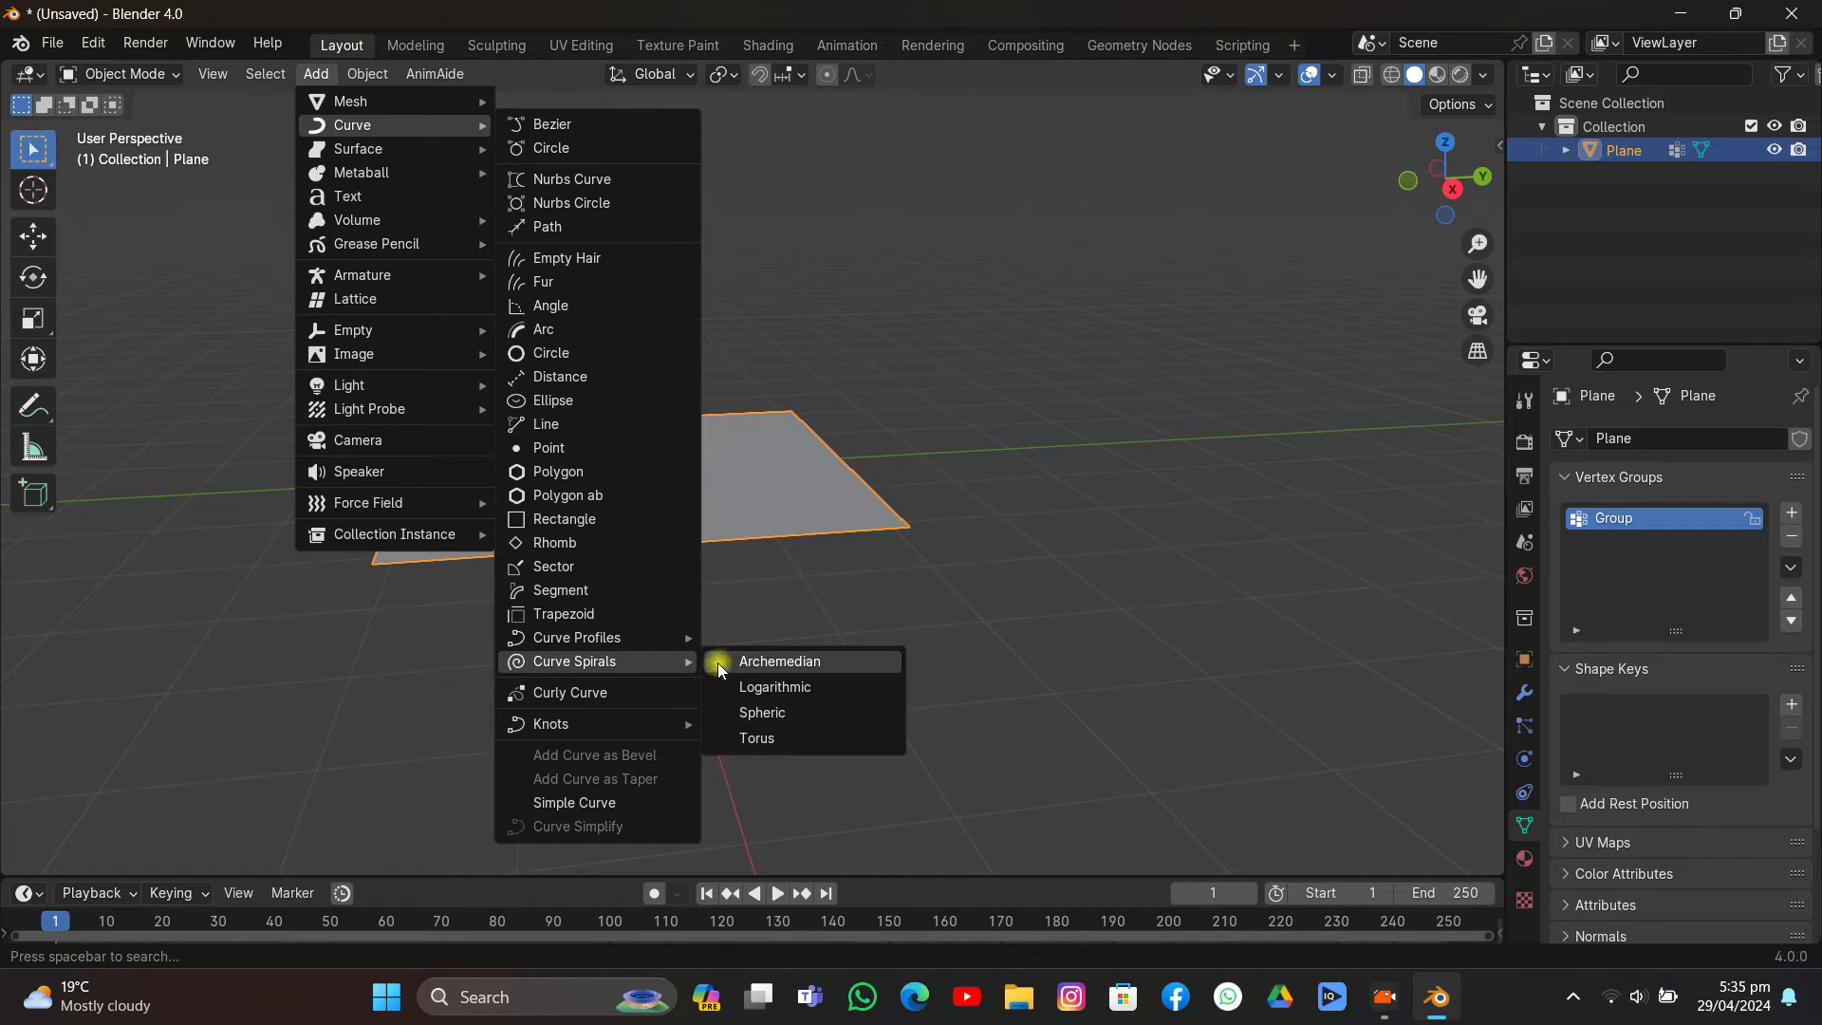
pyautogui.click(778, 660)
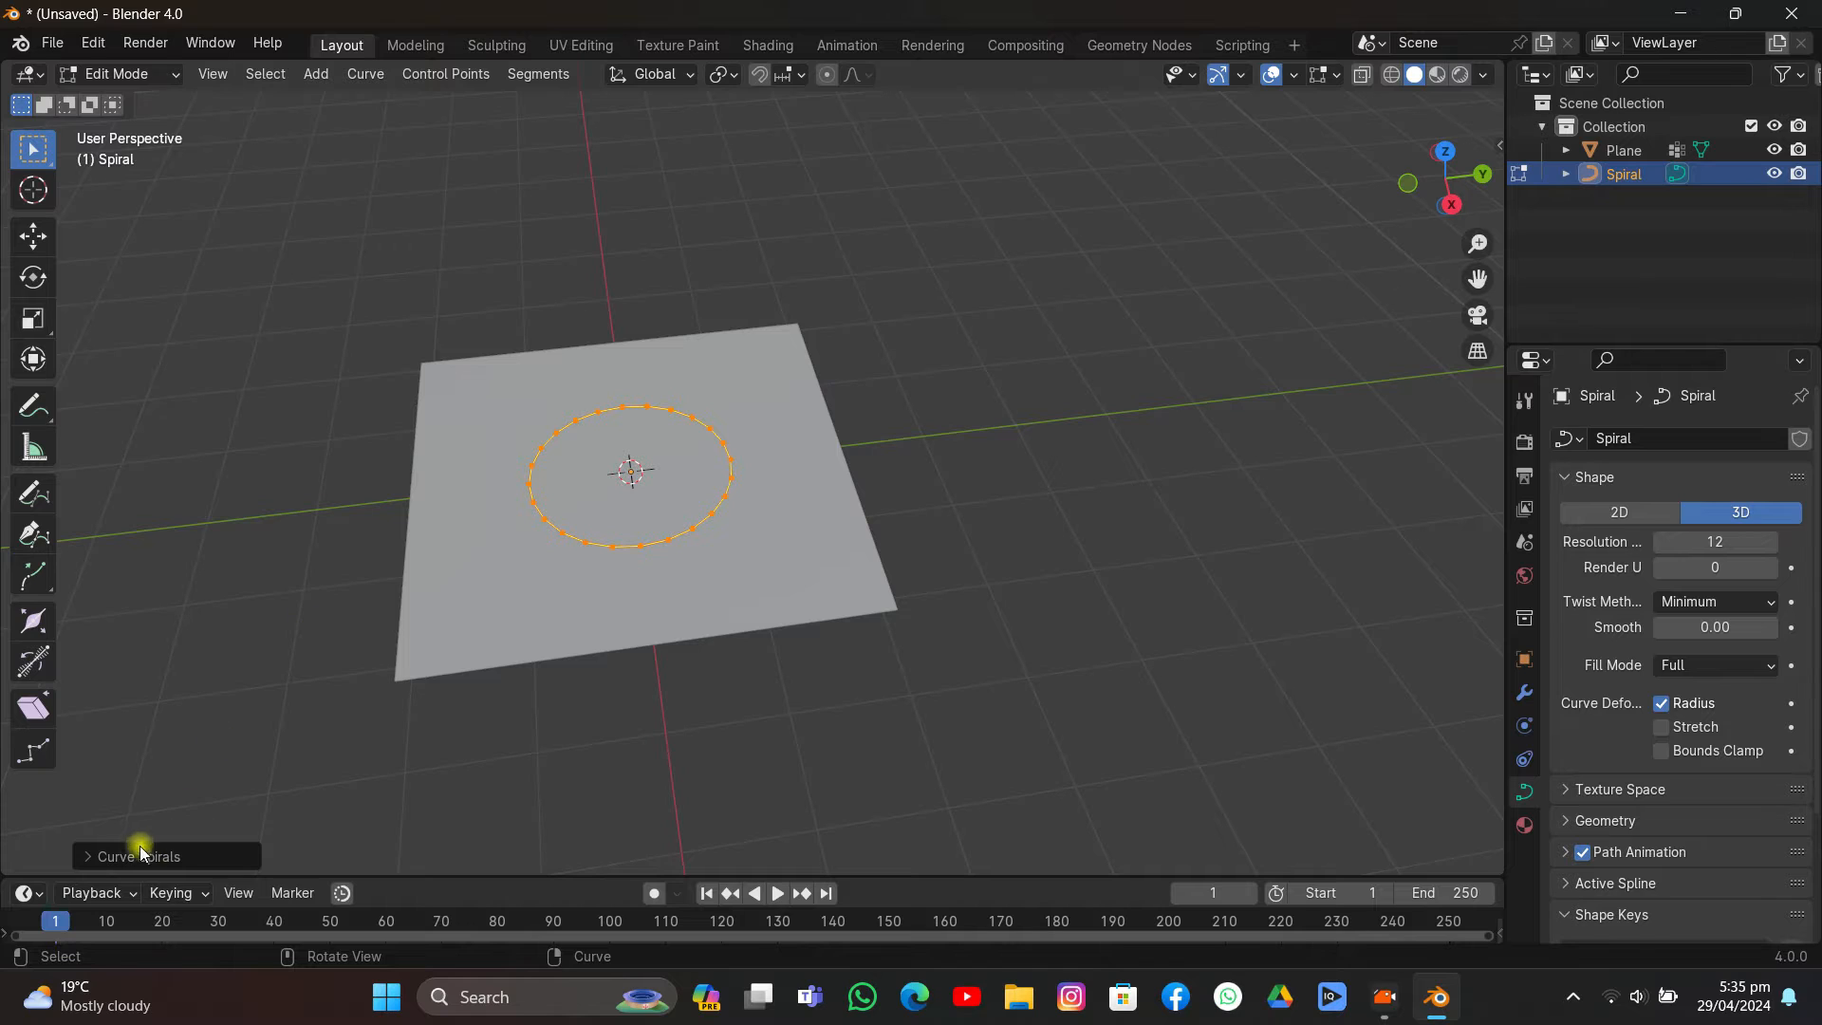
pyautogui.click(137, 856)
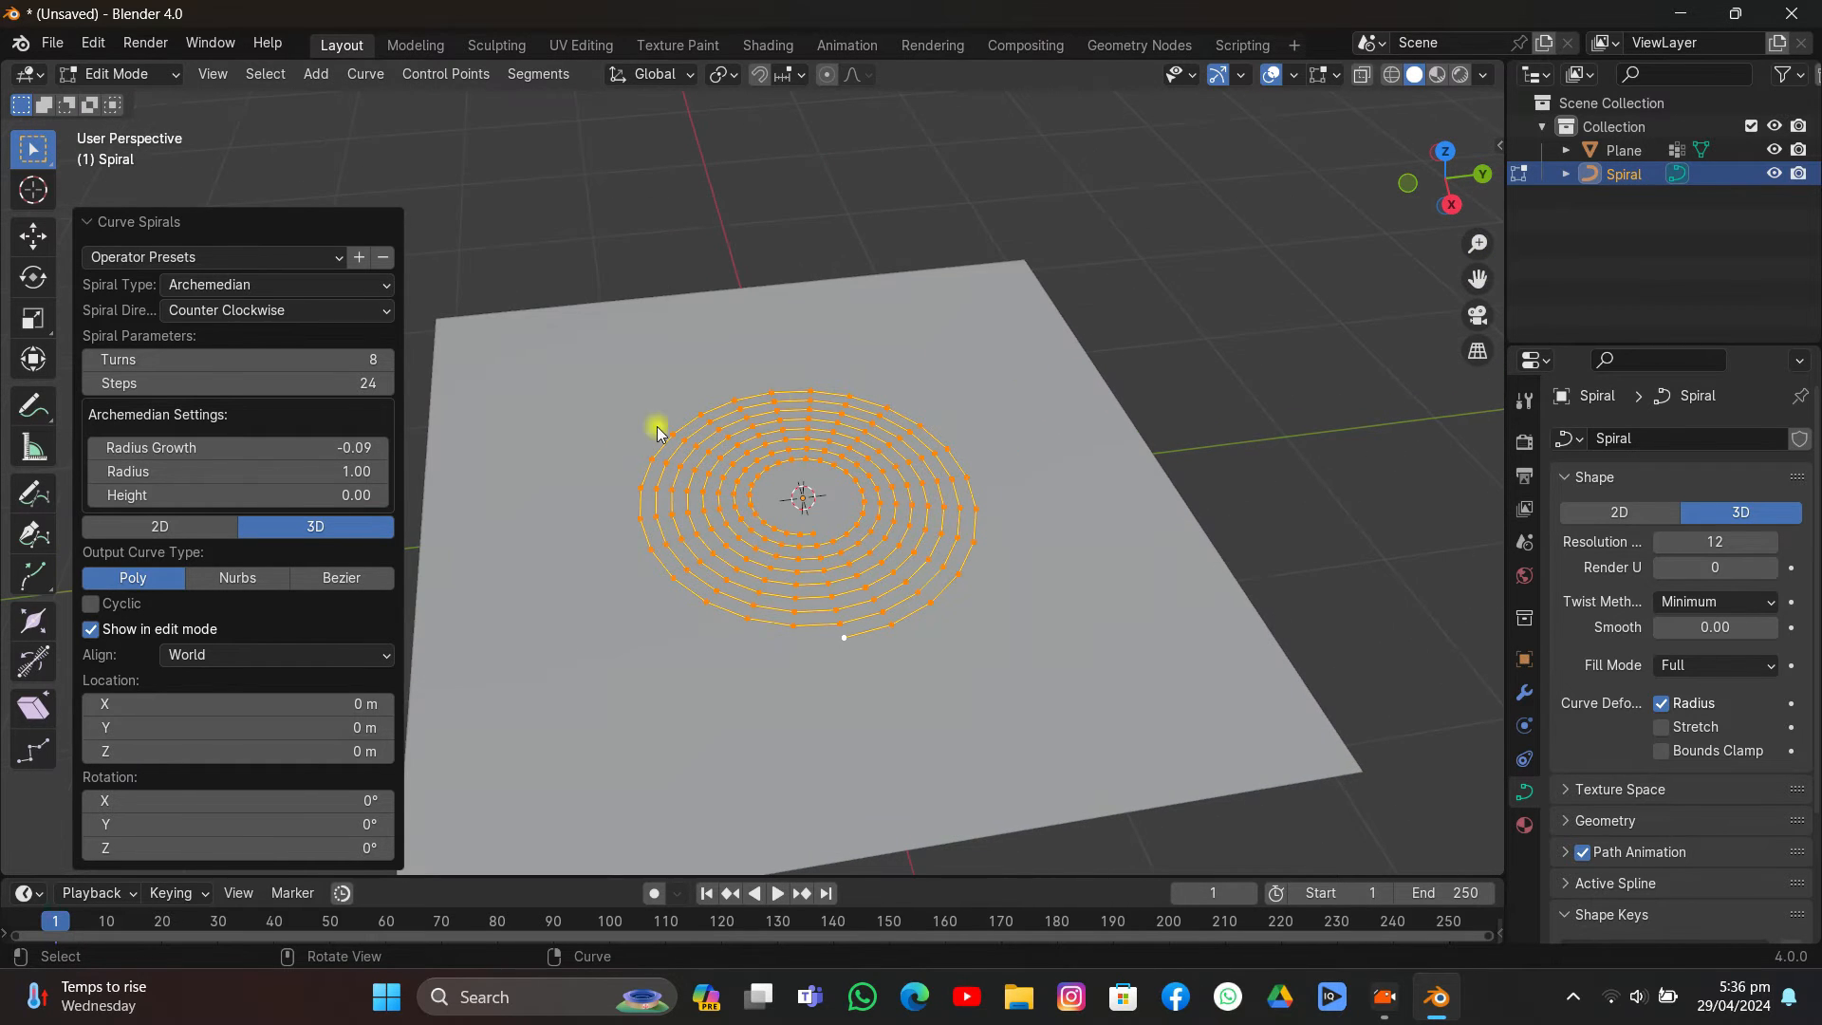
# Step: Set the spiral to 4 turns with radius growth about -0.18 and a slightly adjusted radius
pyautogui.click(93, 365)
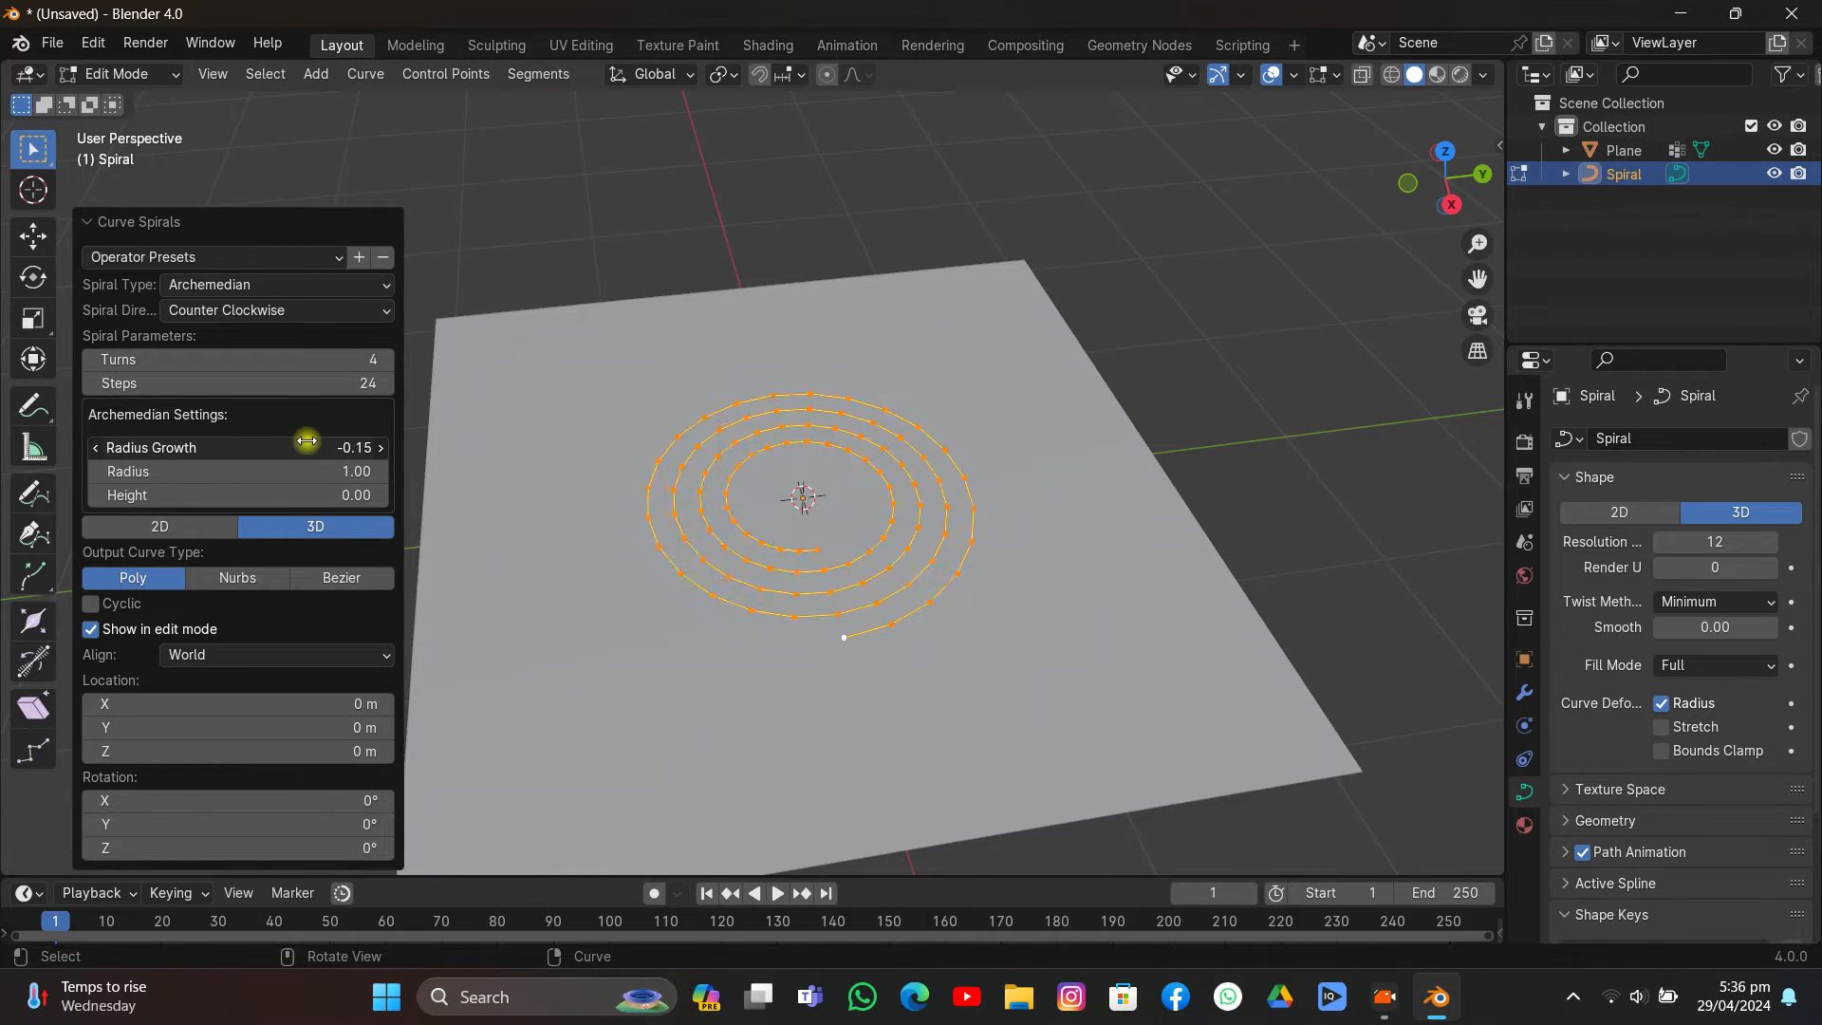
pyautogui.moveTo(302, 448); pyautogui.dragTo(268, 448)
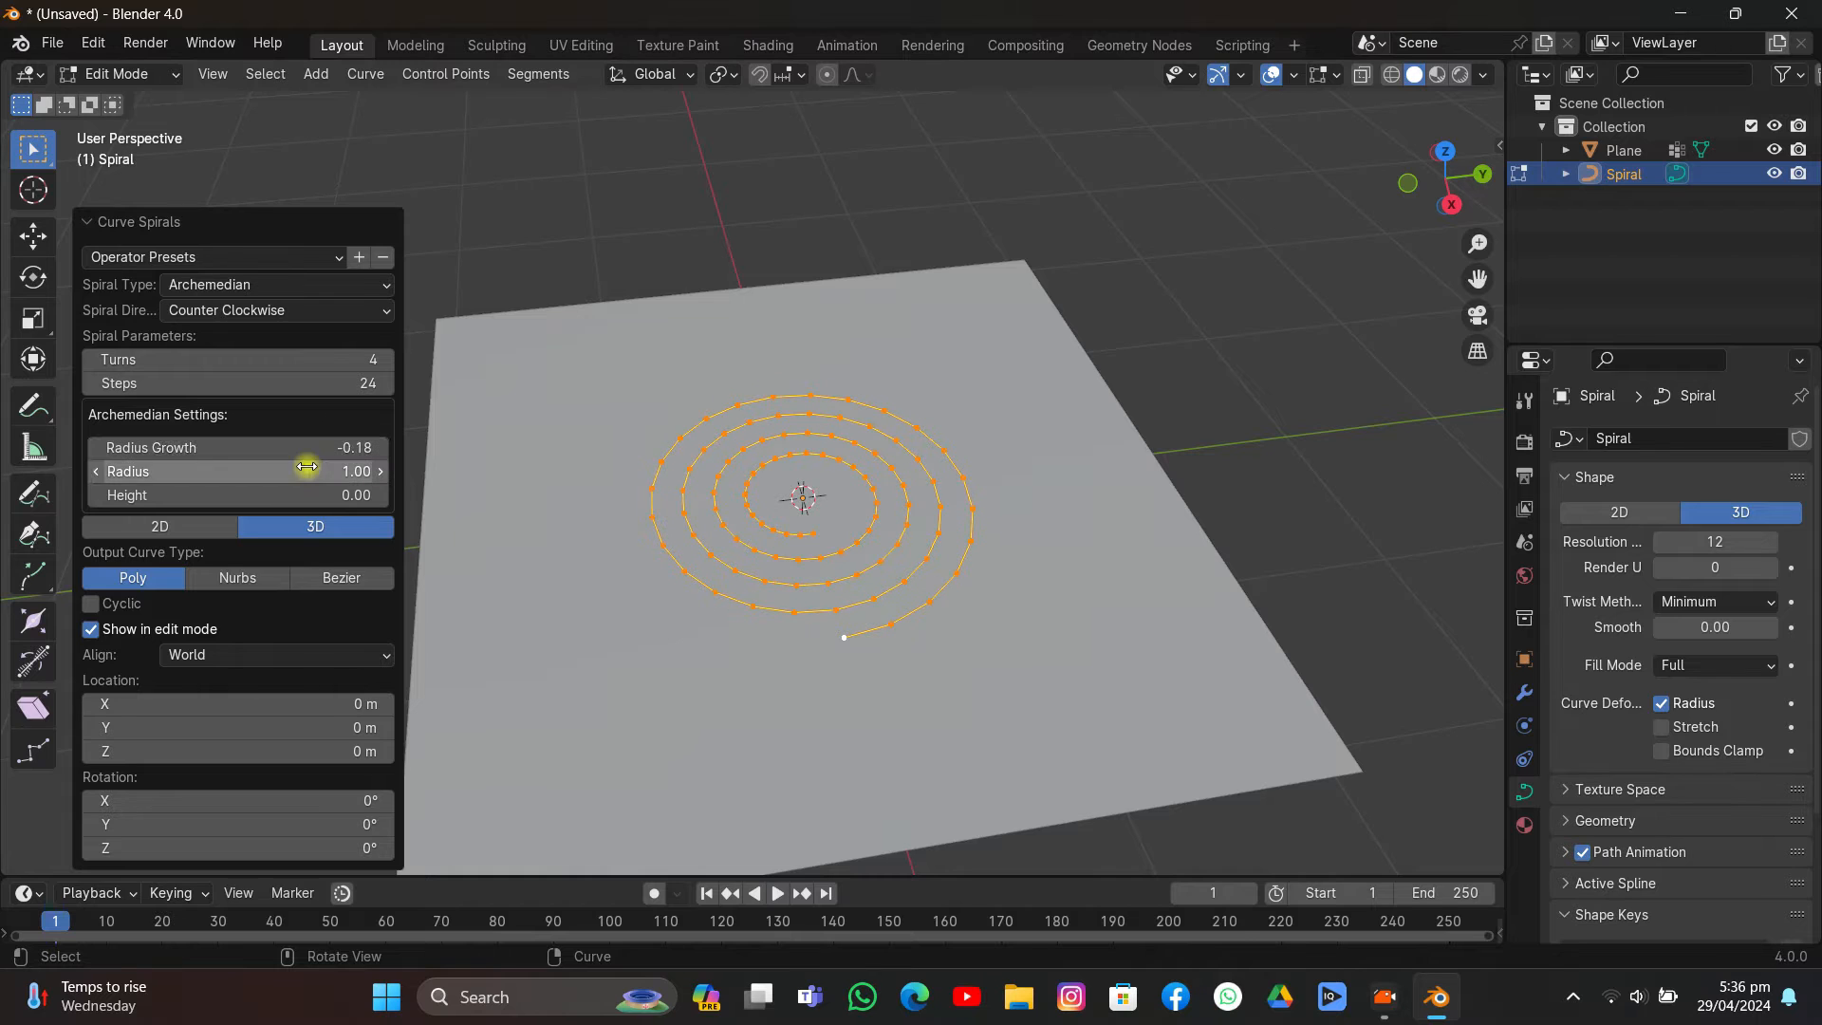
pyautogui.moveTo(301, 471); pyautogui.dragTo(290, 471)
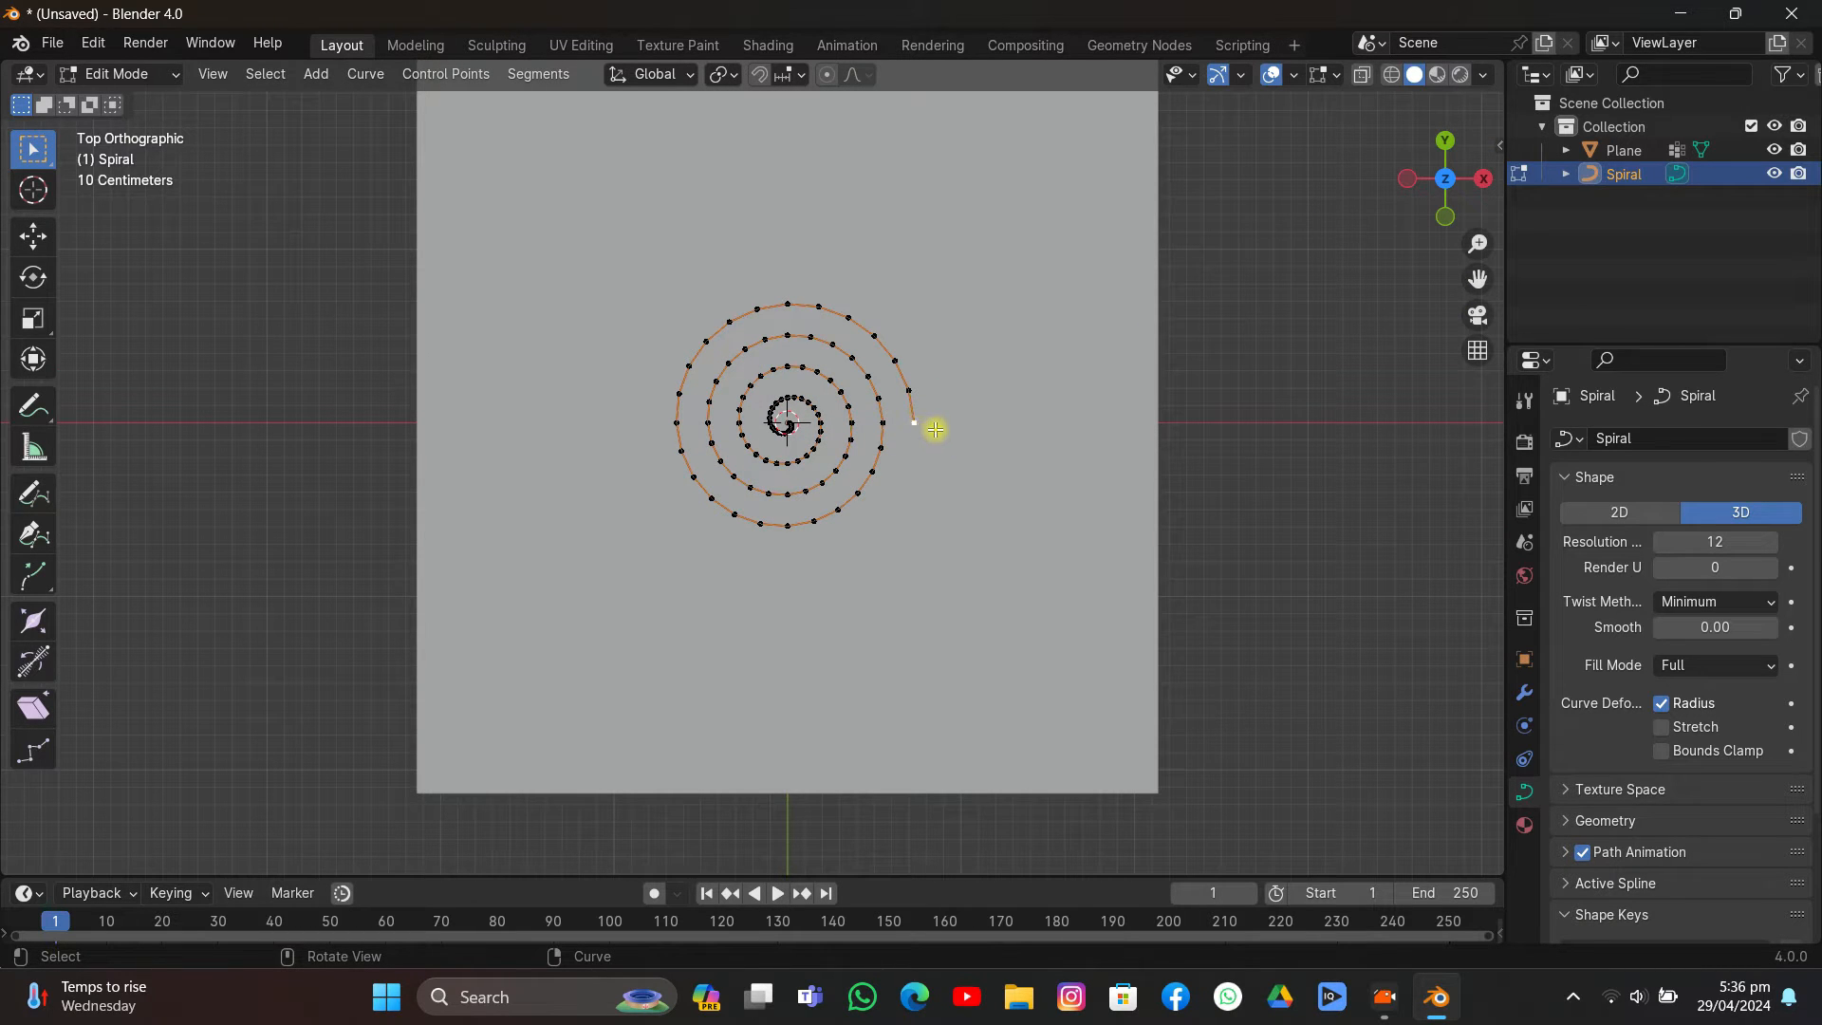
# Step: Move the spiral's end control points outward so its outer end forms a straight tail
pyautogui.press('g')
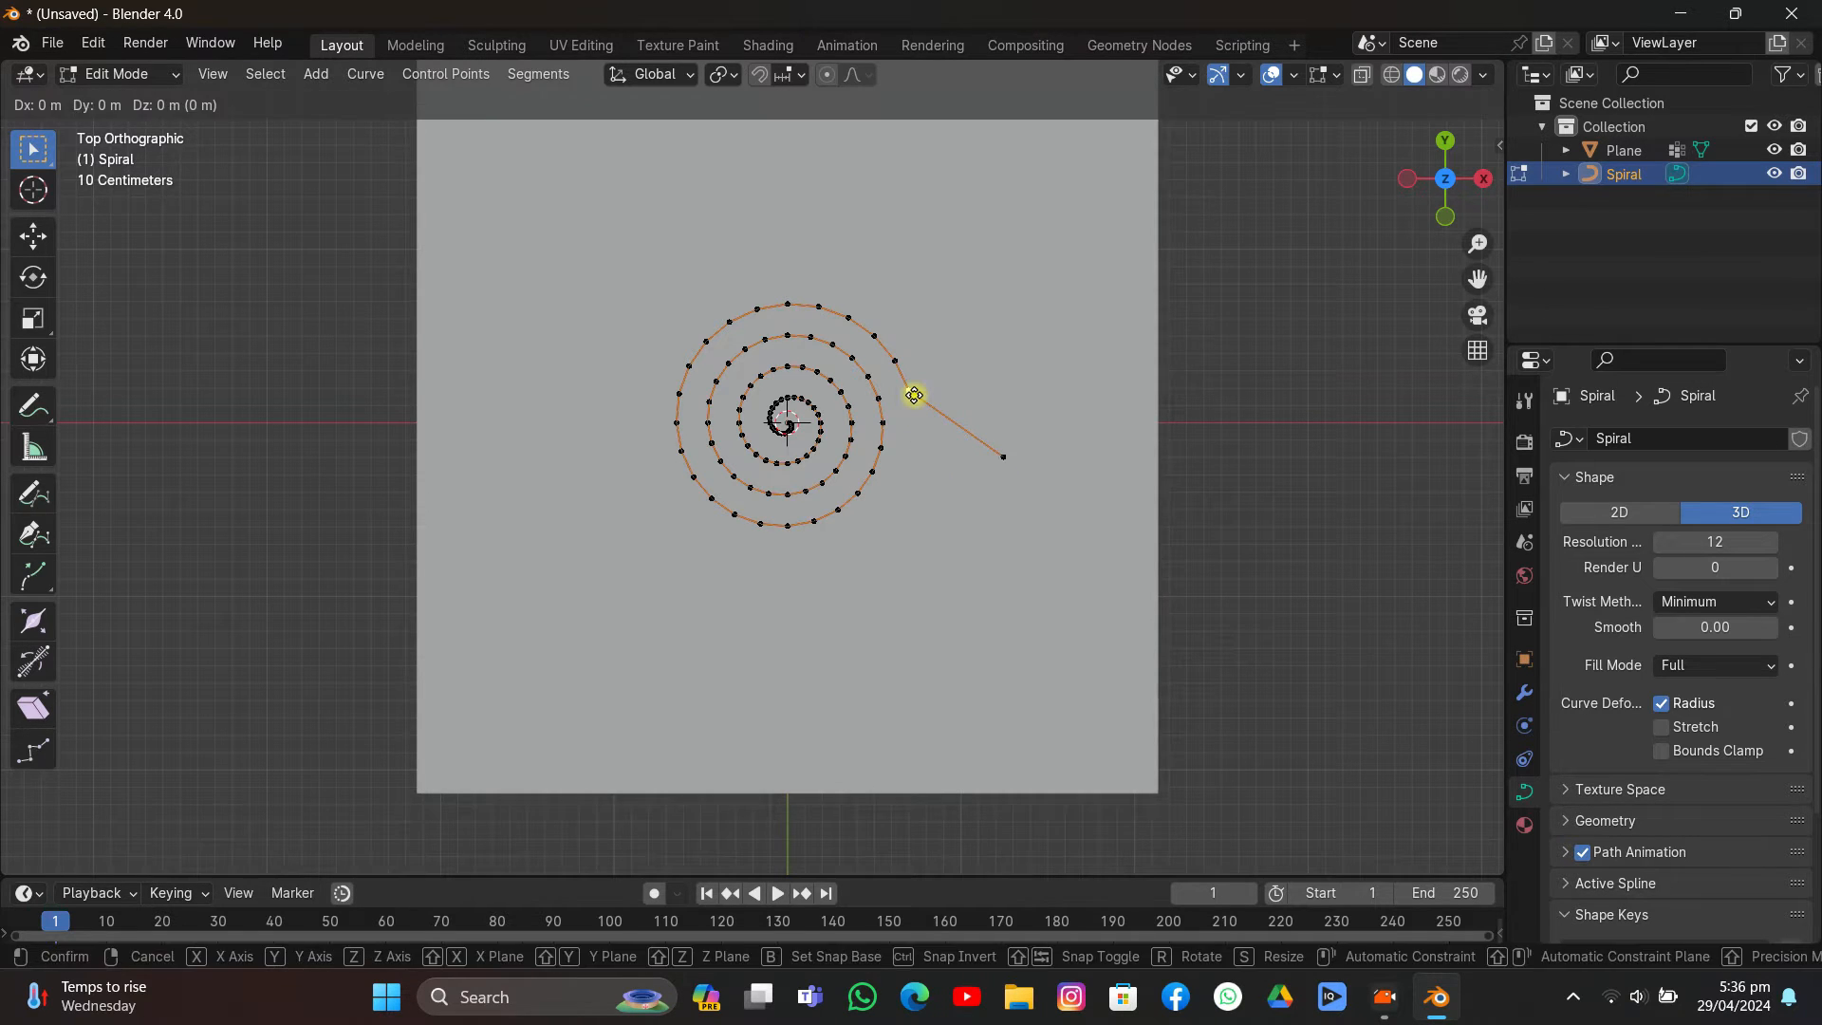
pyautogui.moveTo(913, 395); pyautogui.dragTo(935, 436)
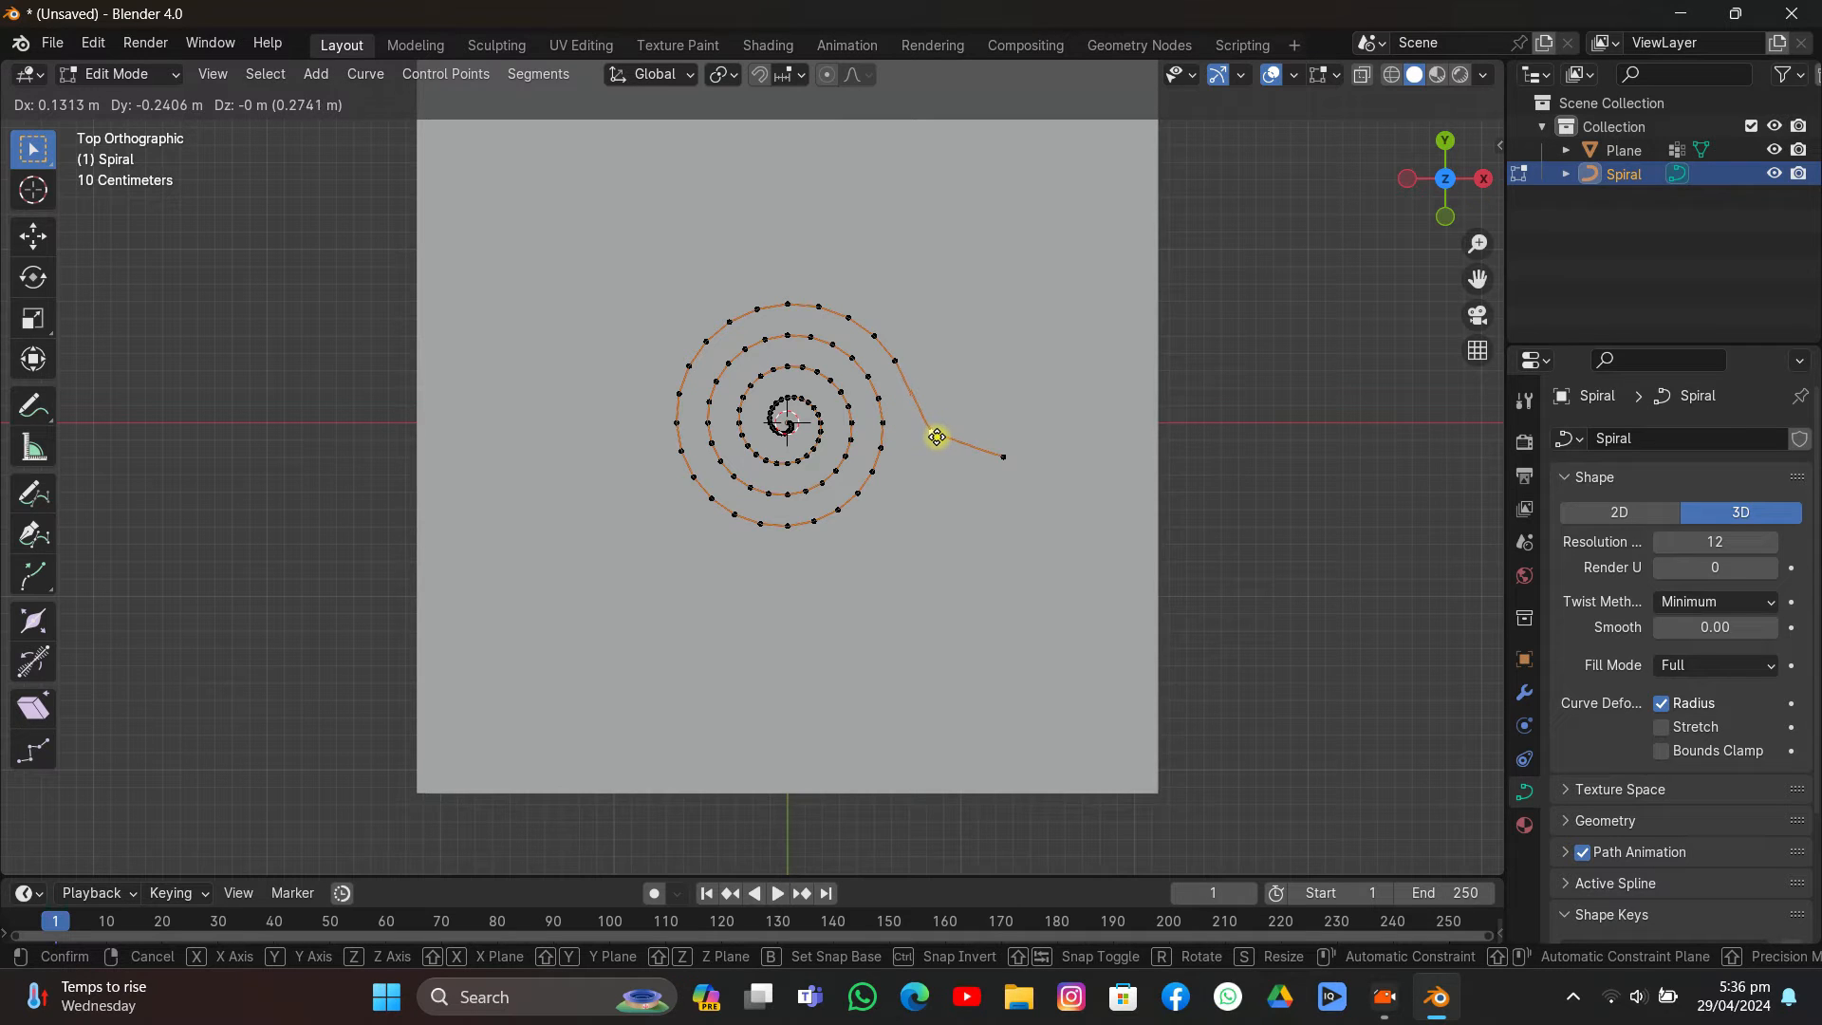
pyautogui.moveTo(936, 436); pyautogui.dragTo(930, 452)
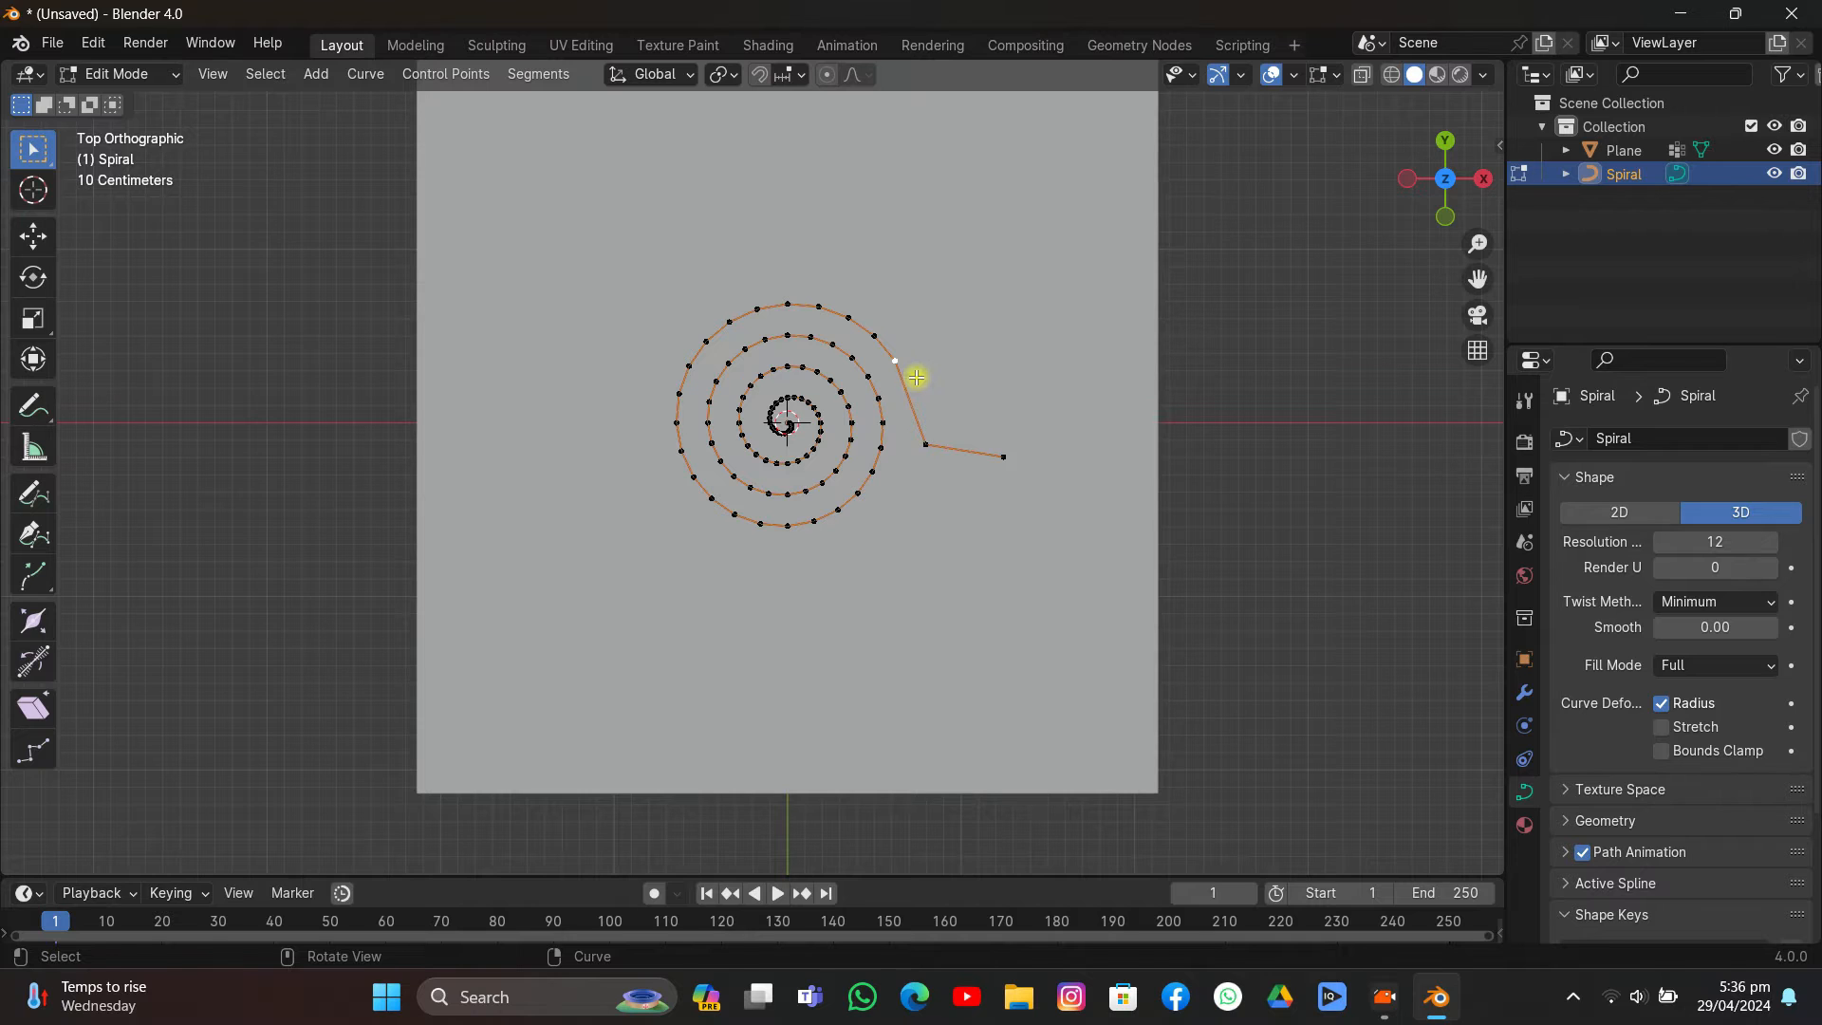
pyautogui.moveTo(914, 378); pyautogui.dragTo(922, 415)
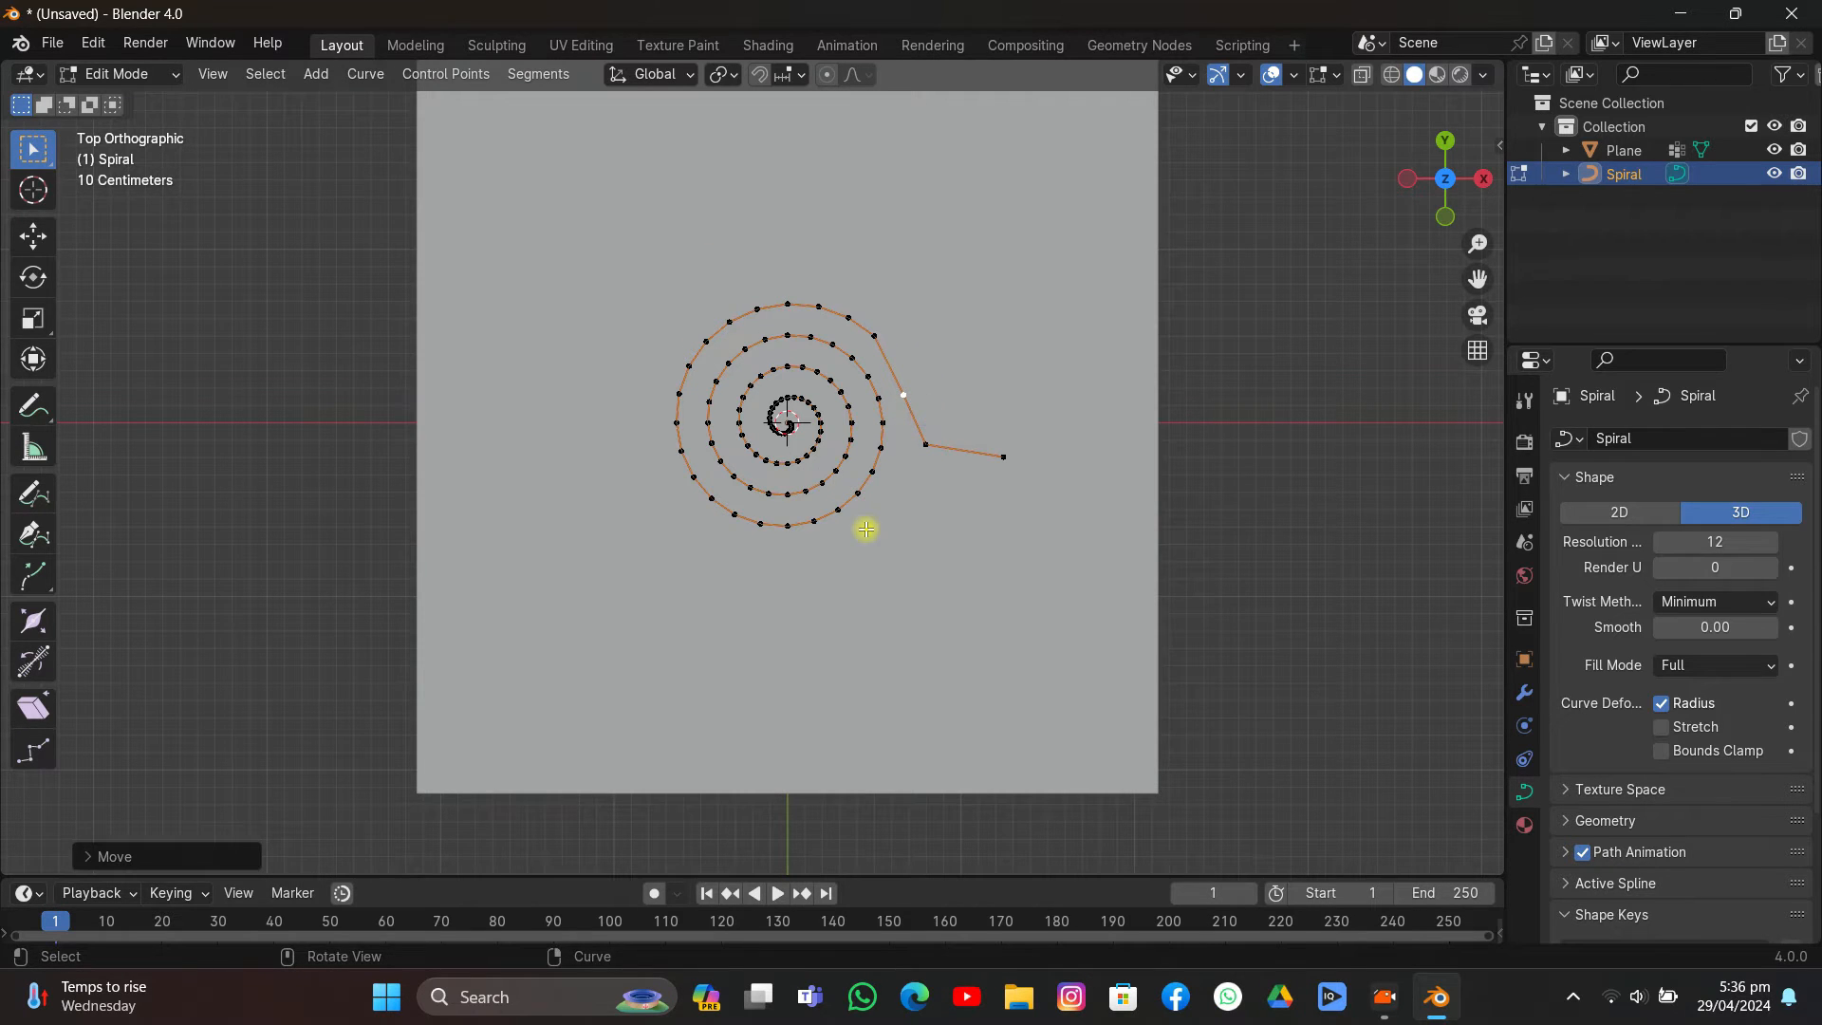
pyautogui.click(116, 74)
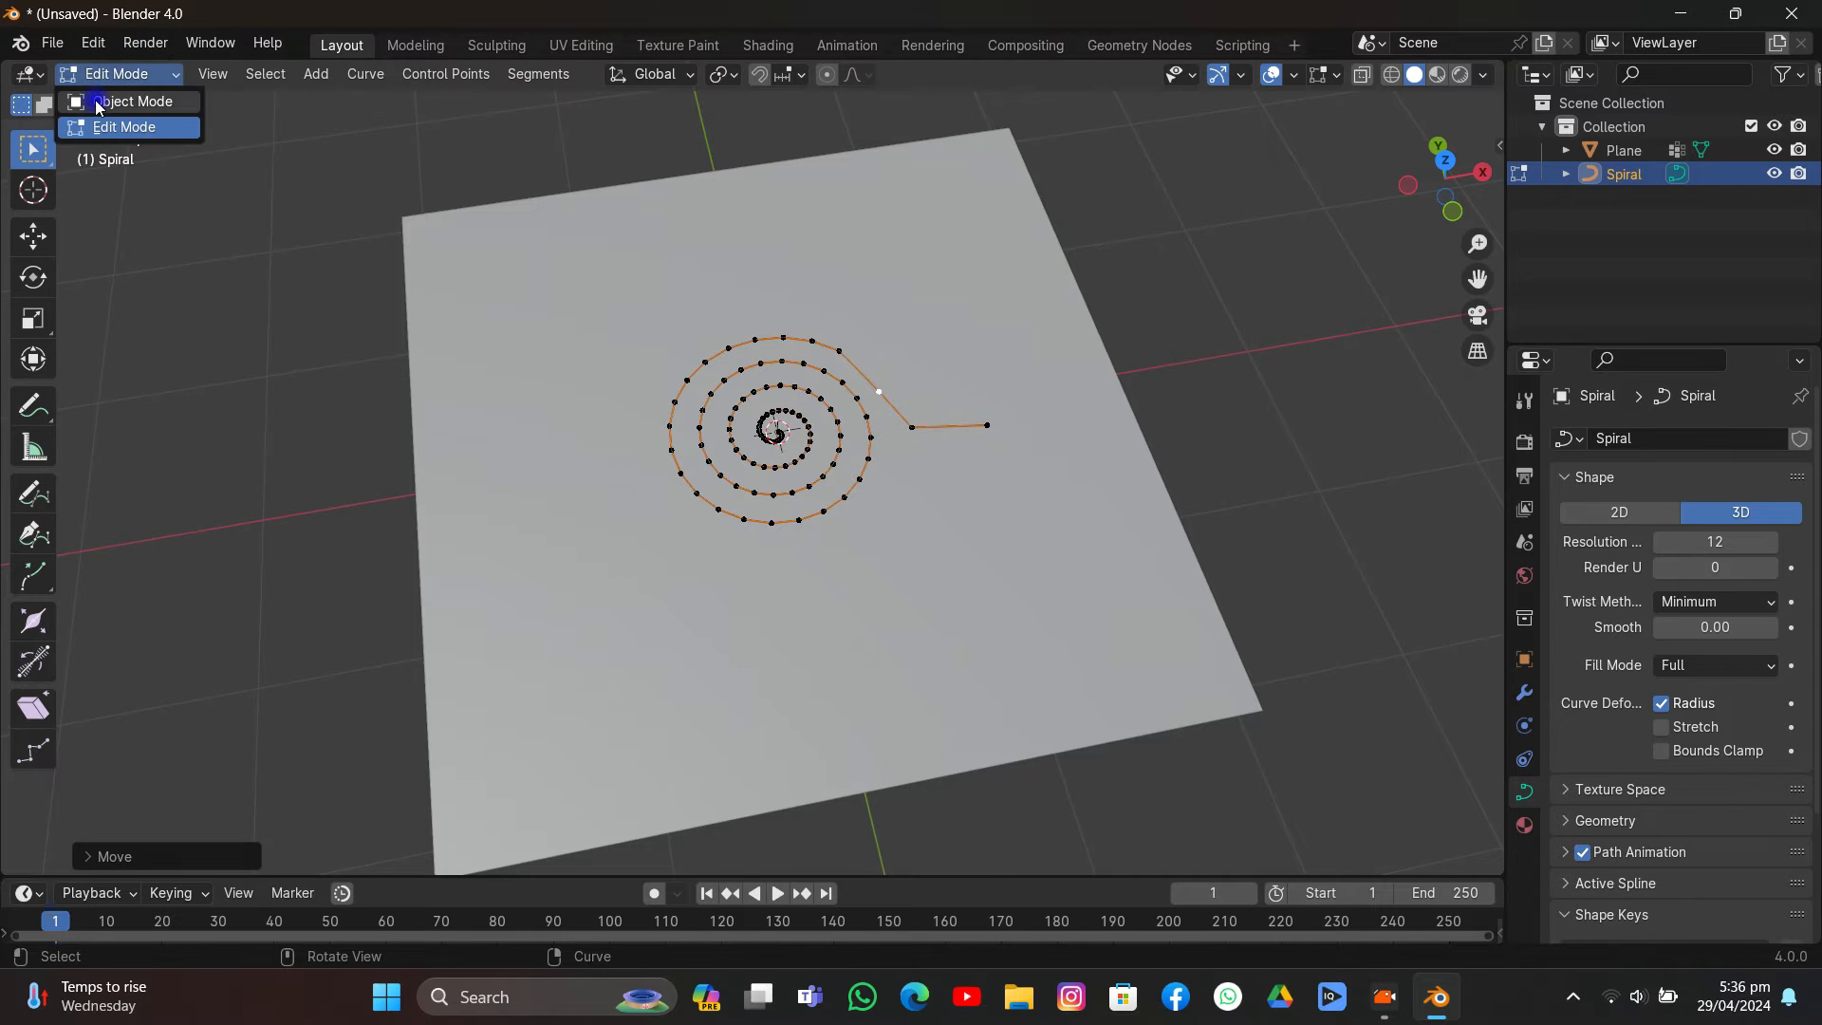
# Step: Back in Object Mode, rotate the spiral upright and select the plane
pyautogui.click(133, 100)
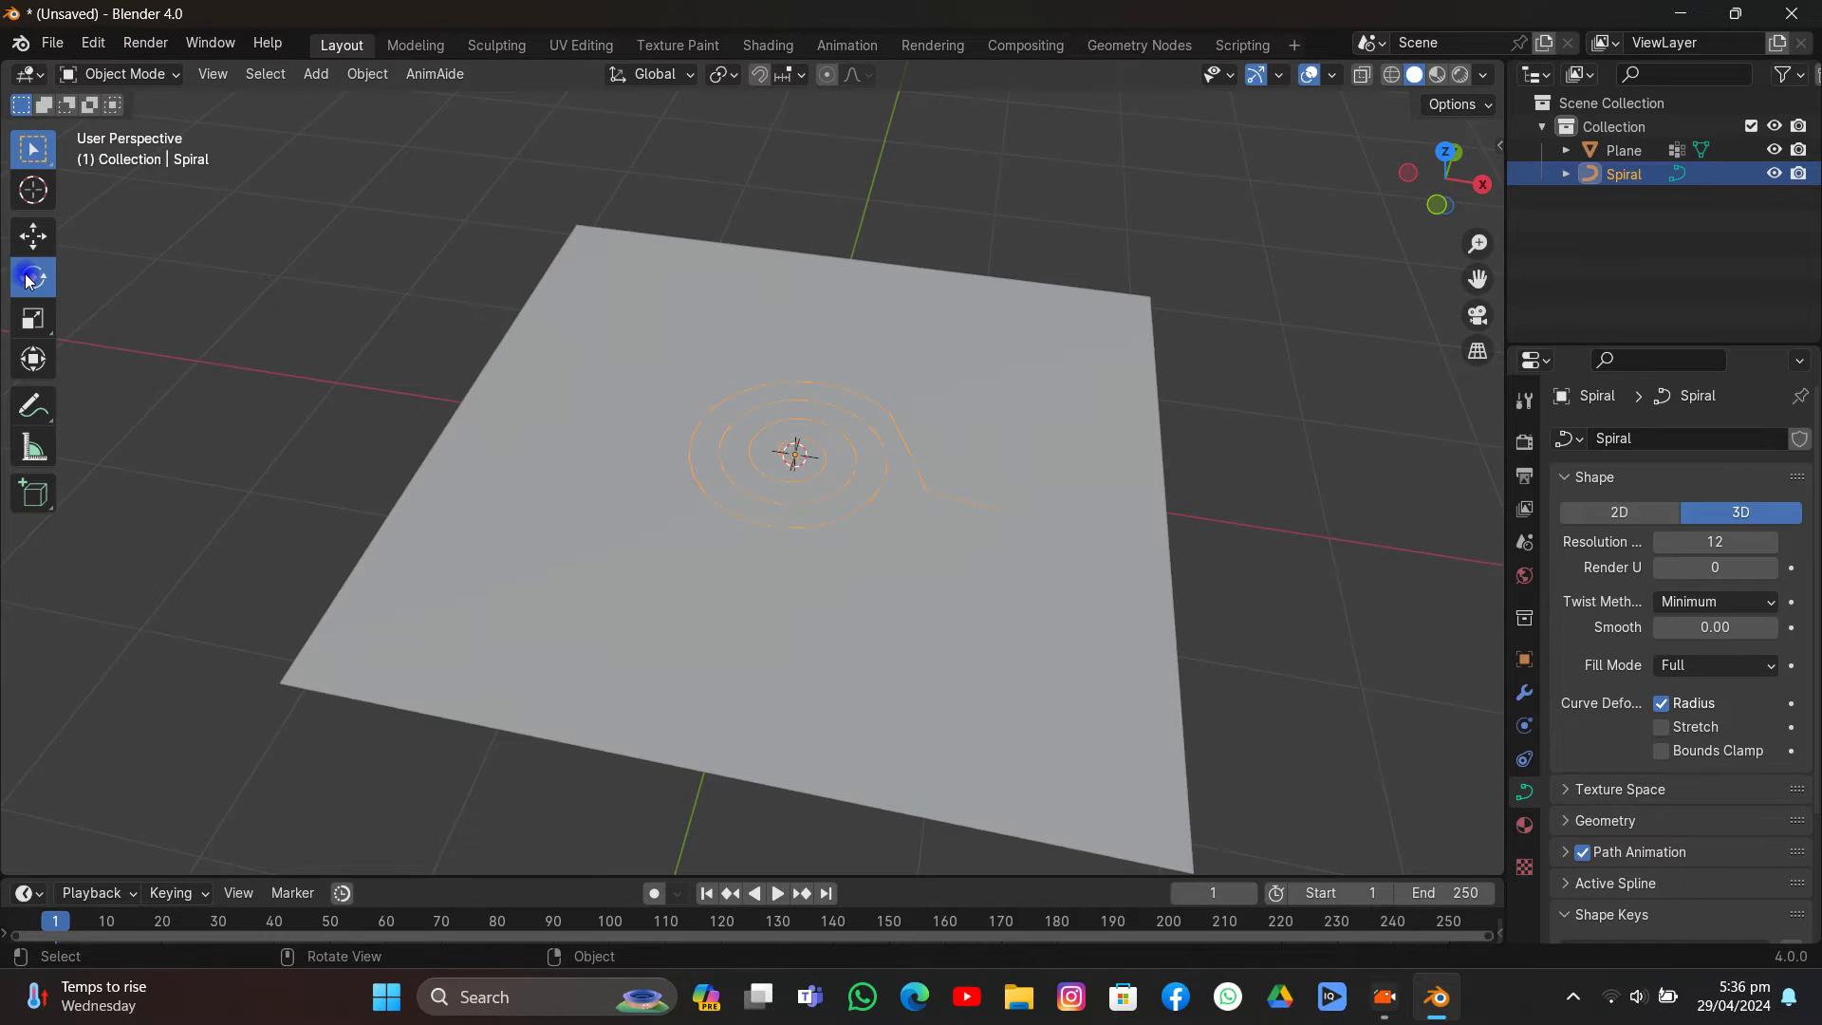
pyautogui.click(32, 277)
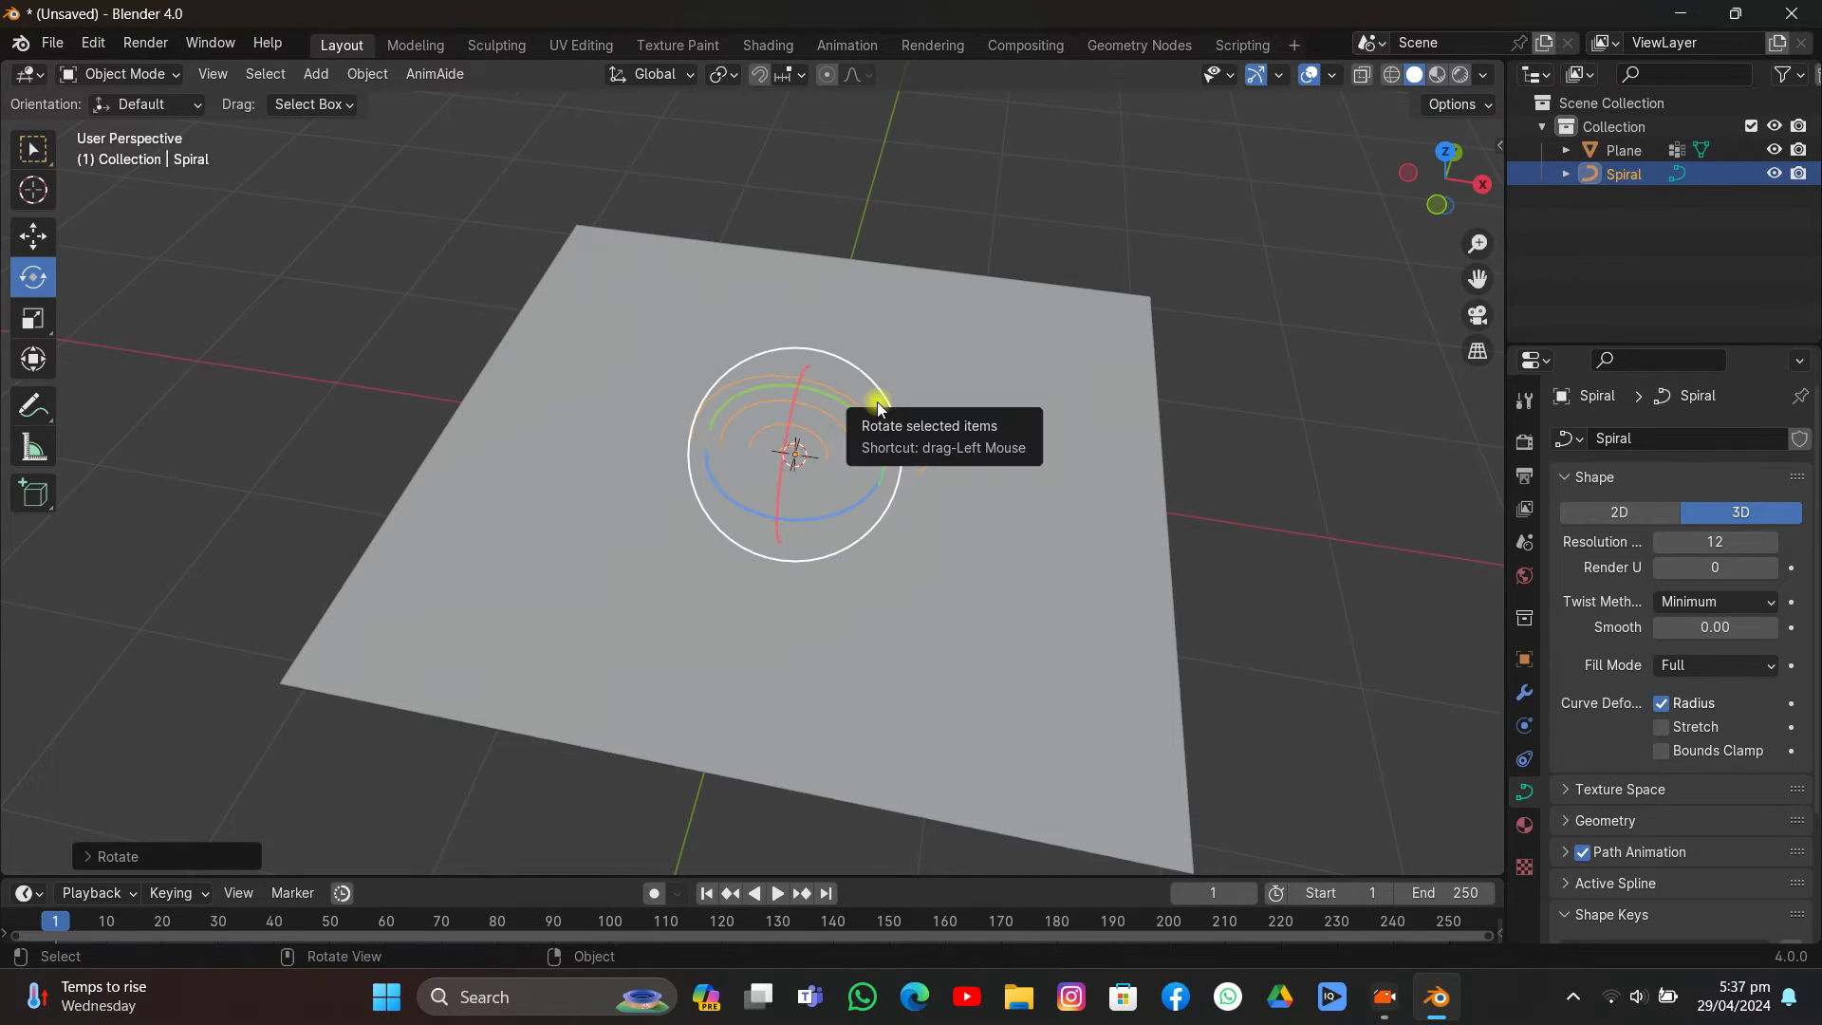
pyautogui.click(33, 237)
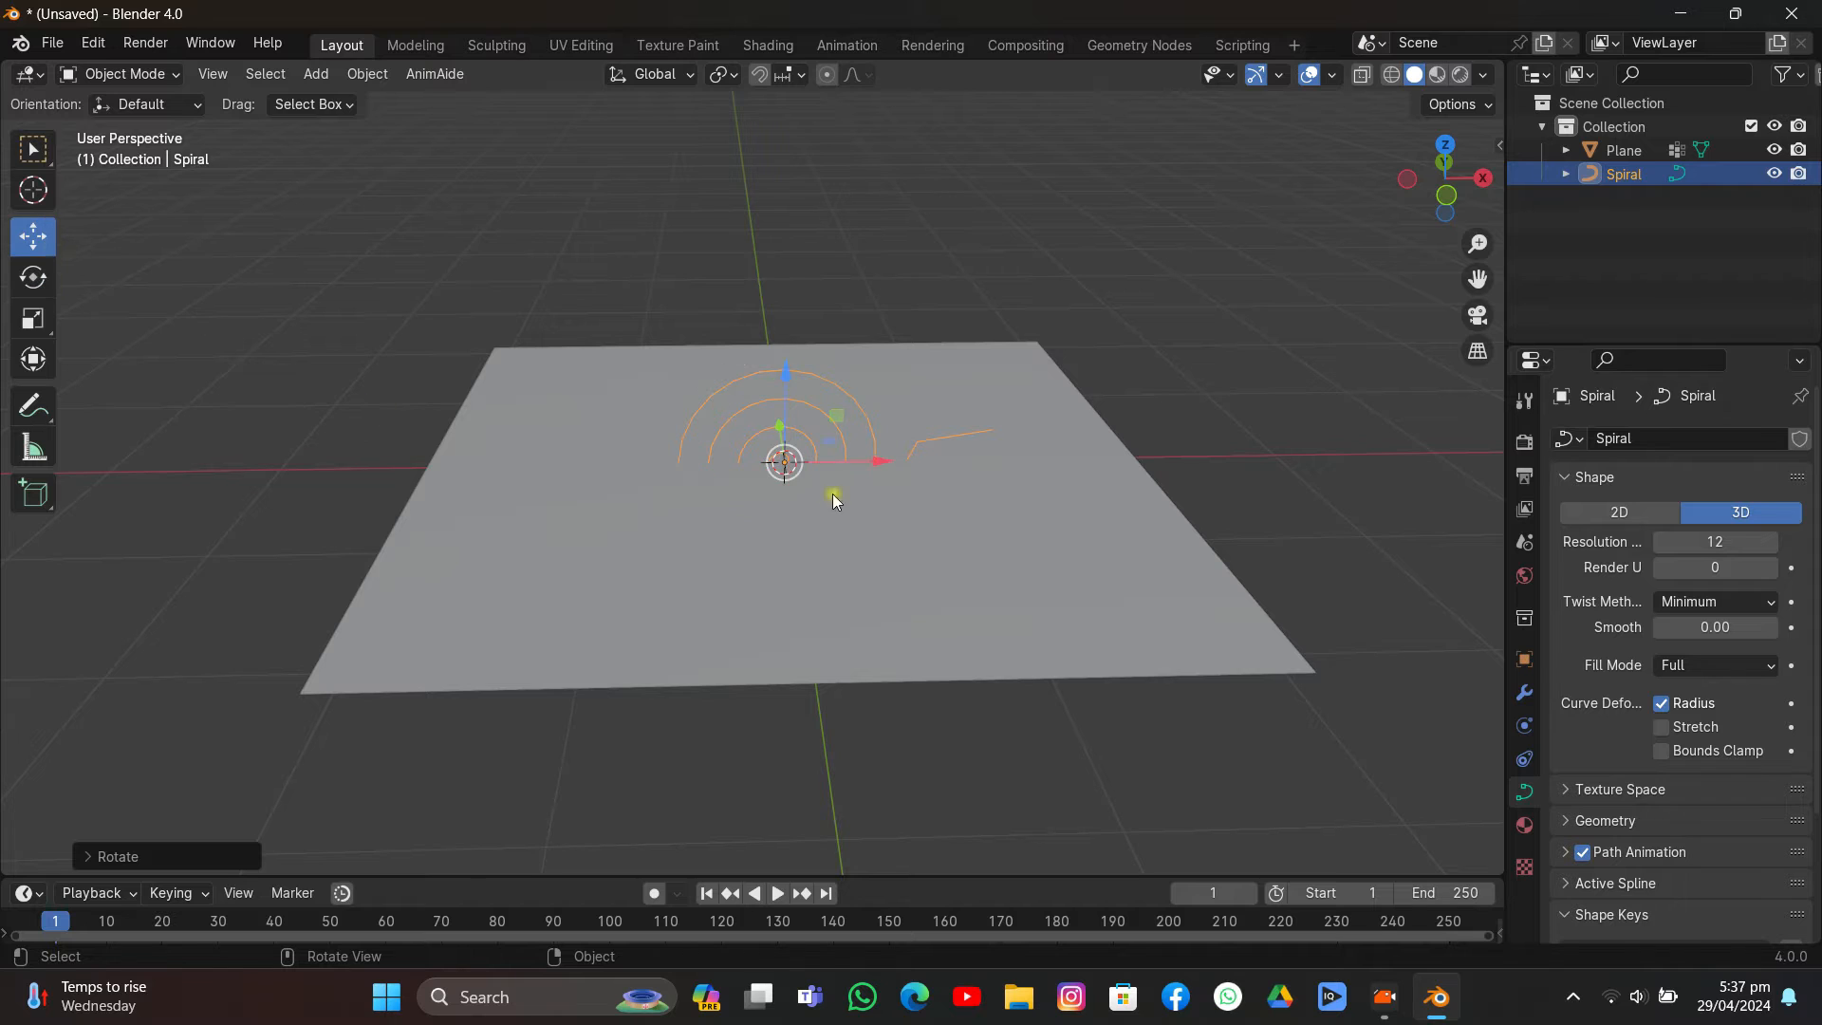
pyautogui.moveTo(783, 460); pyautogui.dragTo(1203, 448)
pyautogui.write('90')
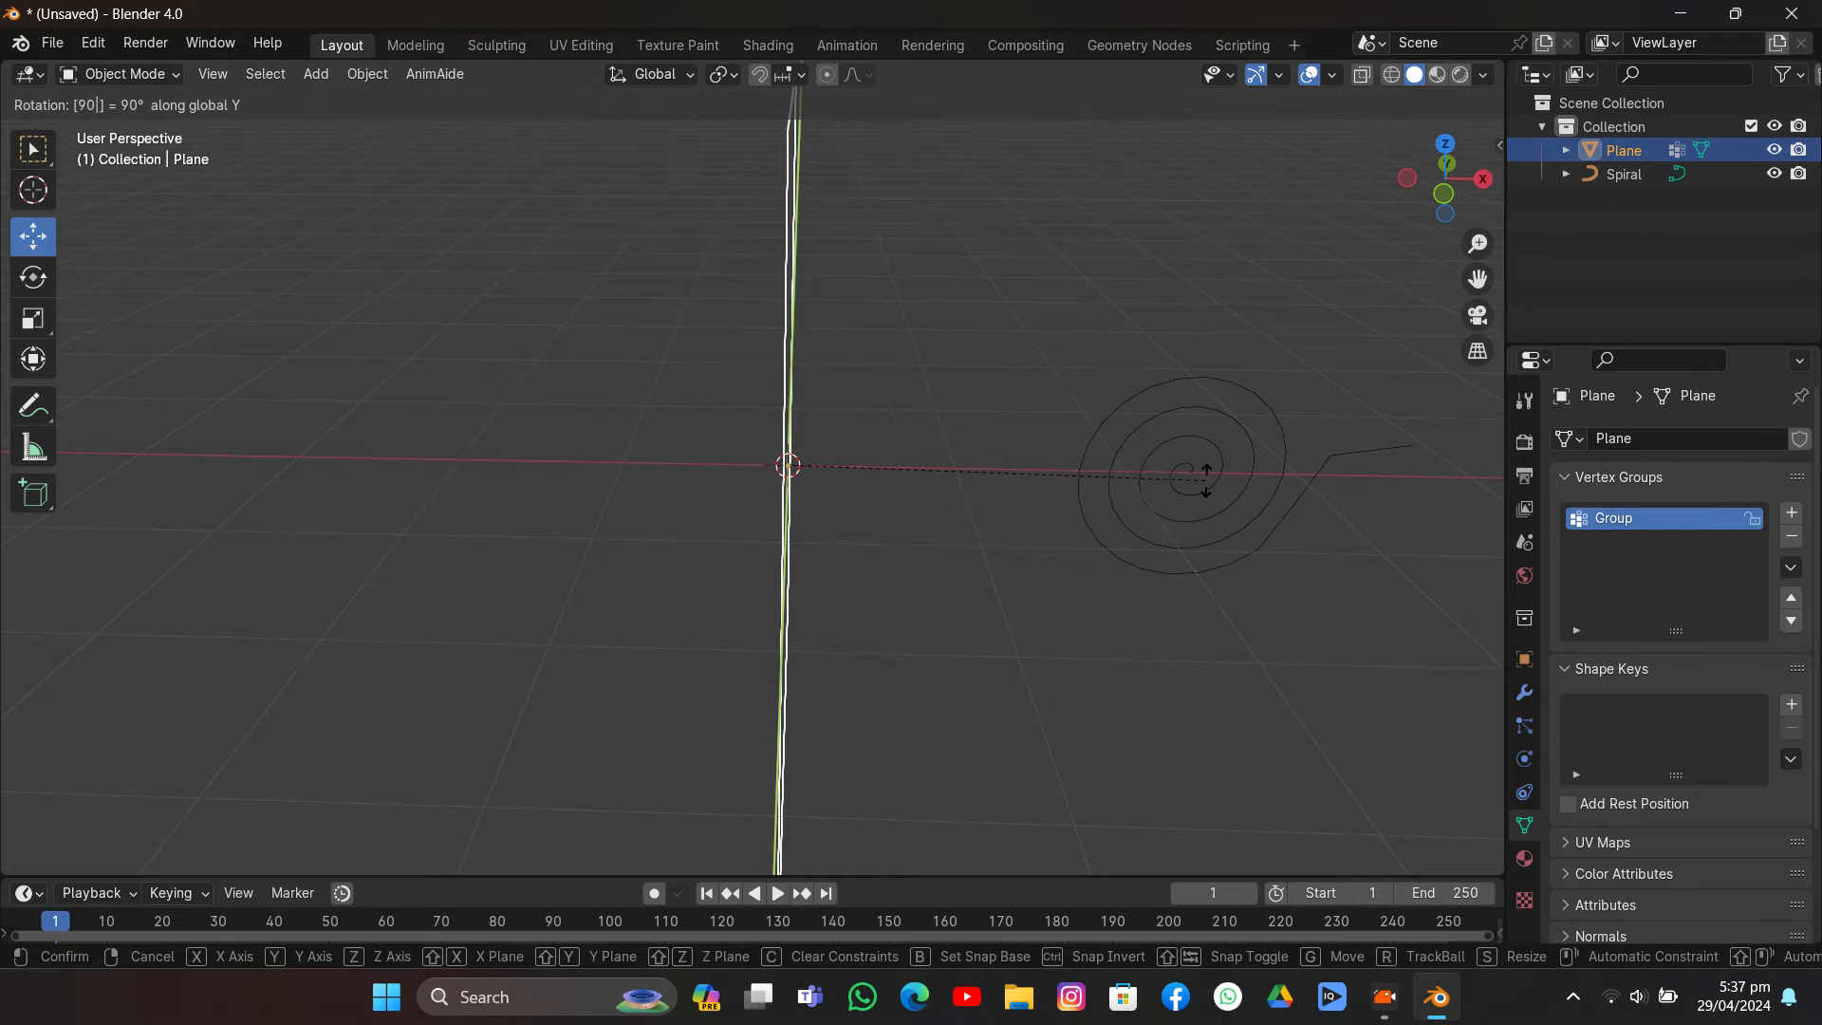
# Step: Rotate the plane 90° upright on Y and move it along X to sit beside the spiral
pyautogui.click(1134, 476)
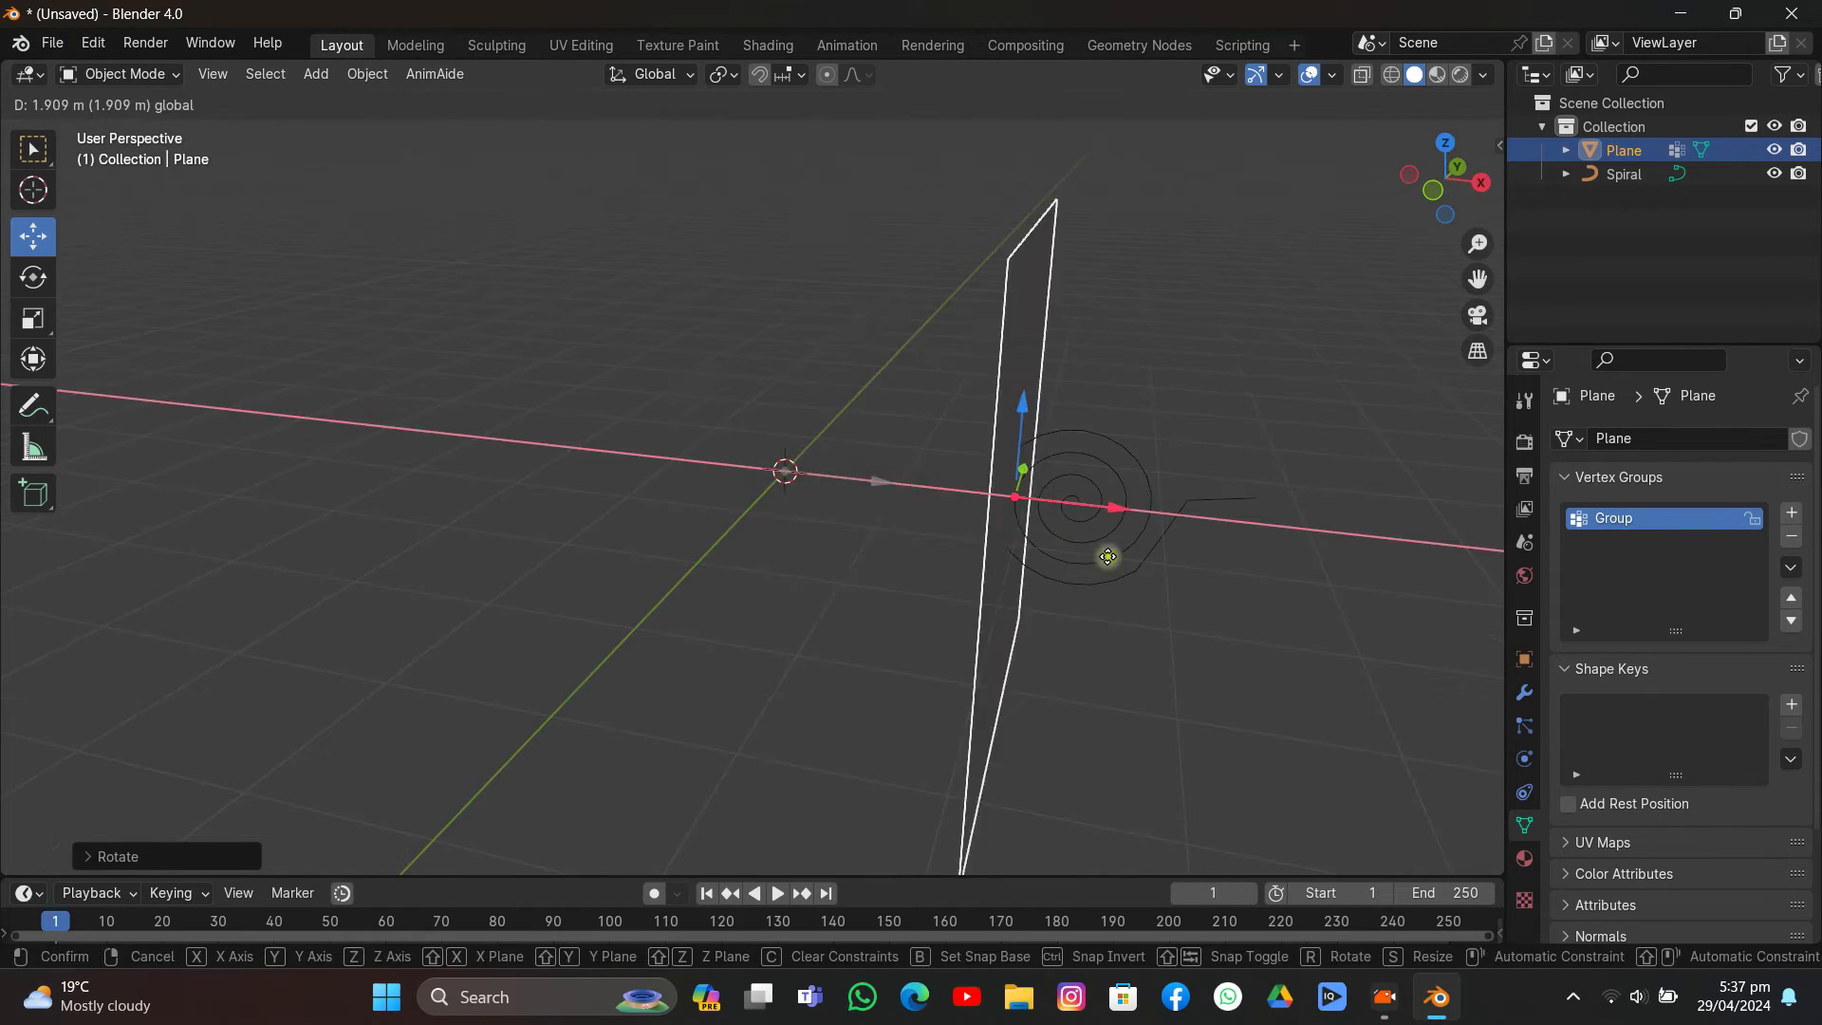
pyautogui.press('Tab')
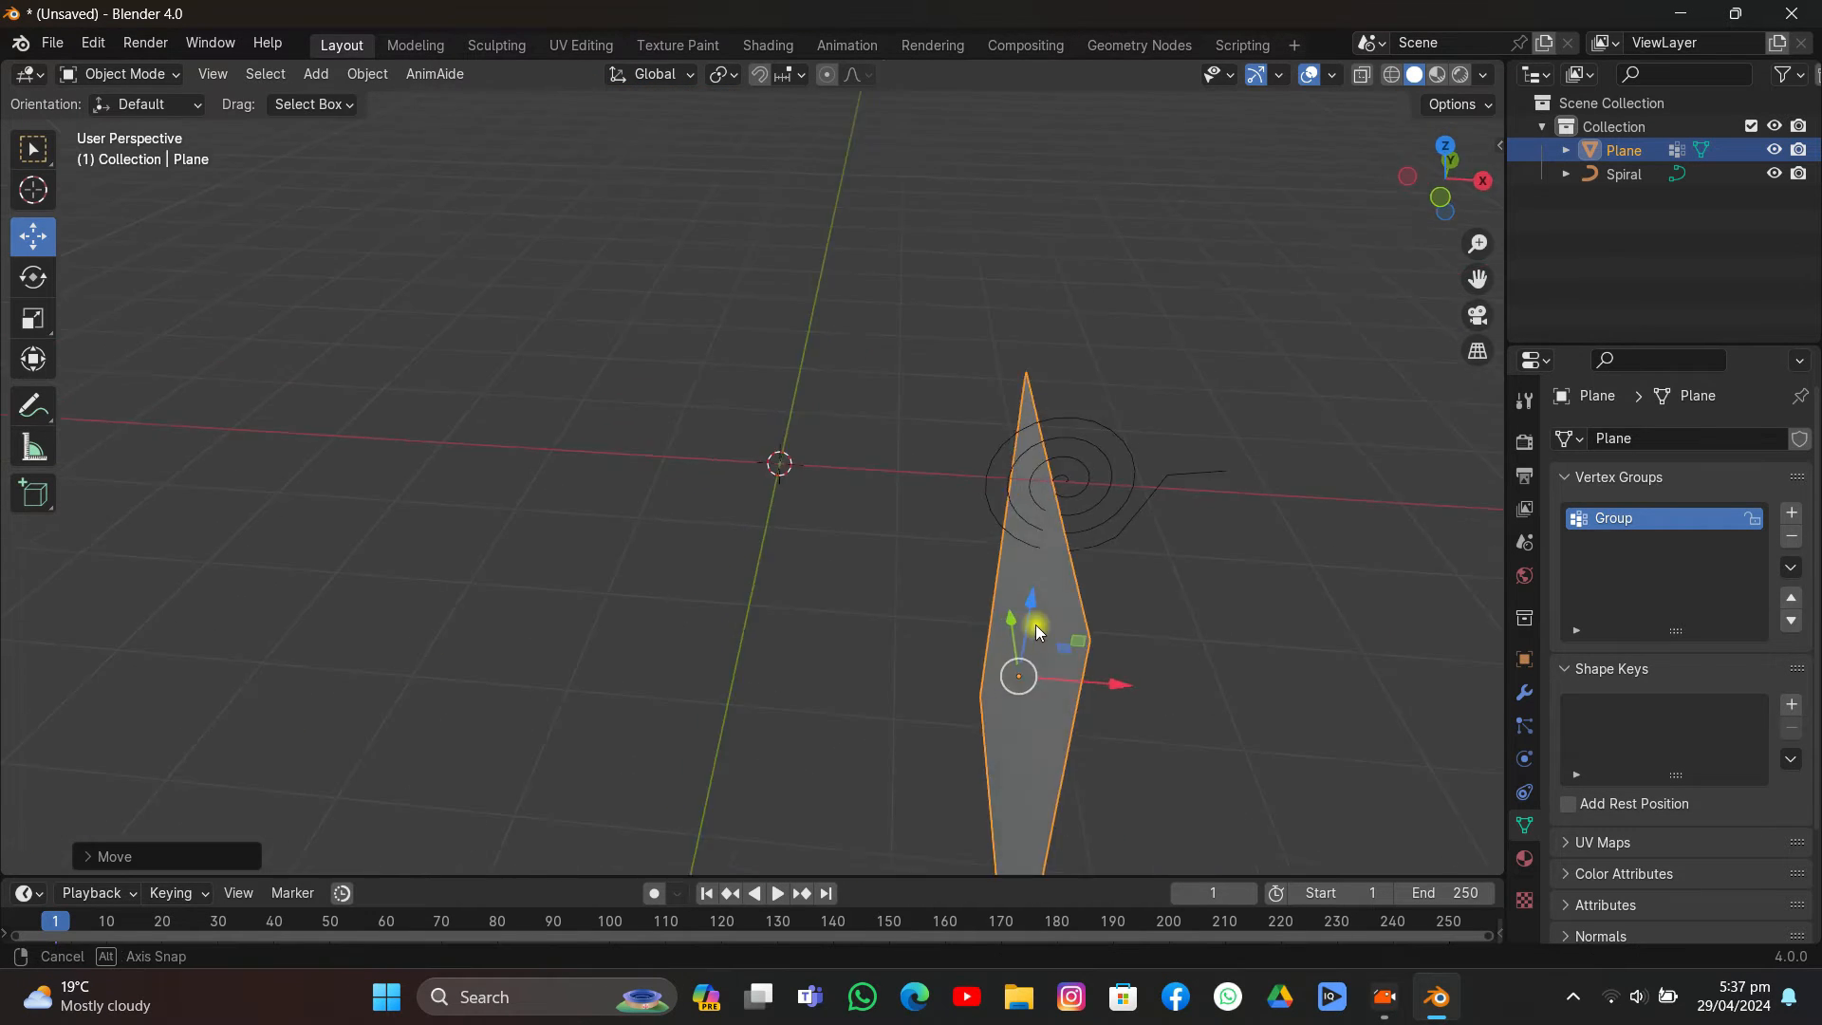
pyautogui.moveTo(1034, 628); pyautogui.dragTo(1074, 437)
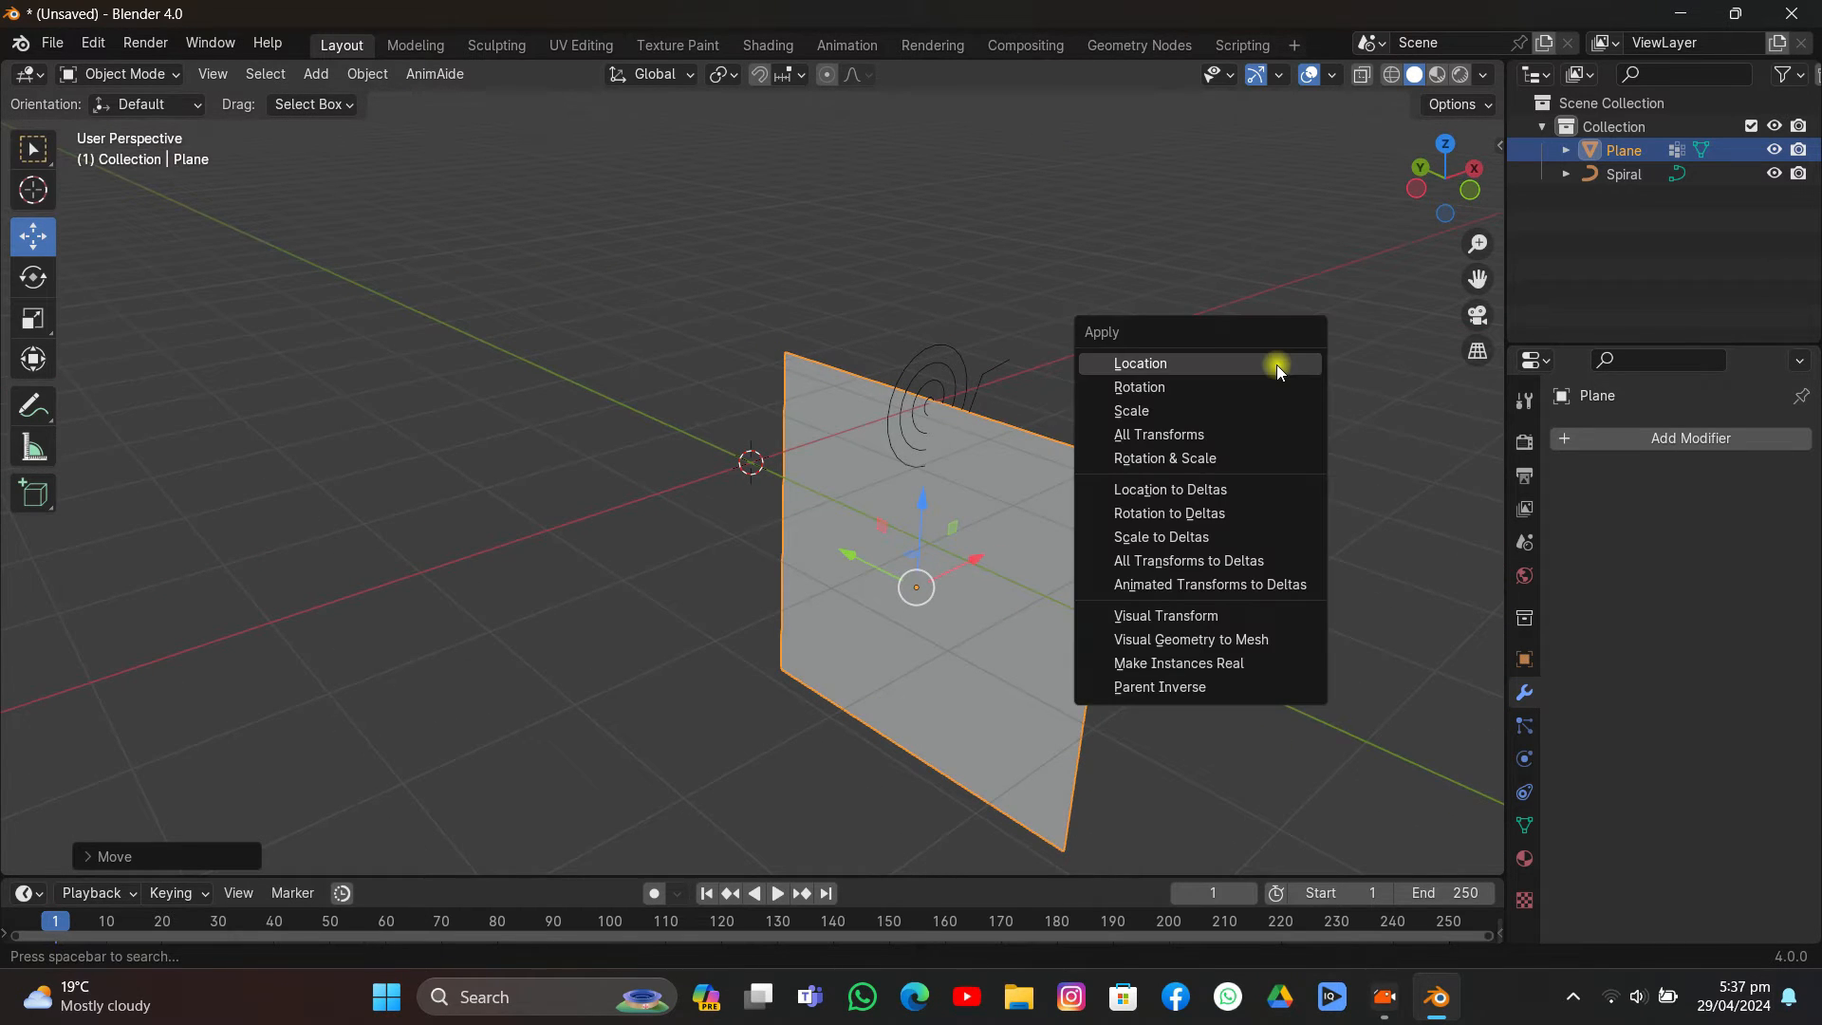
pyautogui.moveTo(1219, 434)
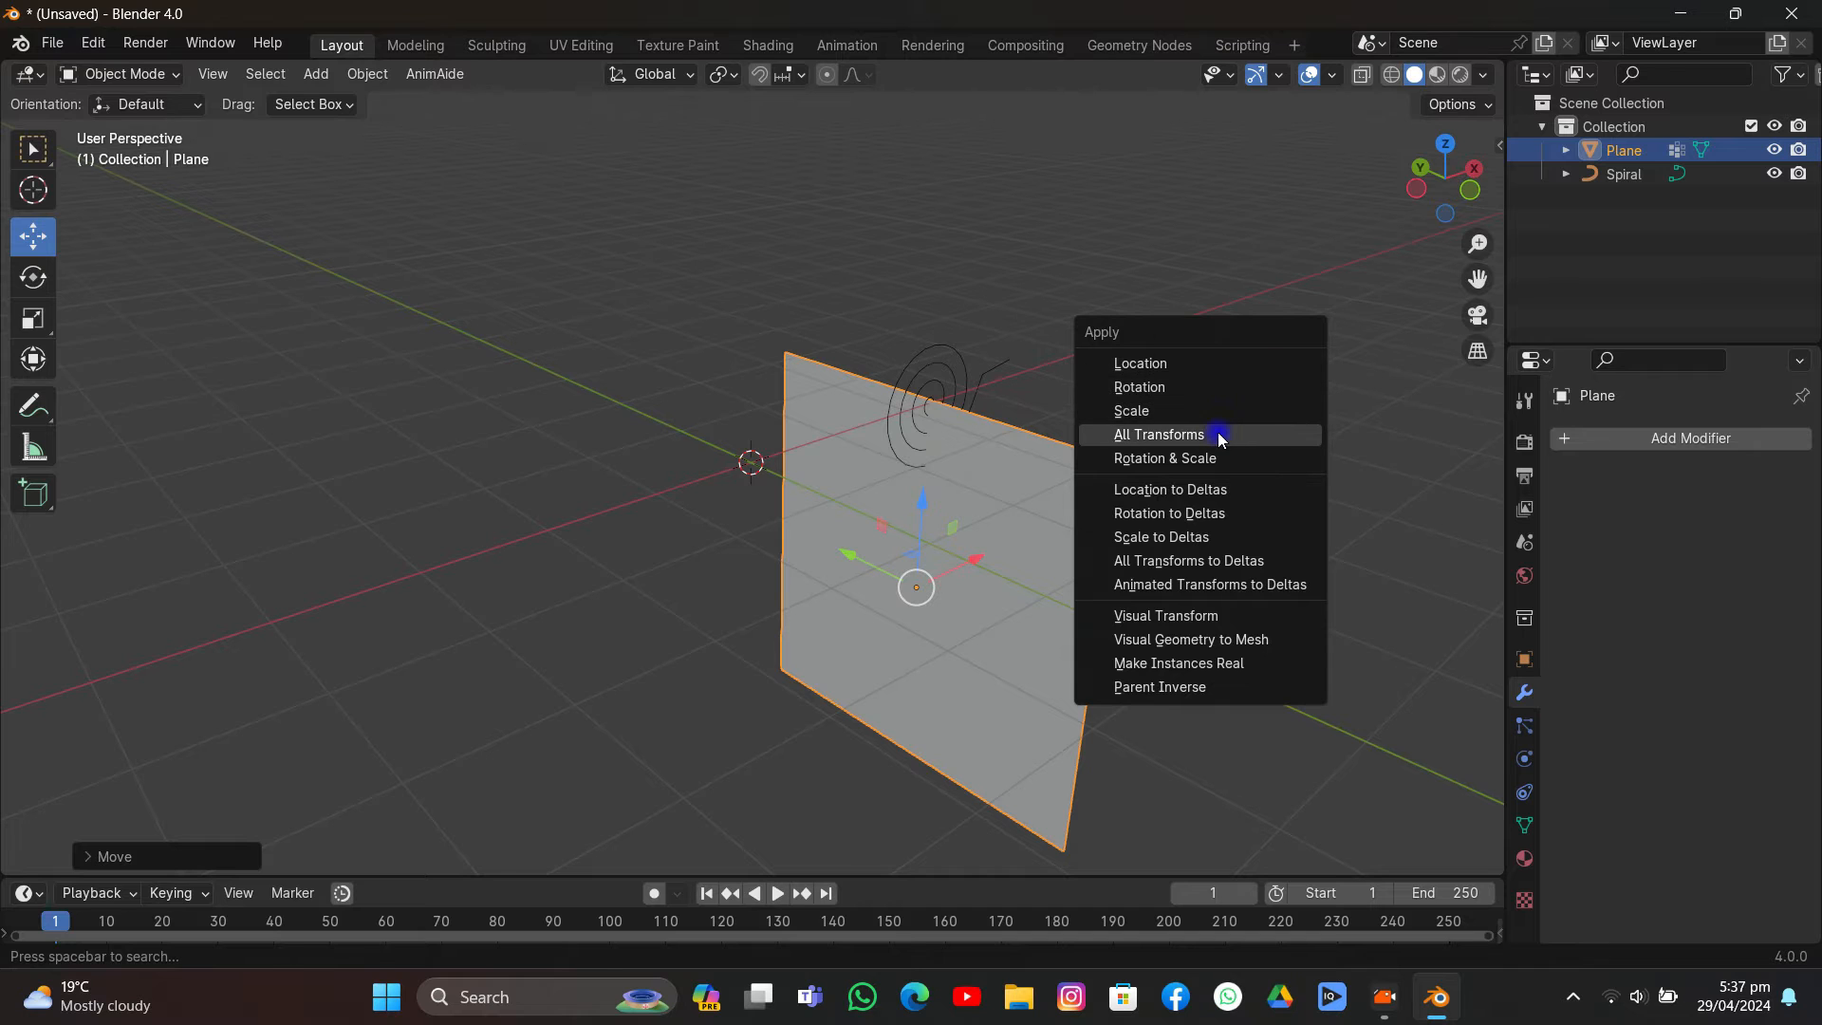
# Step: Apply all of the plane's transforms and bring up the Add Modifier list
pyautogui.click(1158, 433)
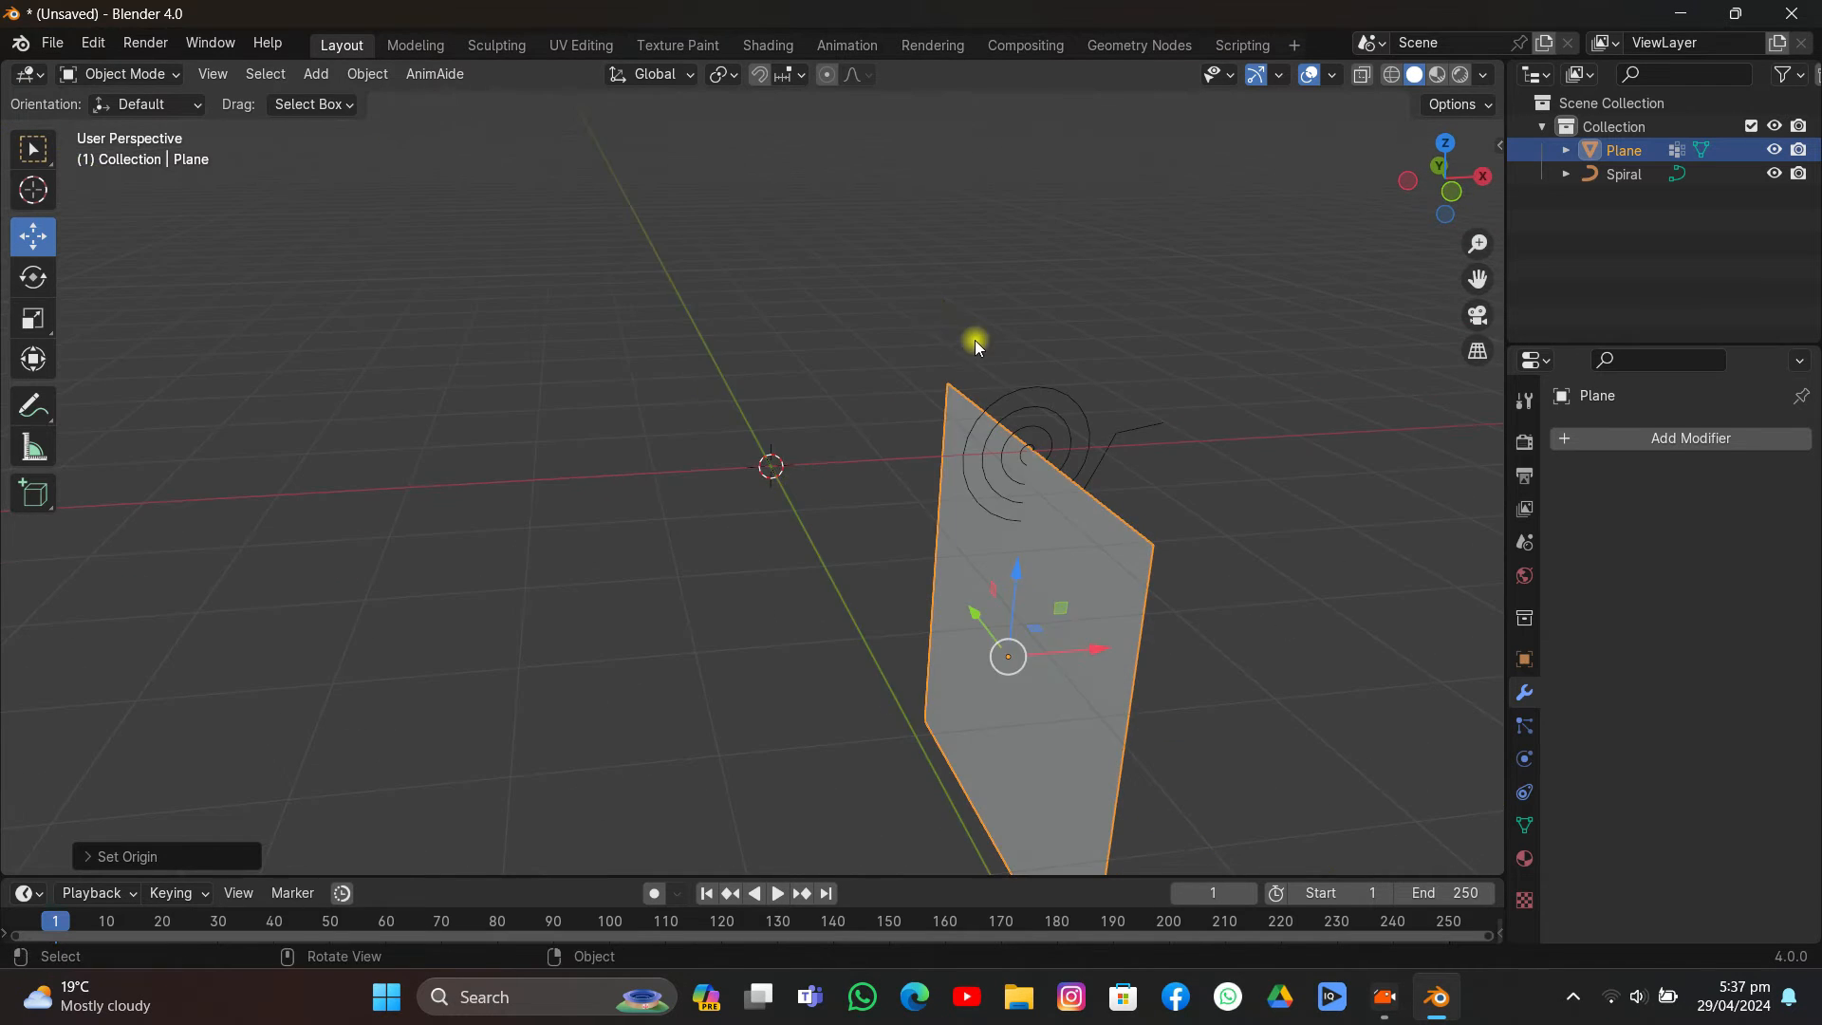
pyautogui.click(1688, 439)
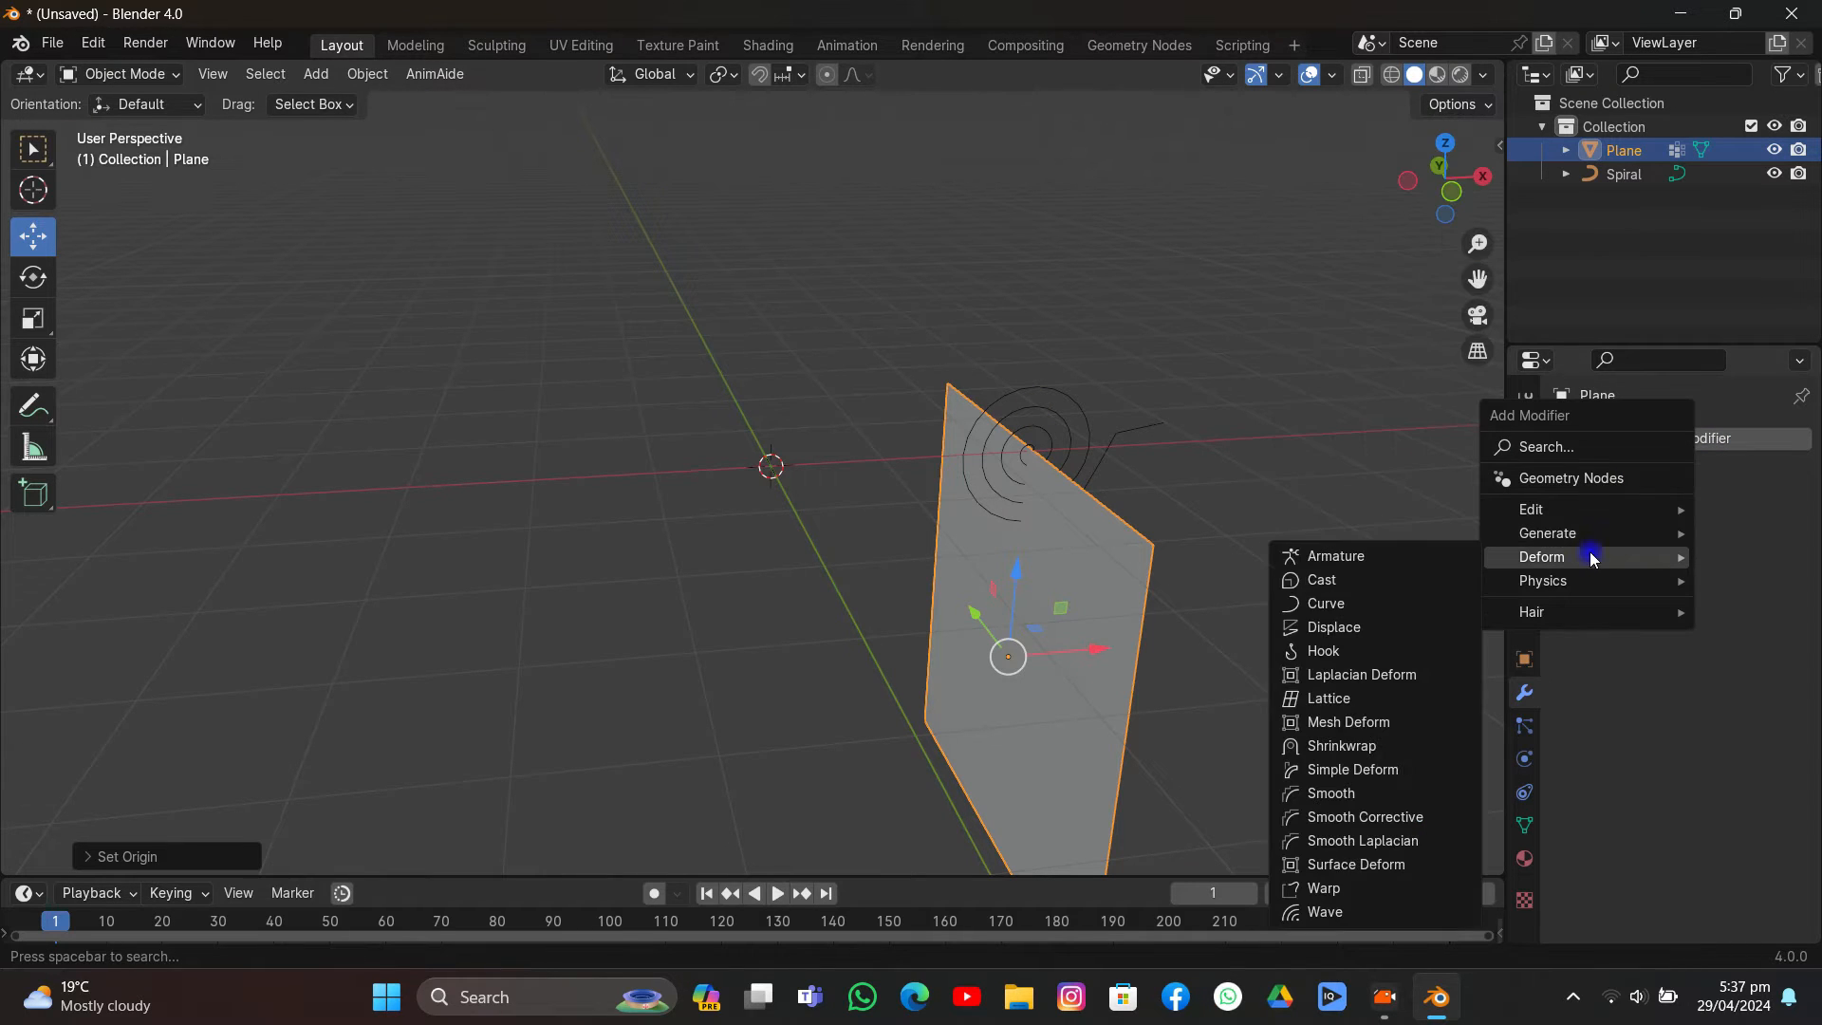
# Step: Add a Curve modifier targeting the Spiral, set its deform axis and position the plane beside the coils
pyautogui.click(1326, 603)
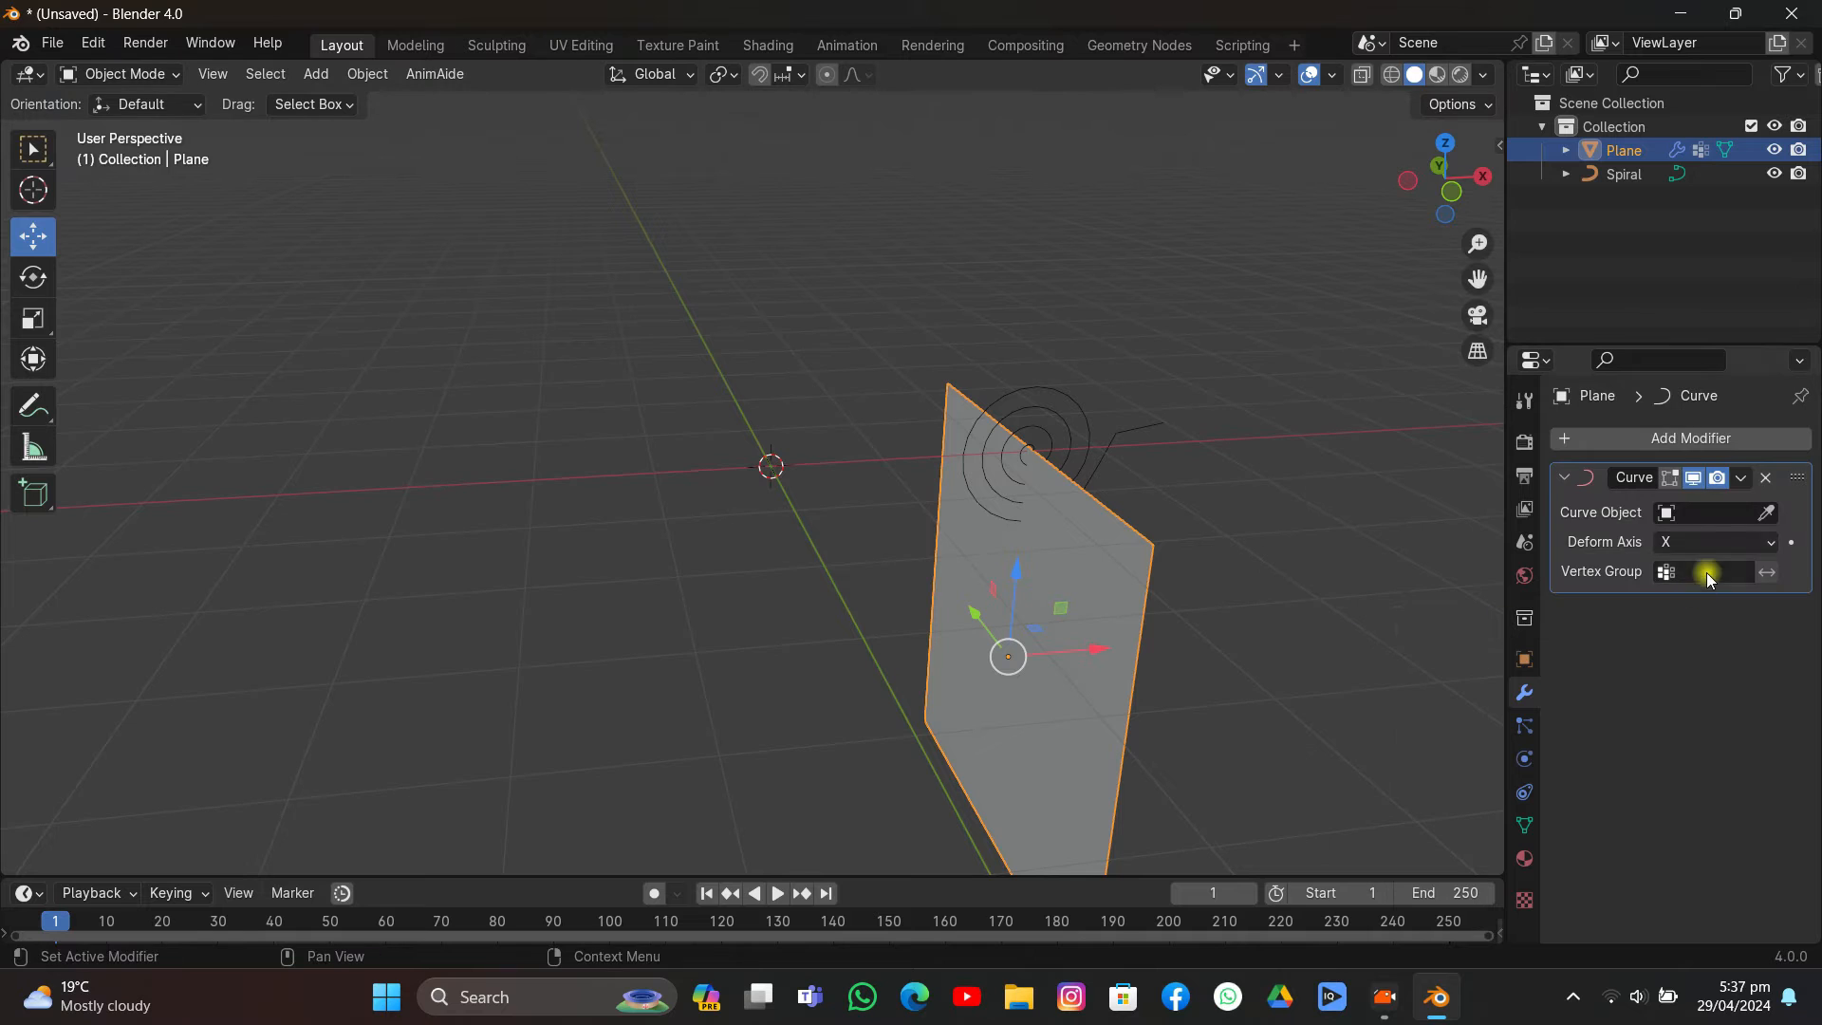
pyautogui.click(1708, 511)
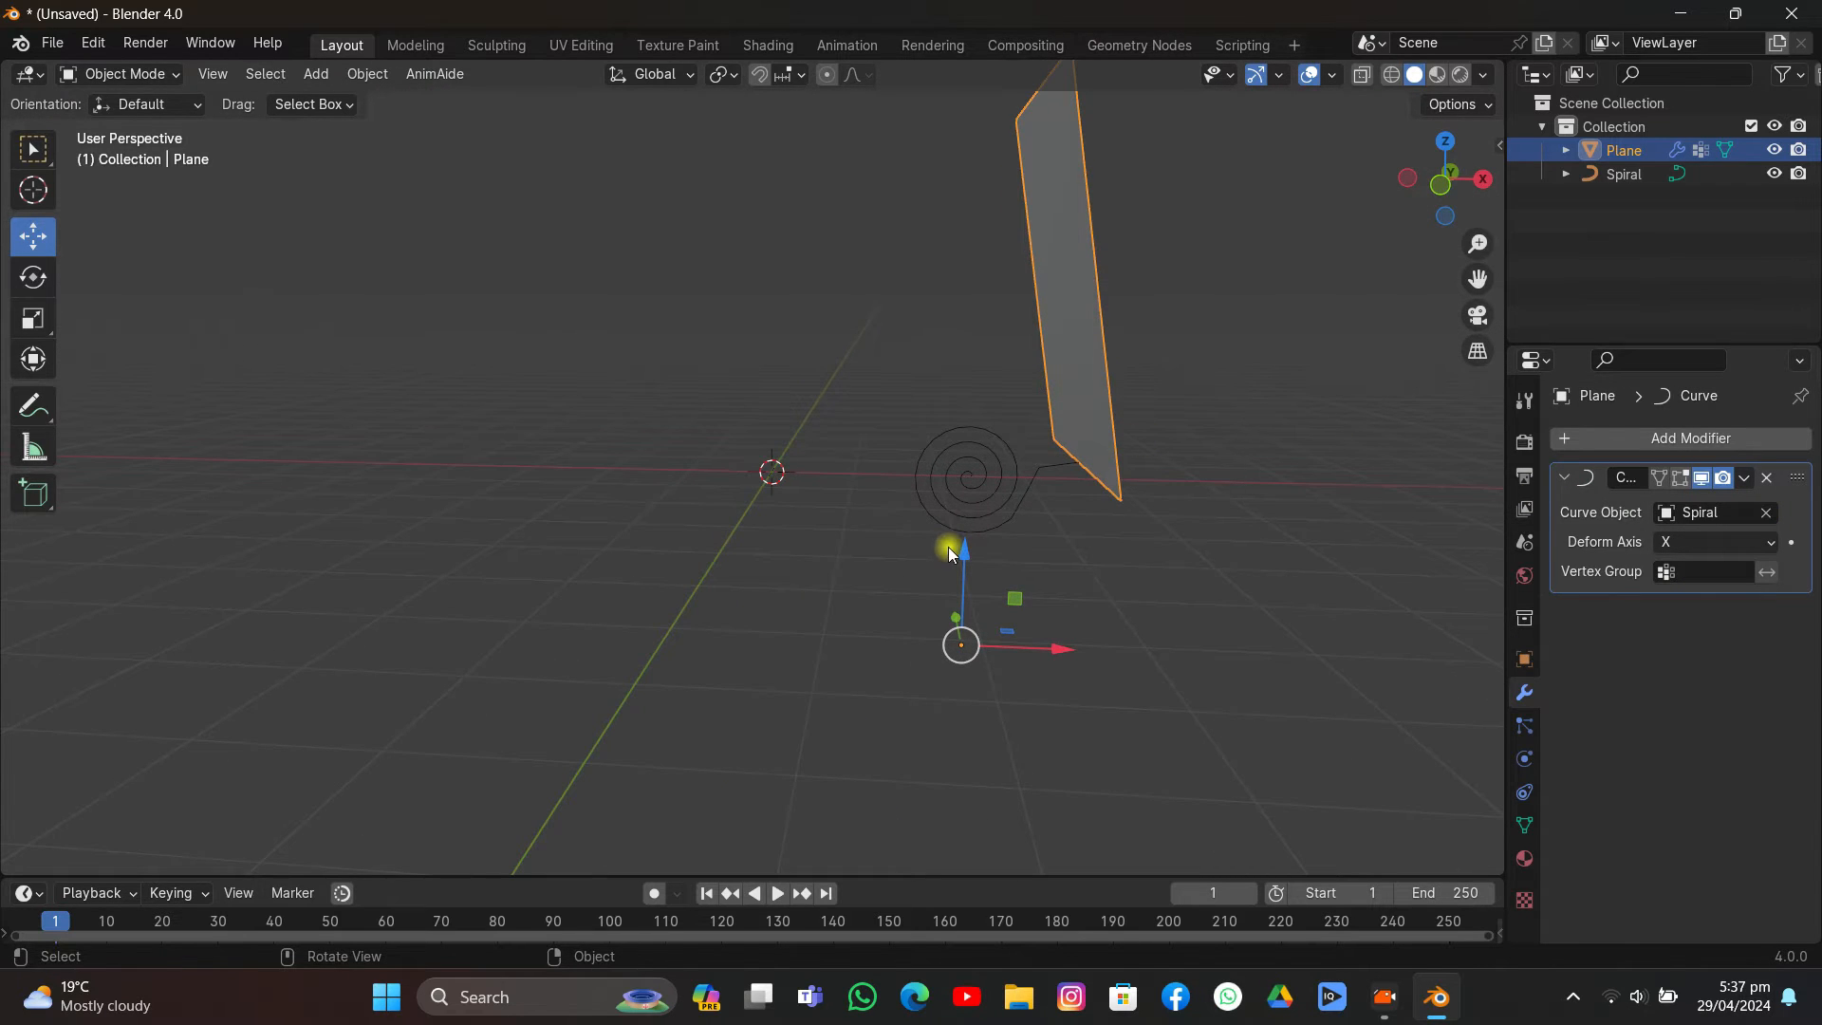
pyautogui.moveTo(1059, 581)
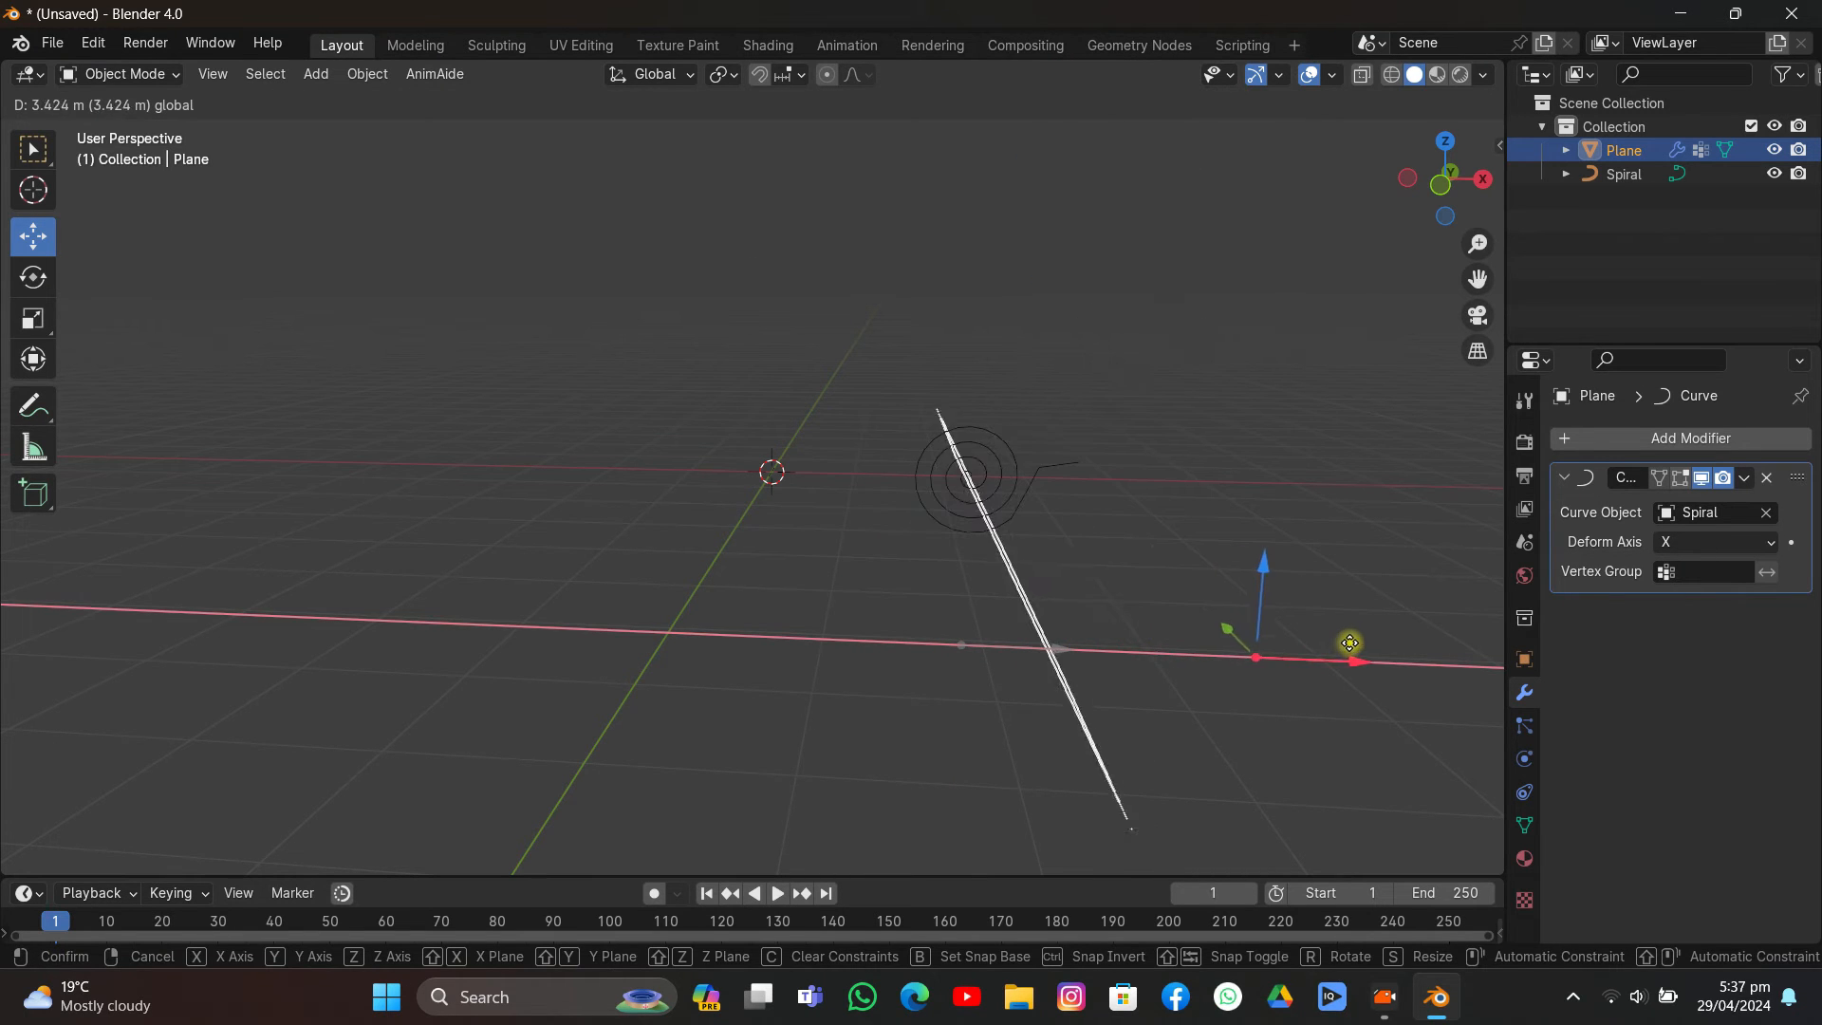
pyautogui.click(1714, 540)
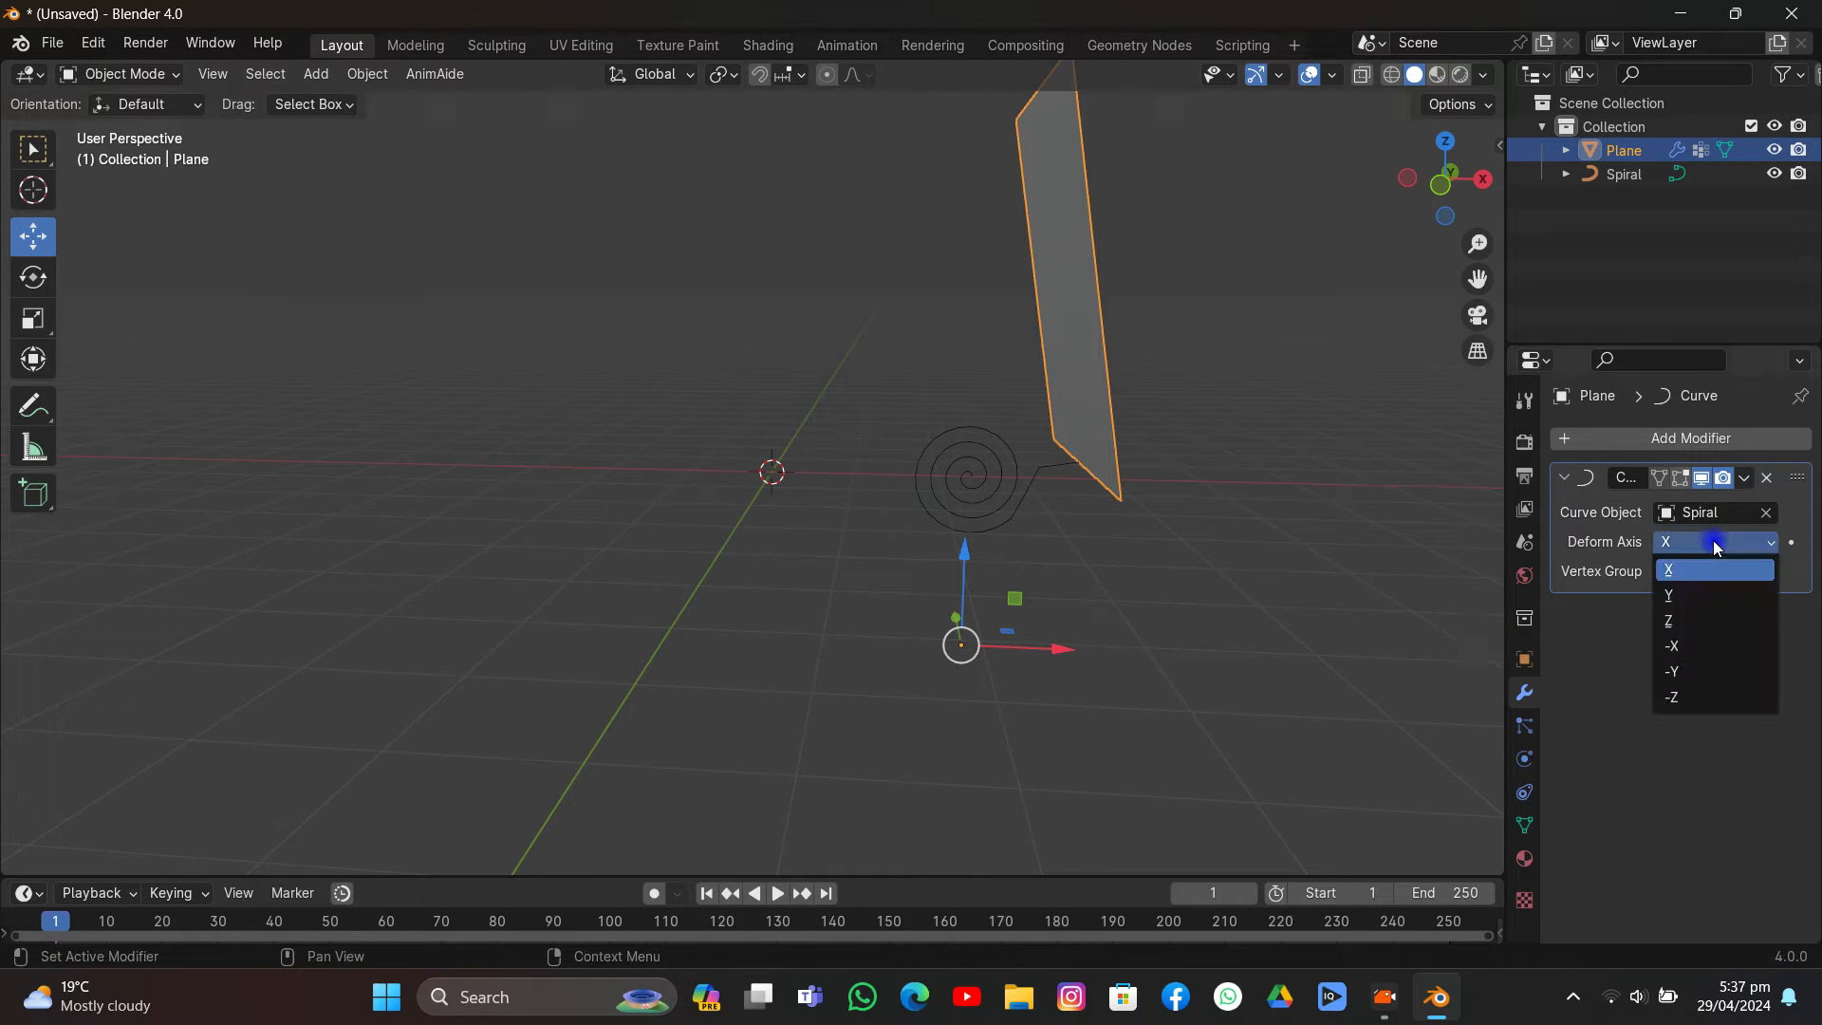
pyautogui.click(1670, 645)
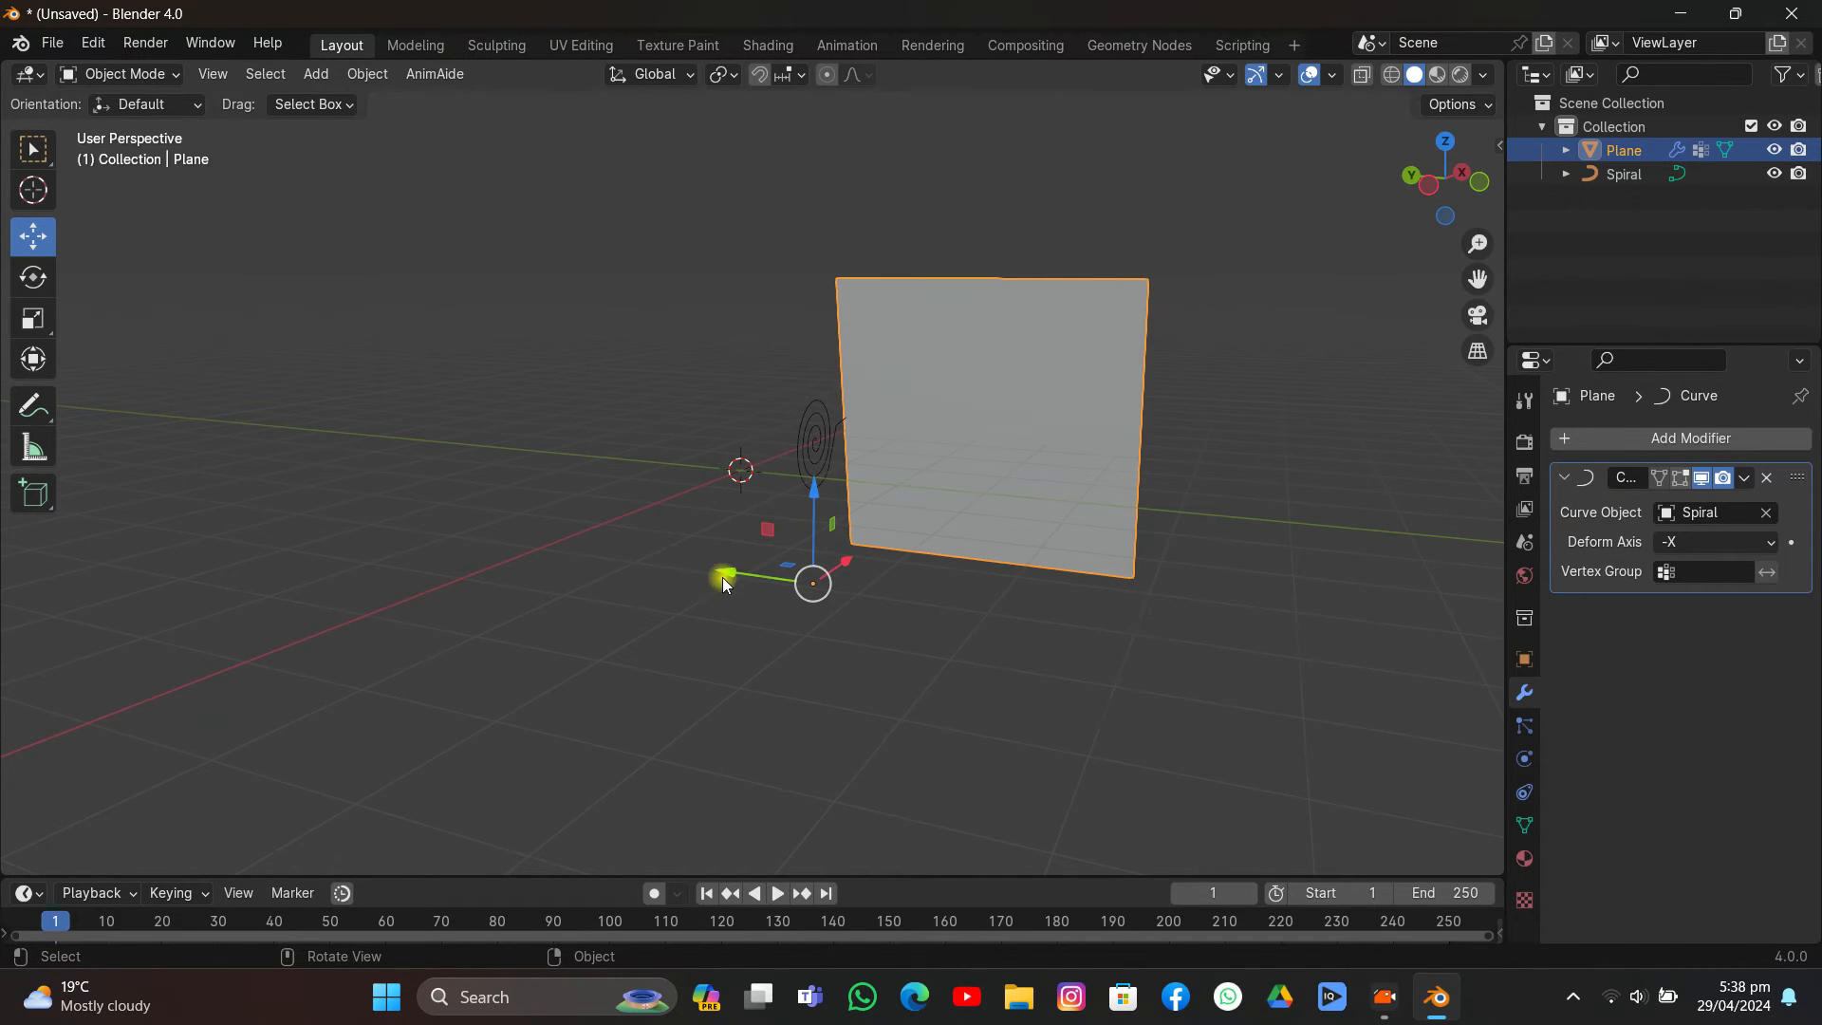
pyautogui.moveTo(723, 579); pyautogui.dragTo(865, 590)
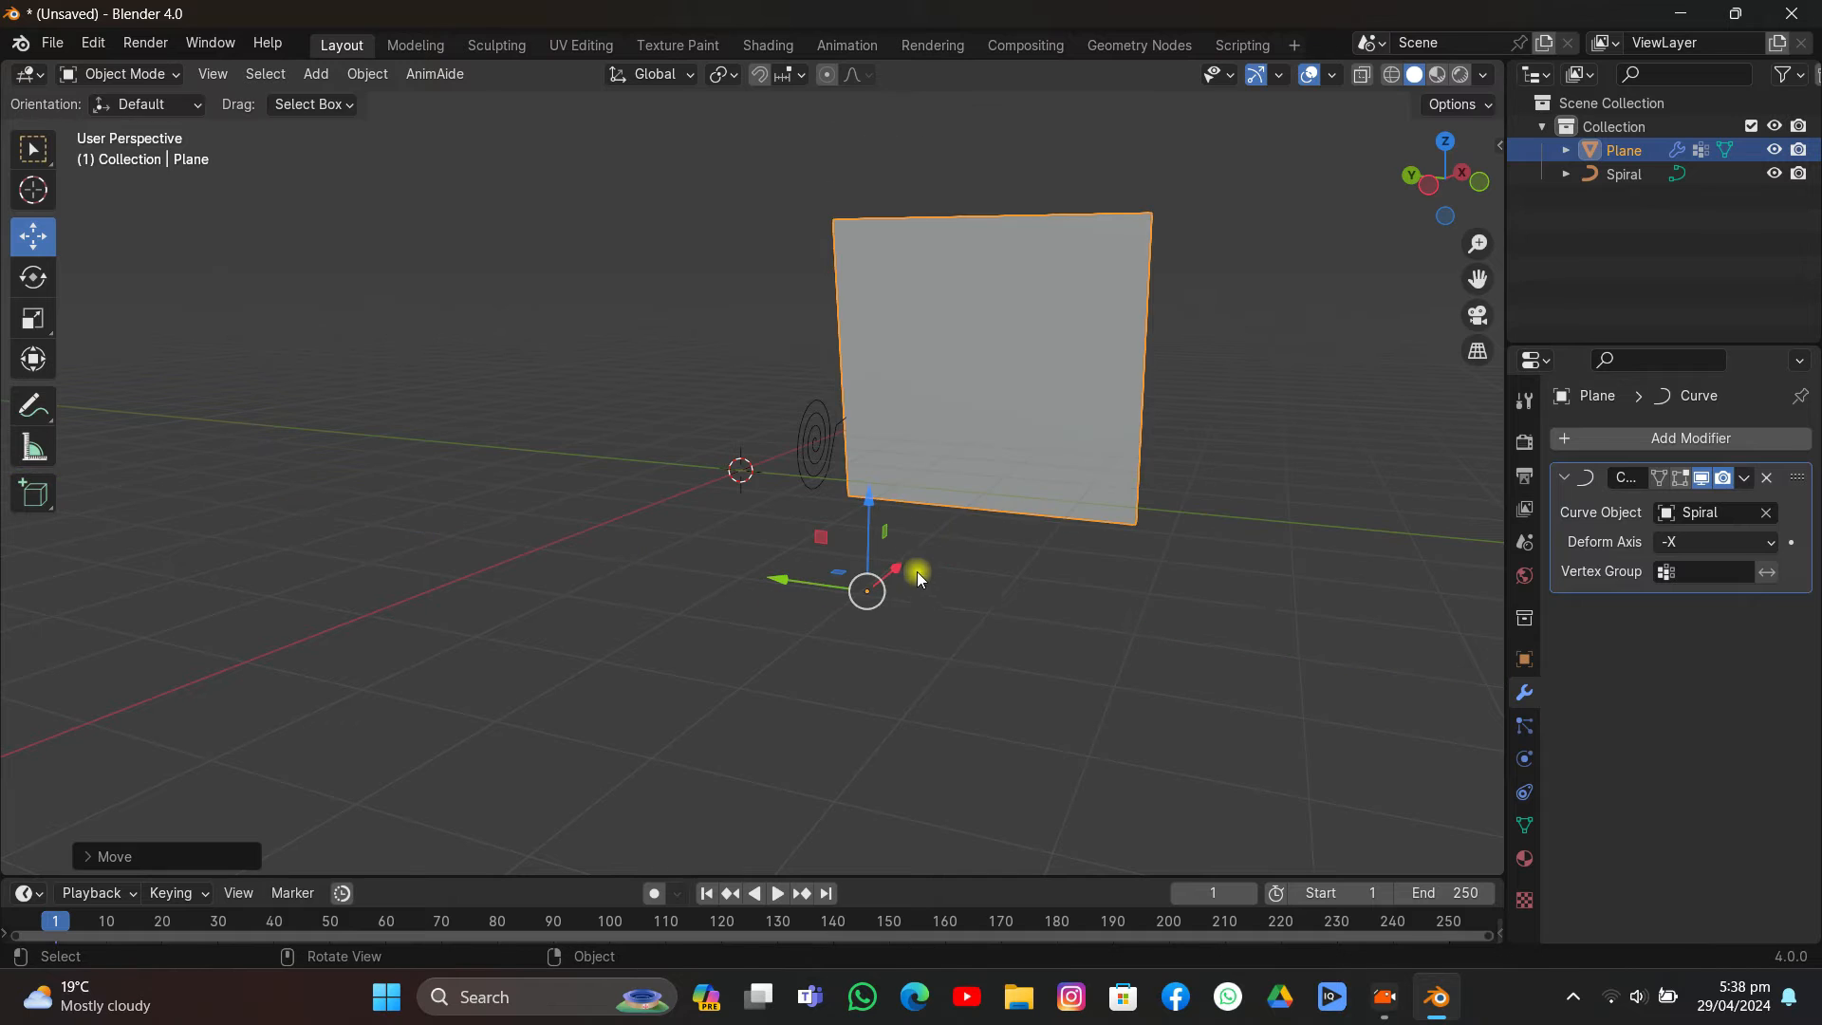
pyautogui.moveTo(918, 572); pyautogui.dragTo(738, 583)
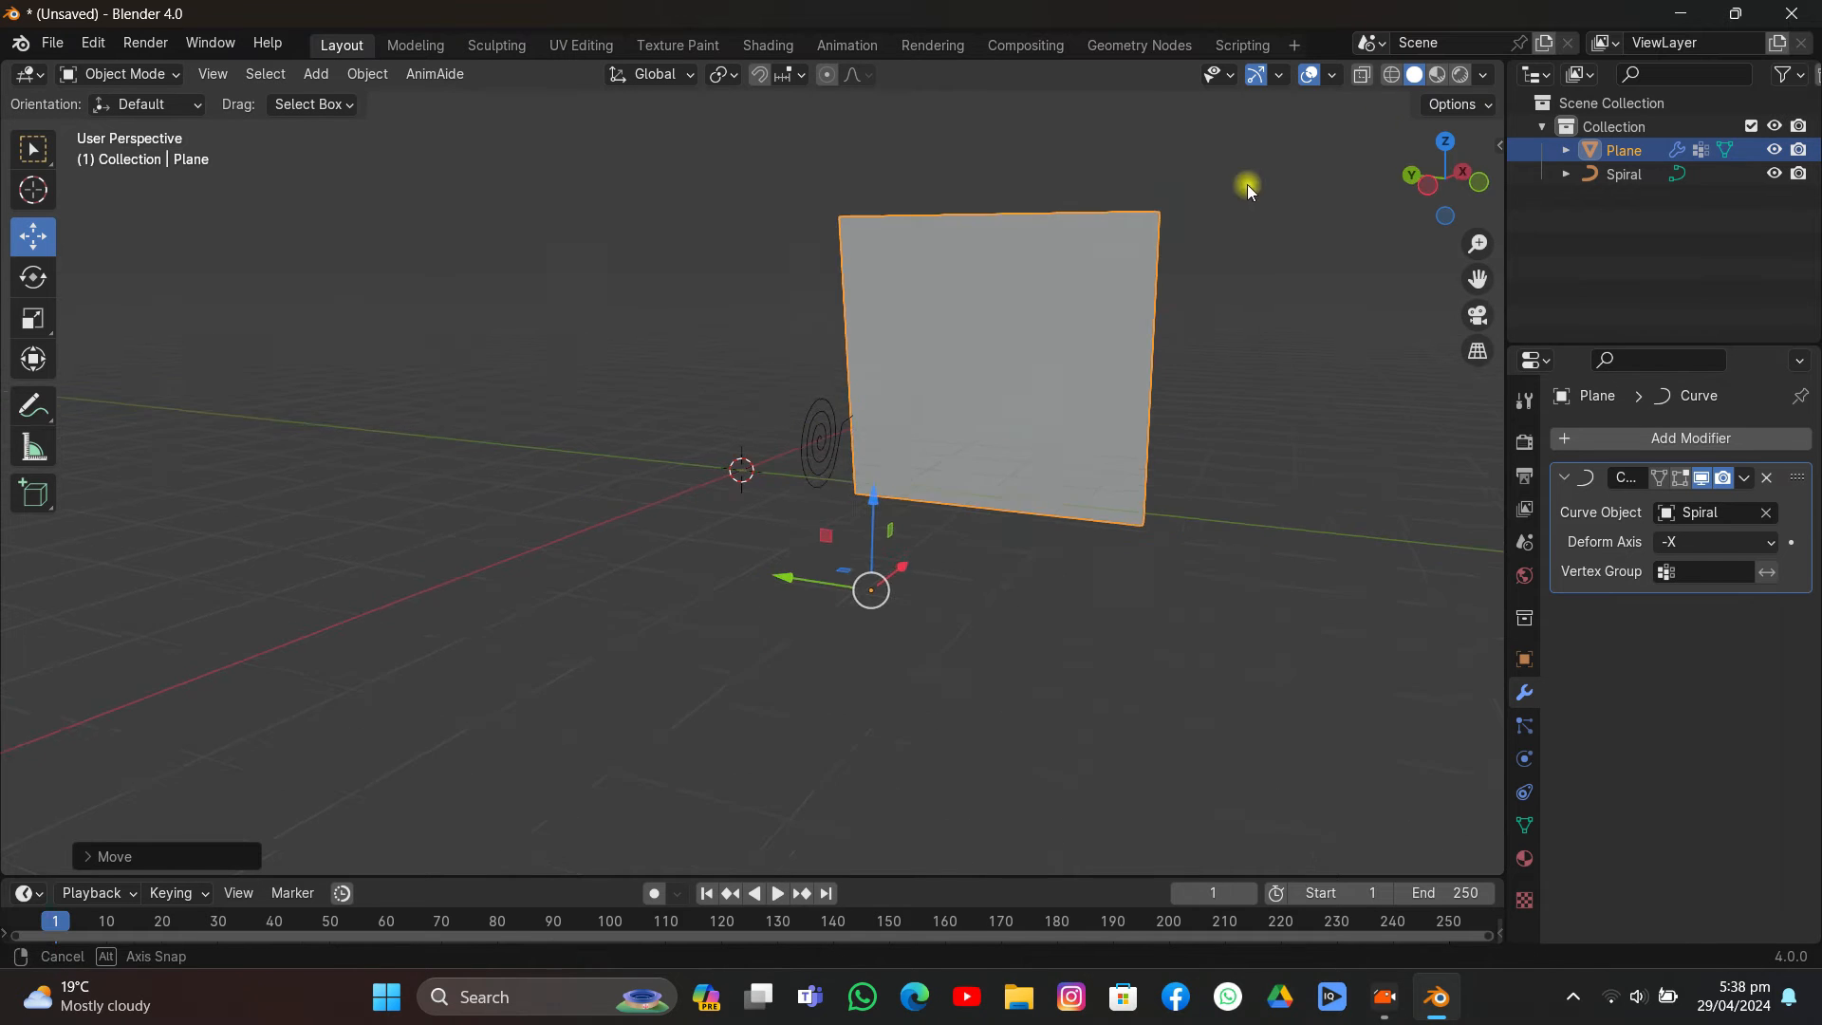
pyautogui.click(1713, 541)
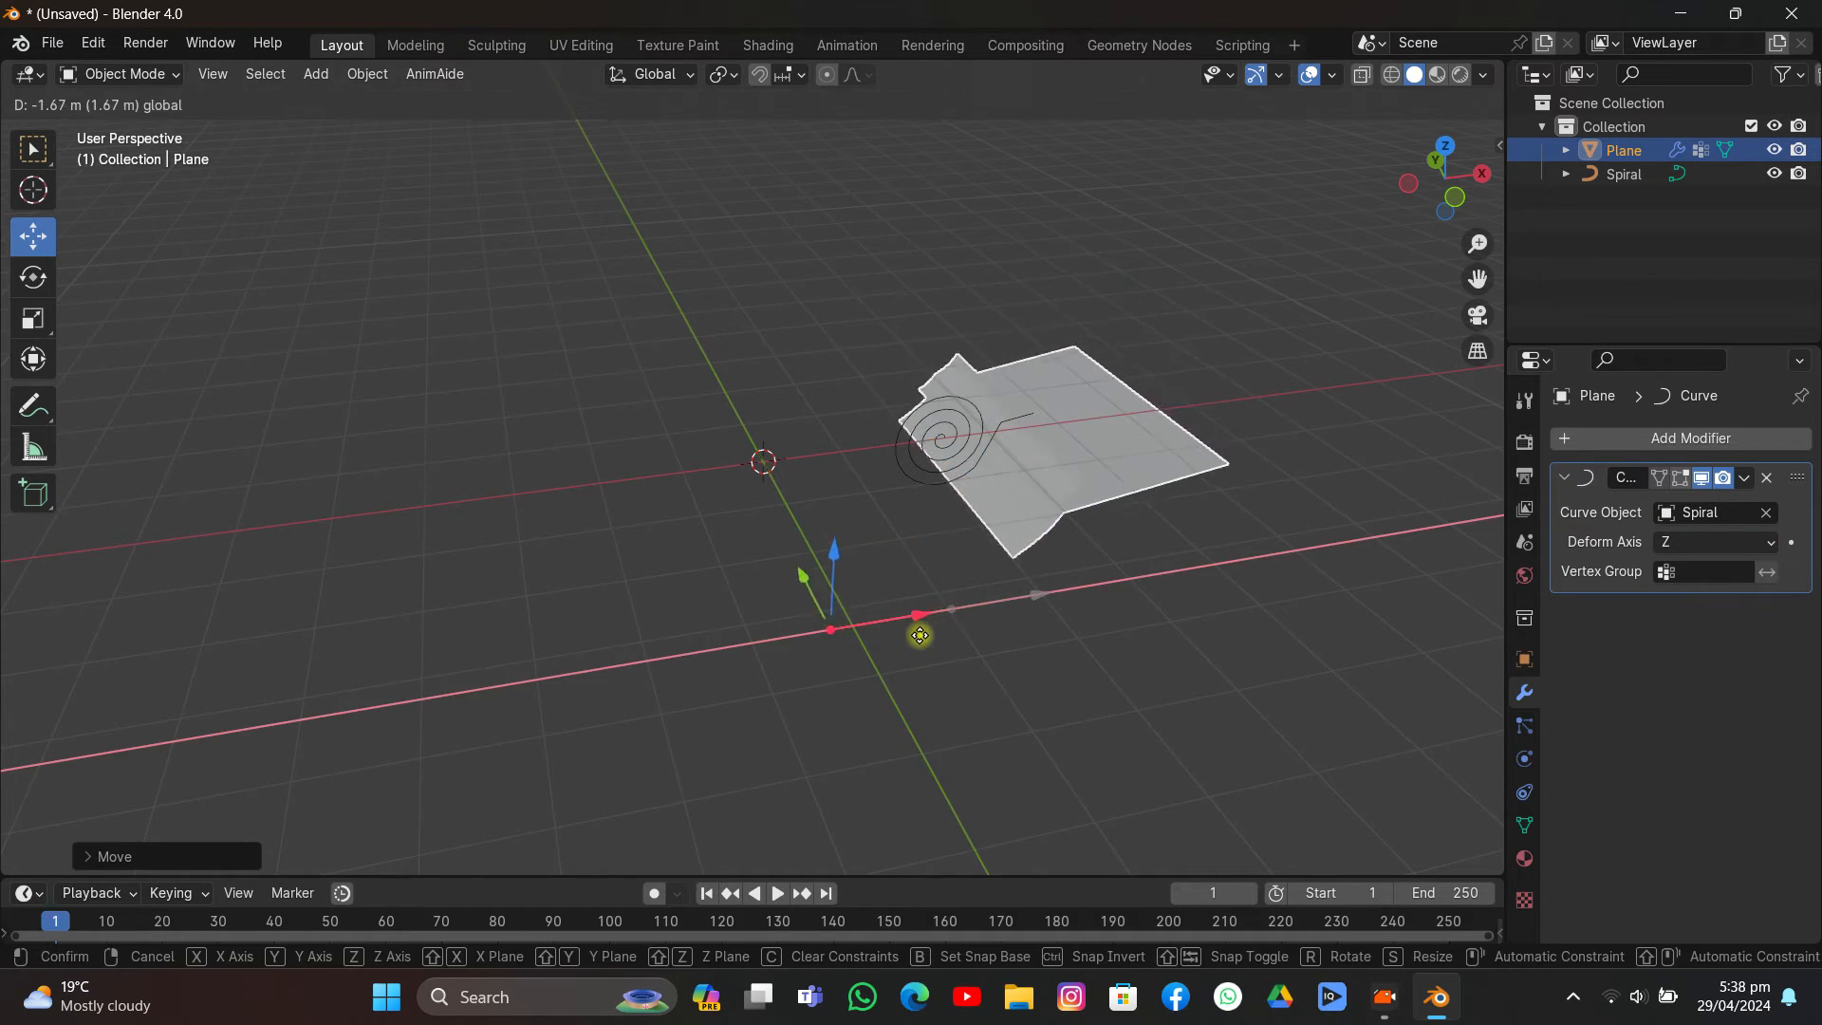
# Step: Slide the plane along X, Z and Y onto the spiral so it rolls up into a scroll
pyautogui.moveTo(919, 636); pyautogui.dragTo(960, 520)
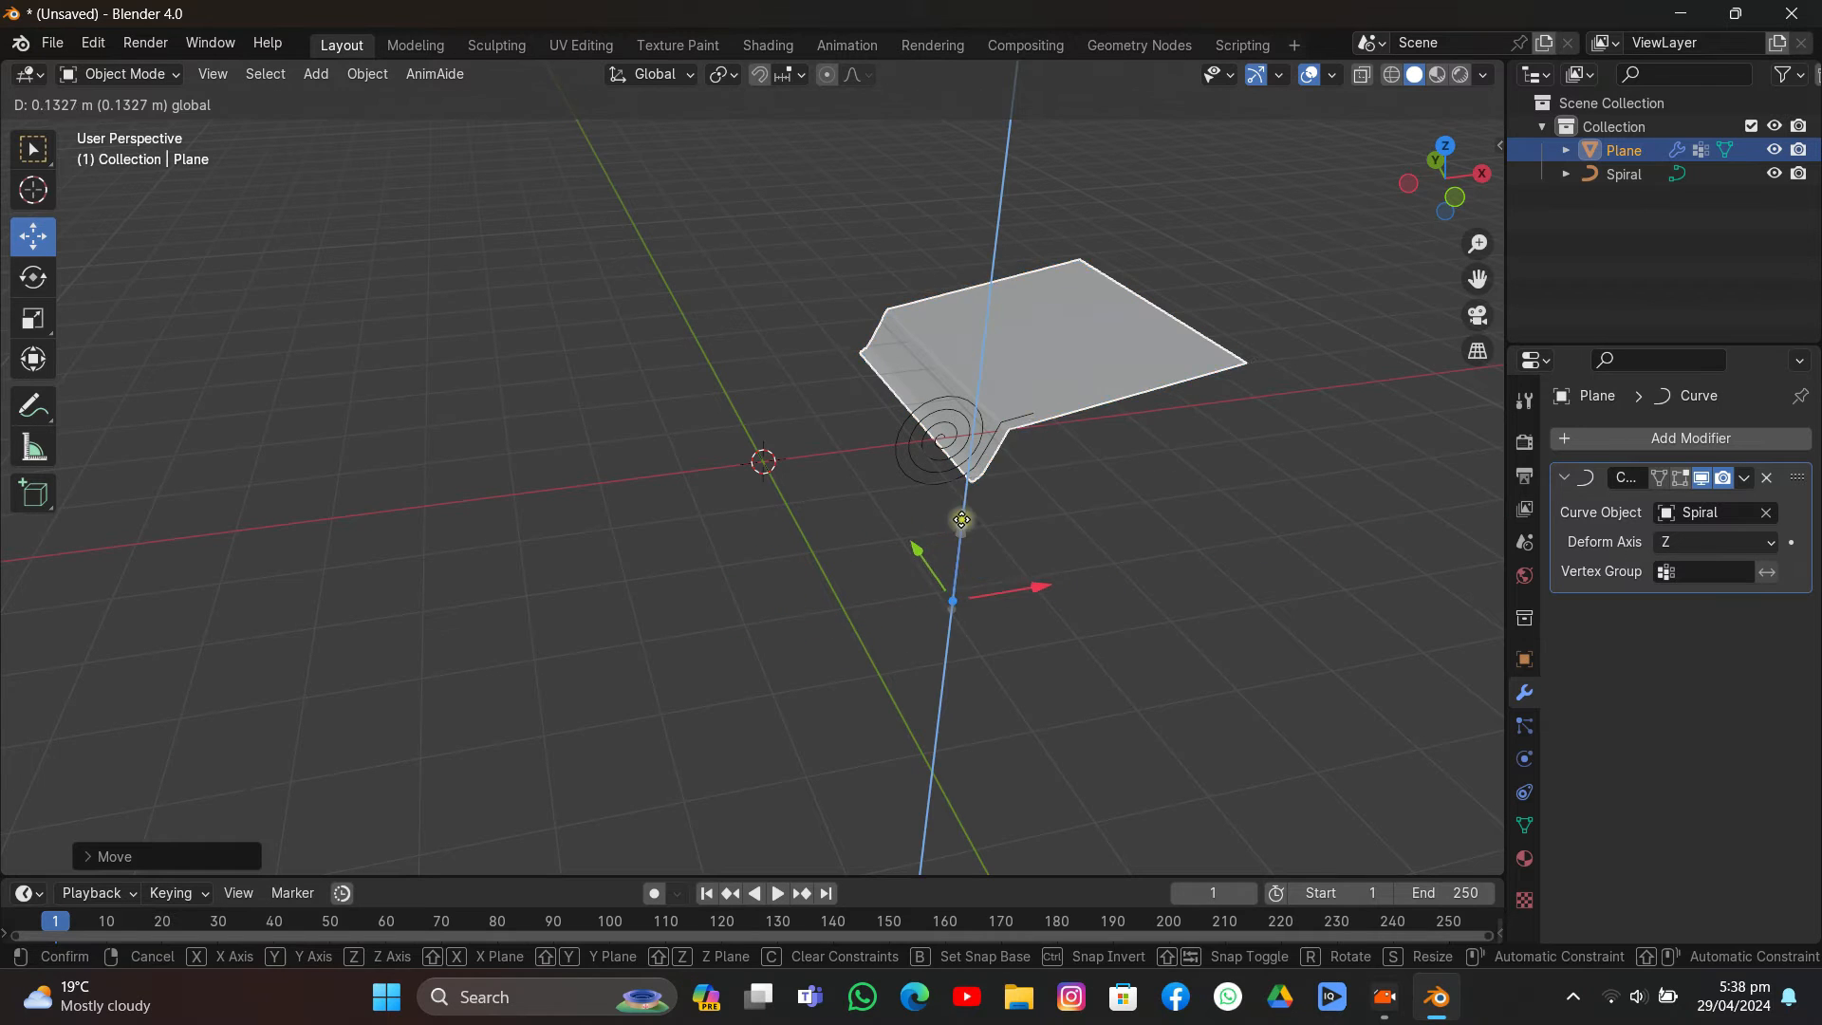
pyautogui.moveTo(960, 518); pyautogui.dragTo(854, 480)
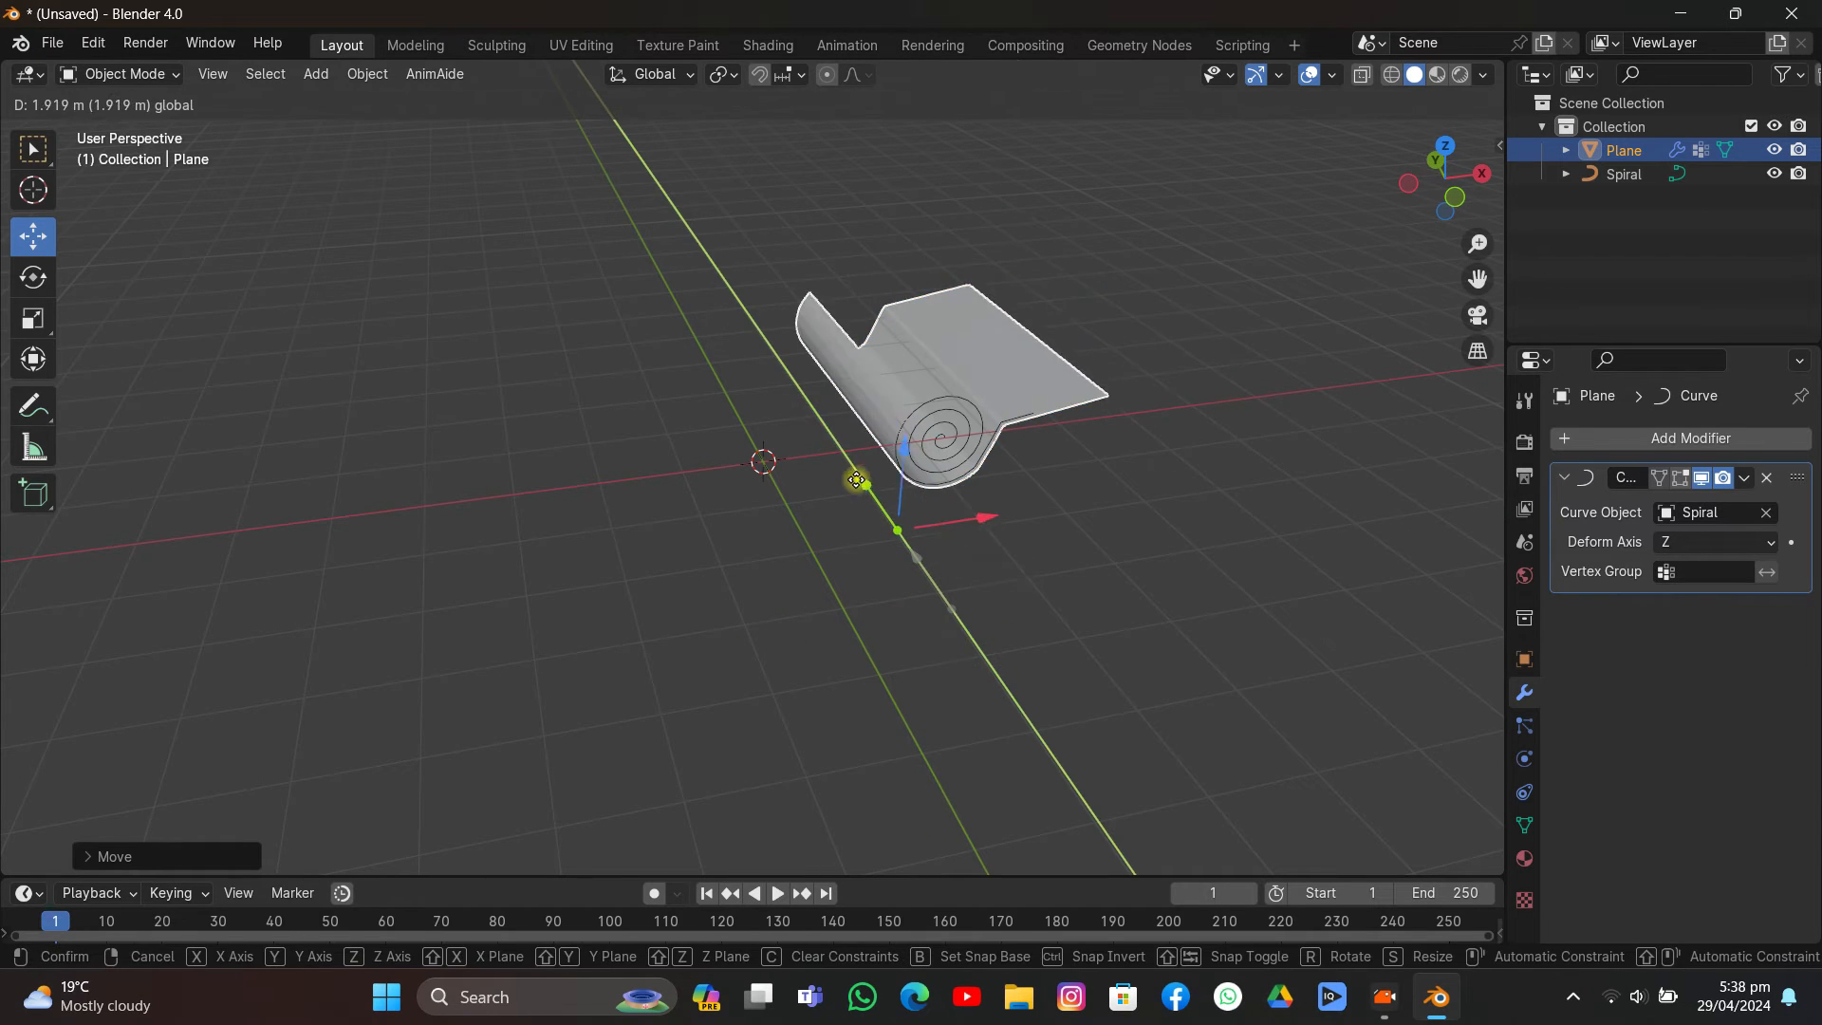
pyautogui.moveTo(854, 480); pyautogui.dragTo(809, 267)
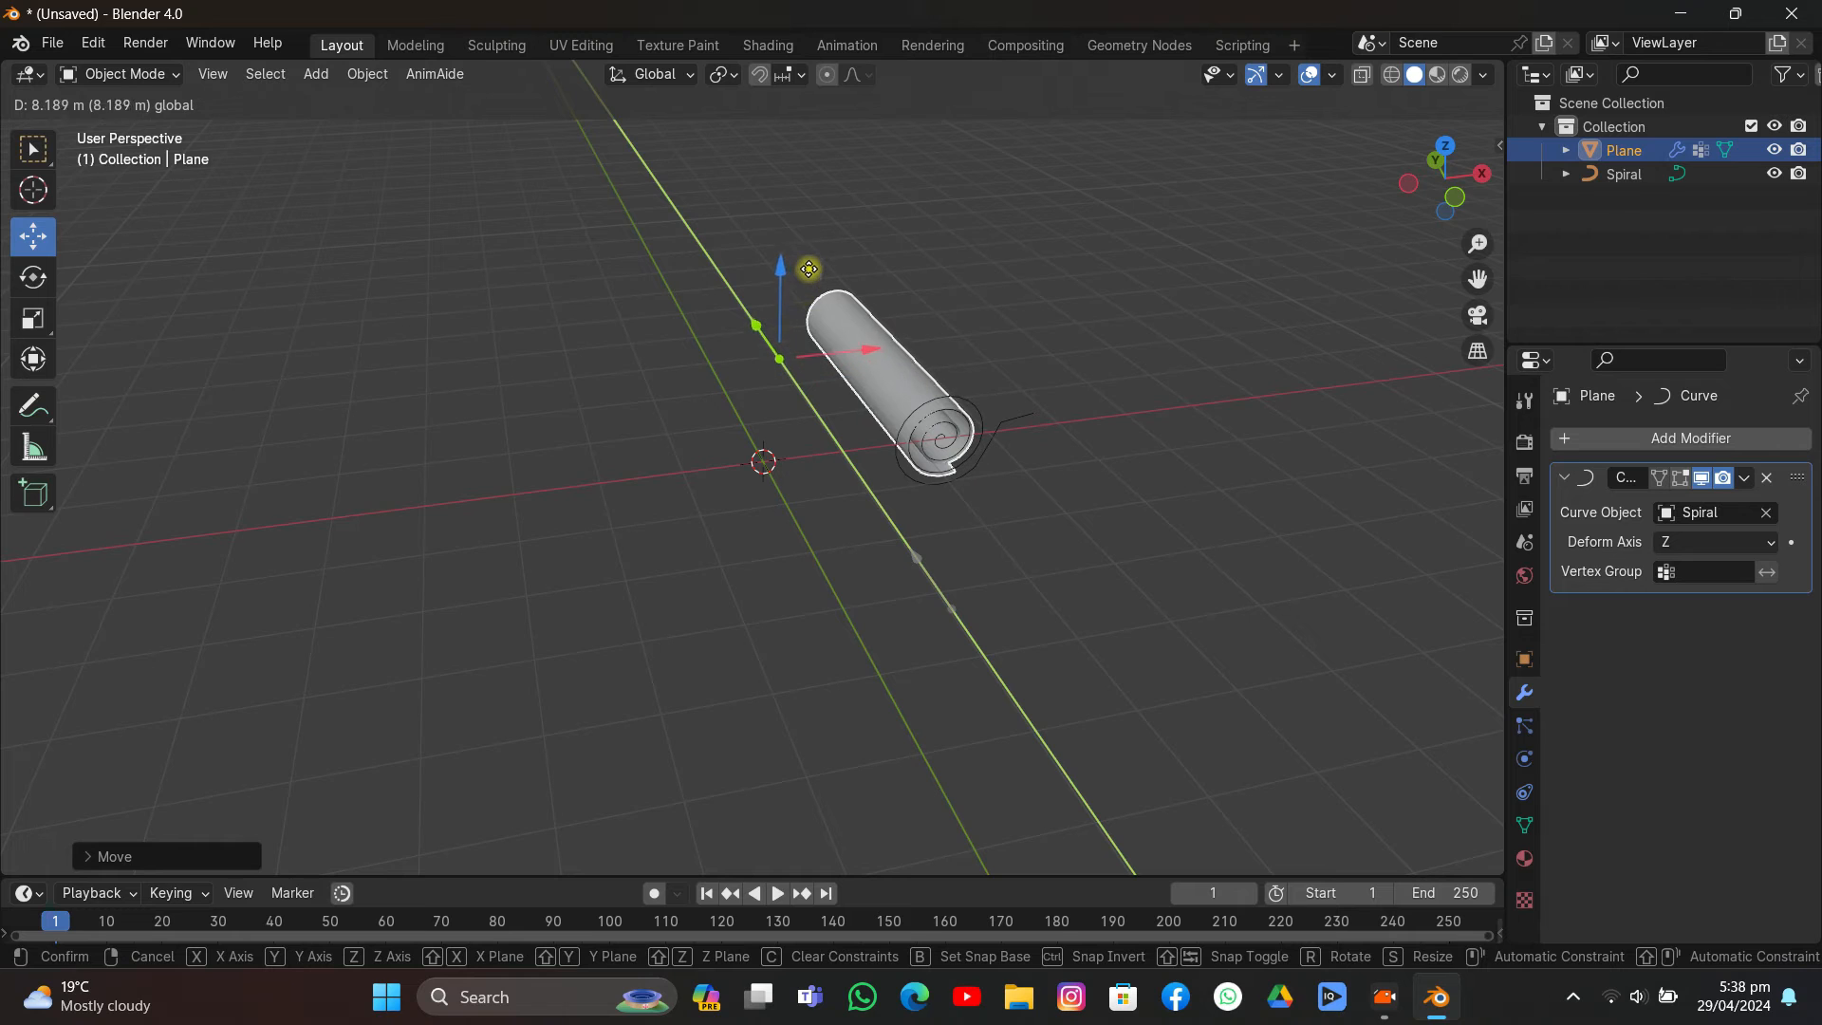
pyautogui.moveTo(809, 267); pyautogui.dragTo(818, 248)
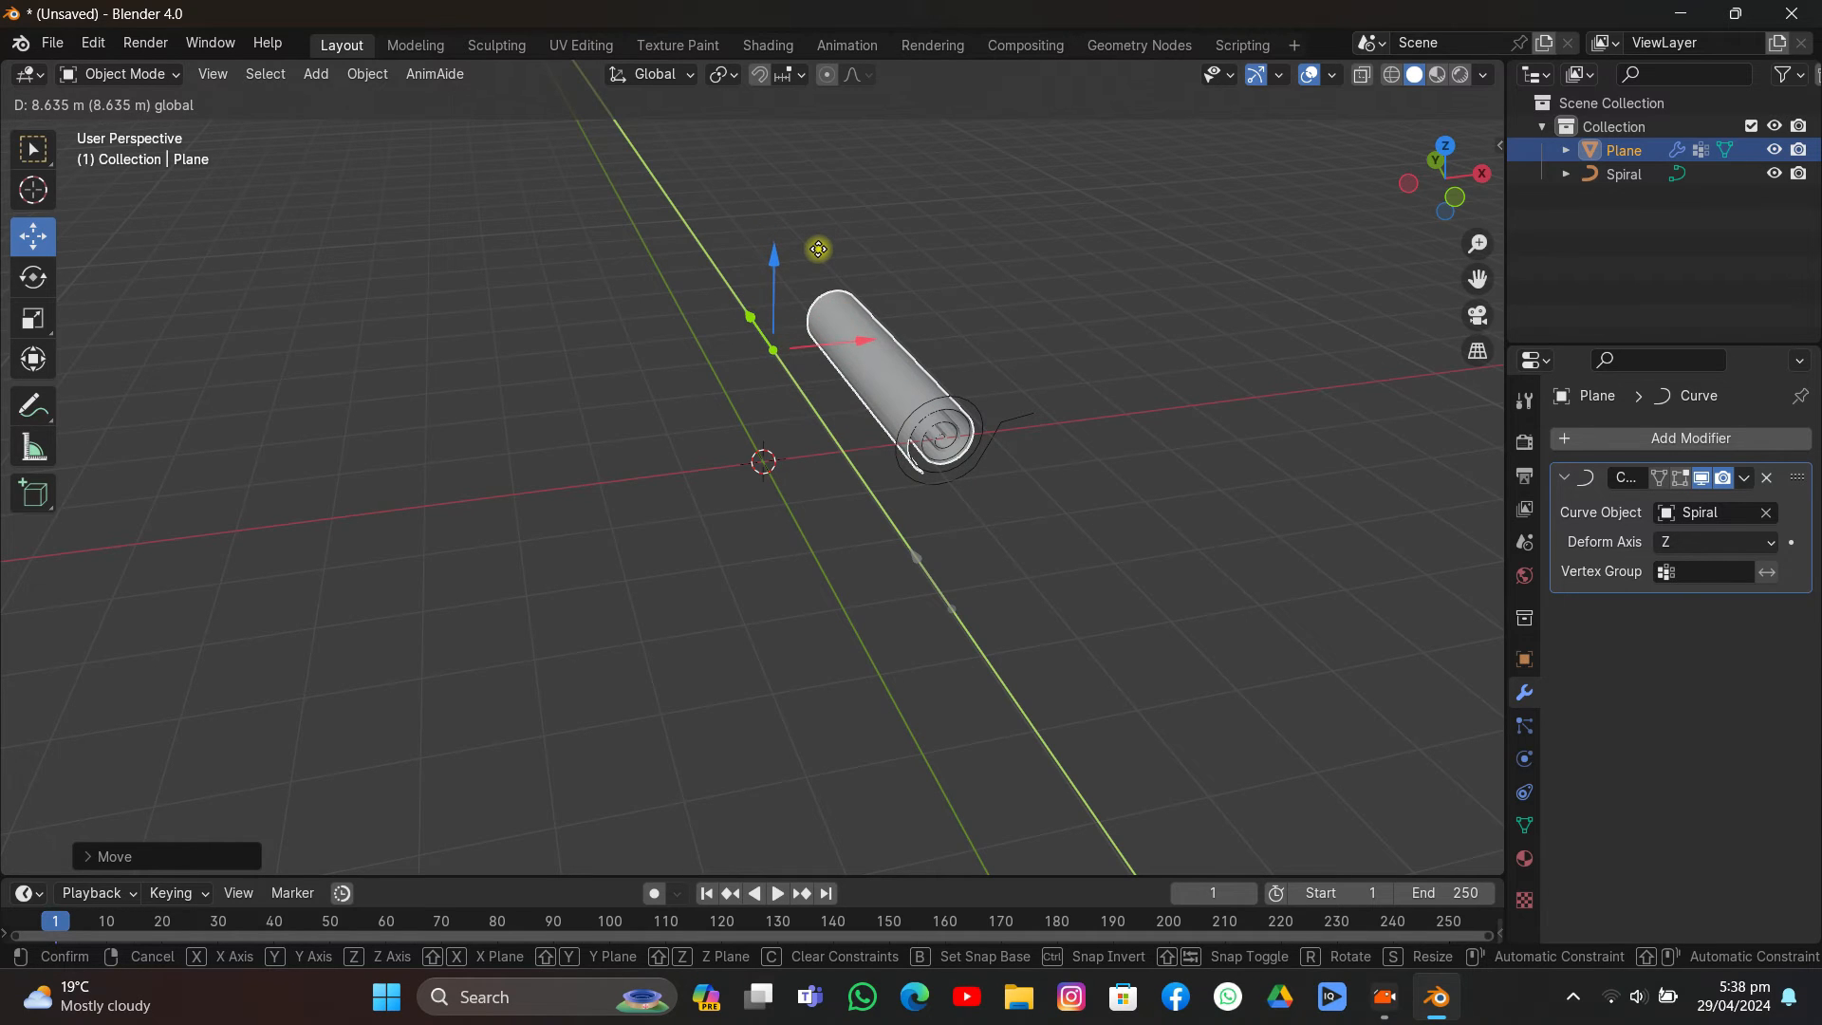
pyautogui.moveTo(820, 247); pyautogui.dragTo(820, 283)
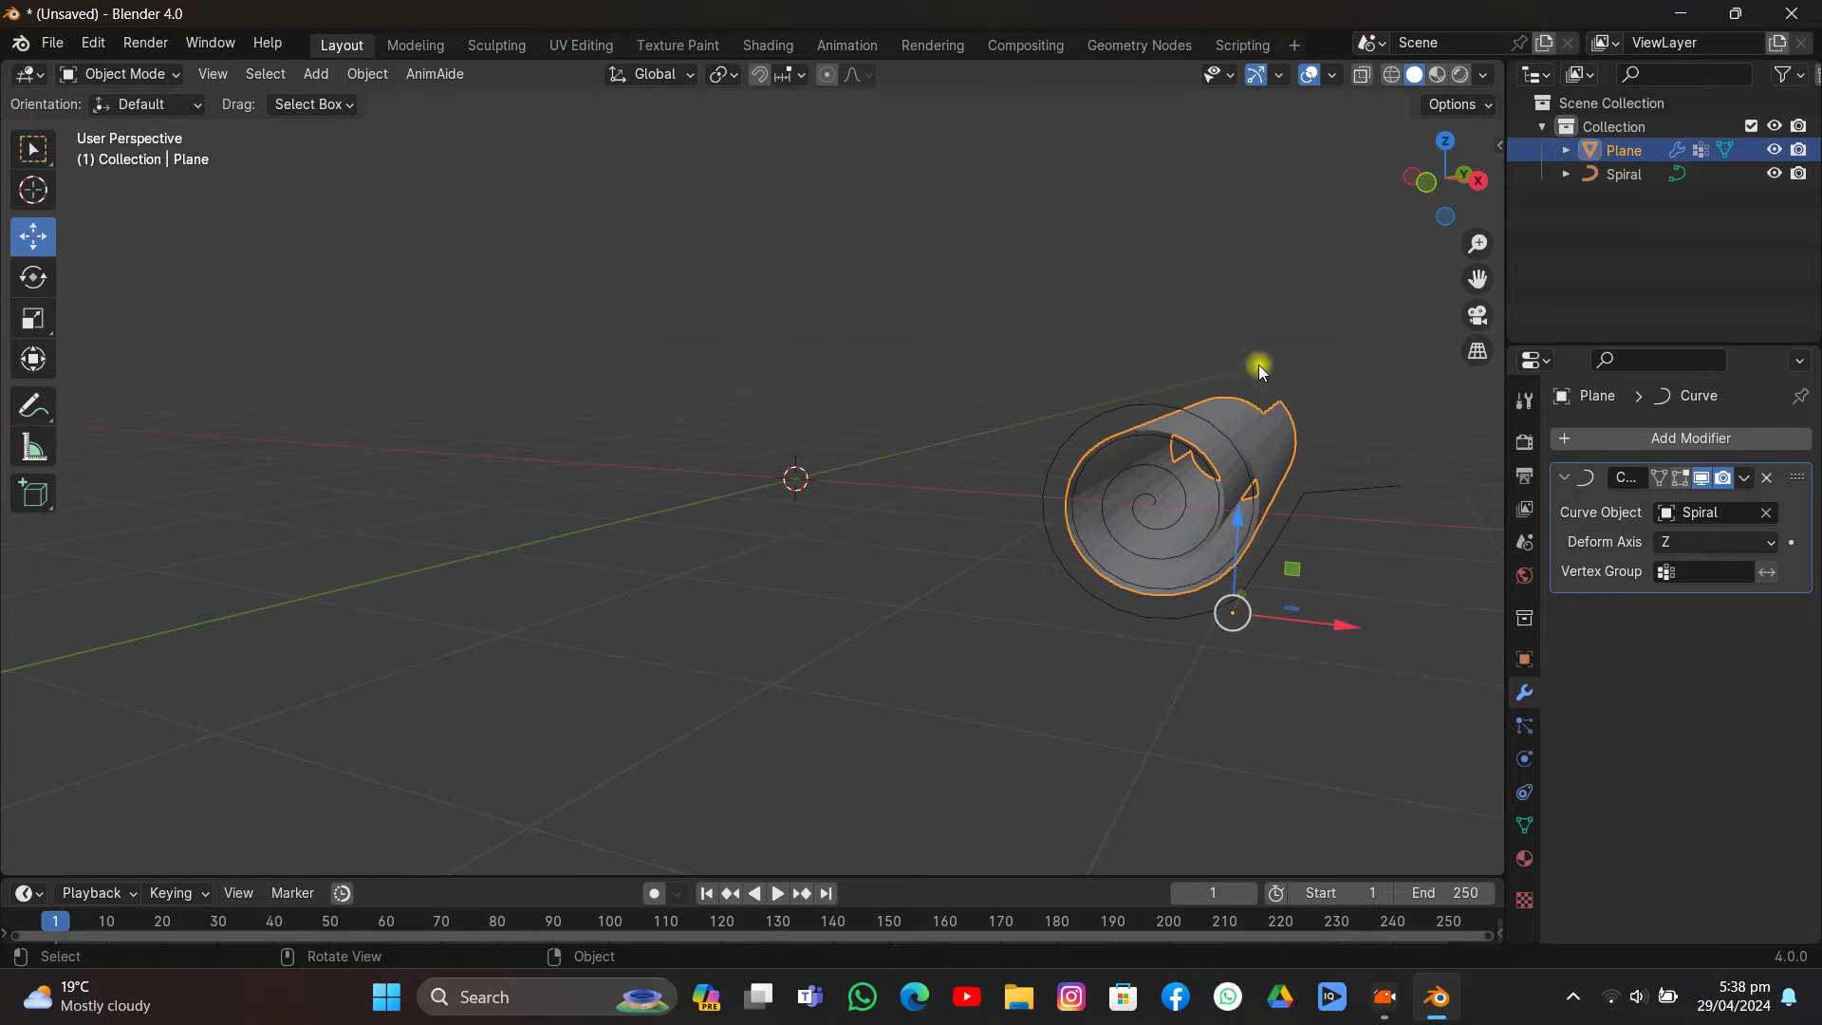
# Step: Move the rolled plane along X until it winds cleanly into a long scroll around the spiral
pyautogui.moveTo(1258, 365); pyautogui.dragTo(1328, 452)
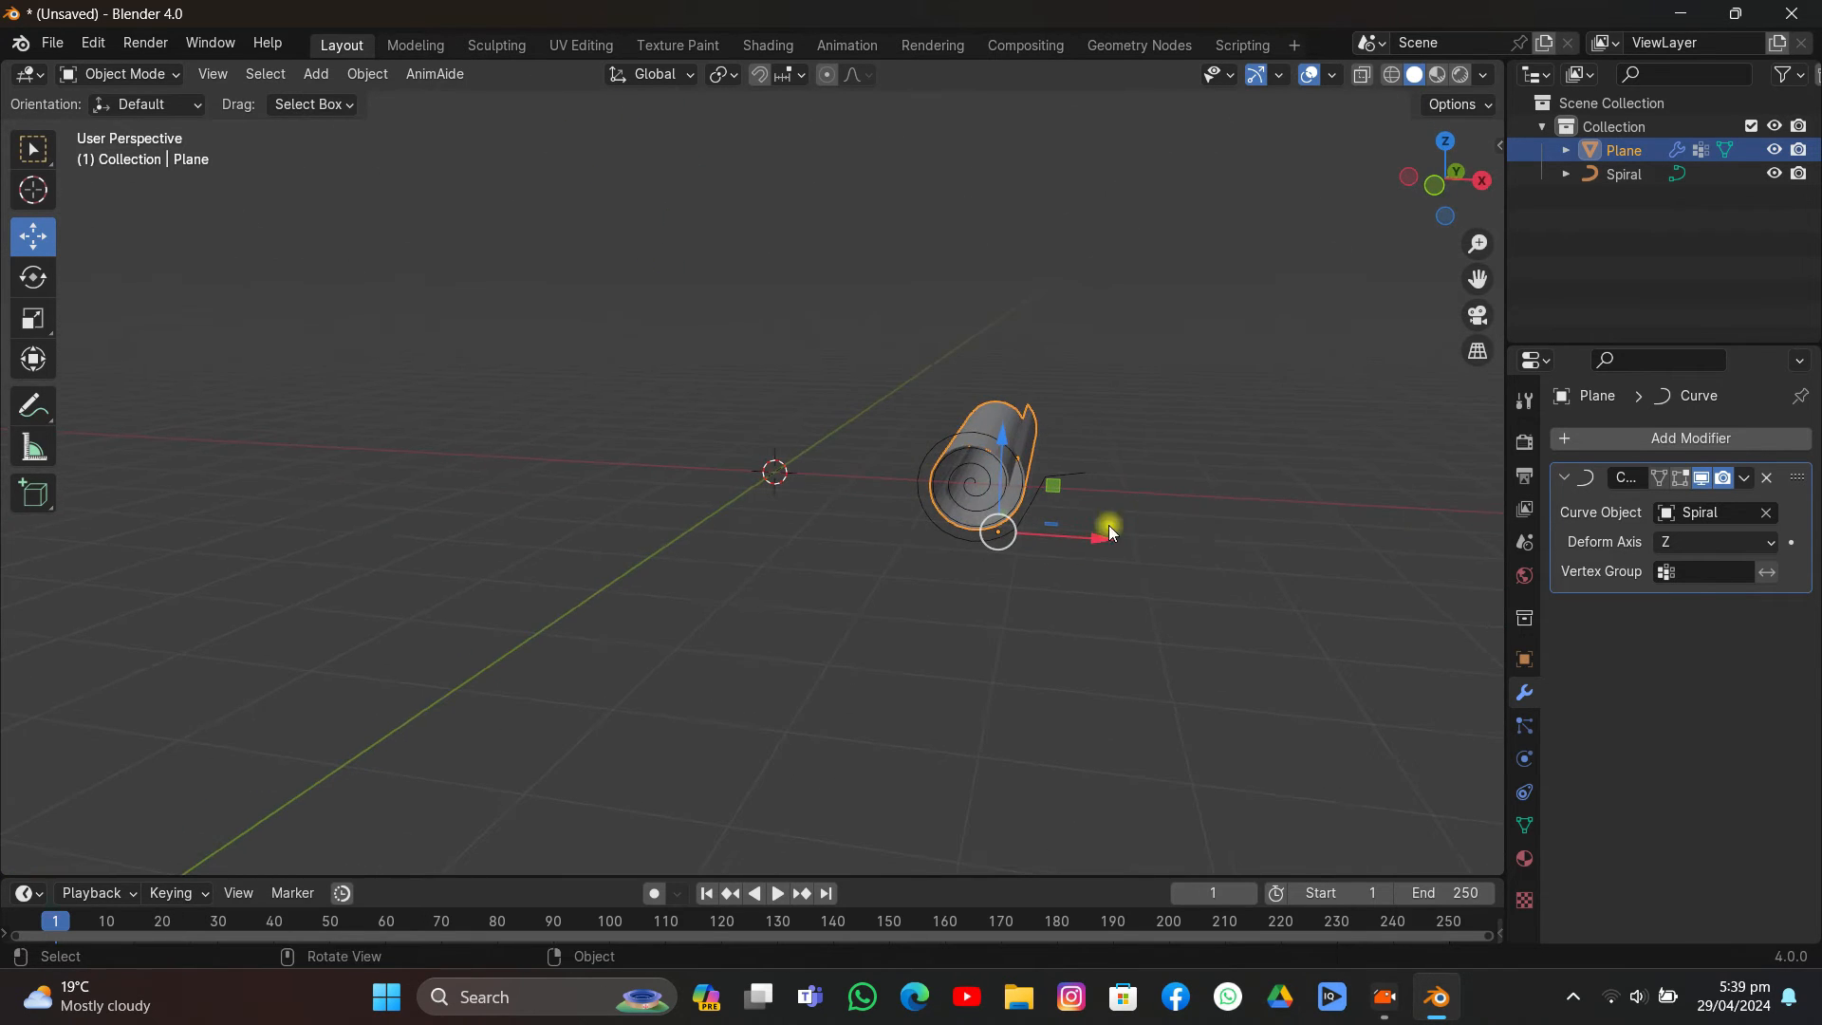
pyautogui.moveTo(1110, 530); pyautogui.dragTo(987, 360)
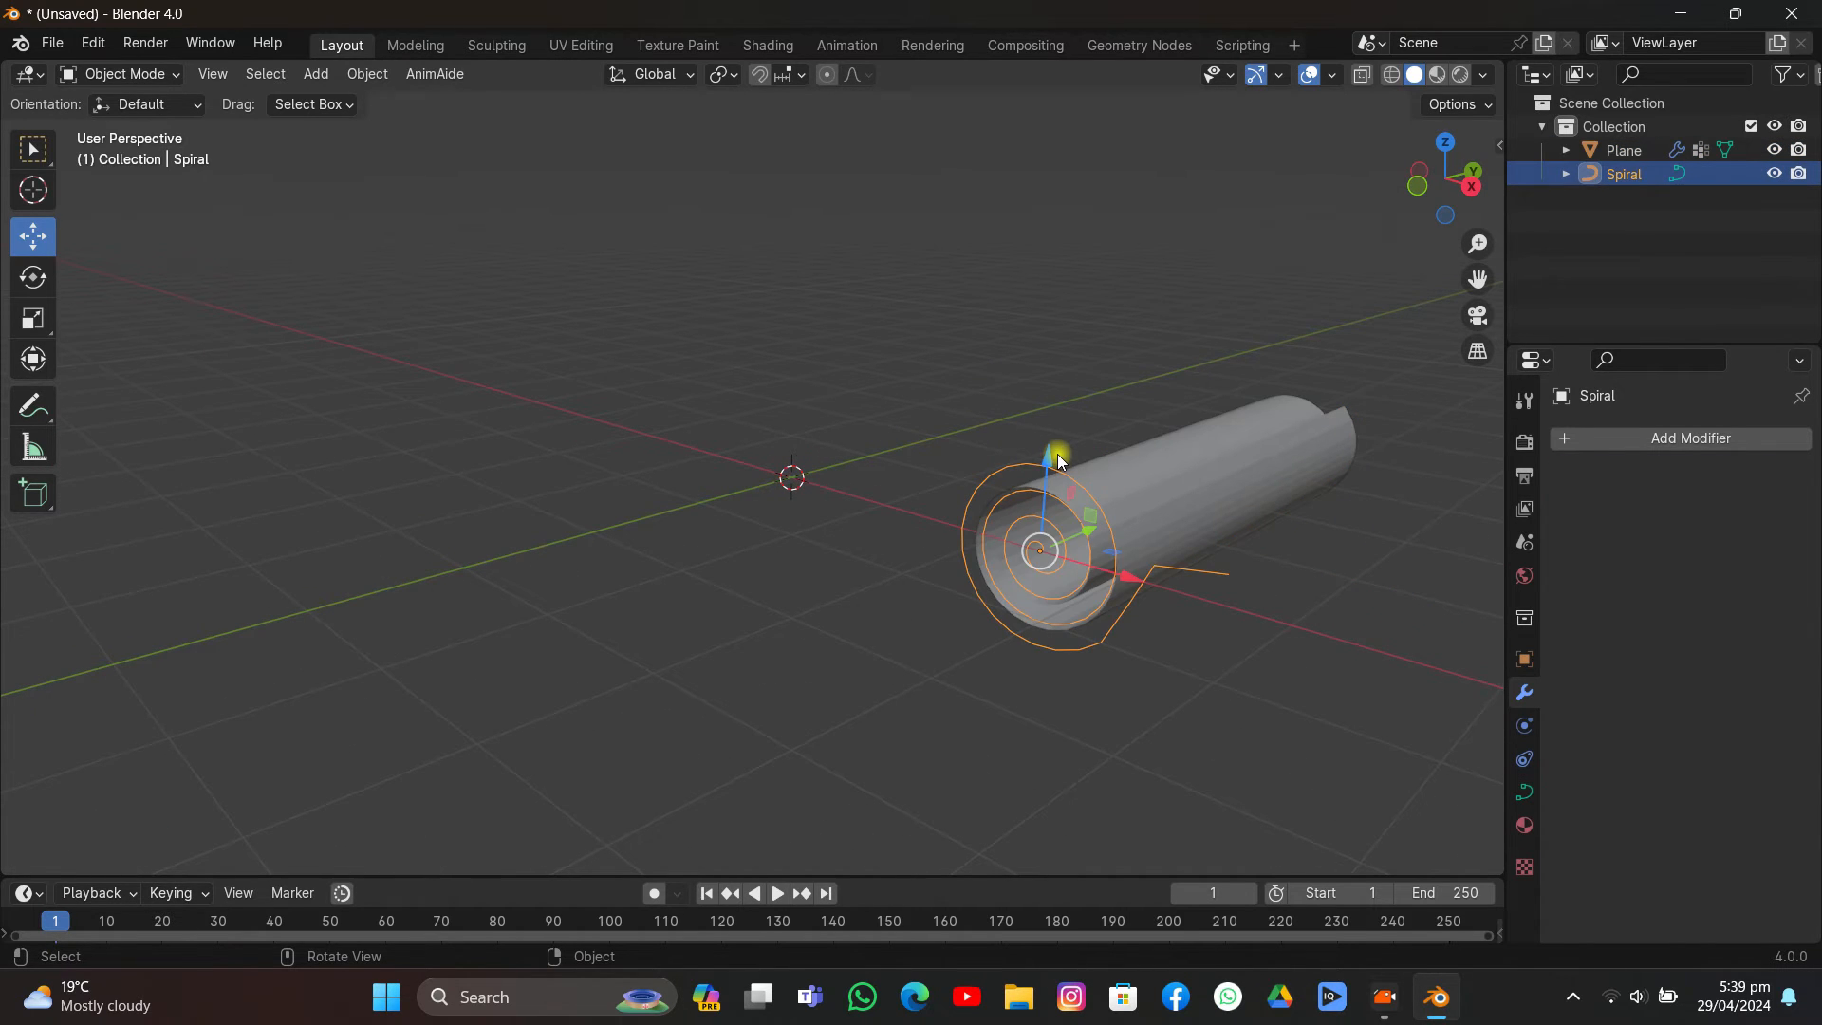
pyautogui.moveTo(1051, 454)
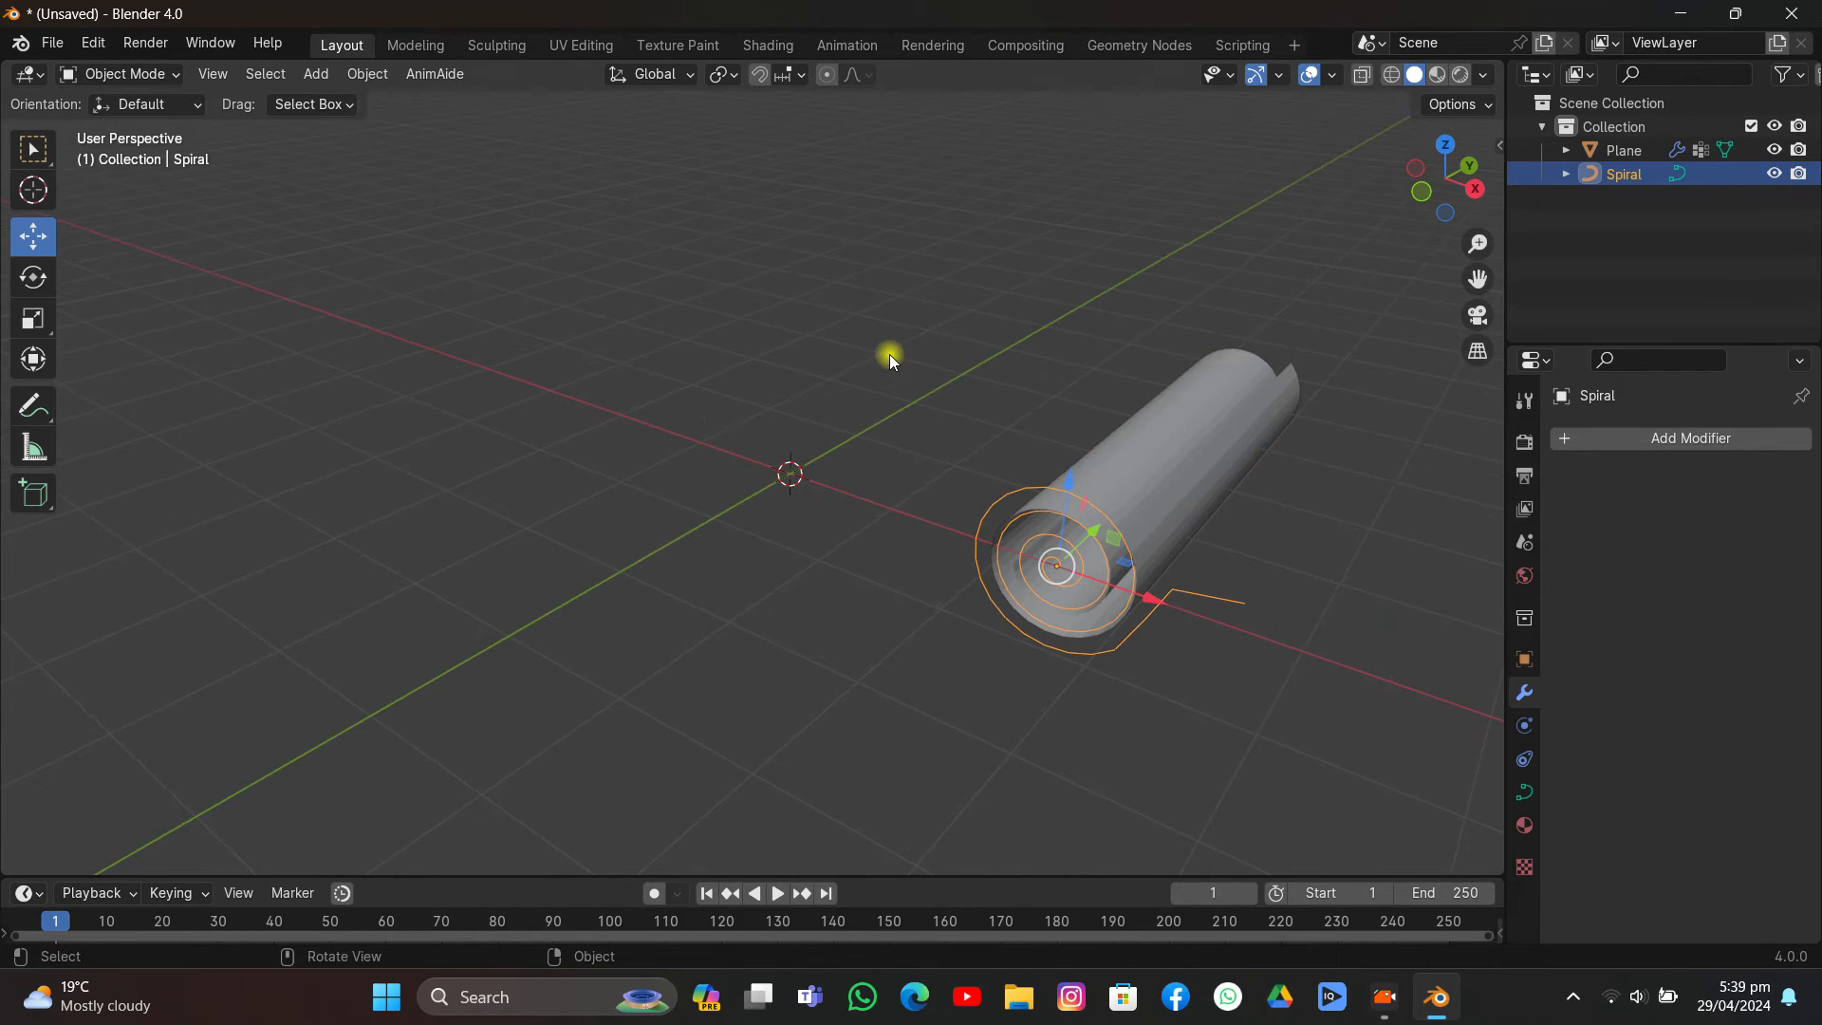
pyautogui.moveTo(51, 679)
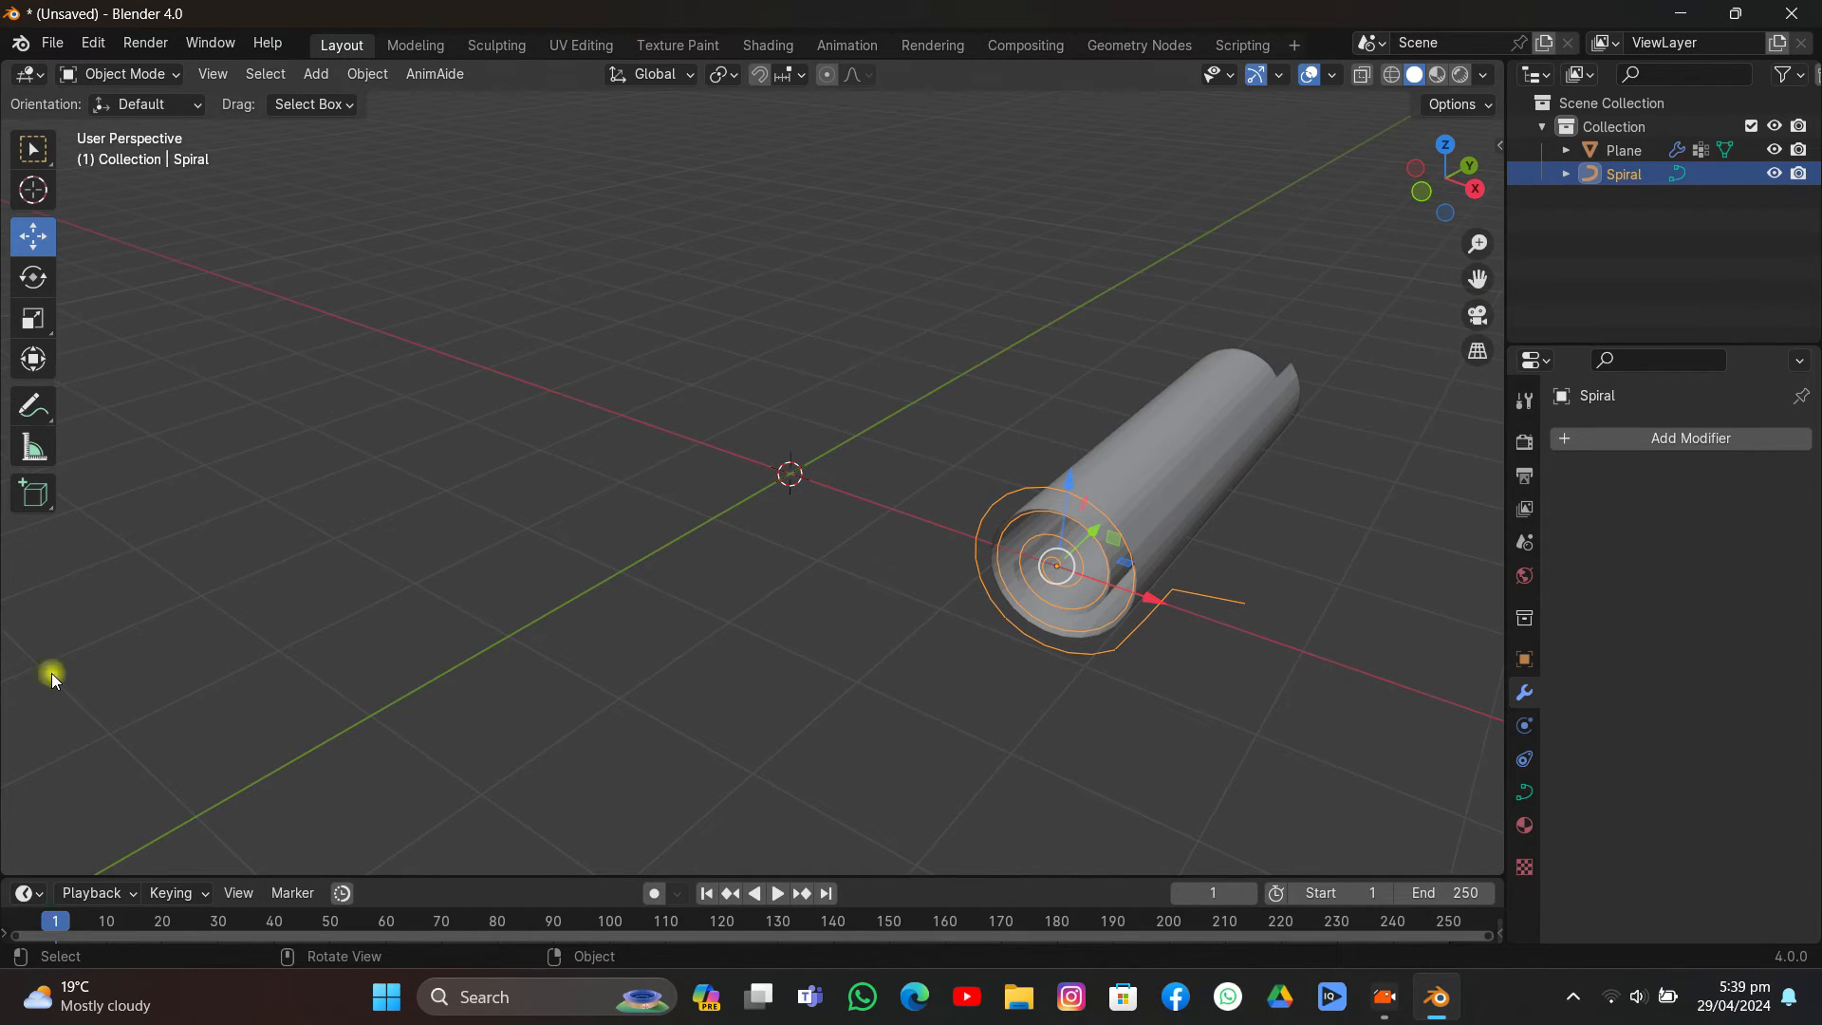
pyautogui.moveTo(158, 793)
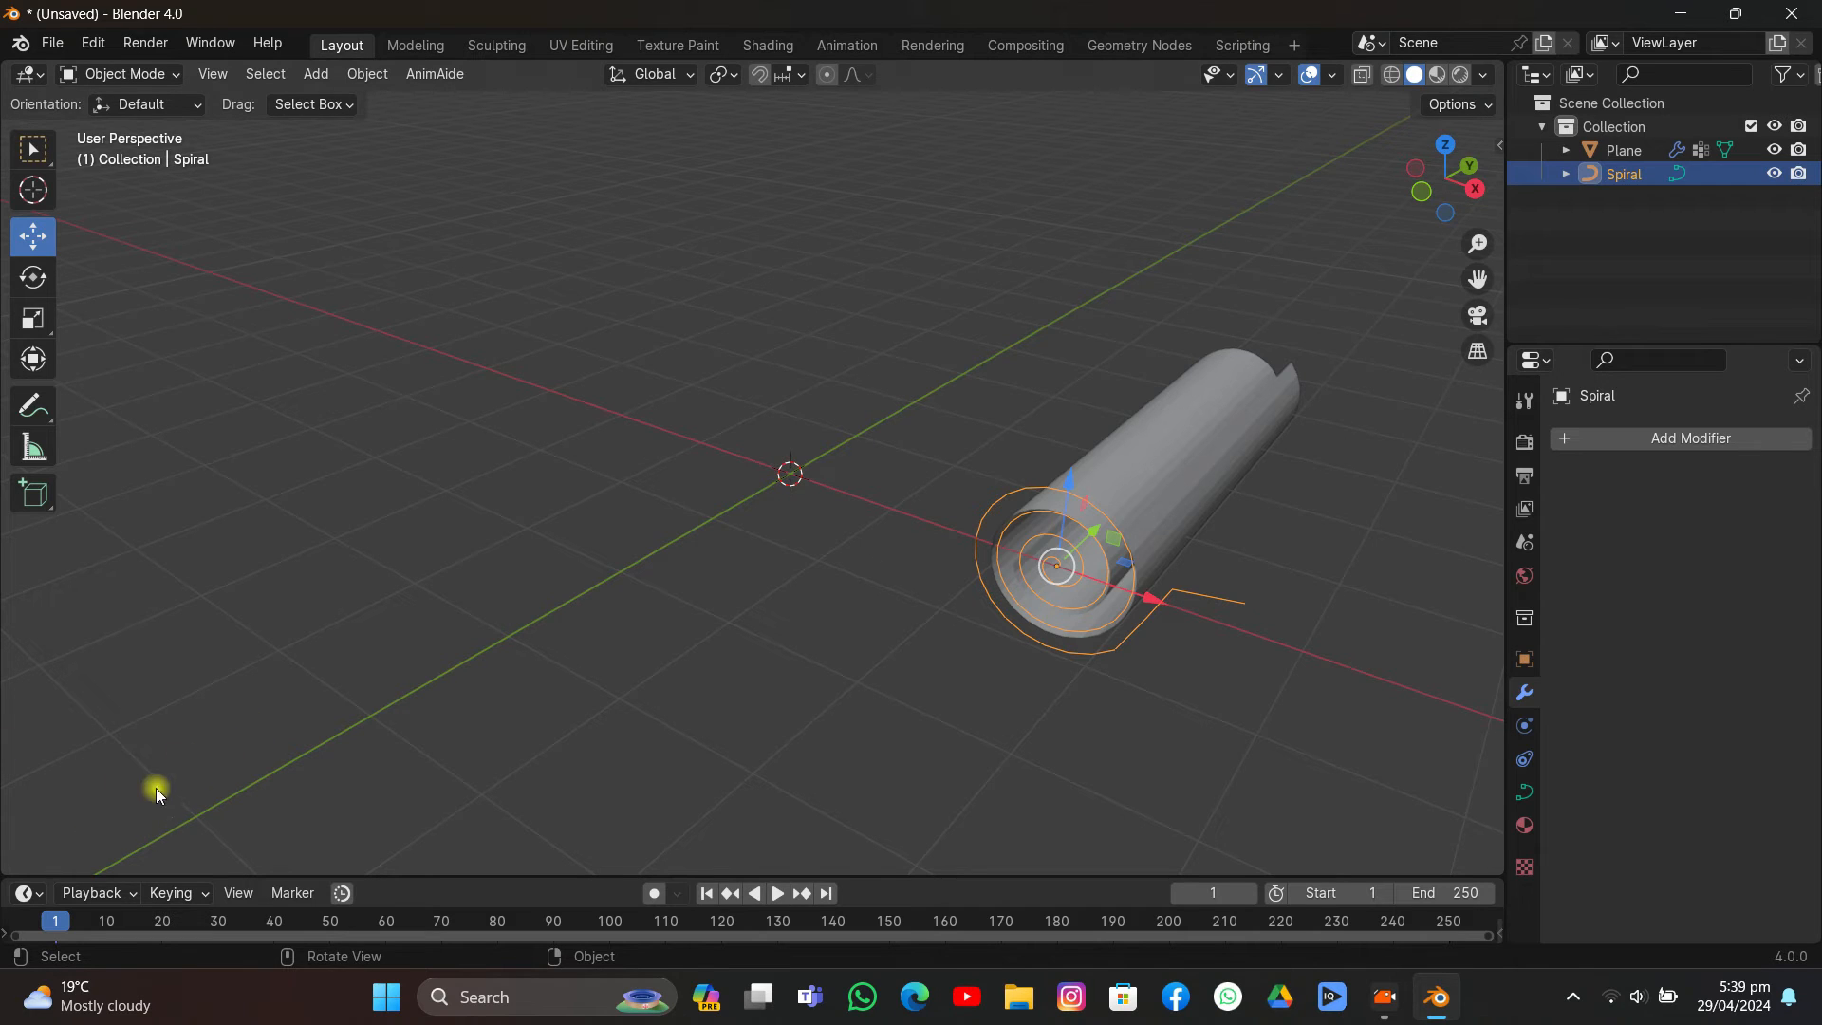
pyautogui.moveTo(677, 705)
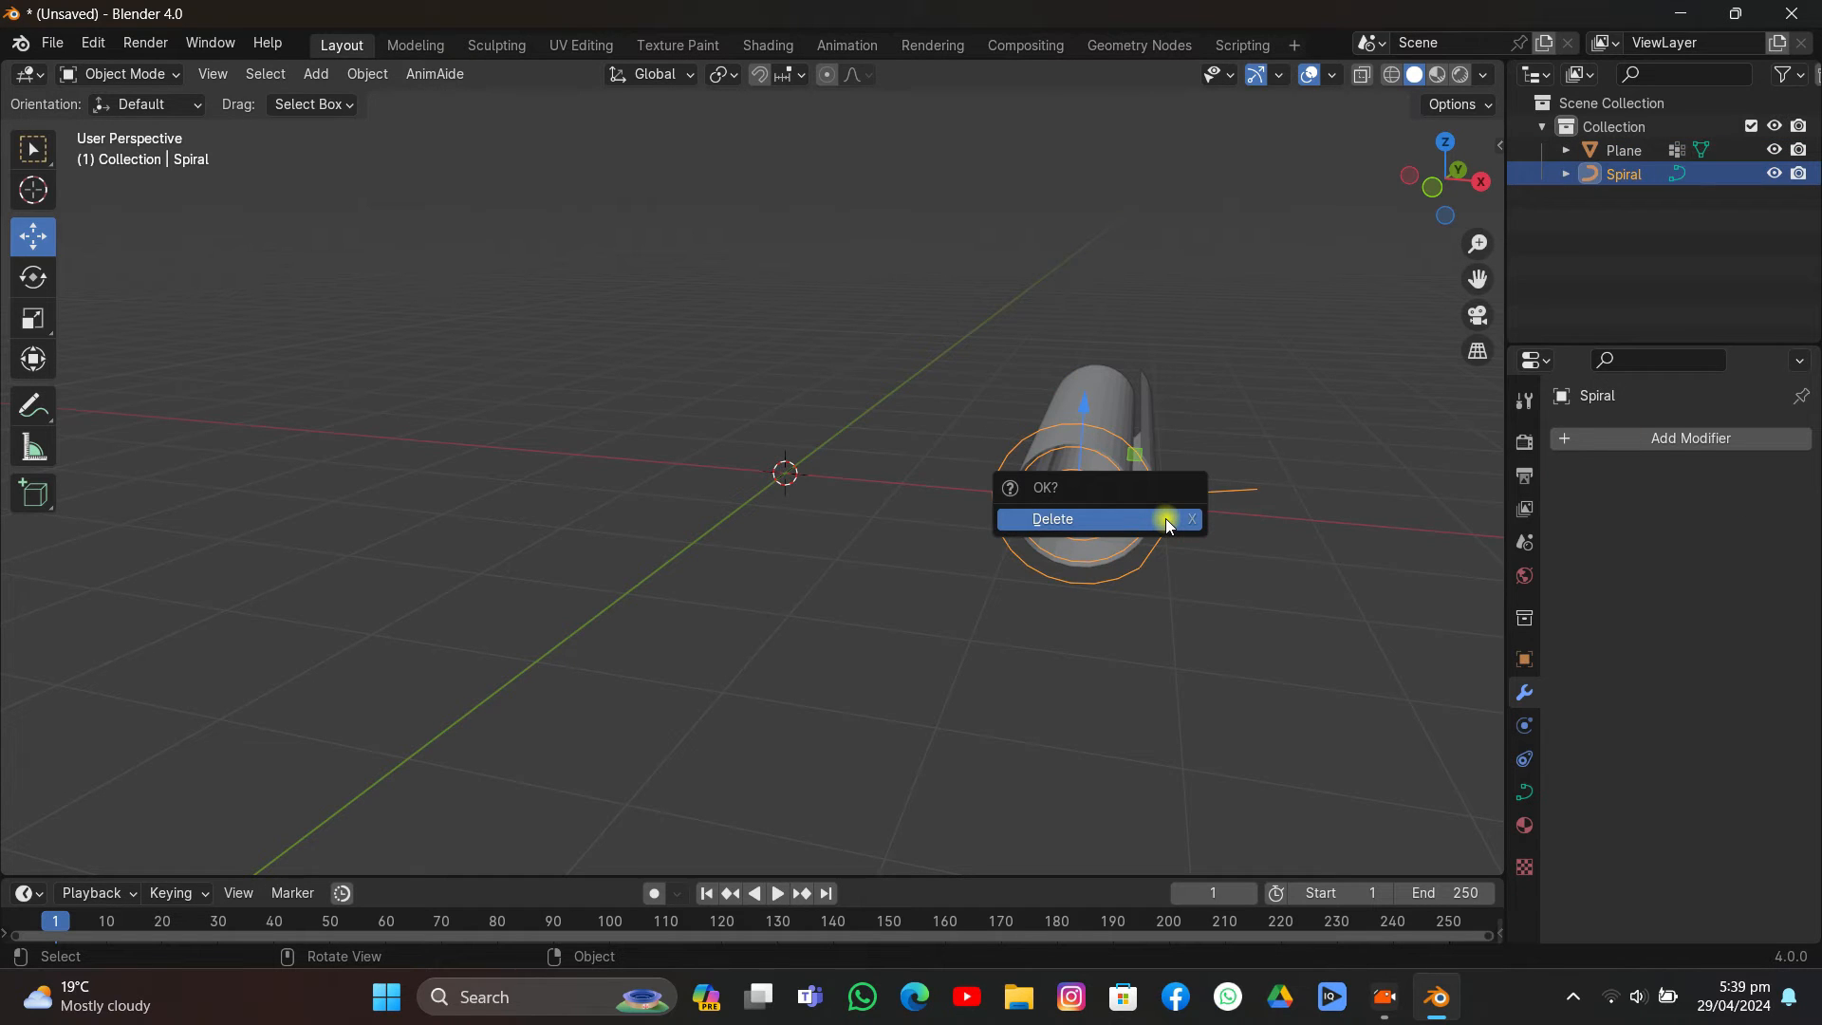
# Step: Delete the spiral and set the plane's origin to Center of Mass (Surface), then show Physics properties
pyautogui.click(1049, 518)
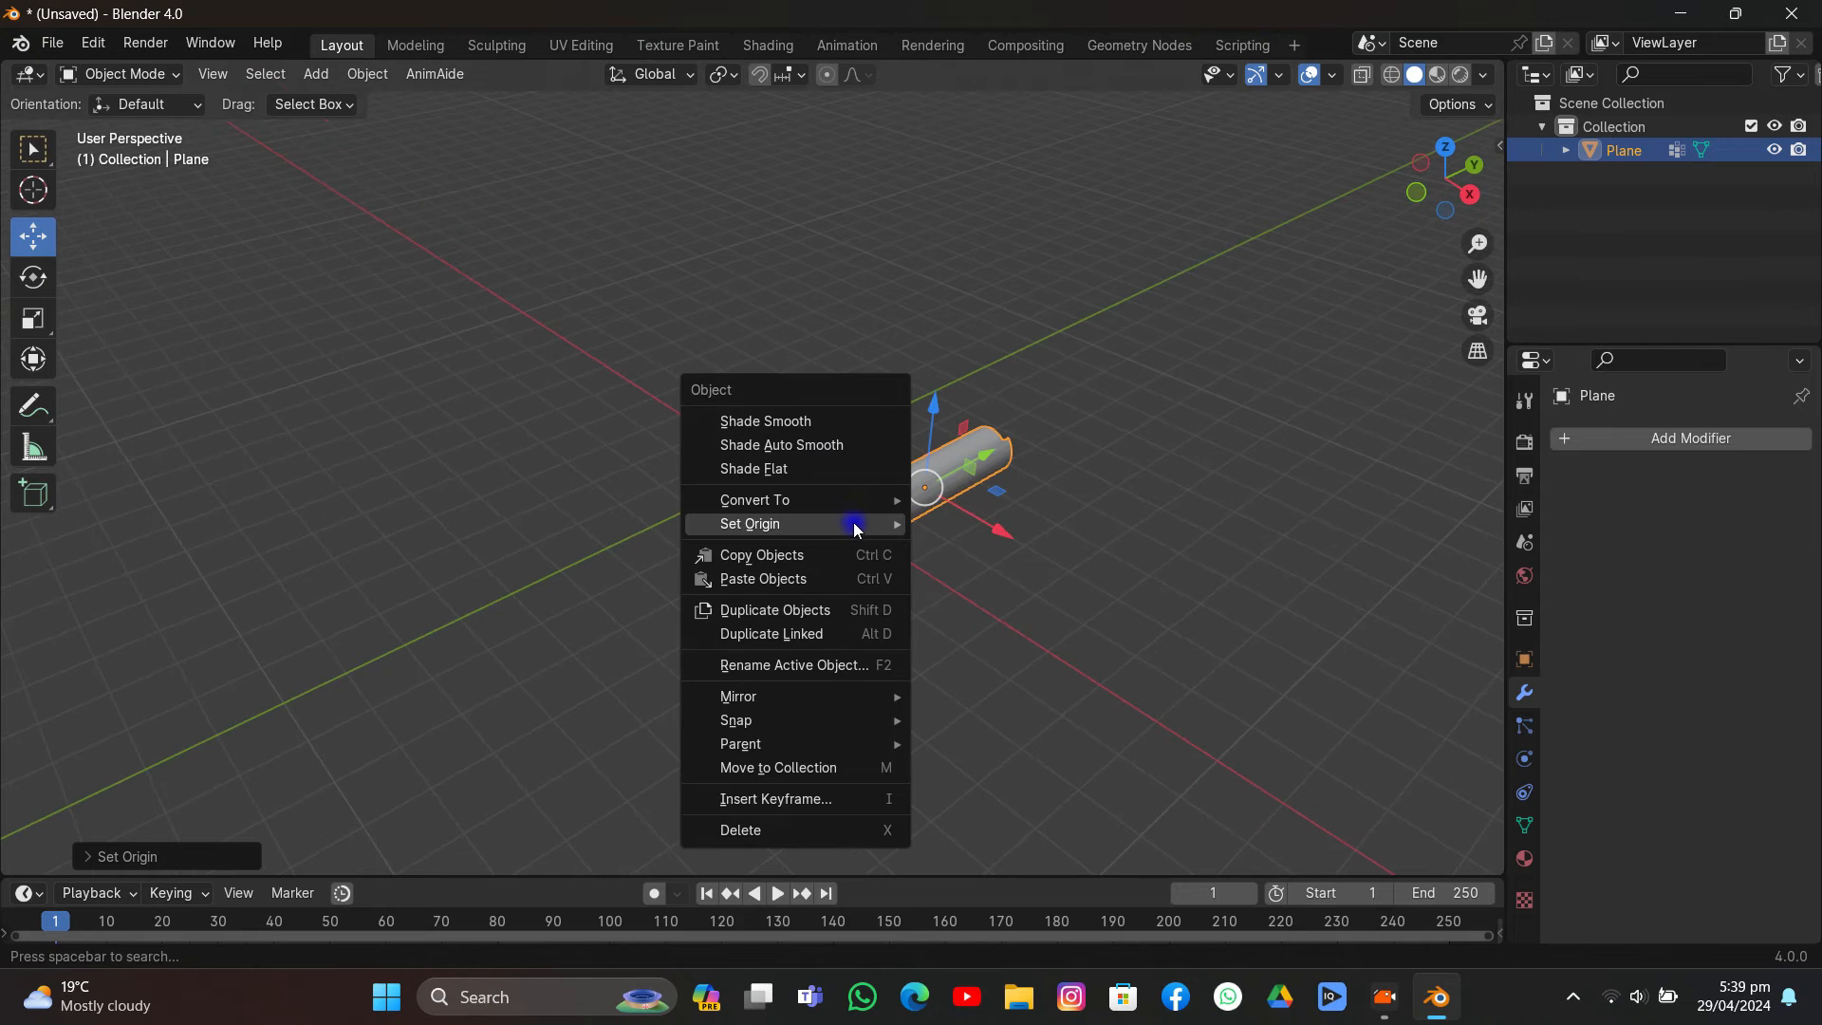
pyautogui.moveTo(749, 524)
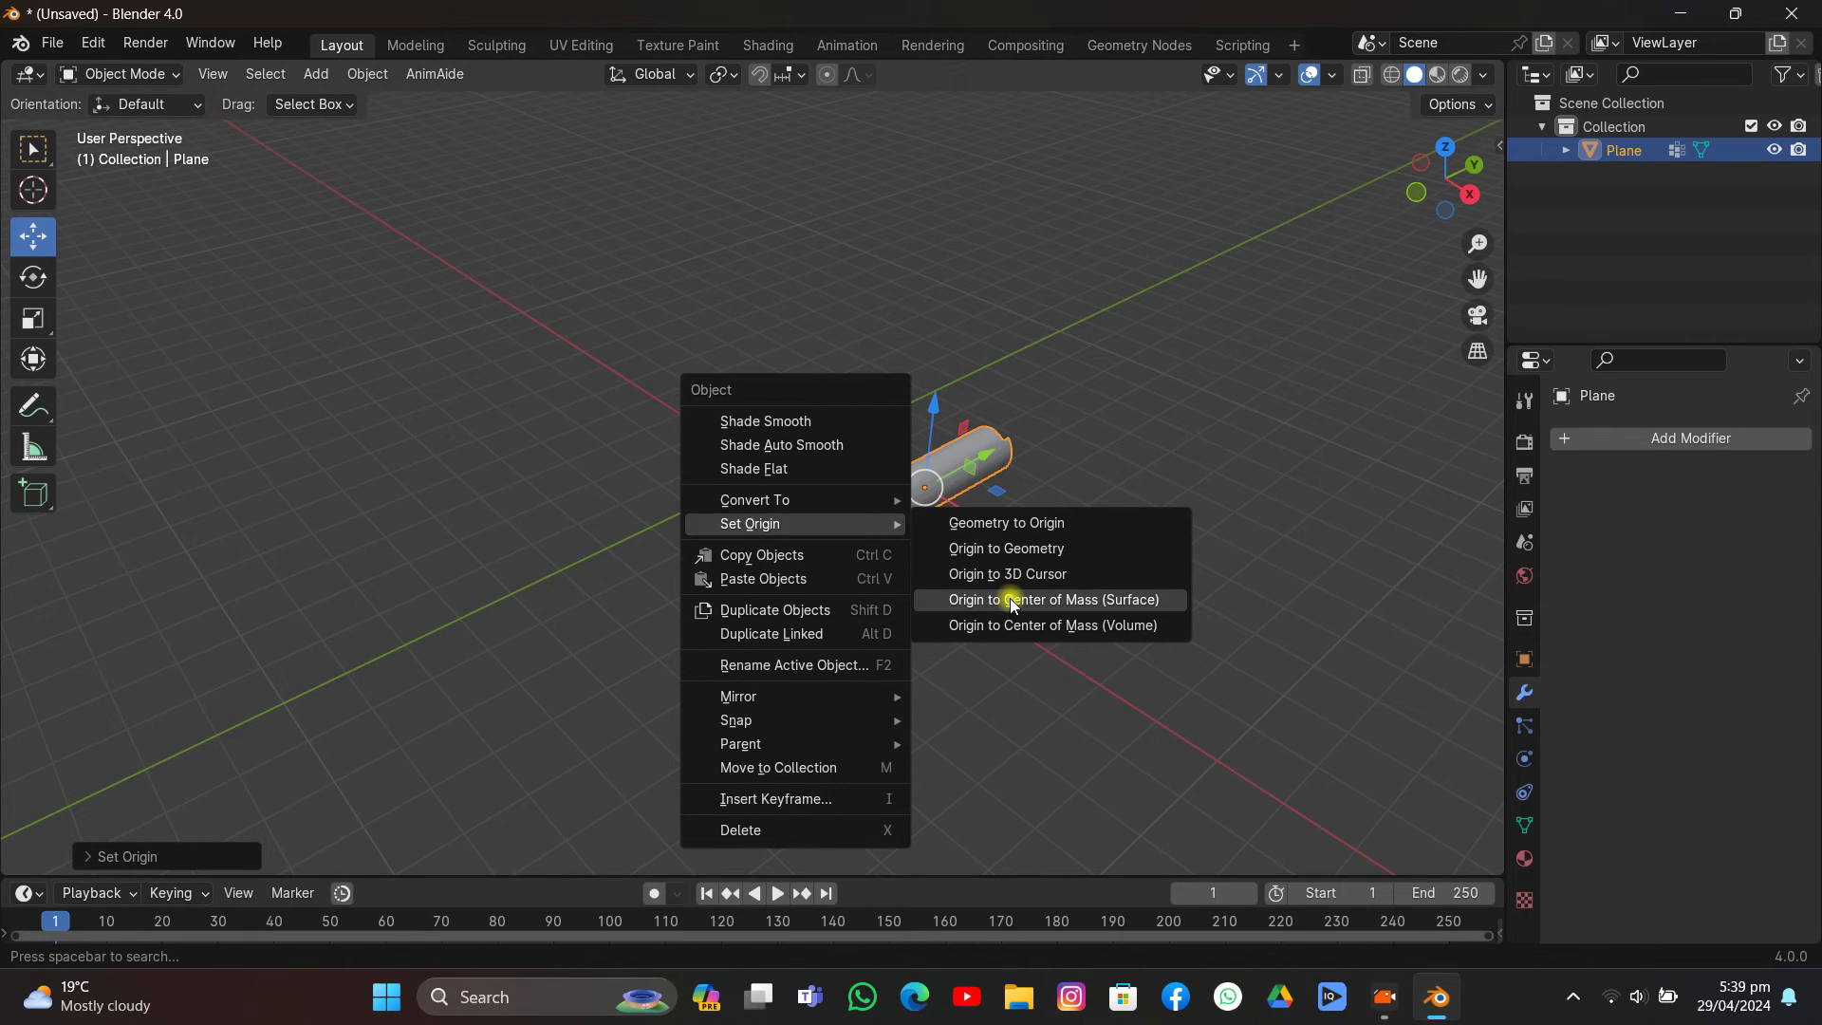
pyautogui.click(1053, 600)
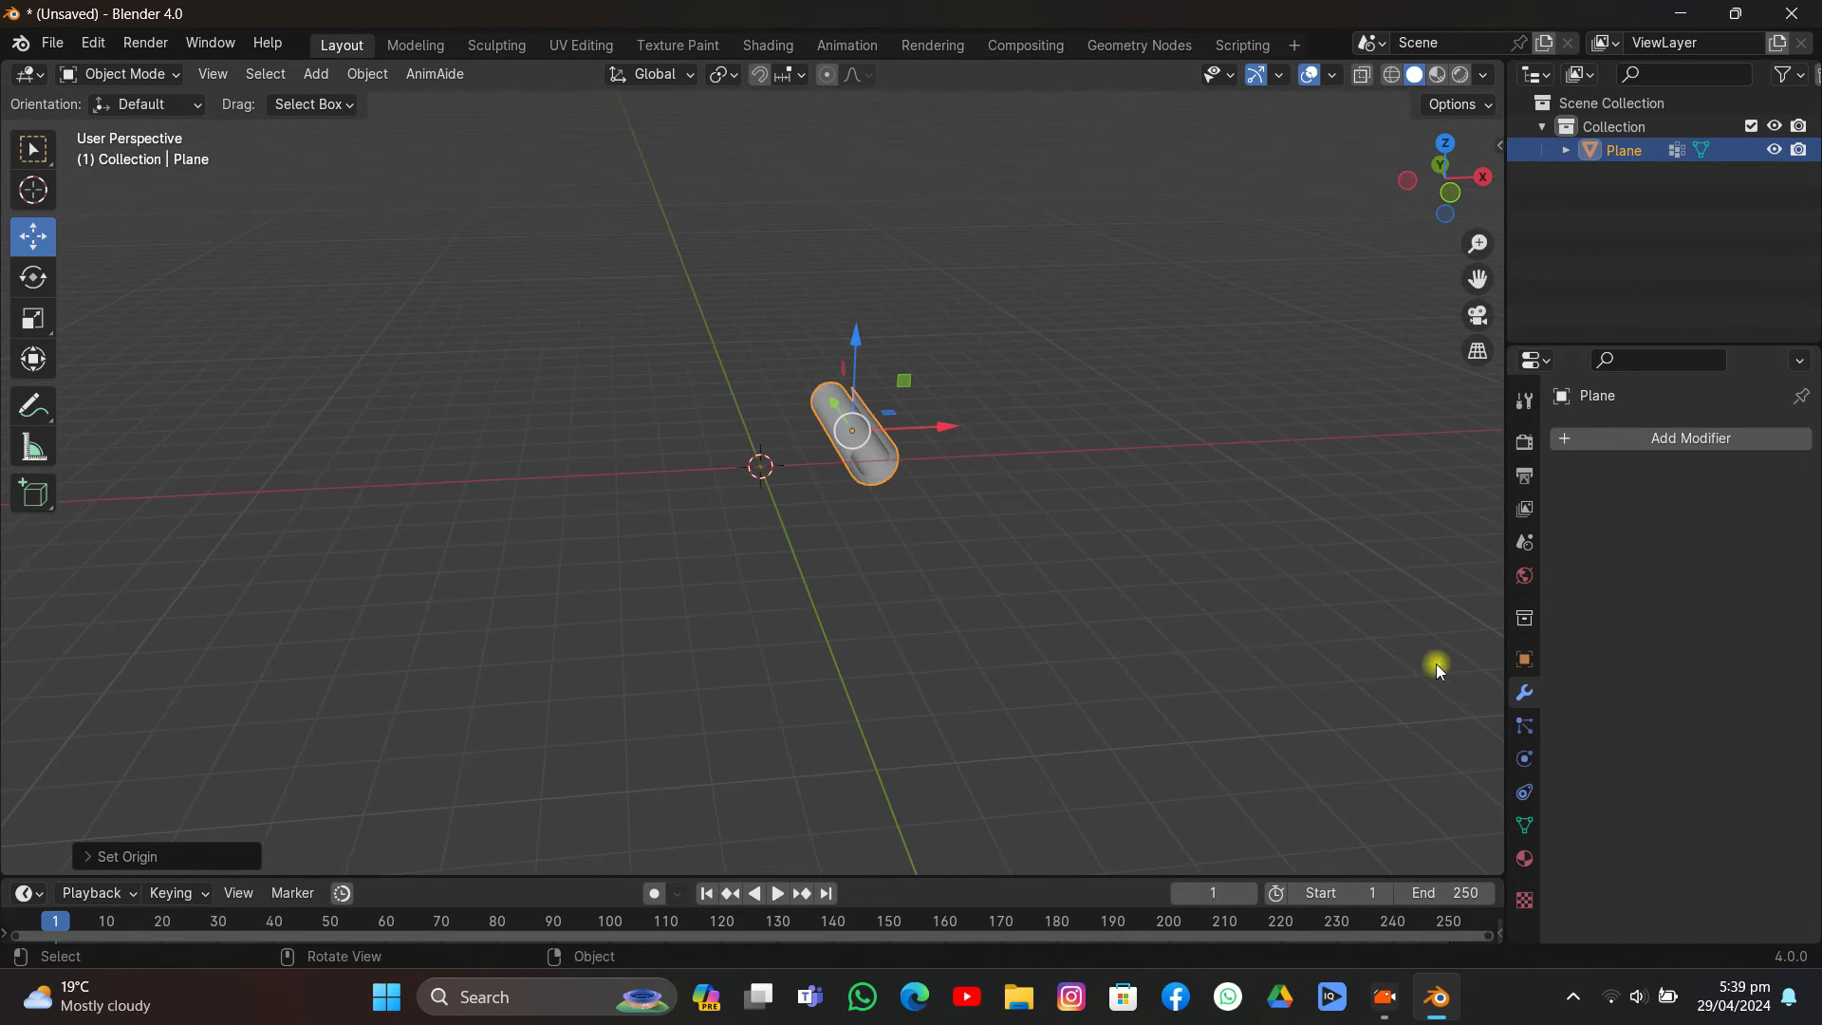
pyautogui.click(1523, 759)
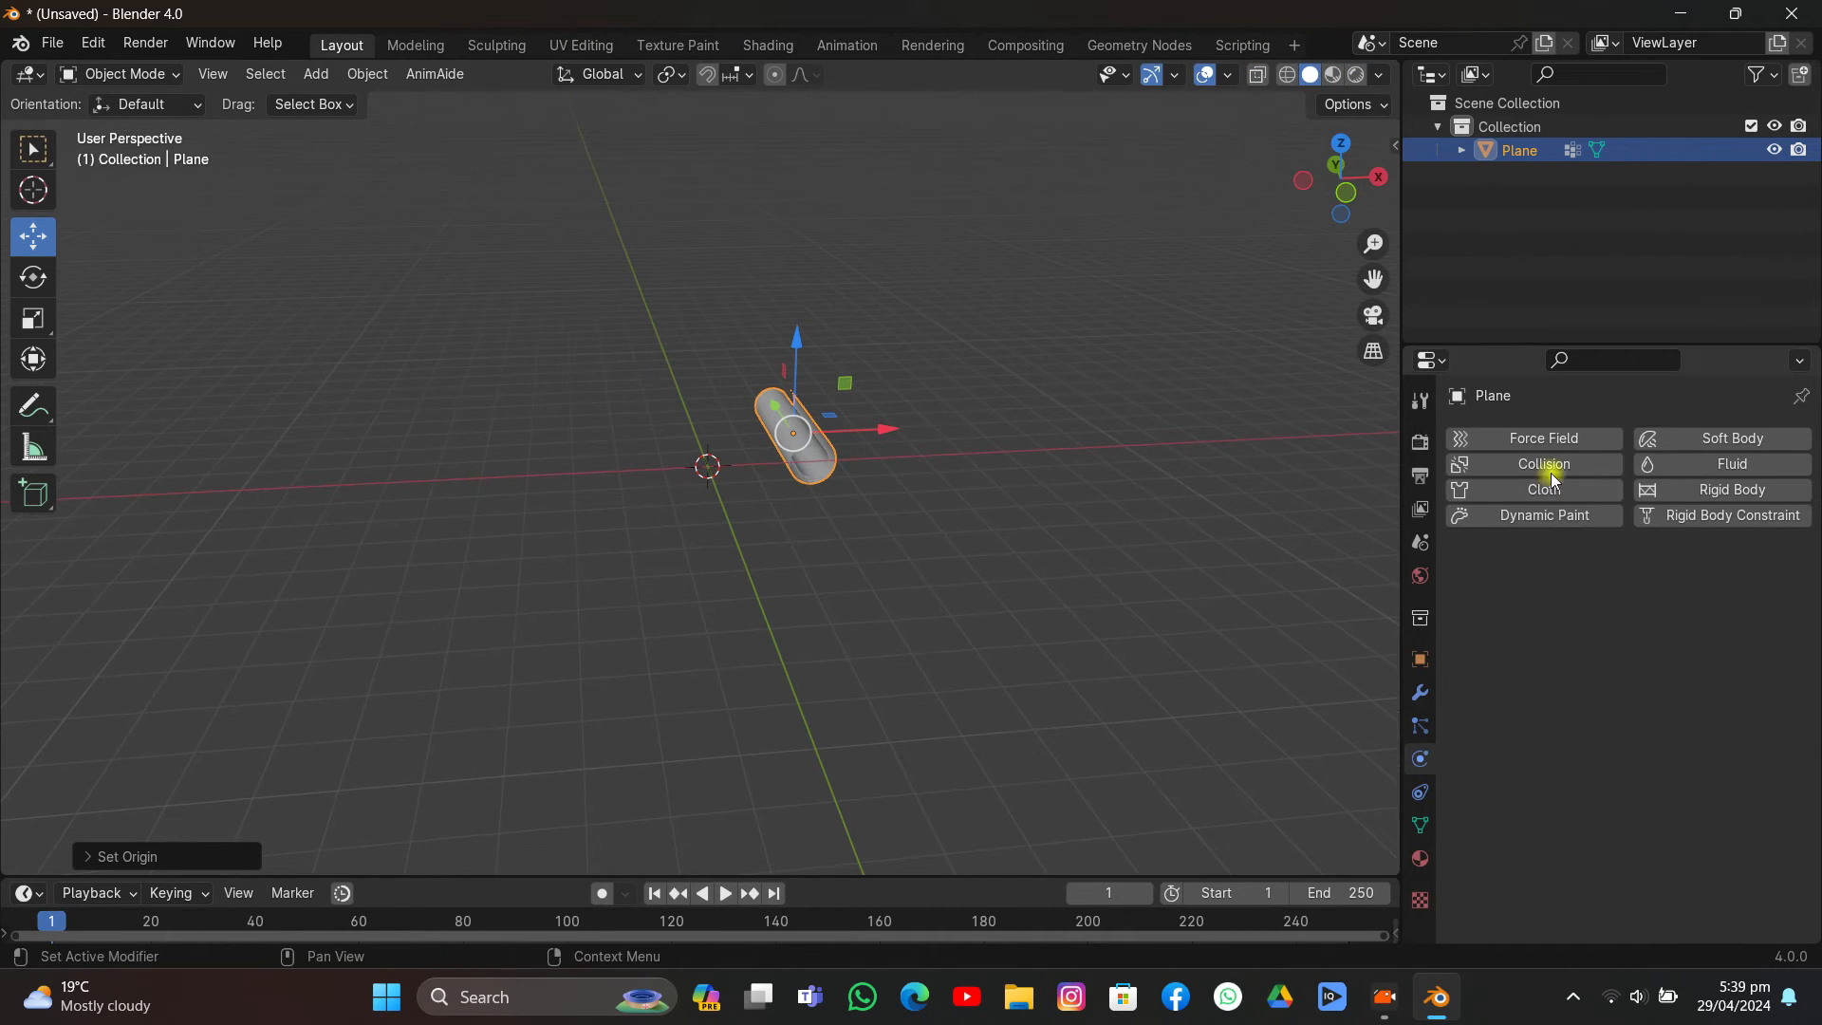
# Step: Add Cloth physics with Pin Group set to Group, play a test fall and reset to frame 1
pyautogui.click(1542, 490)
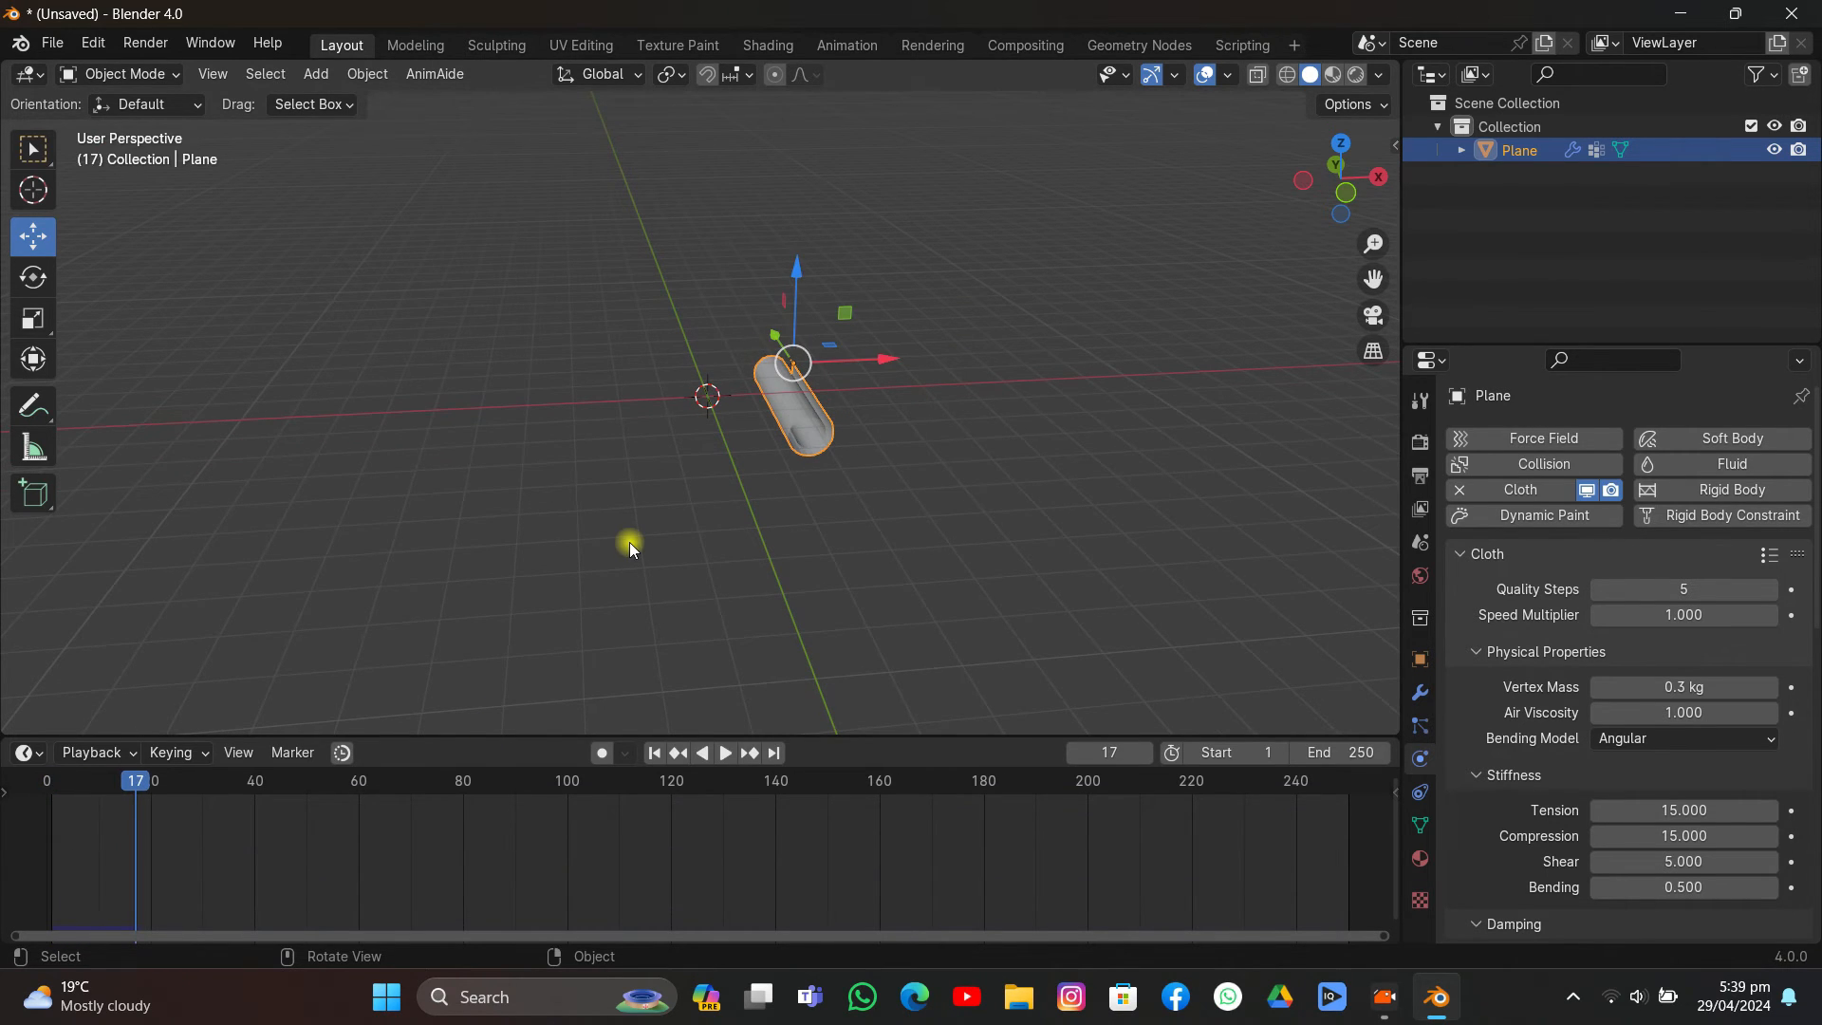
pyautogui.click(651, 754)
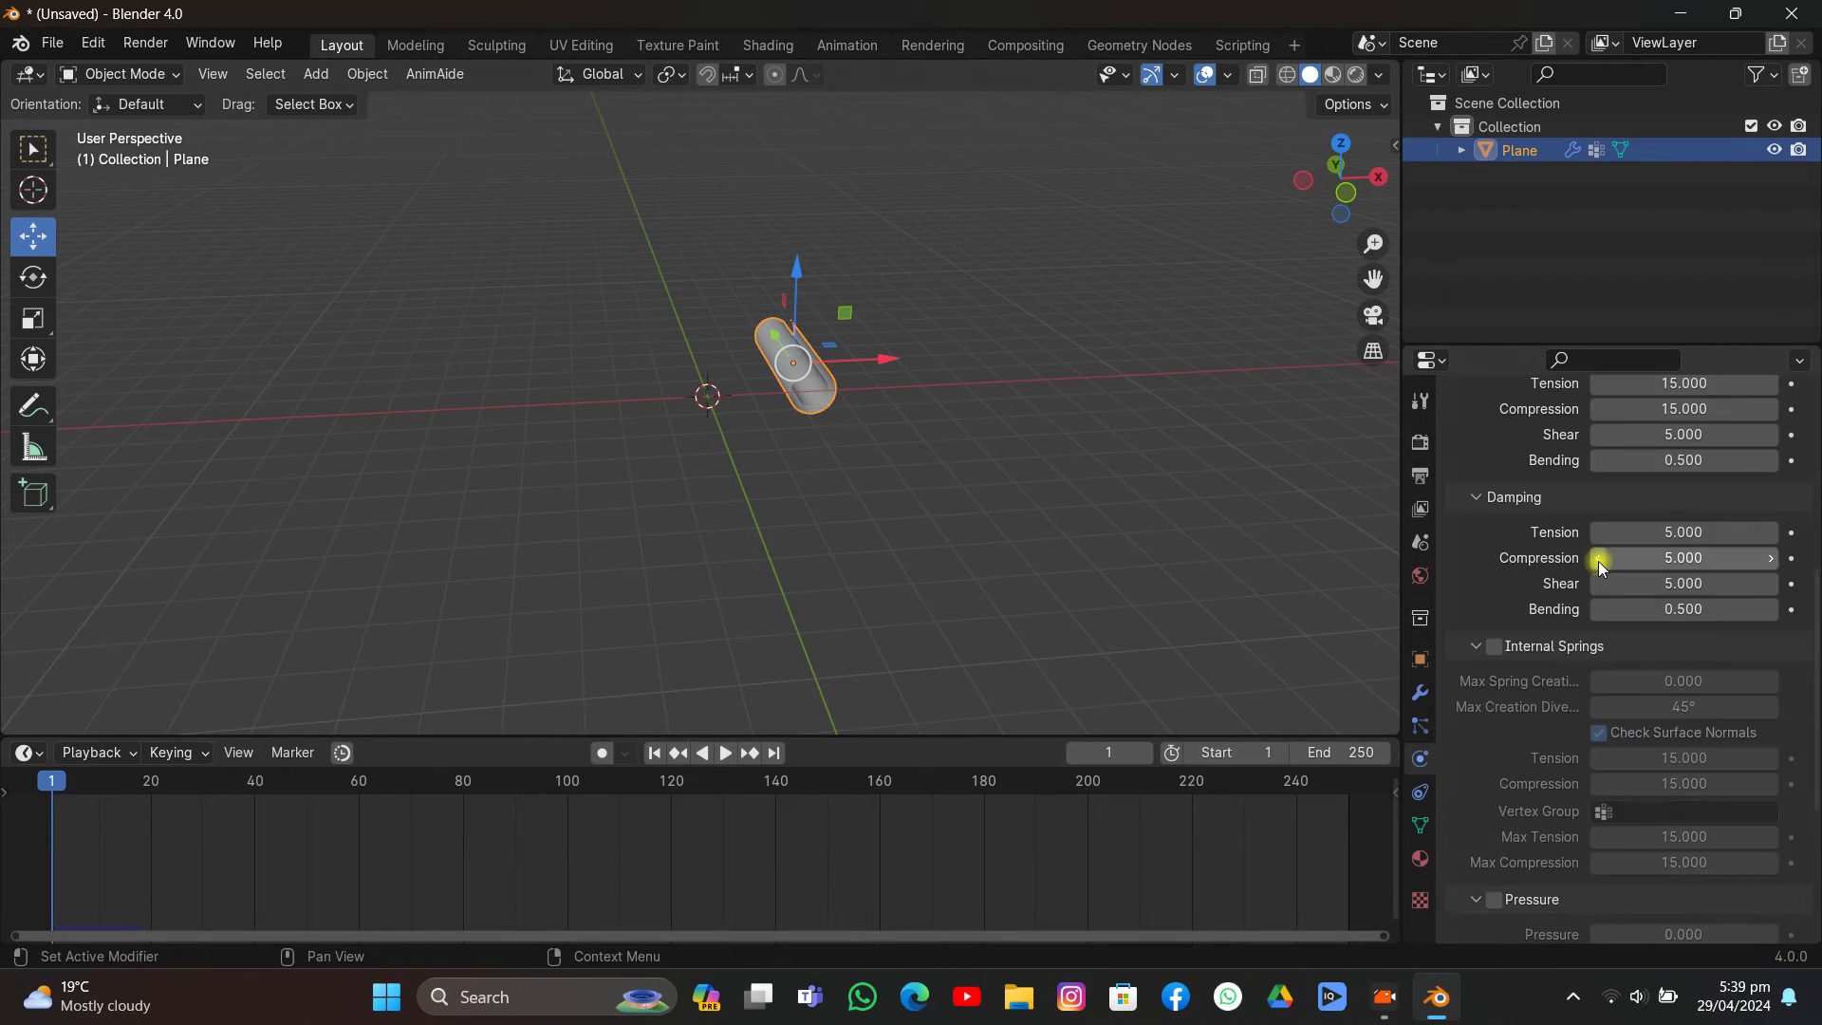
pyautogui.scroll(-3)
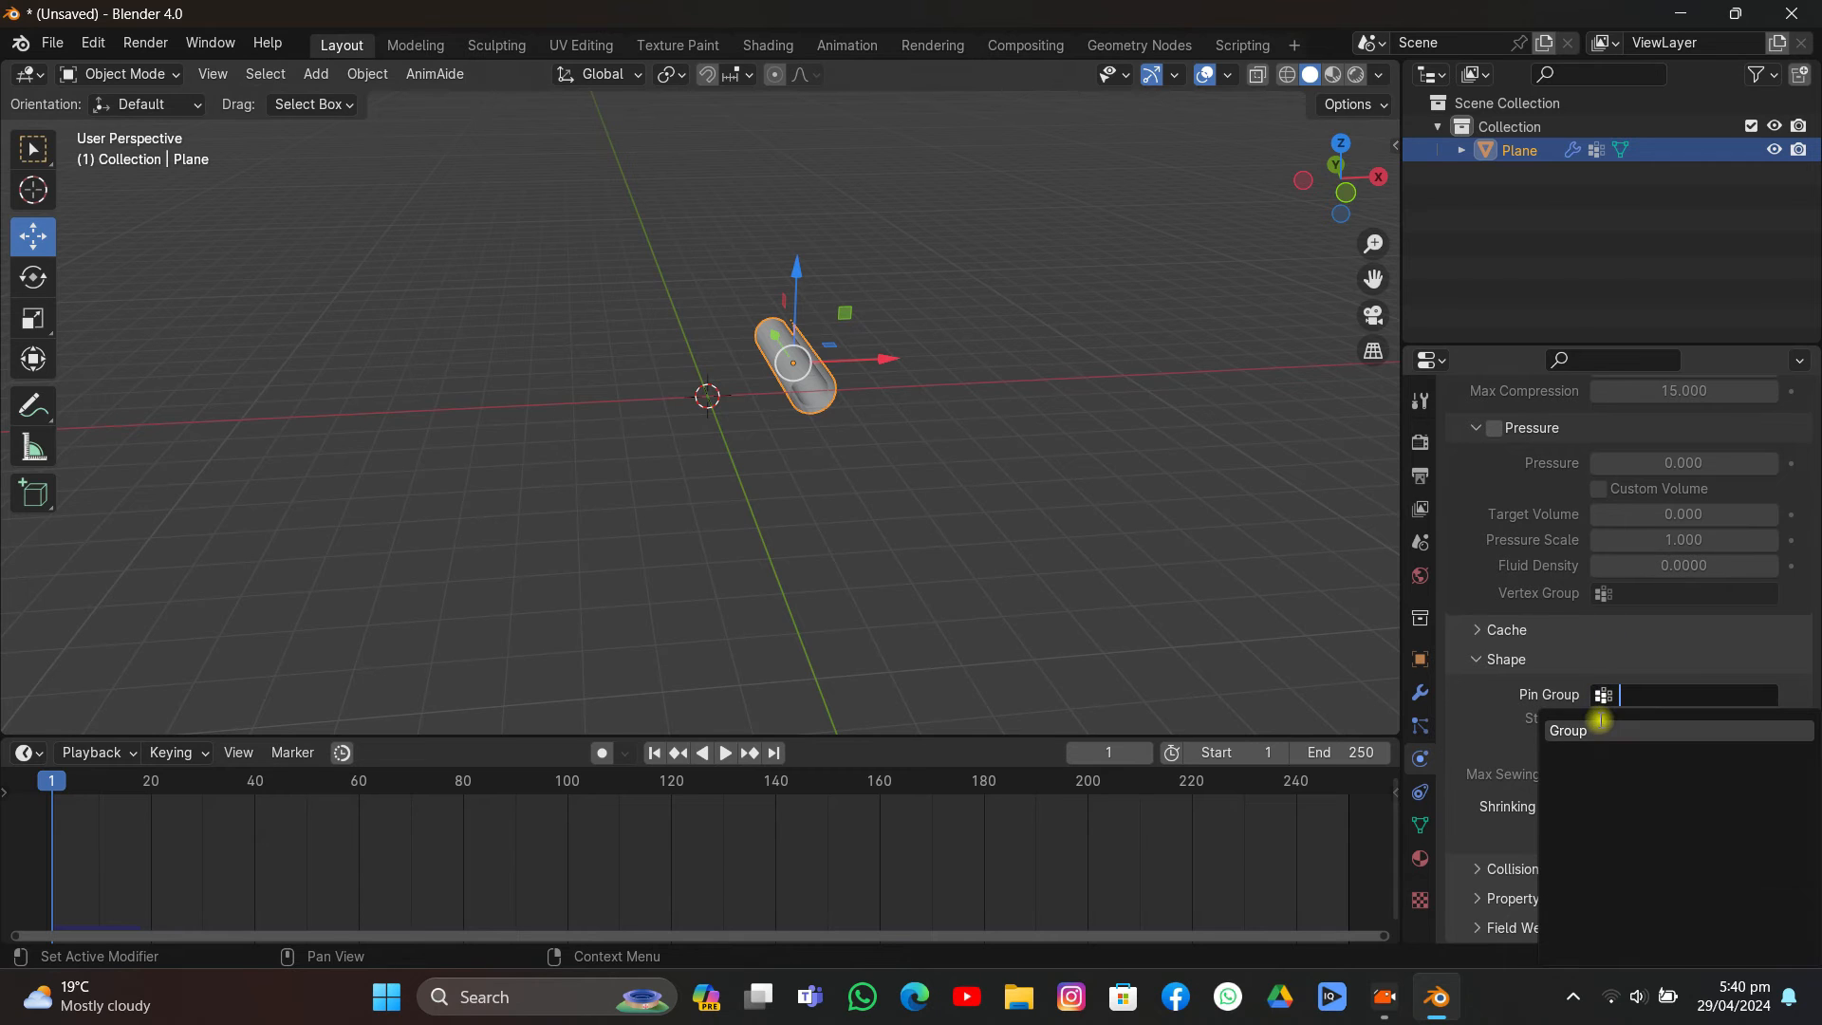
pyautogui.click(1569, 728)
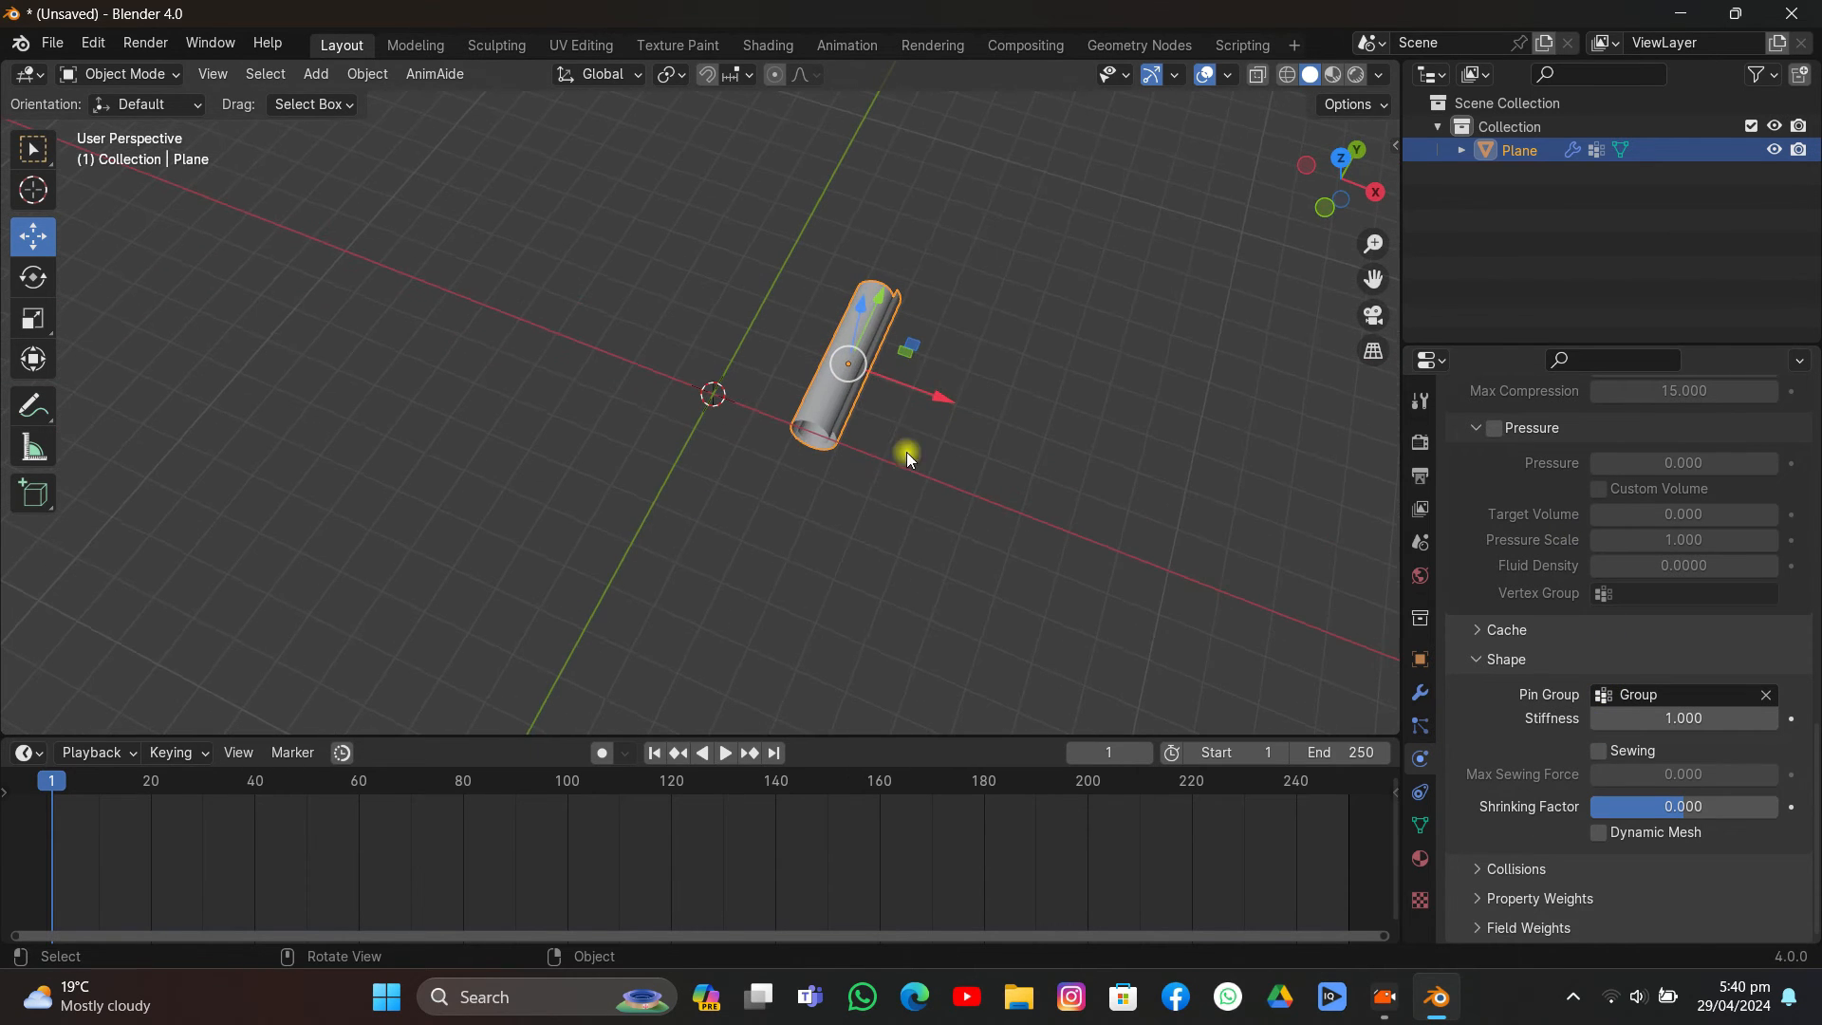
pyautogui.moveTo(899, 503)
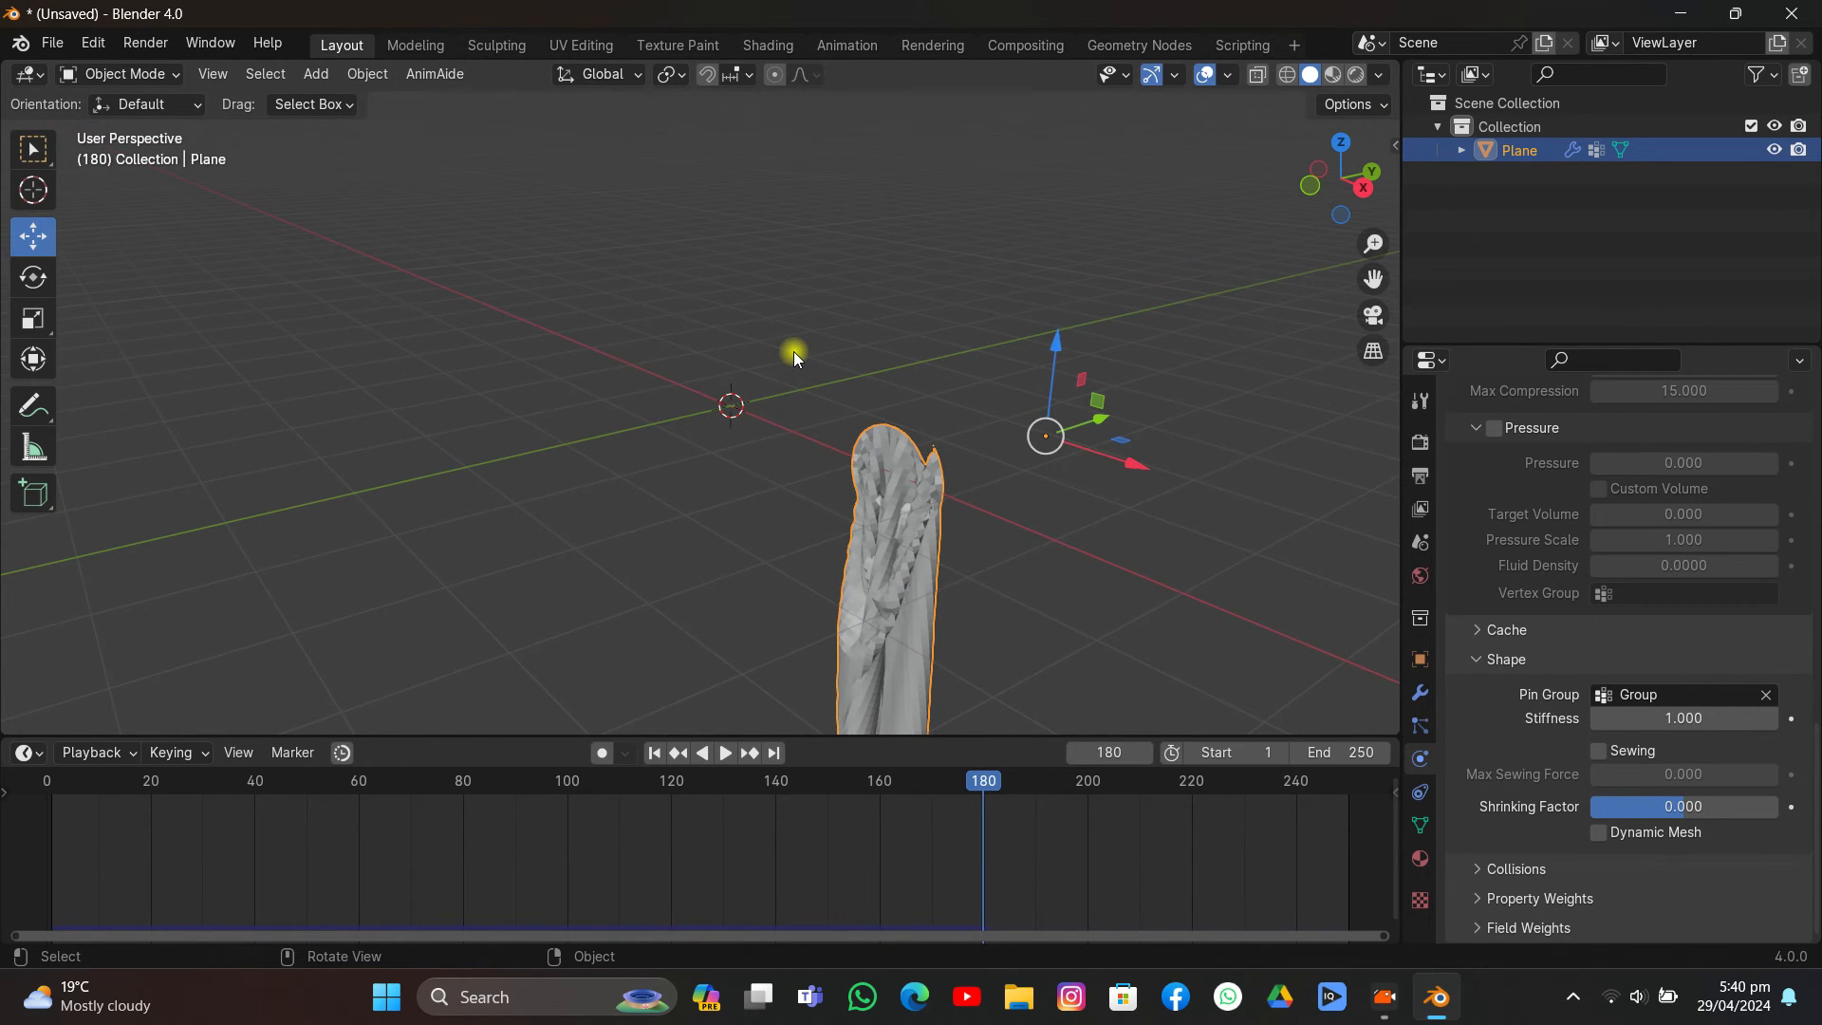
pyautogui.click(653, 752)
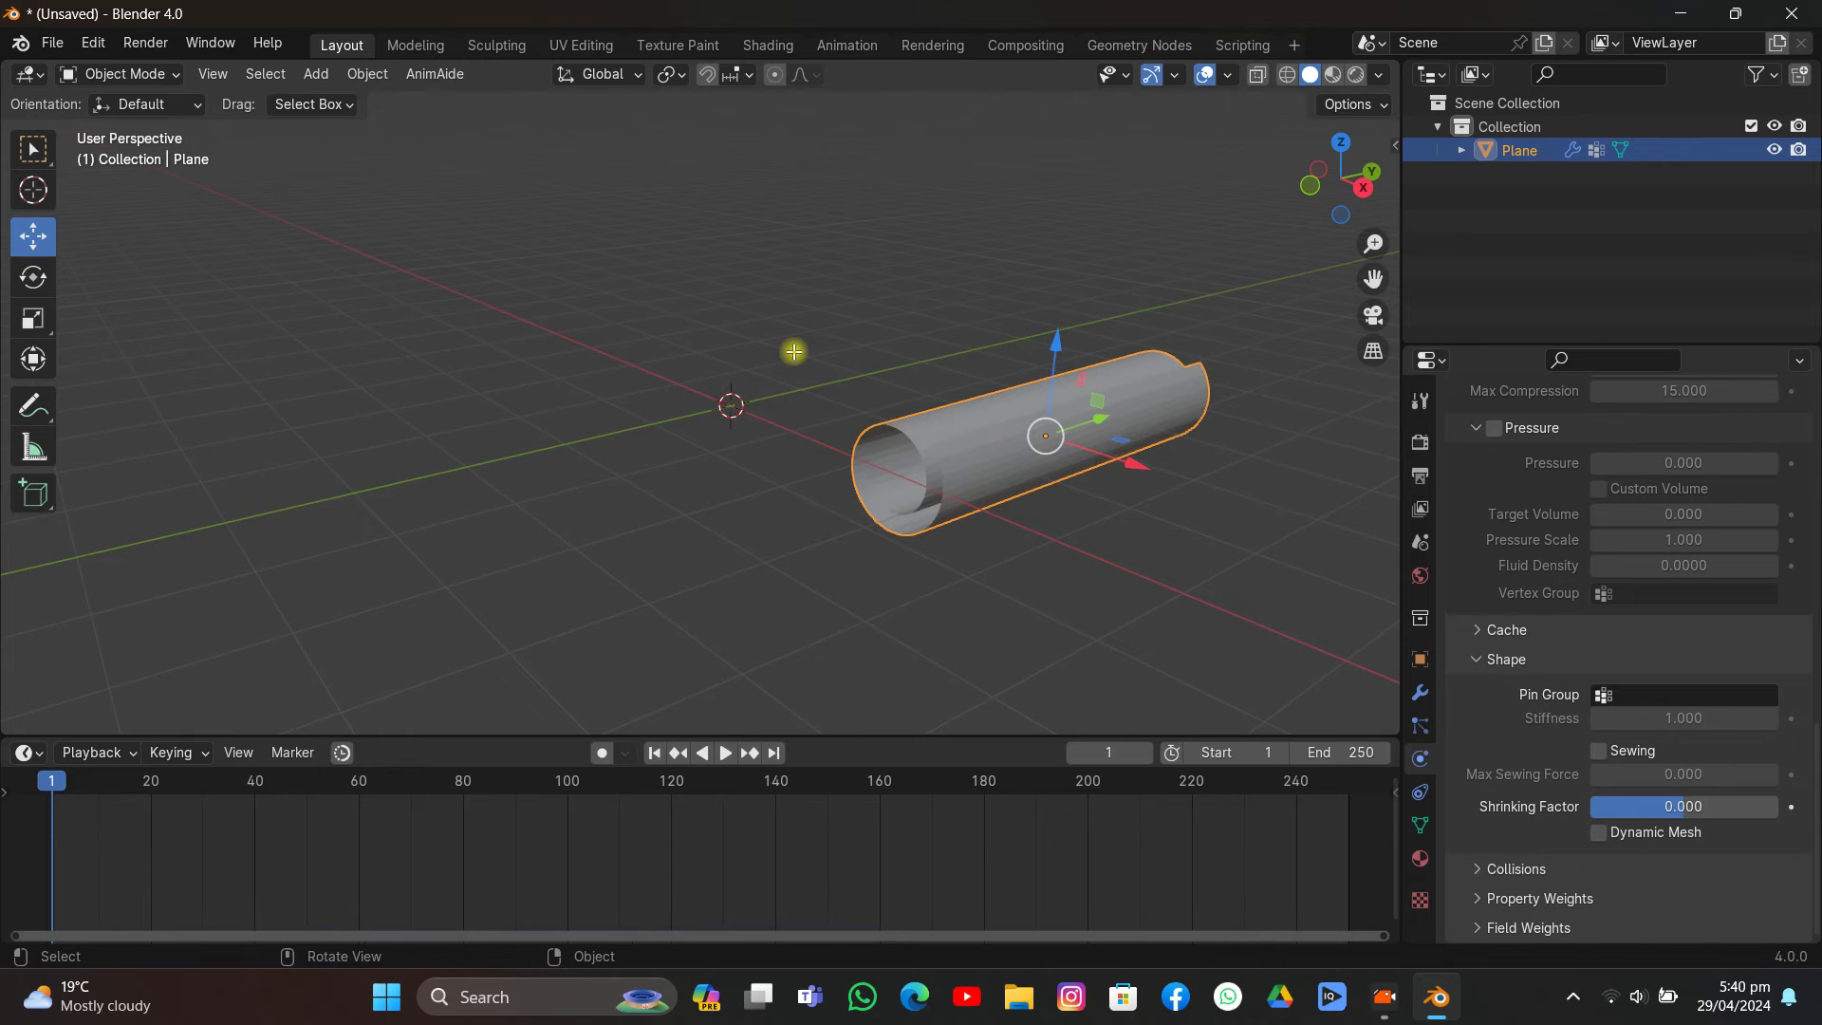
# Step: Assign the scroll's outer edge loop to the vertex group Group in Edit Mode
pyautogui.press('Tab')
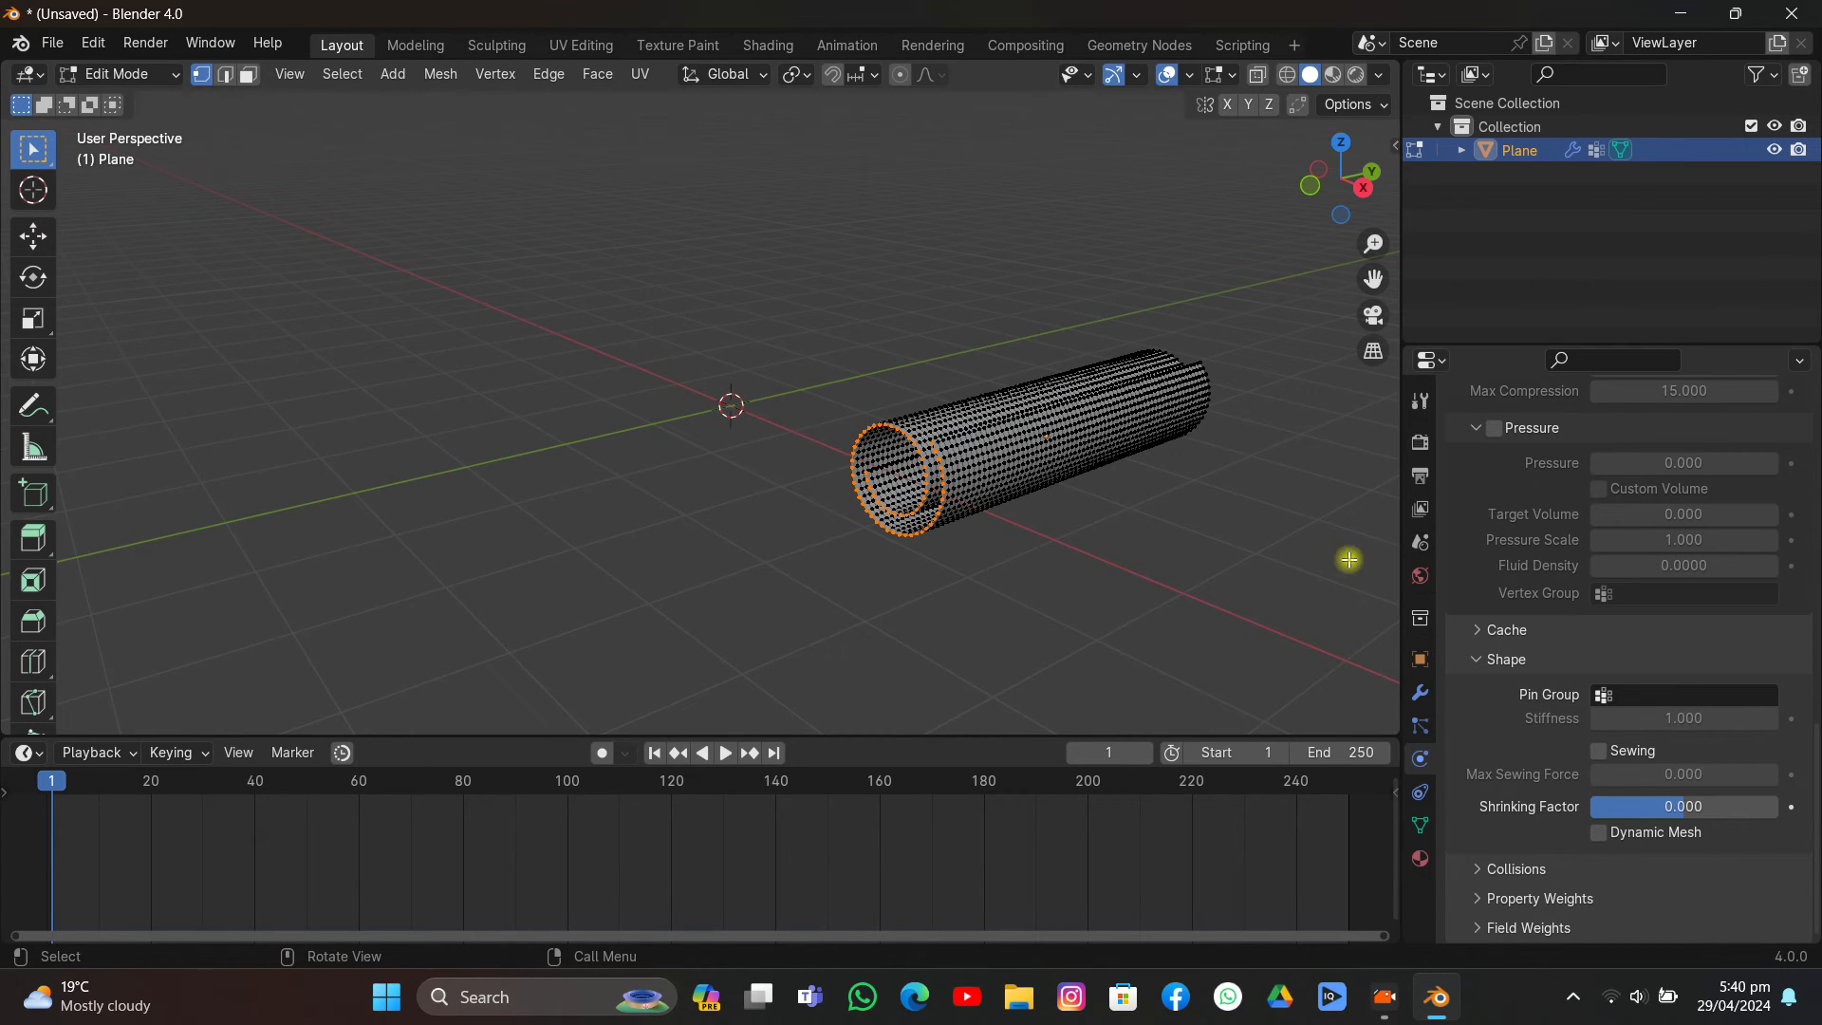
pyautogui.click(1420, 825)
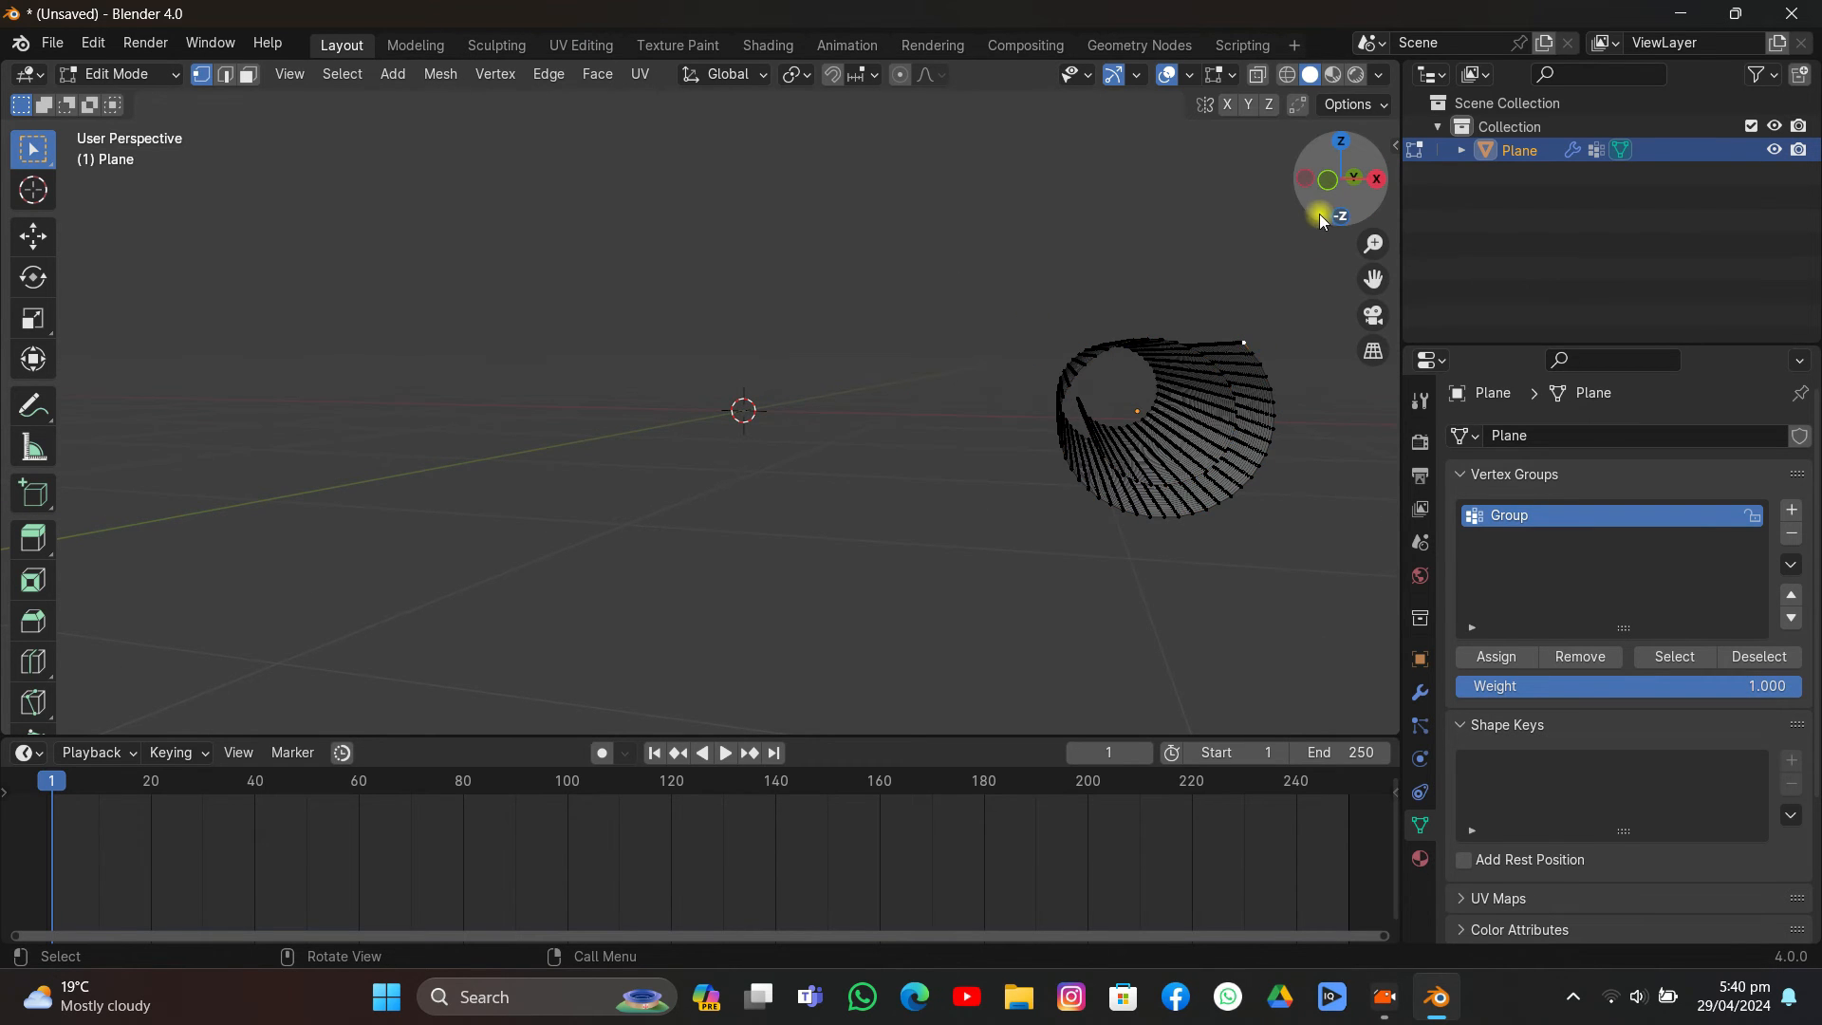
pyautogui.click(1322, 217)
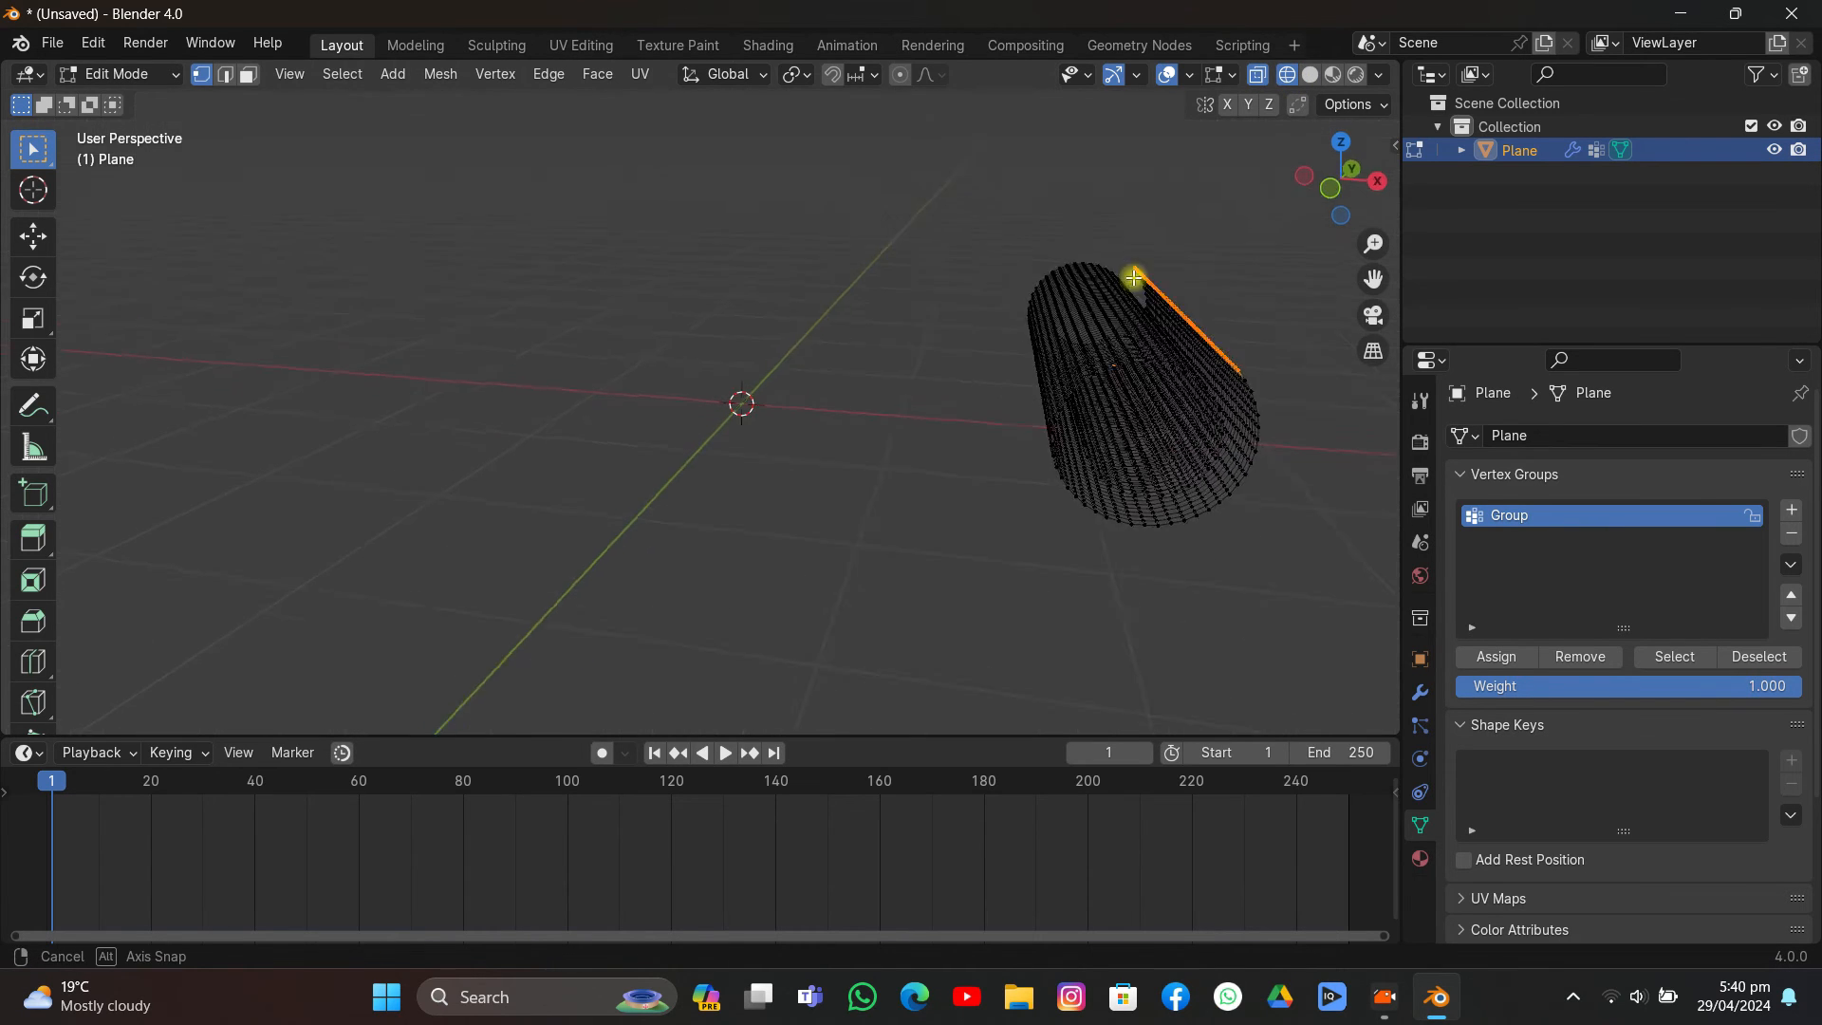
pyautogui.click(1495, 656)
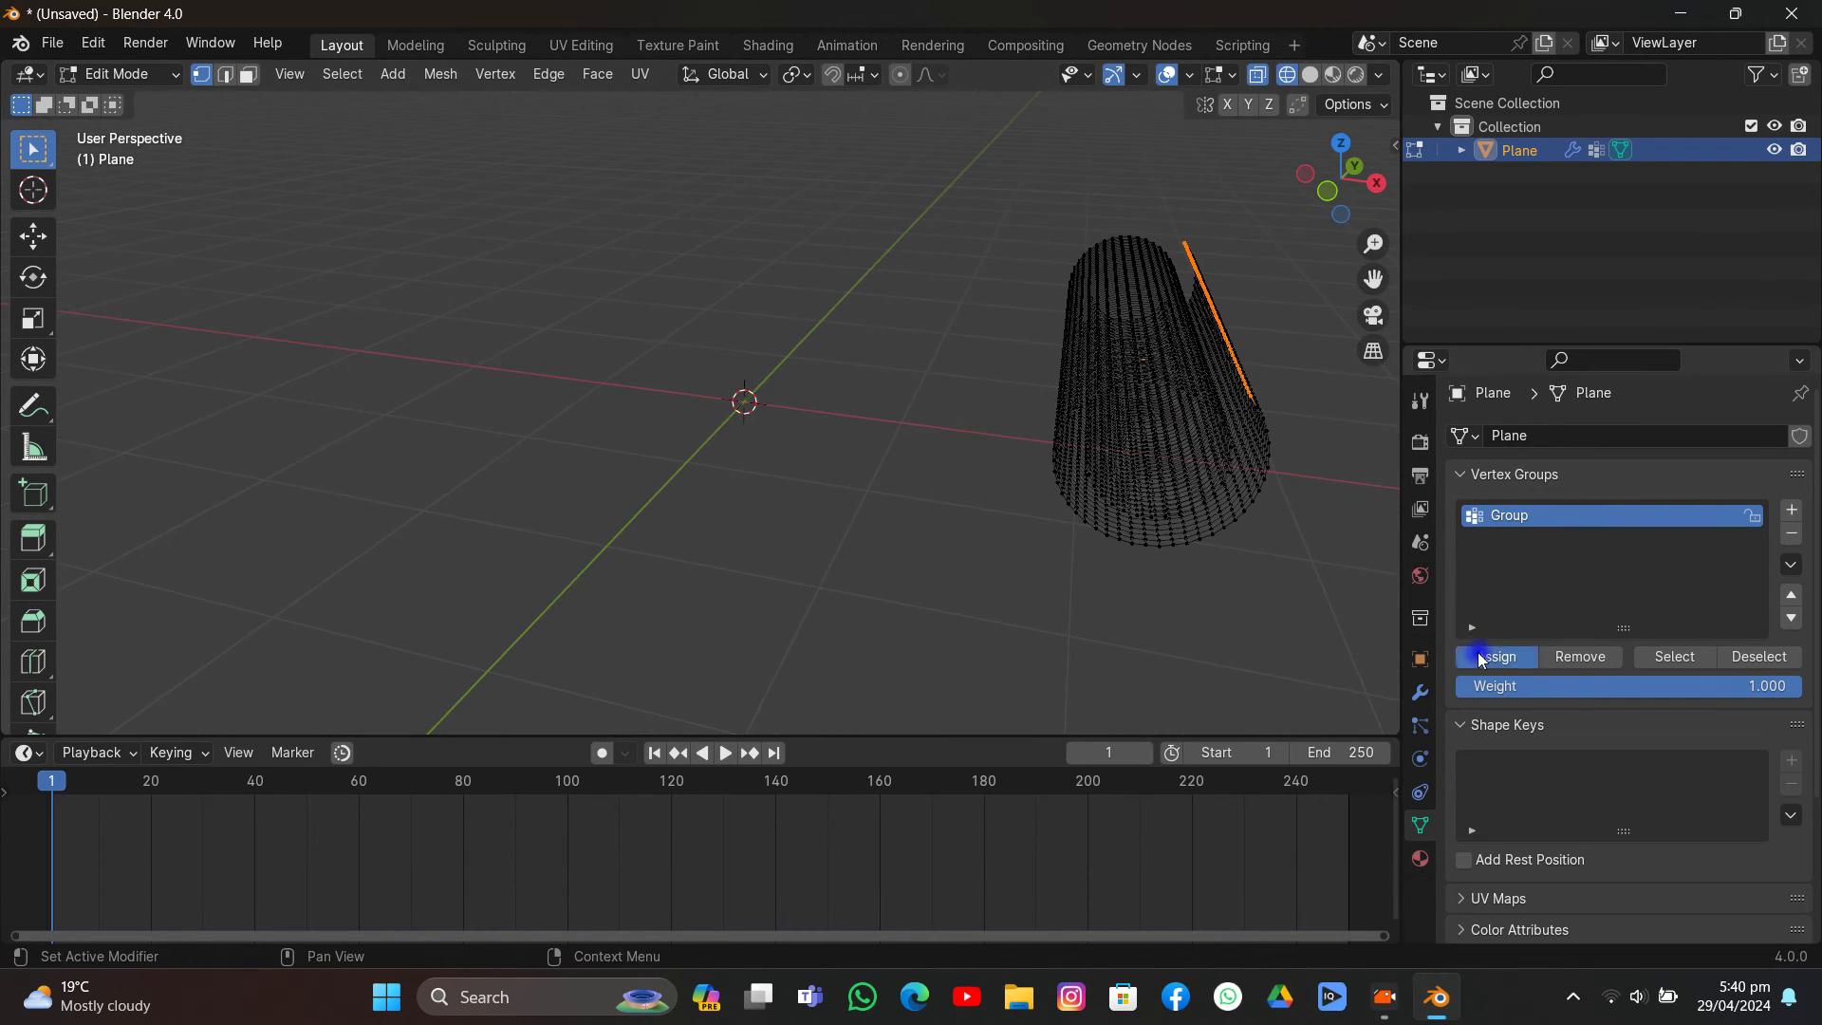
# Step: Set Group as the cloth's pin group and play to check the scroll unrolls downward
pyautogui.press('Tab')
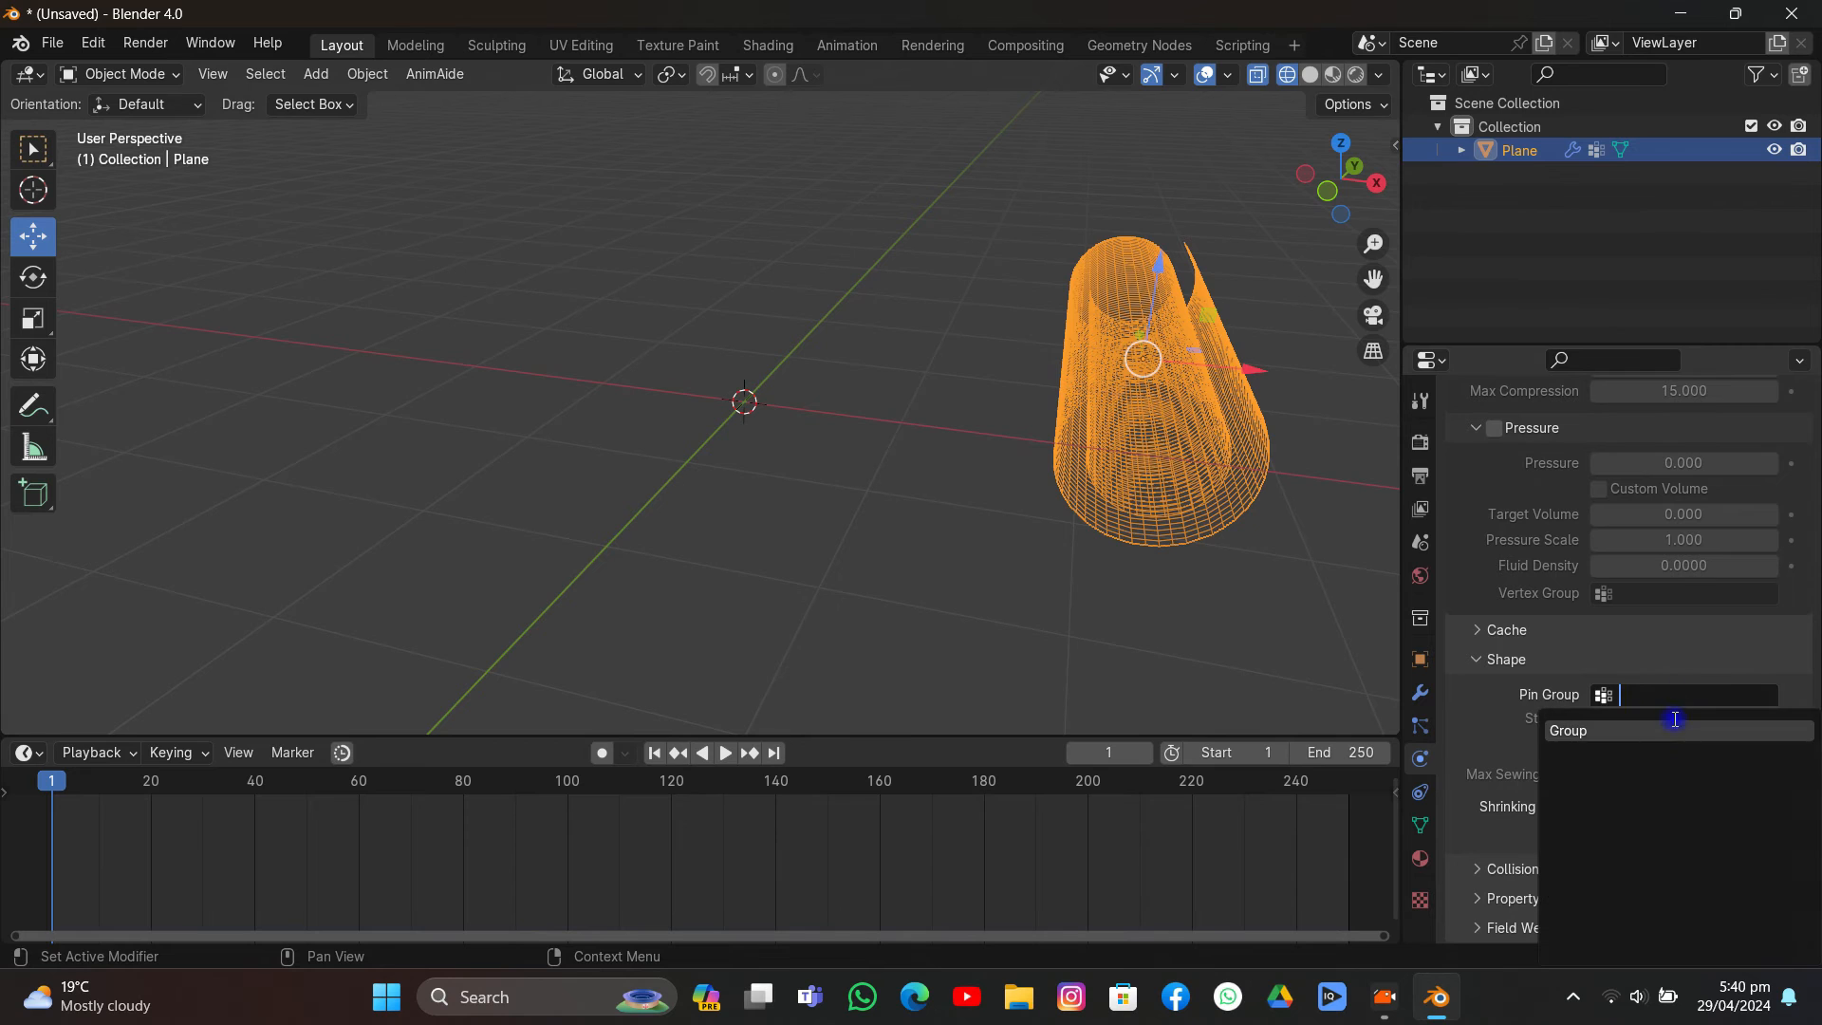
pyautogui.click(1570, 729)
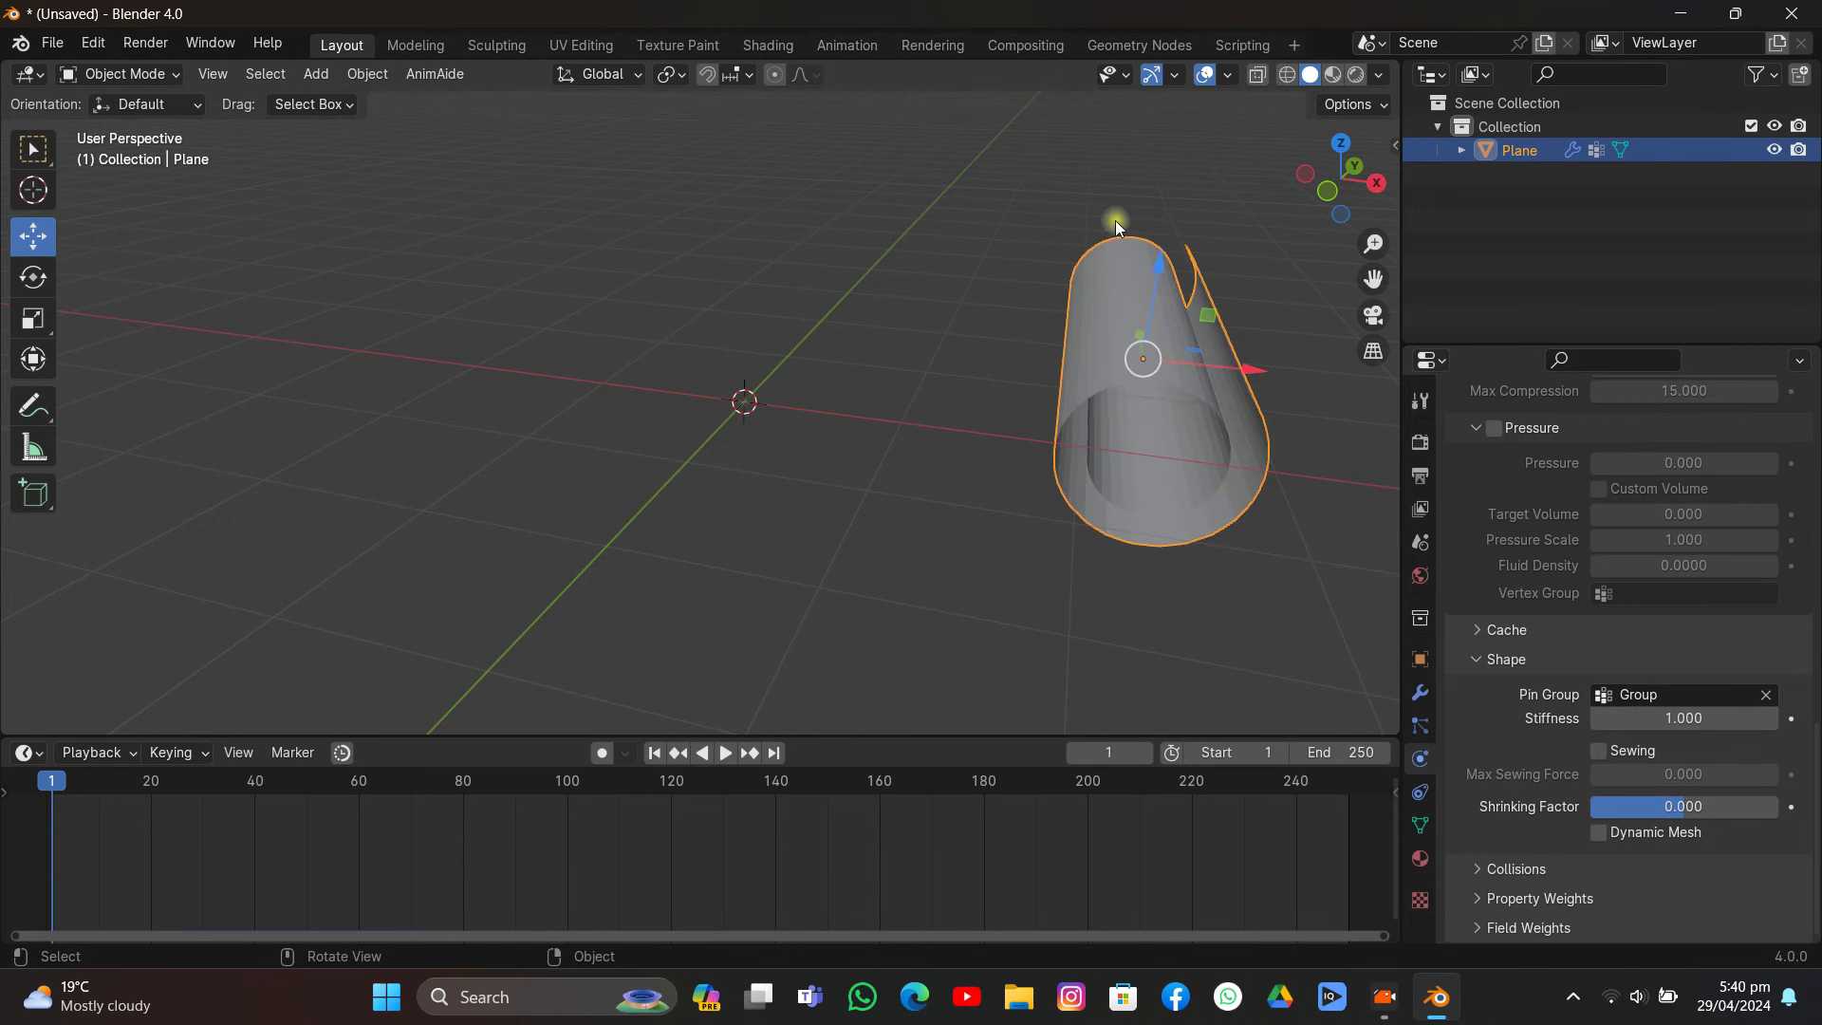
pyautogui.click(723, 752)
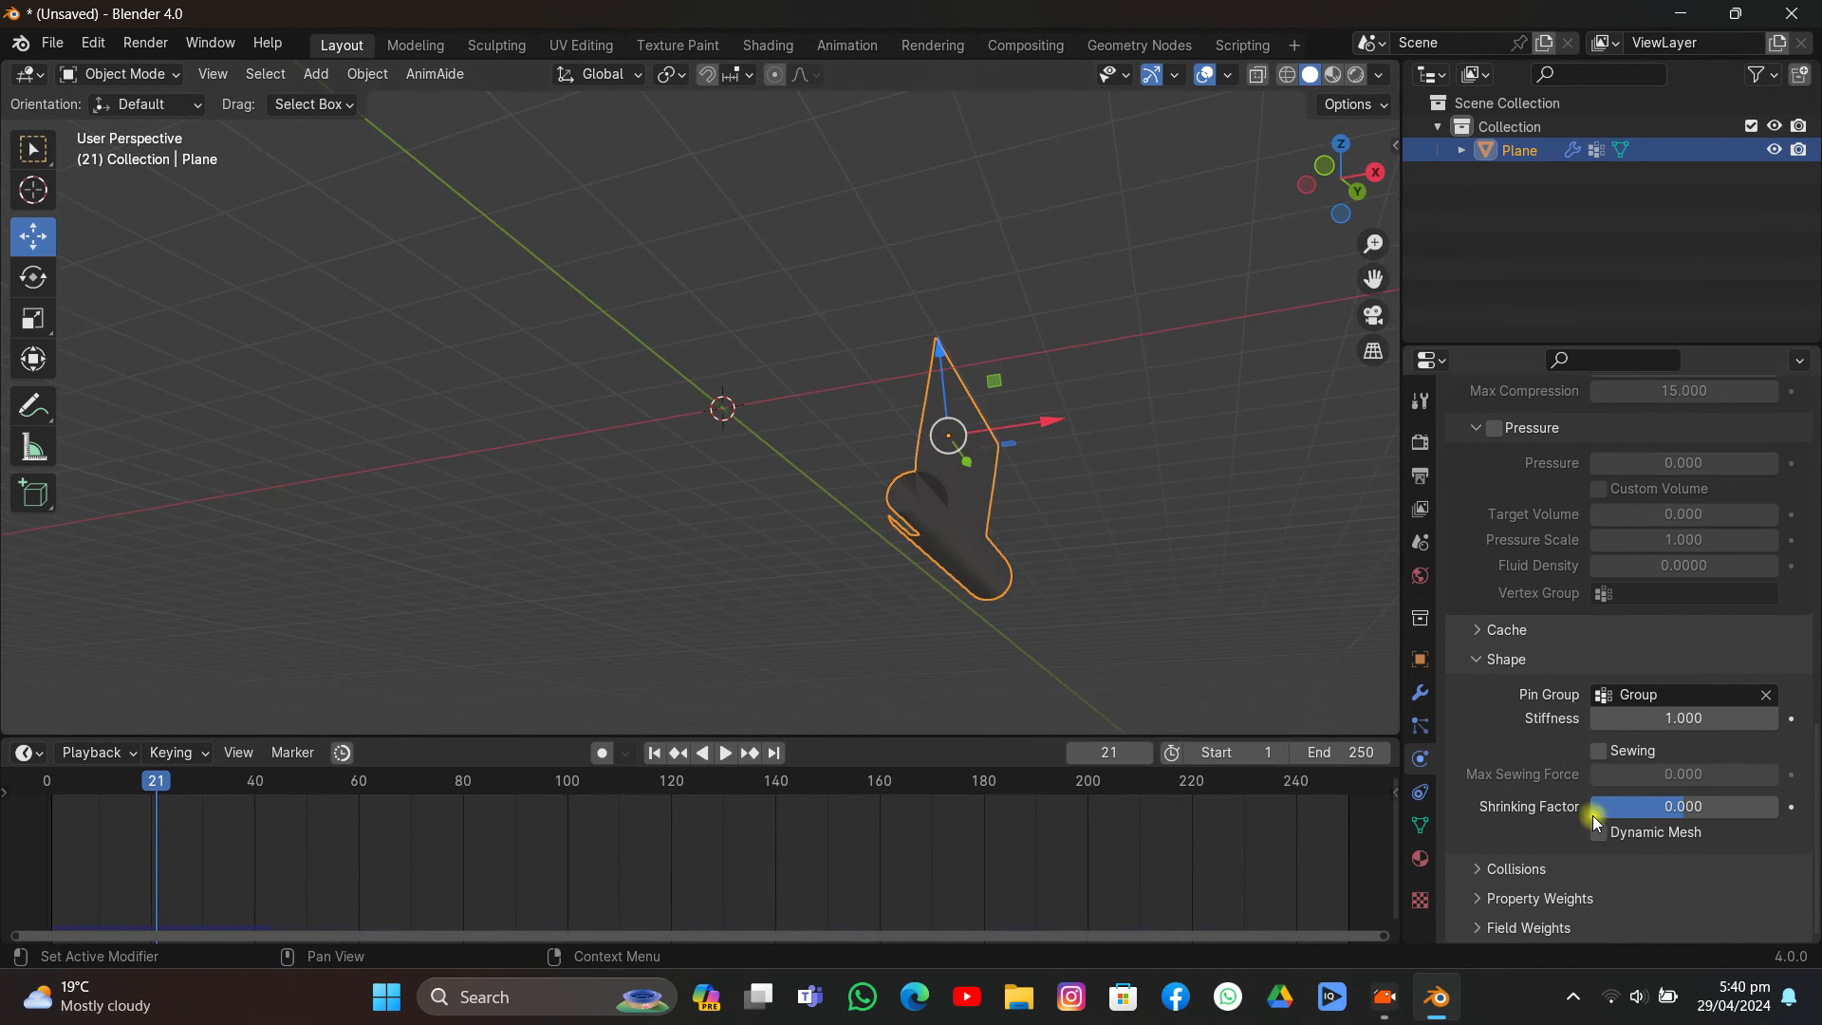
# Step: Enable cloth self-collisions and smooth shading, then view the hanging banner
pyautogui.scroll(-3)
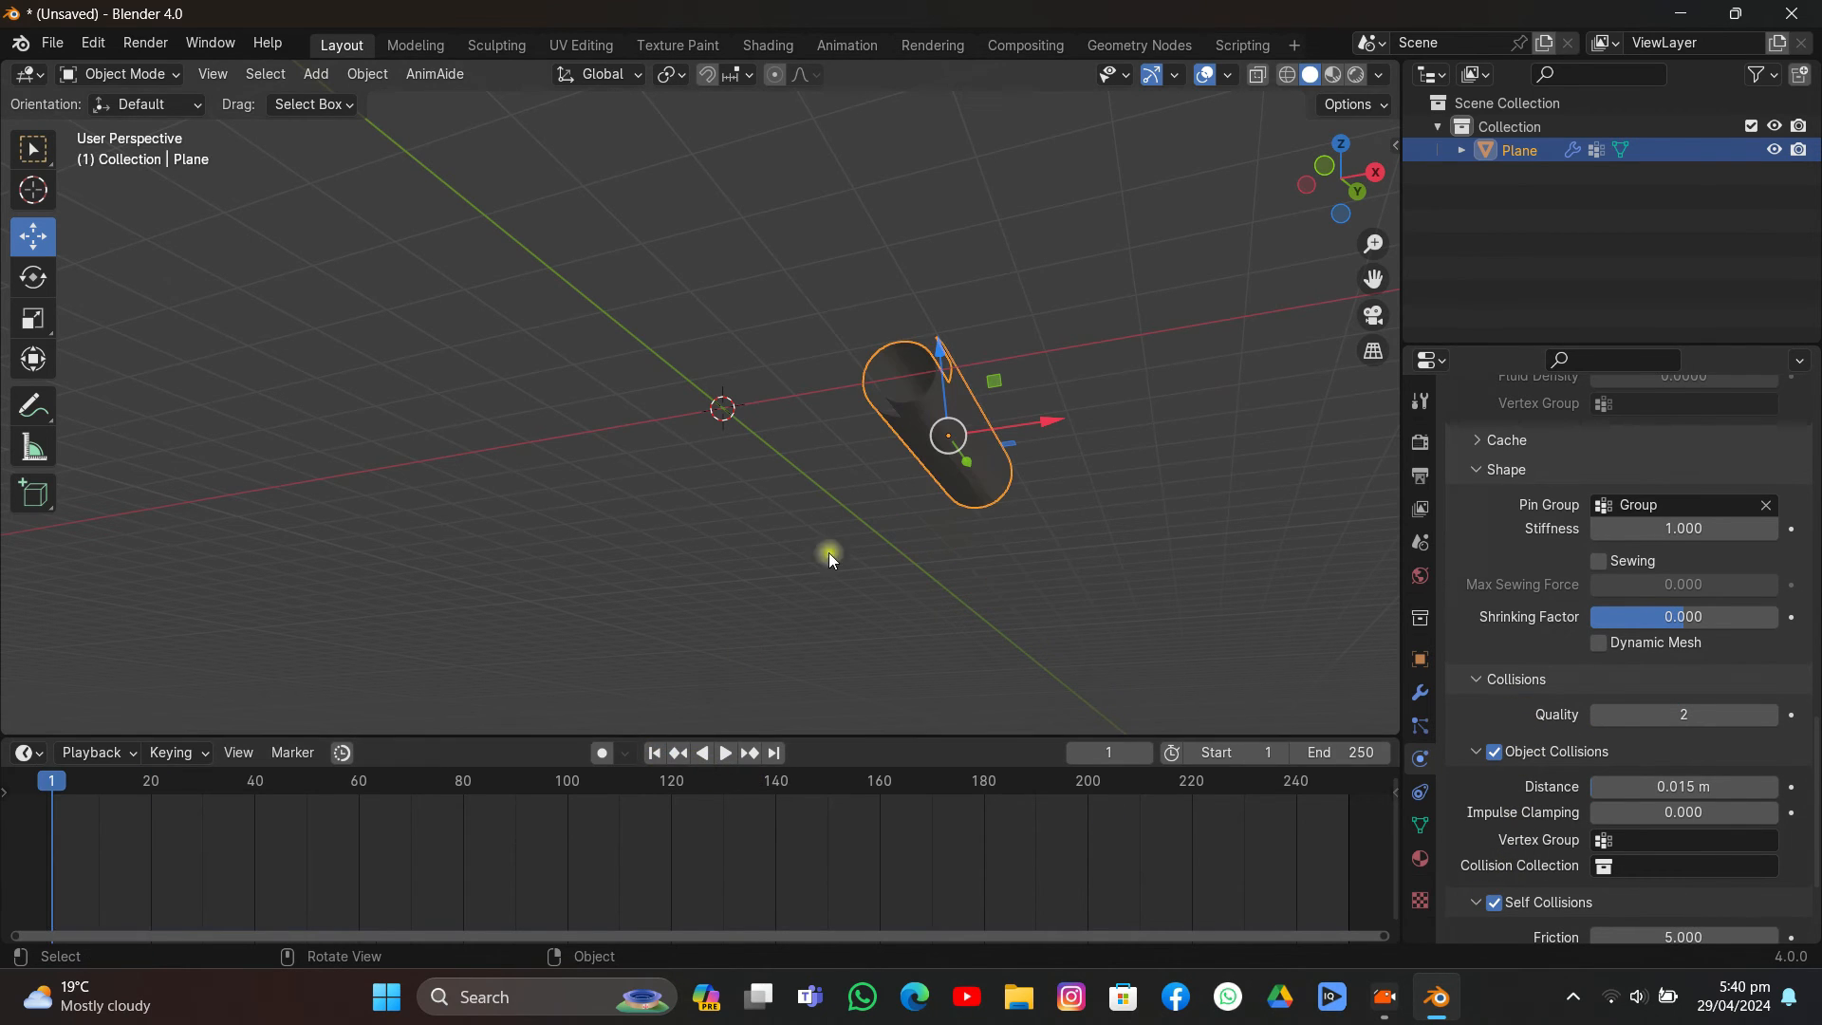
pyautogui.click(723, 753)
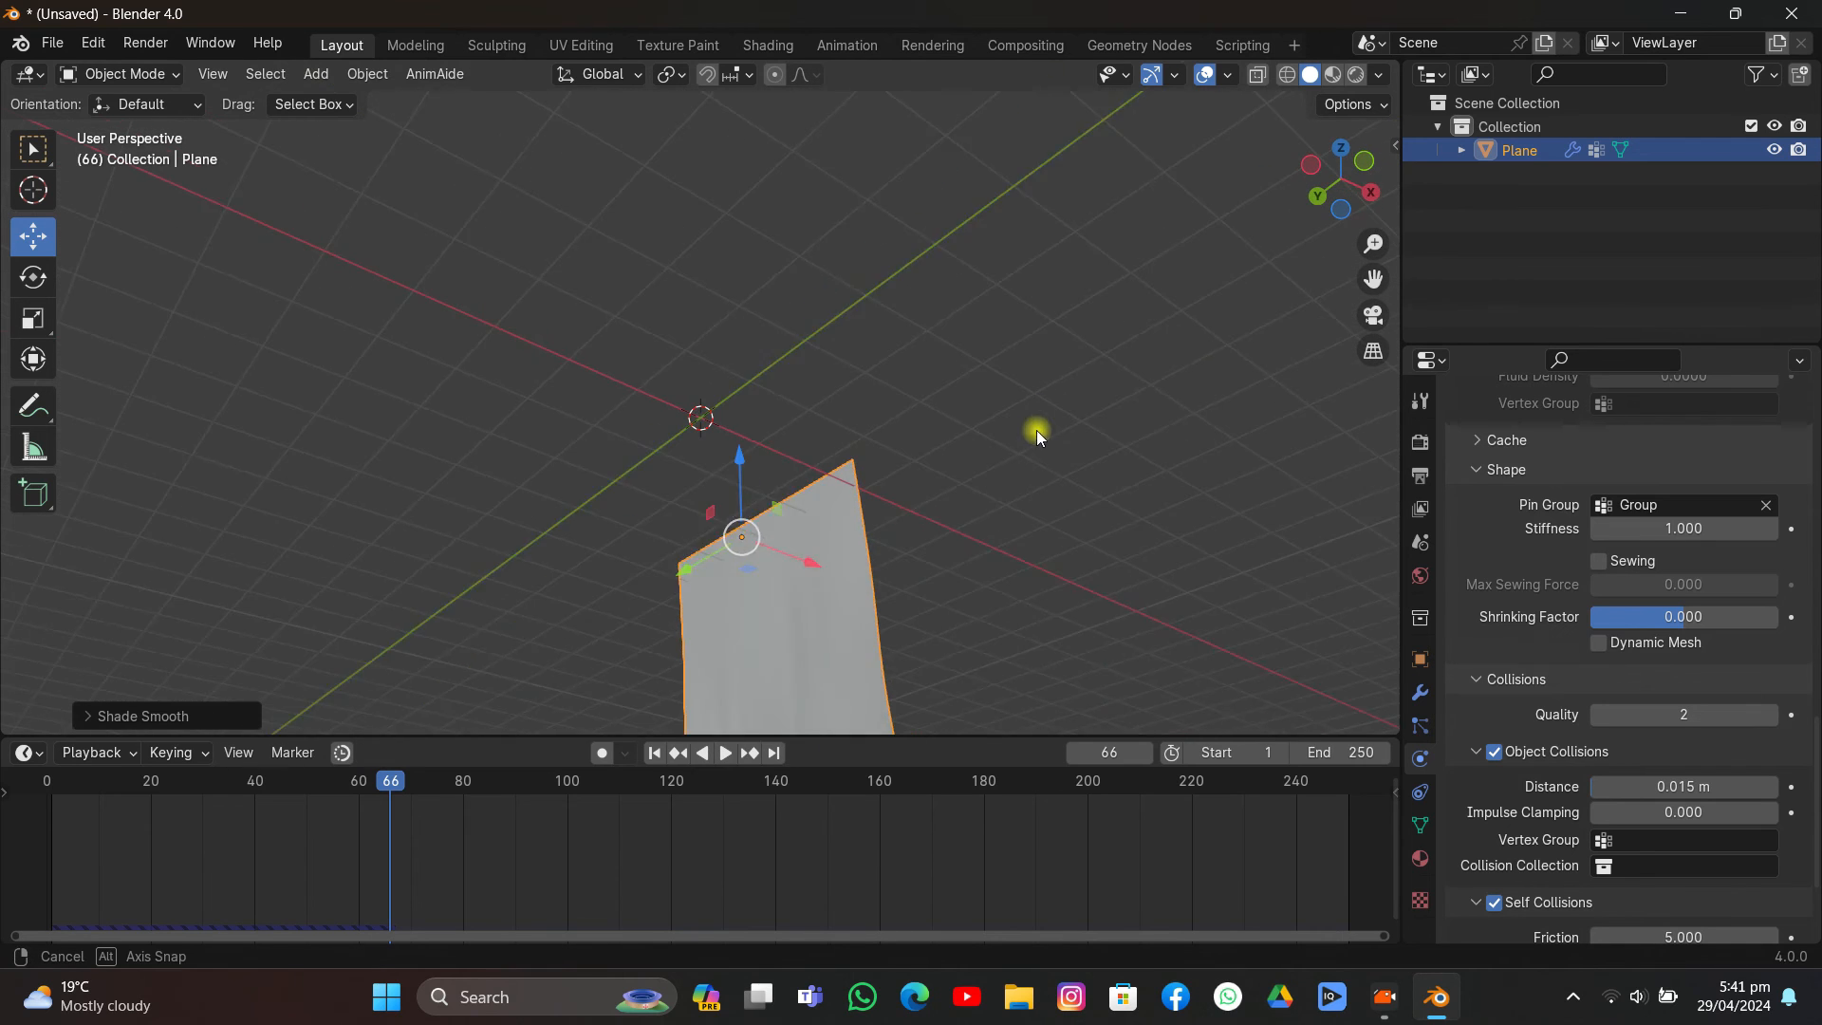
pyautogui.moveTo(1034, 437); pyautogui.dragTo(909, 416)
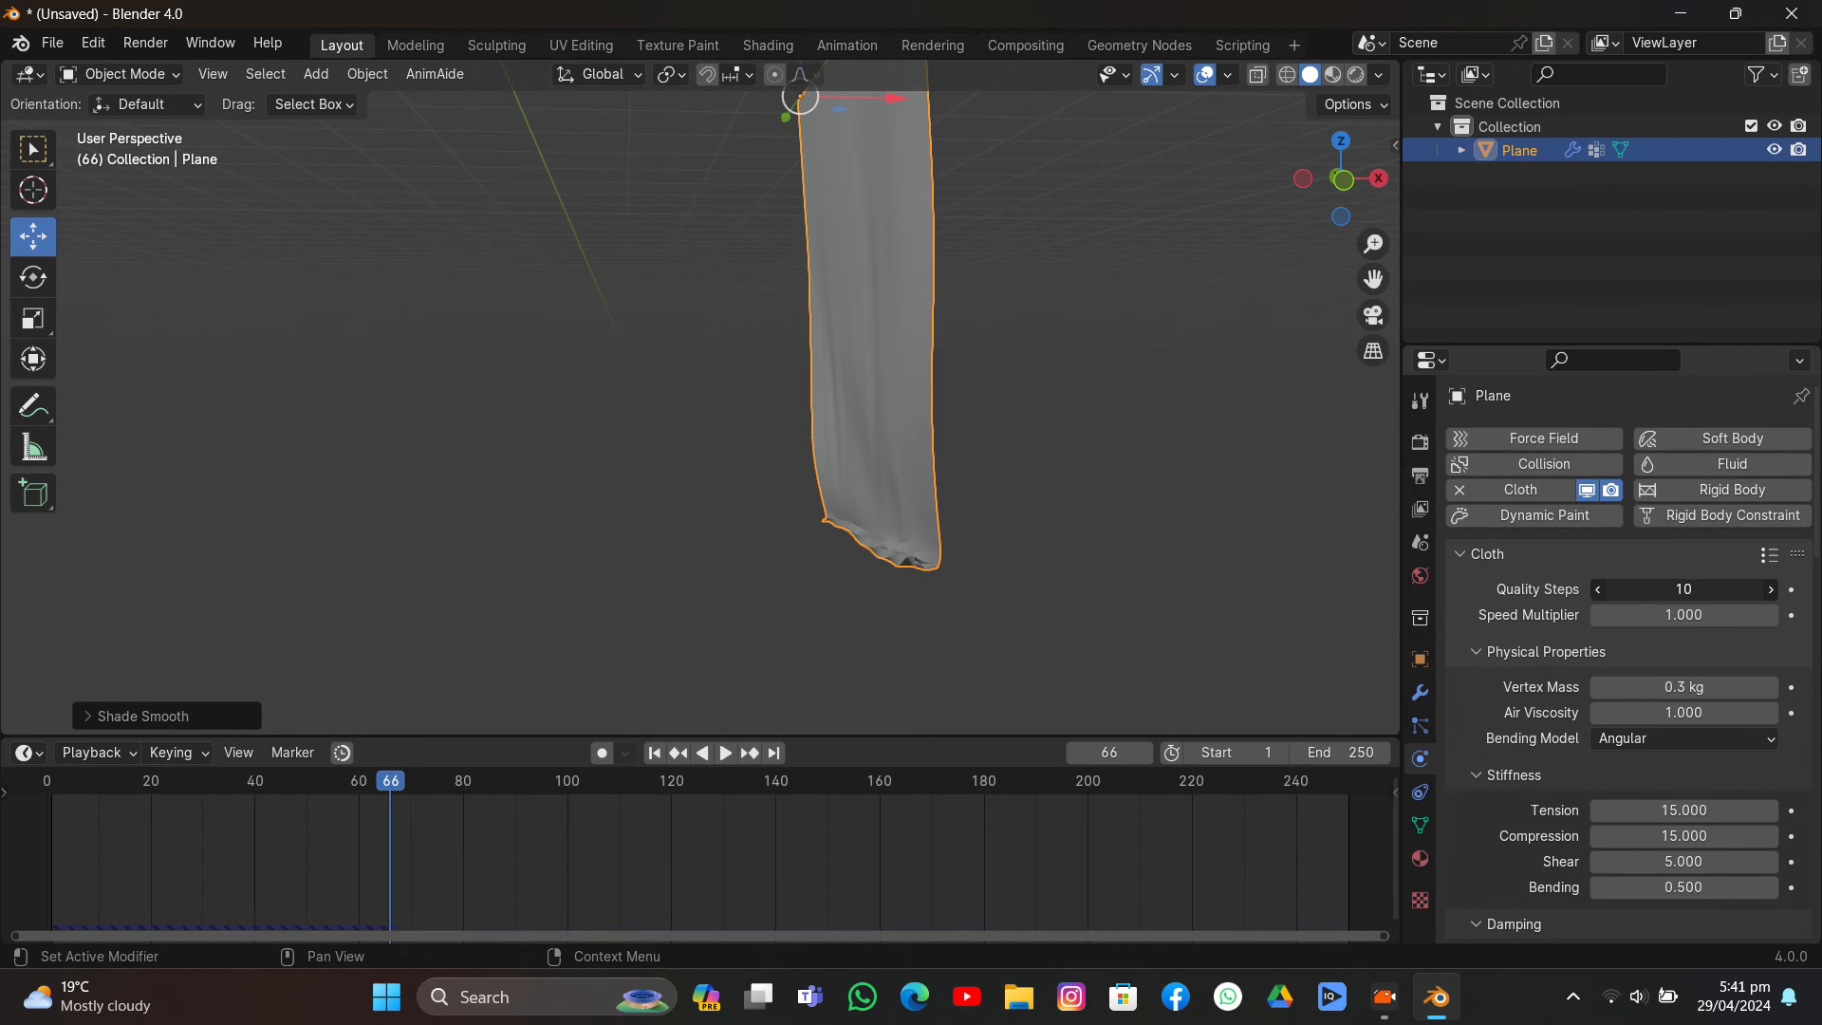
# Step: Raise the cloth quality steps and replay the simulation to compare
pyautogui.click(653, 753)
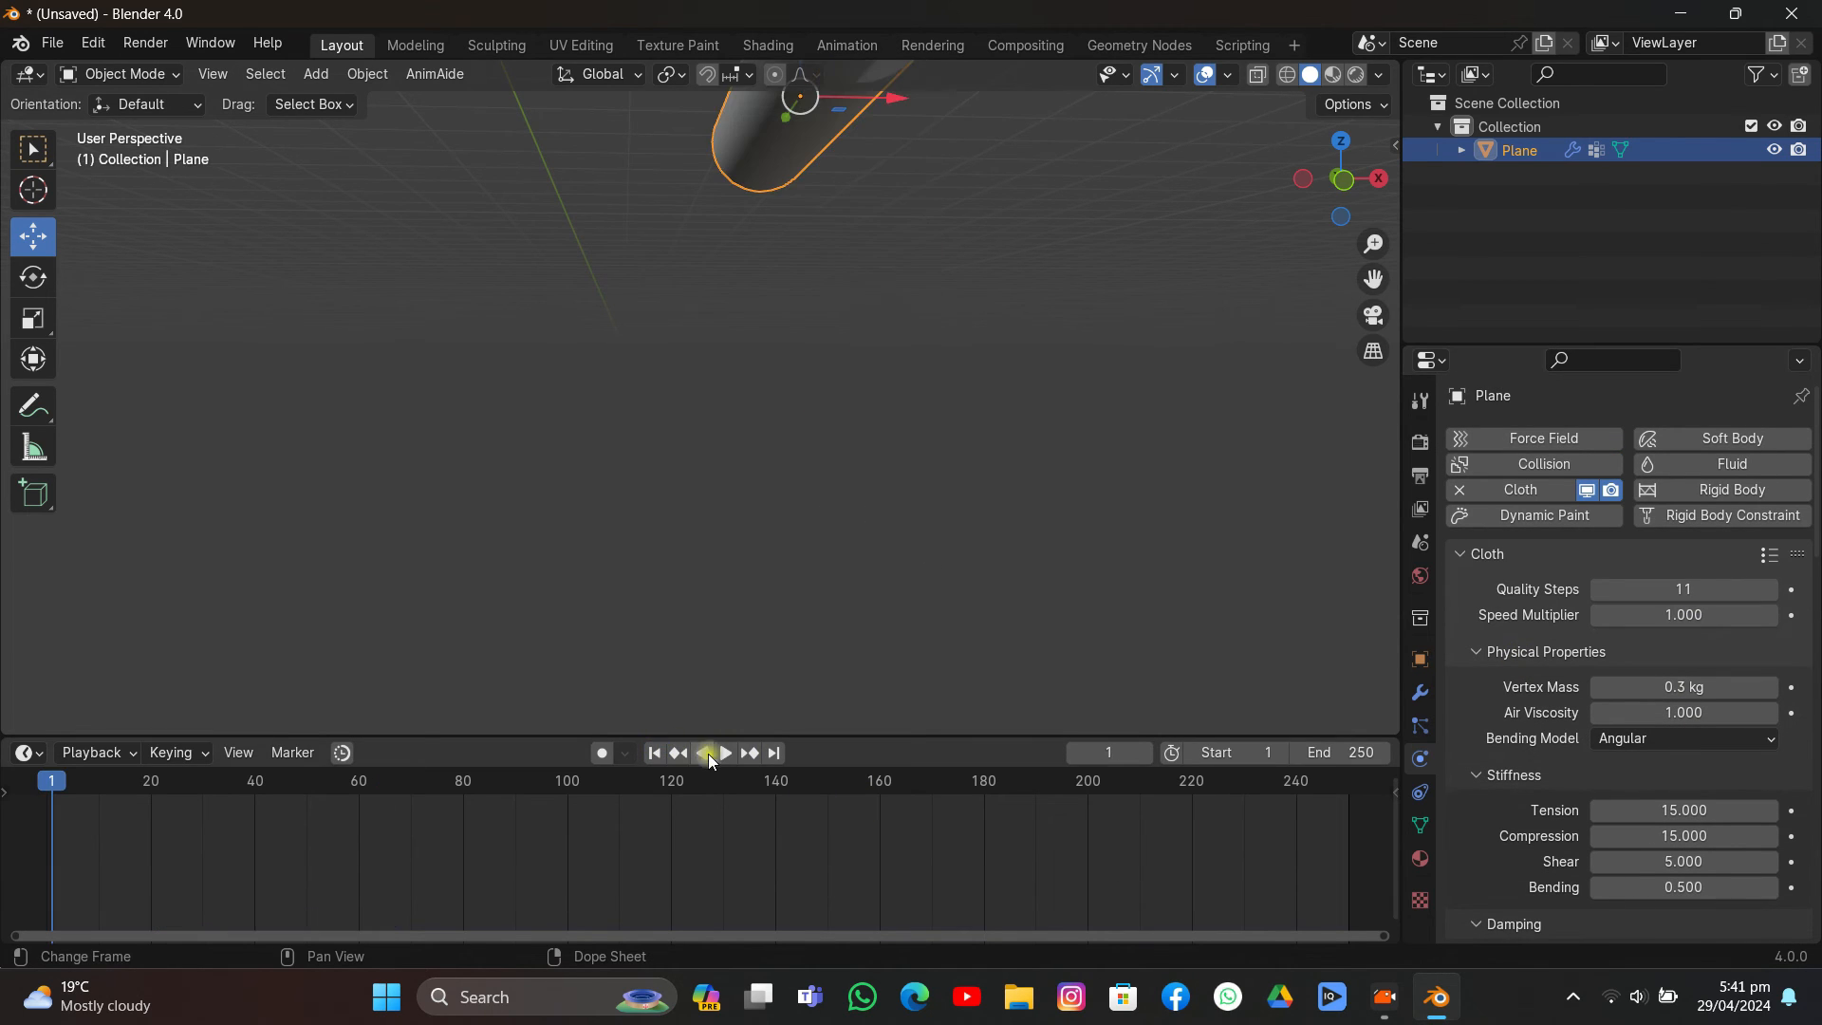
pyautogui.click(723, 754)
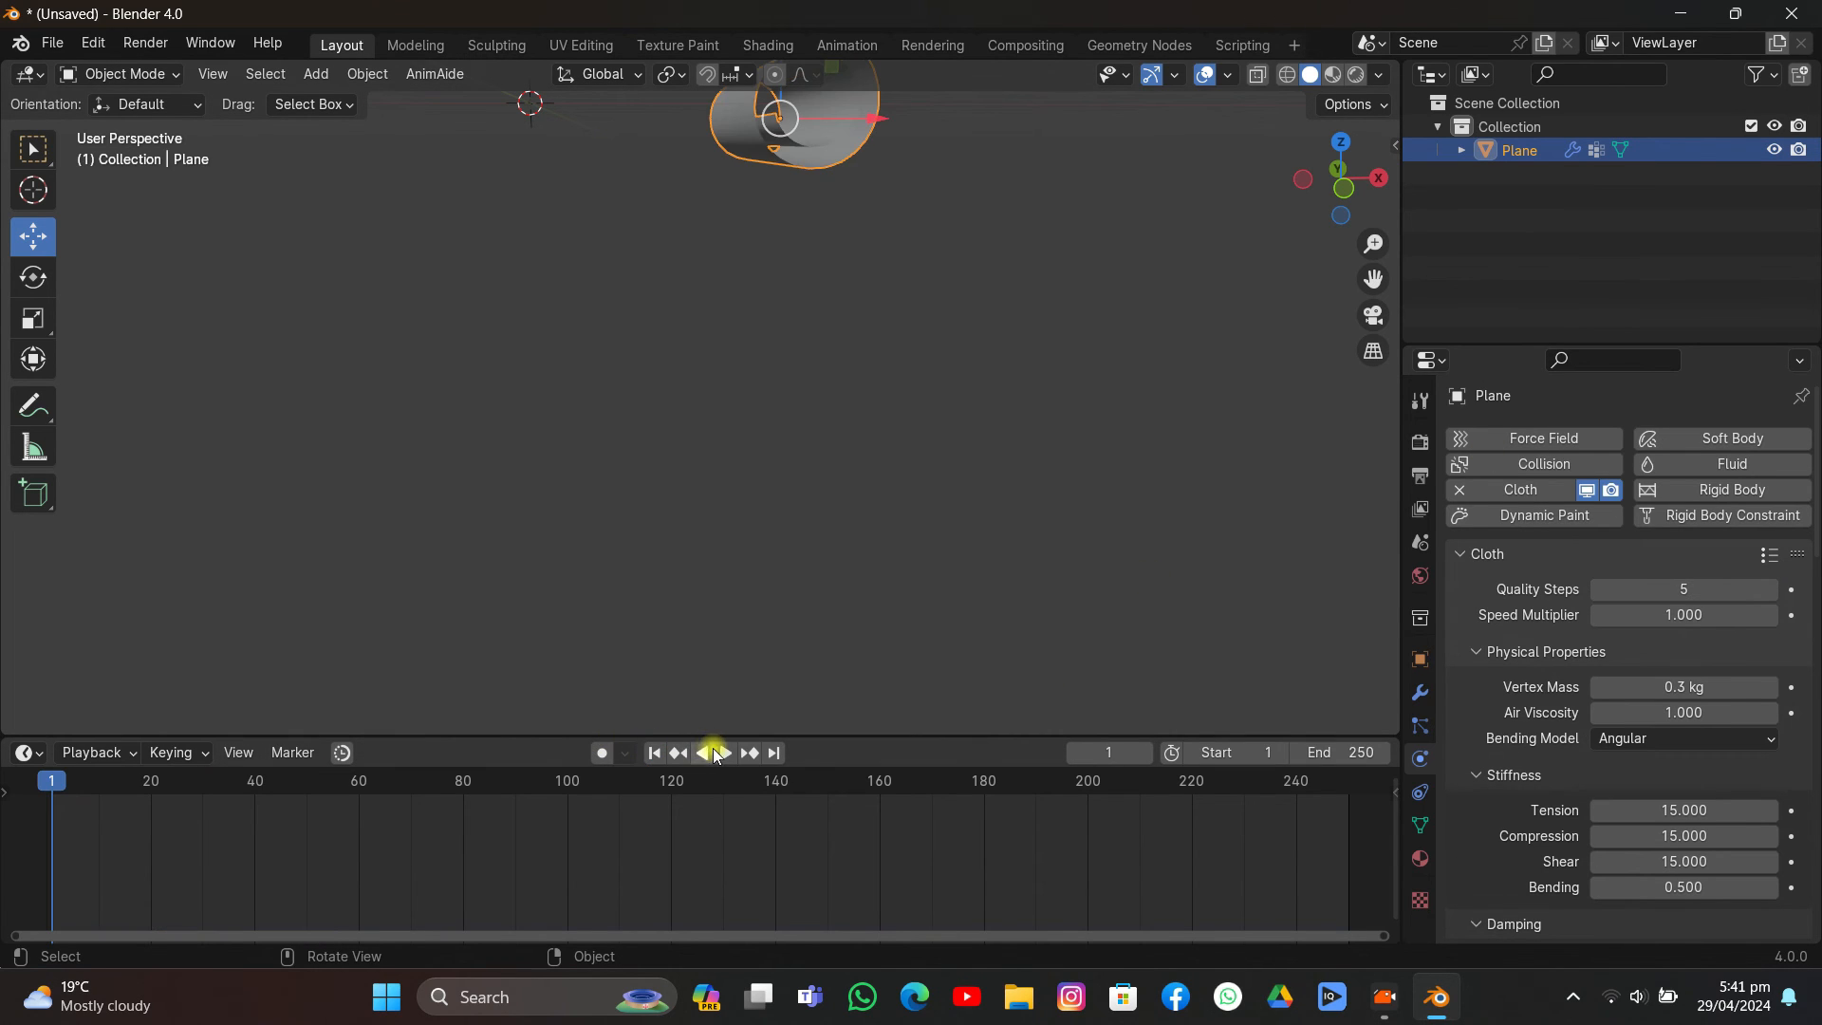
pyautogui.click(711, 753)
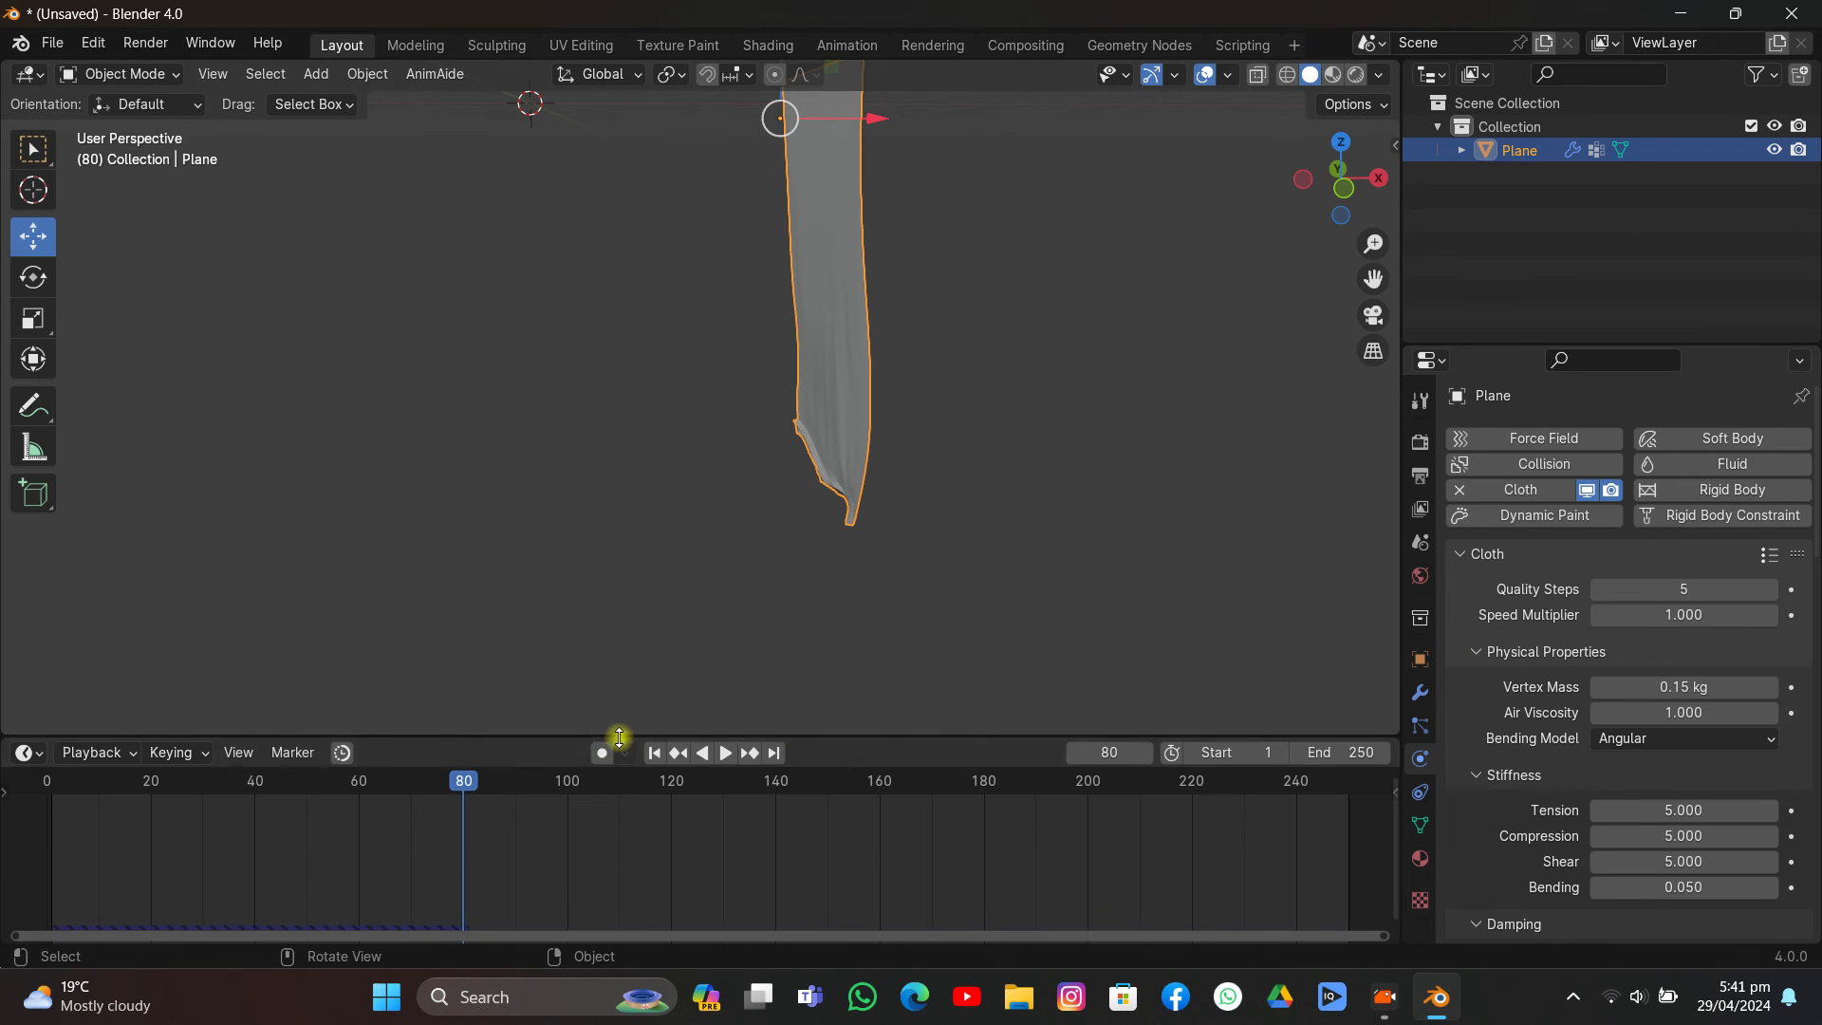
pyautogui.click(723, 753)
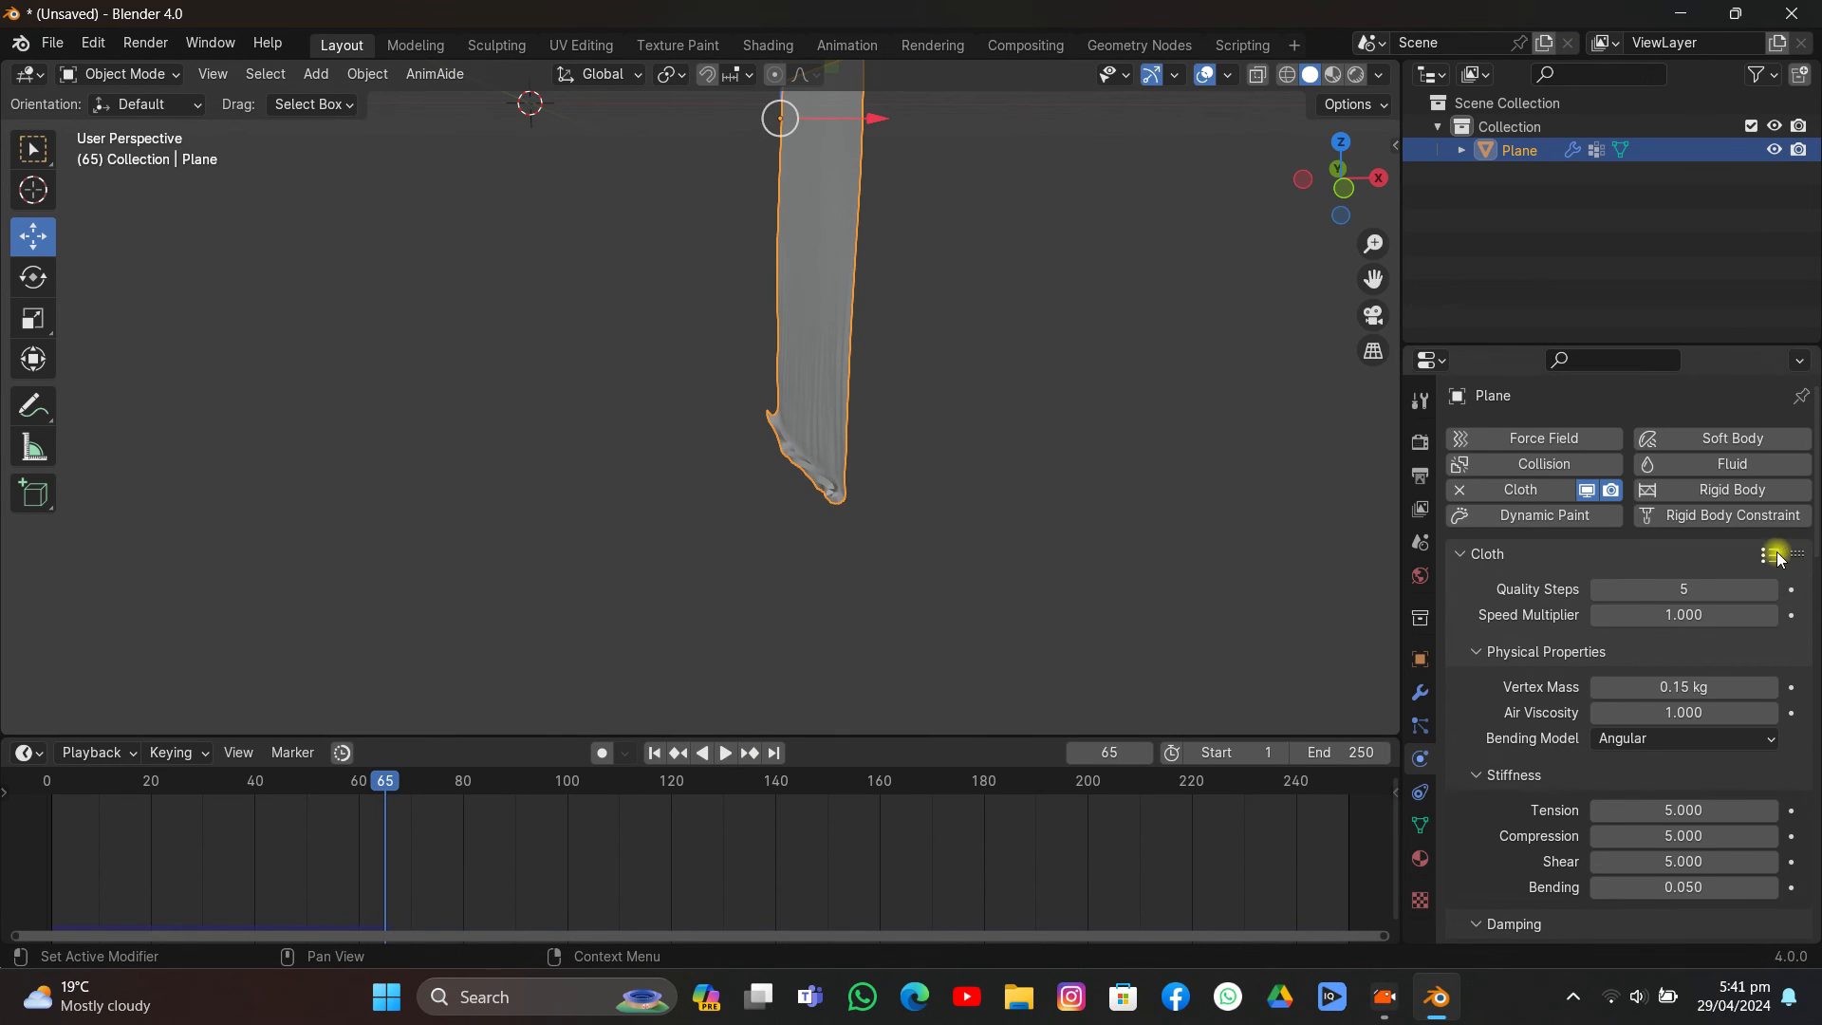
# Step: Try silk- and leather-like cloth presets, ending on cotton-like settings at frame 1
pyautogui.click(652, 753)
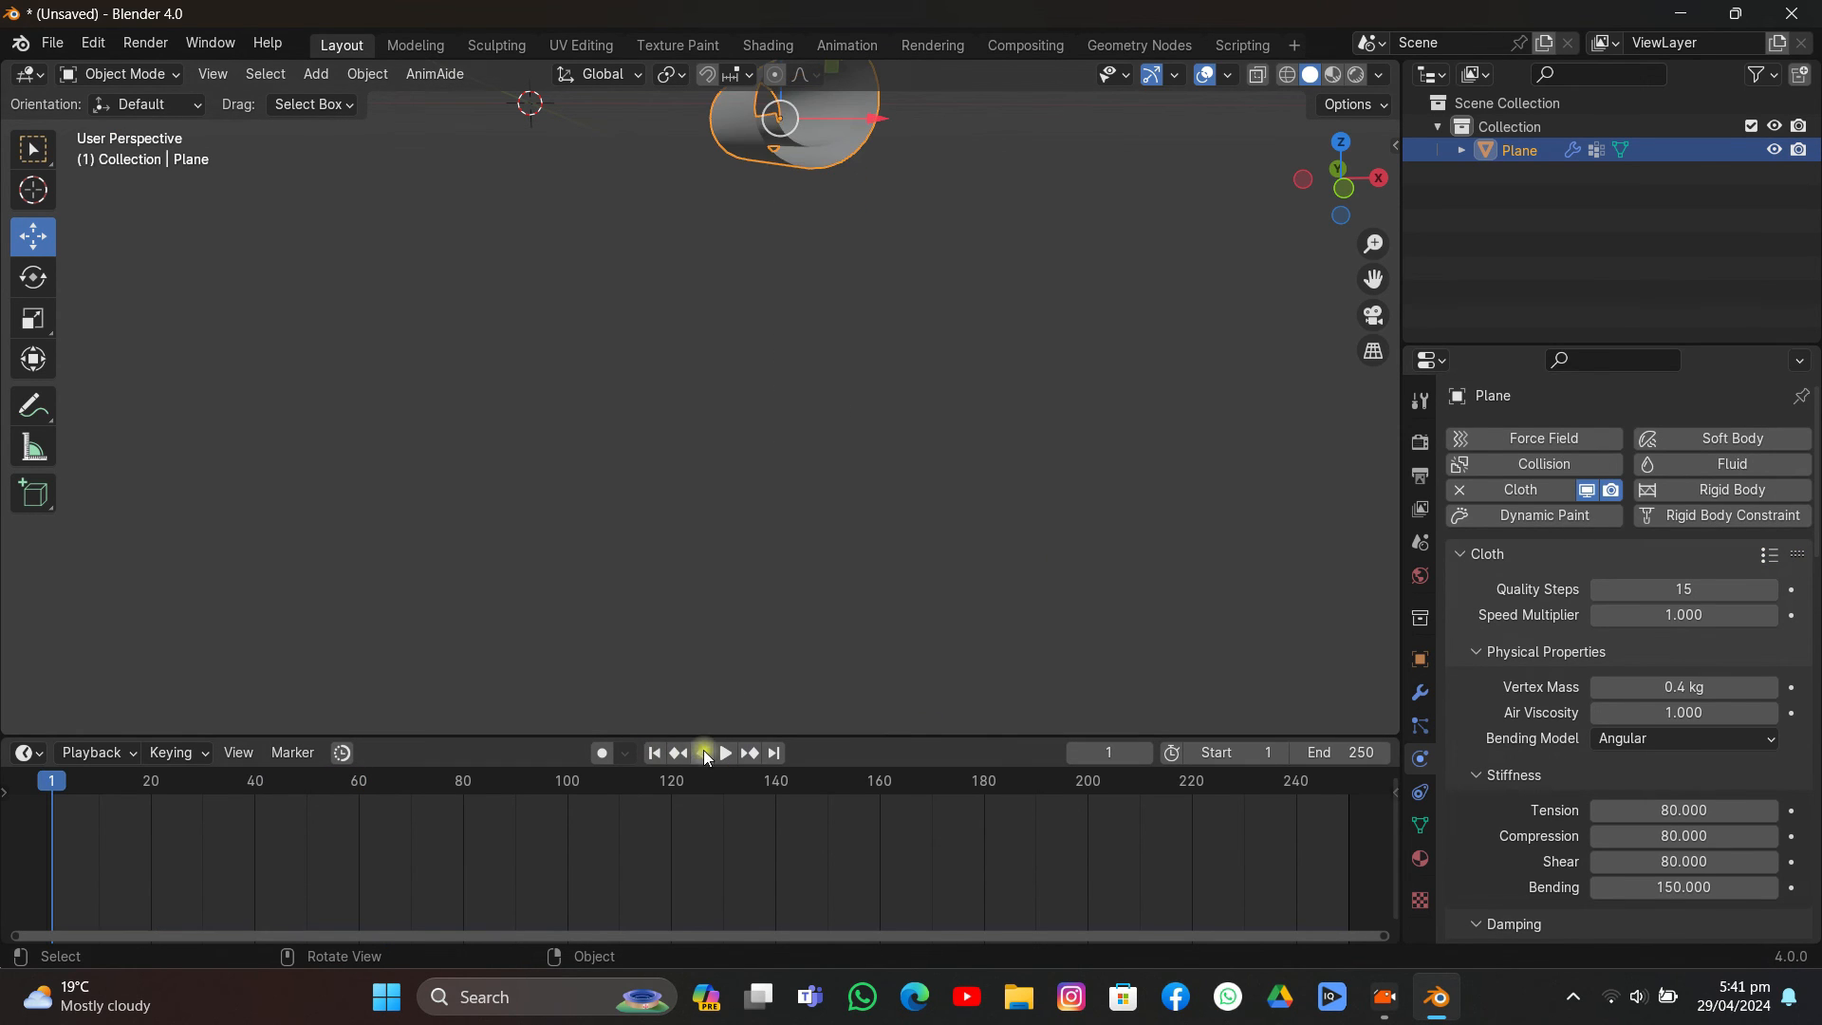
pyautogui.click(721, 754)
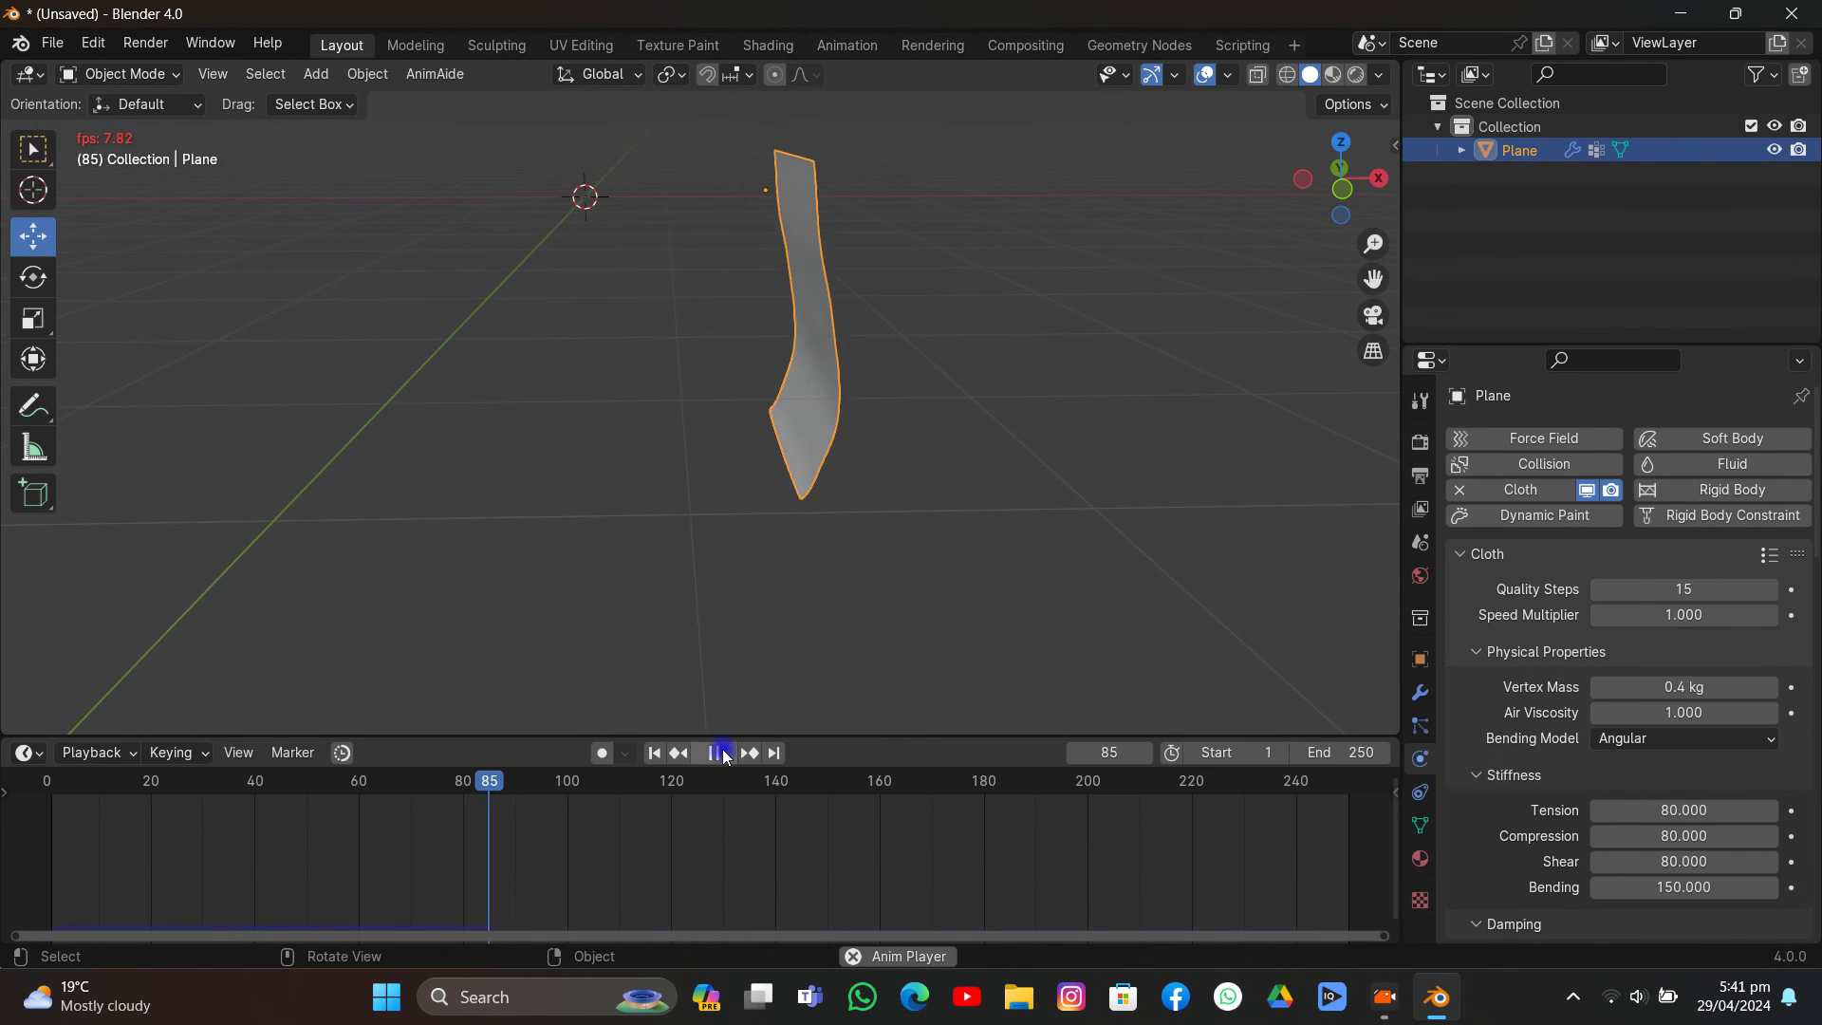
pyautogui.click(1766, 554)
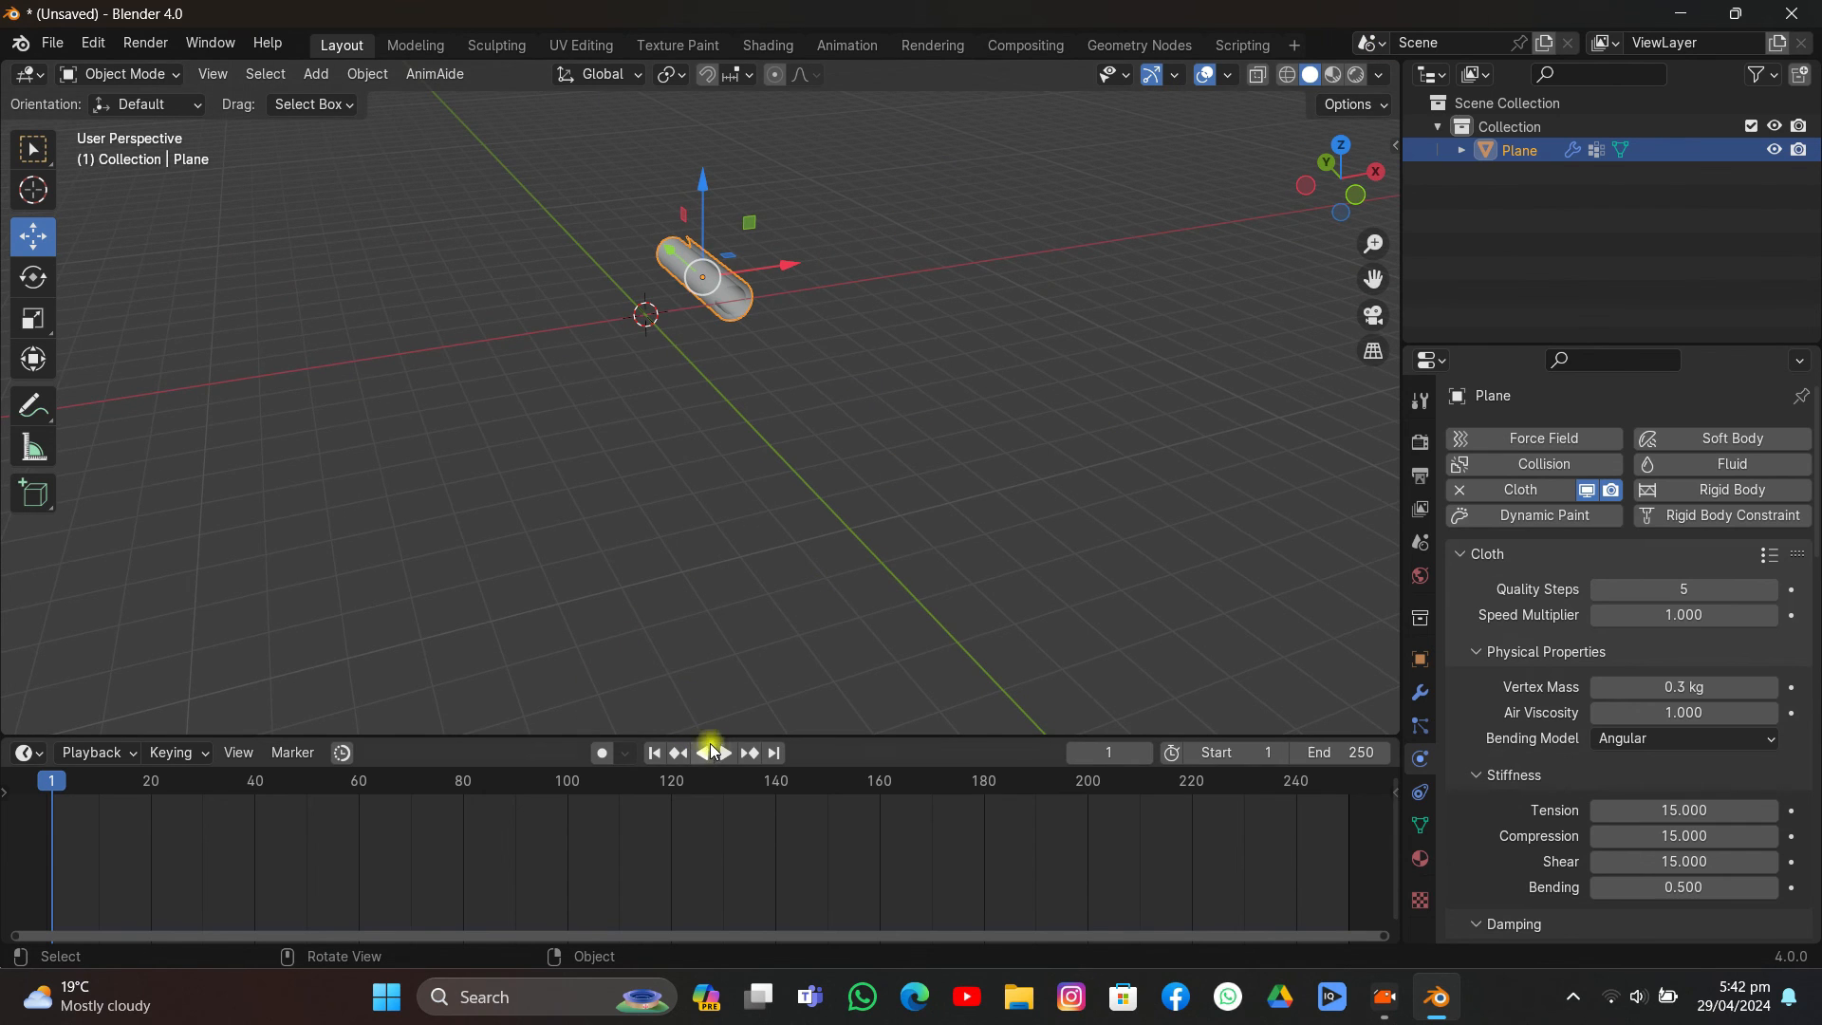
pyautogui.click(709, 751)
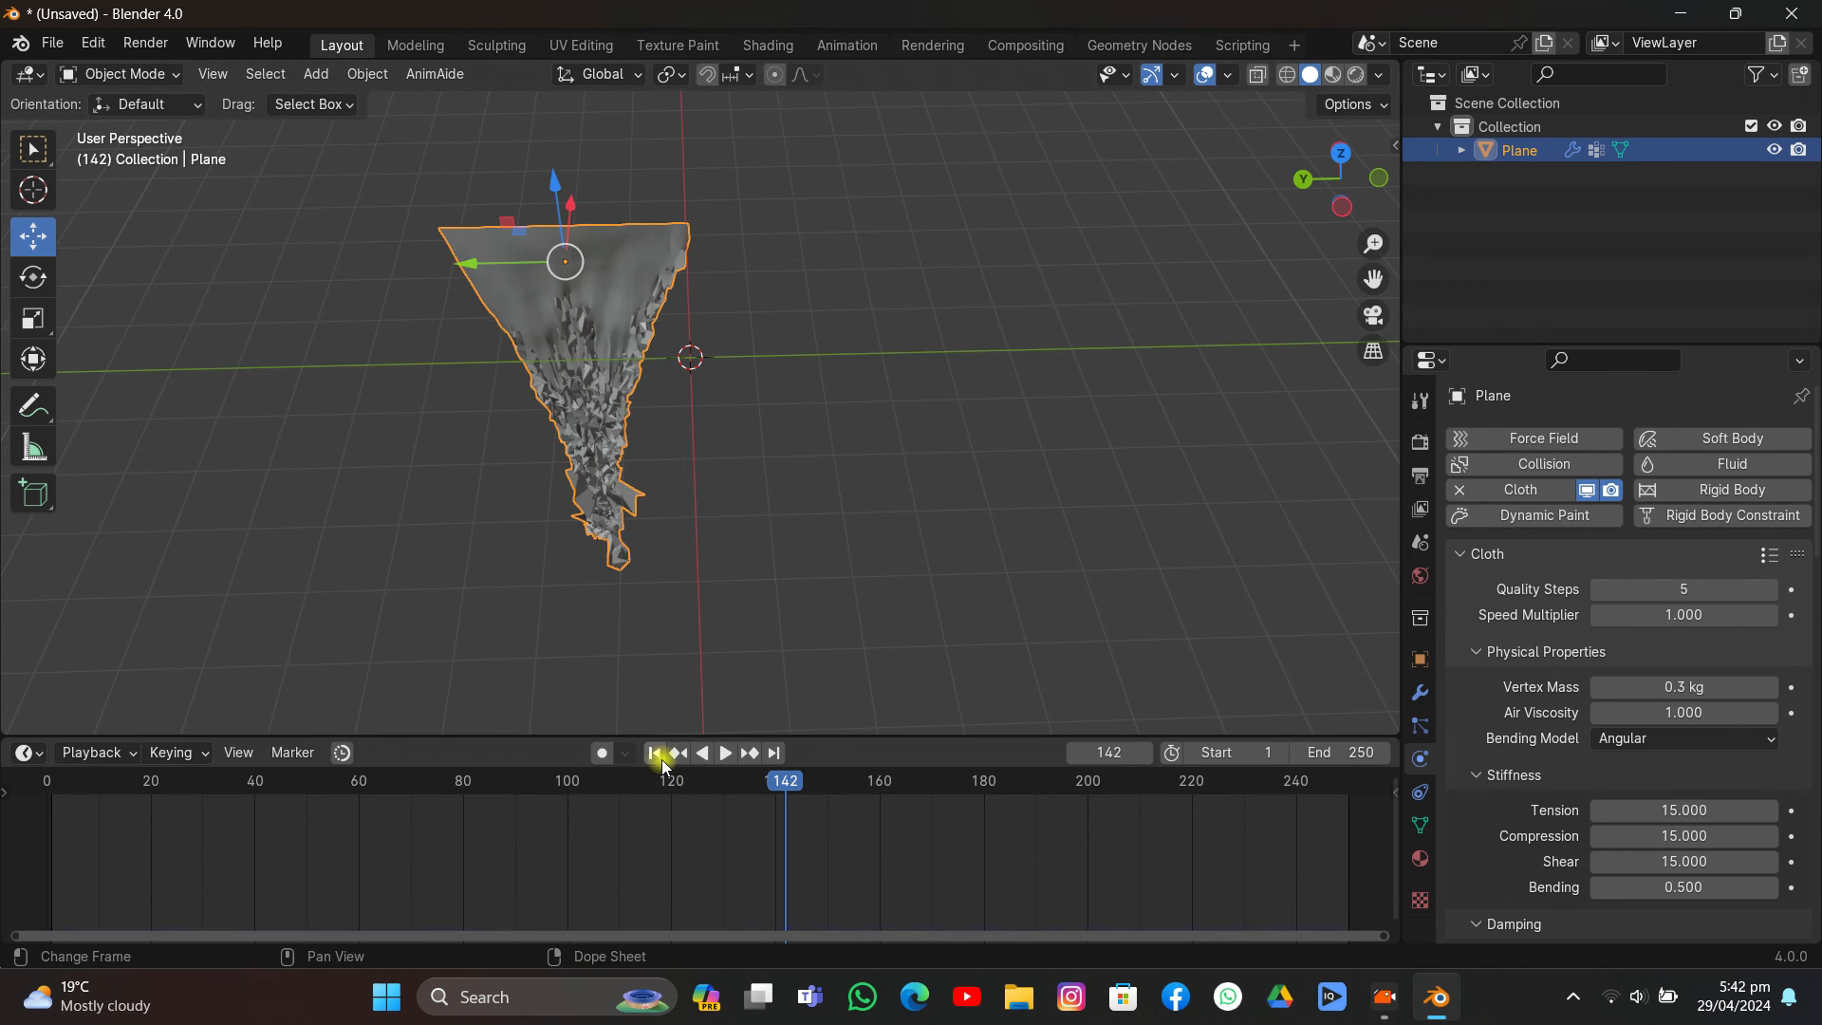
pyautogui.click(653, 754)
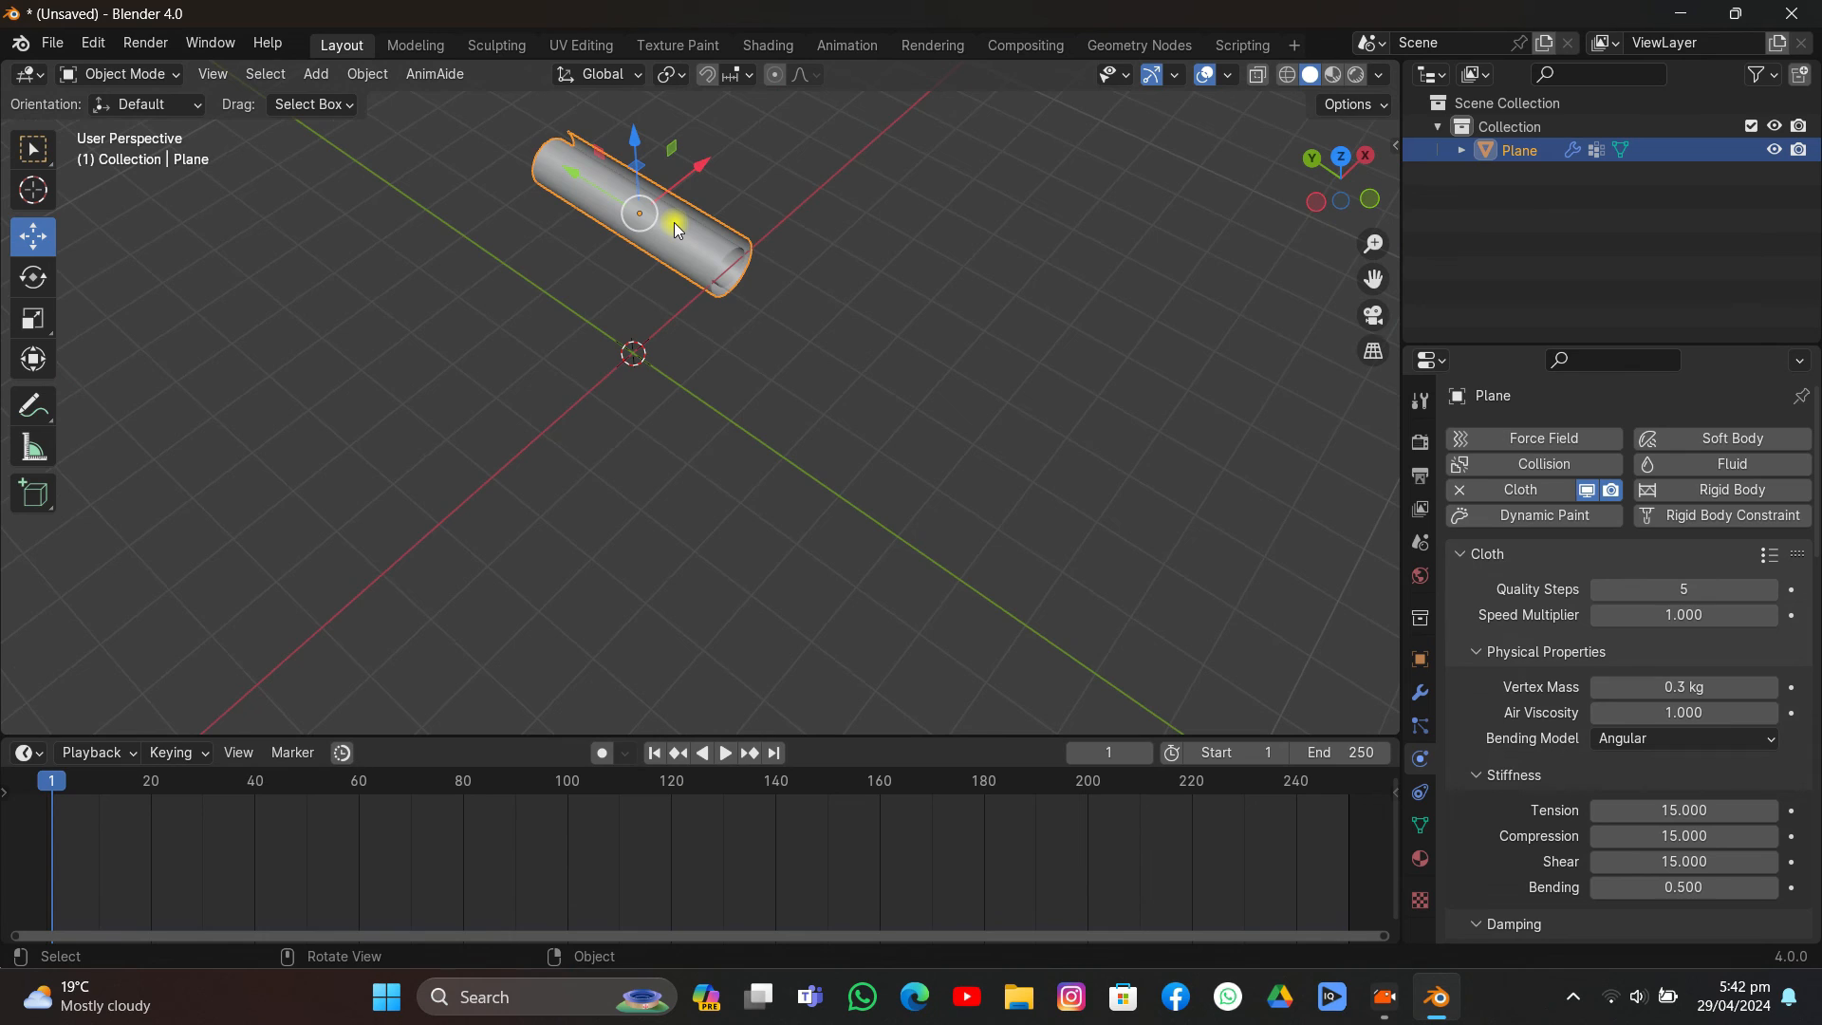